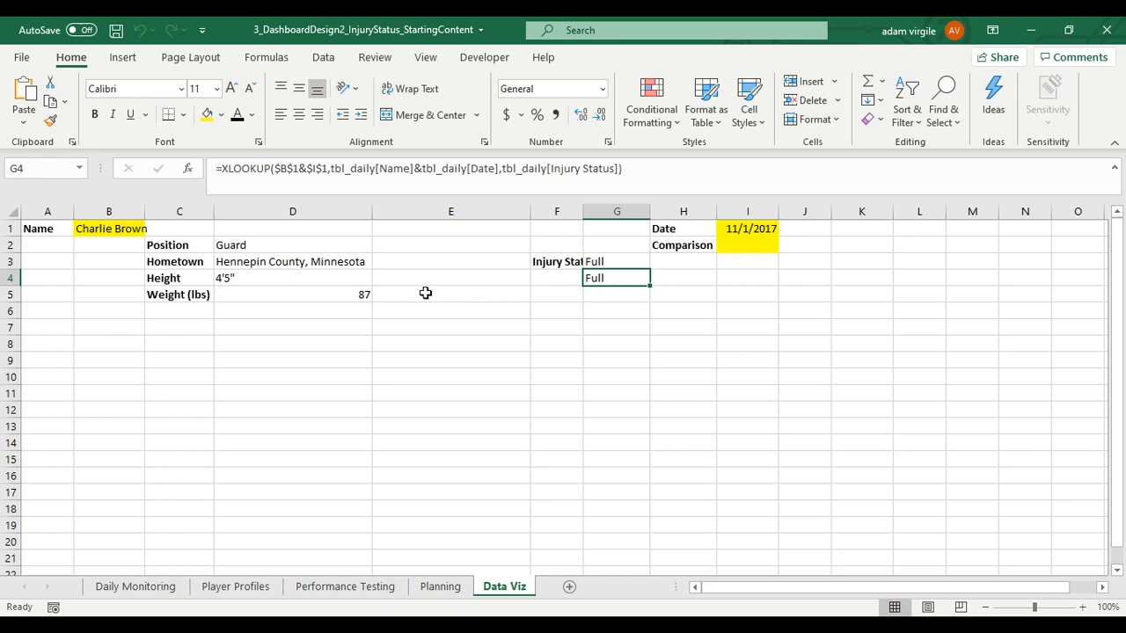
- Check the INDEX/MATCH injury status in G3 and clear the duplicate XLOOKUP result in G4
click(615, 260)
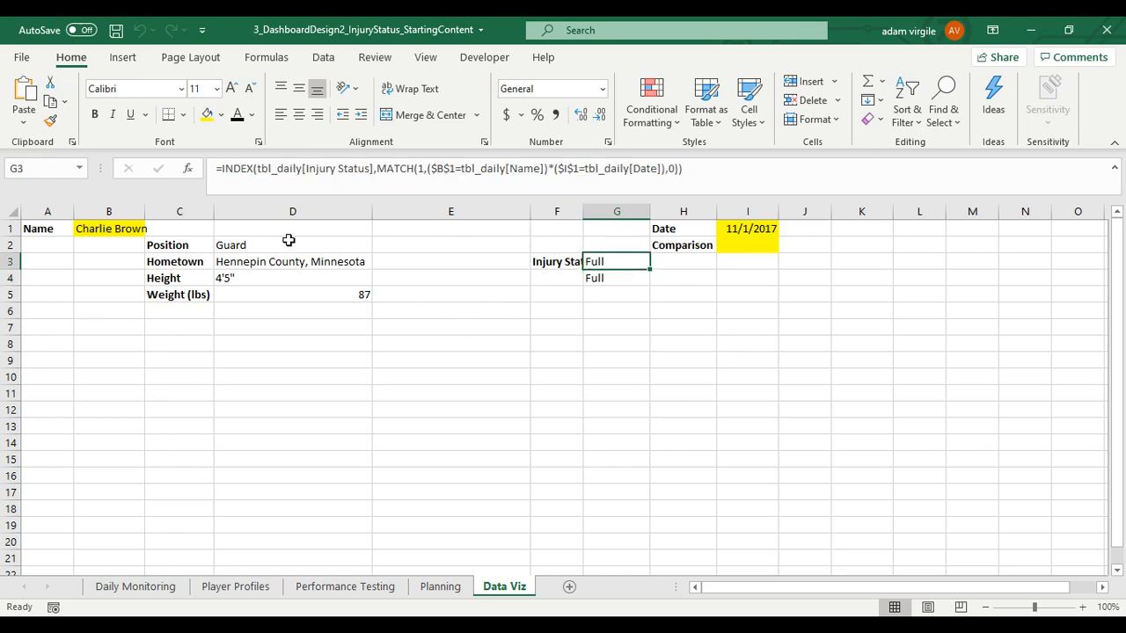
click(616, 278)
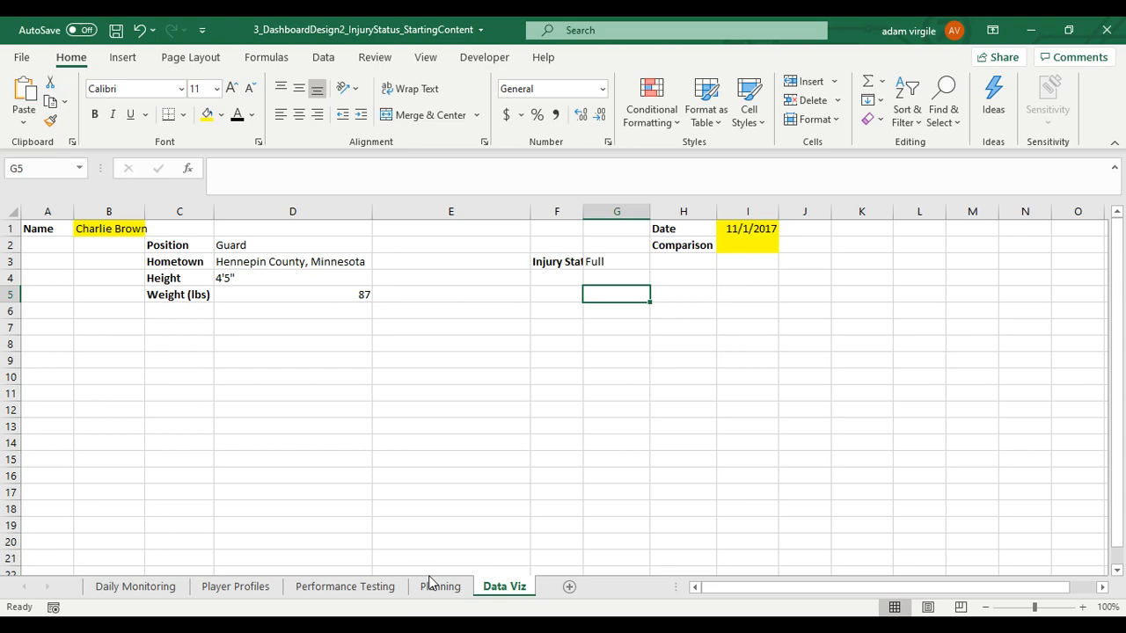
- Review the dashboard layout on the Planning sheet, then return to Data Viz
click(440, 588)
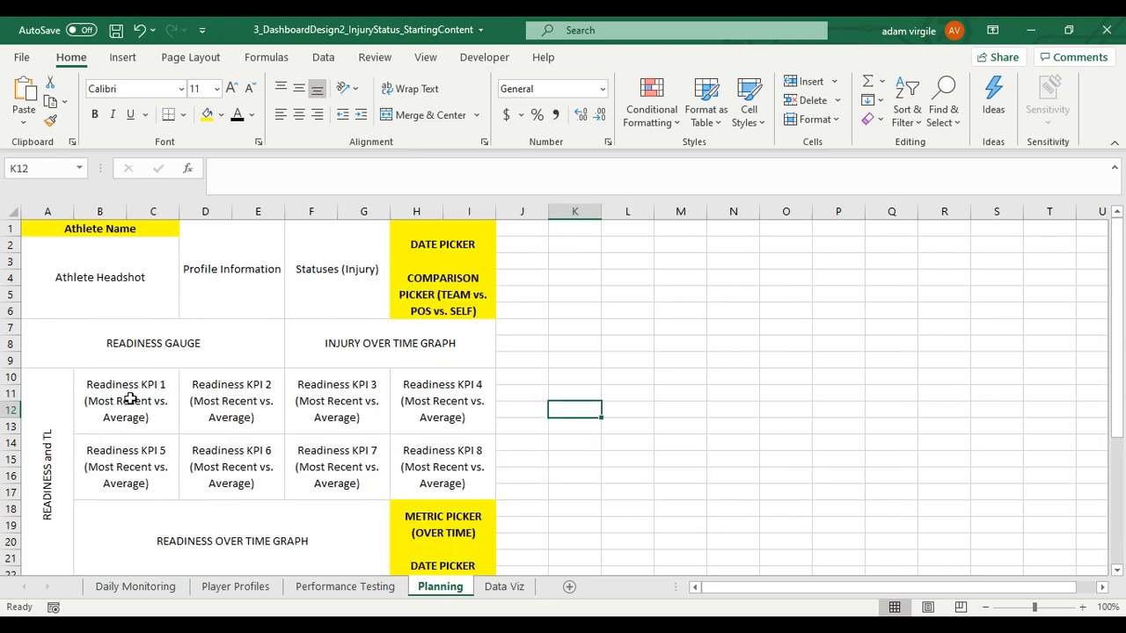
mouse_move(275, 405)
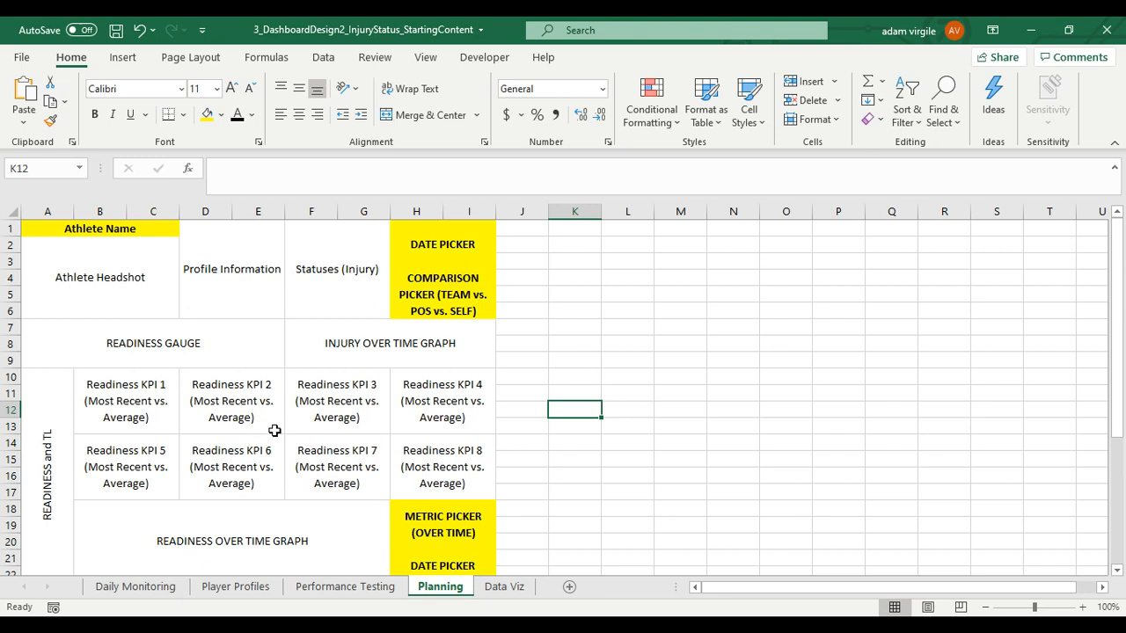
mouse_move(515, 584)
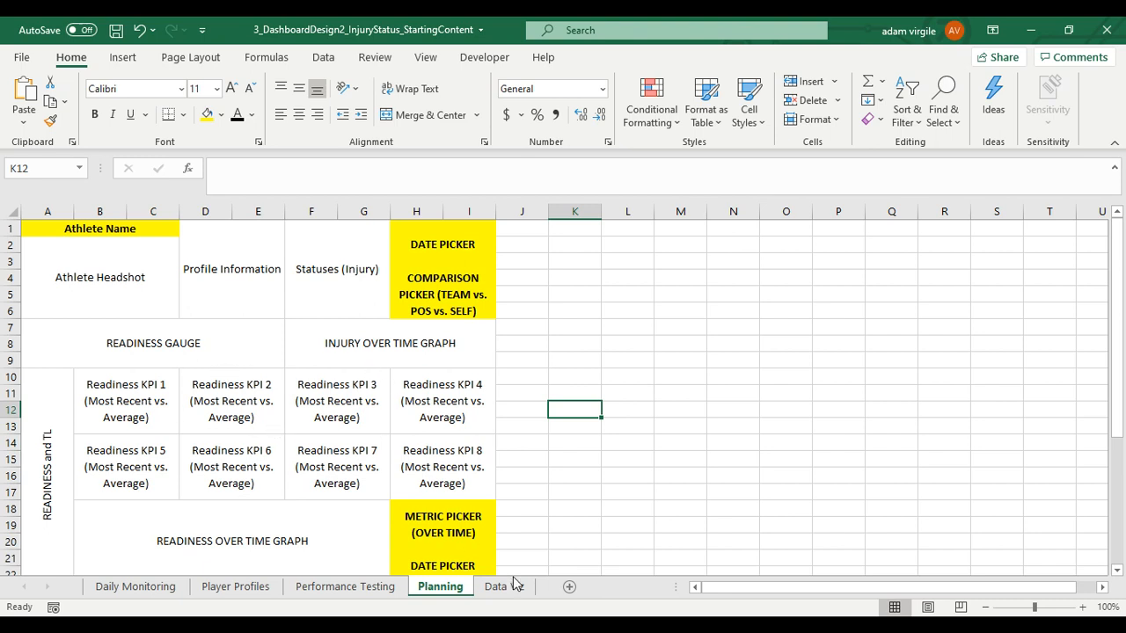
click(503, 588)
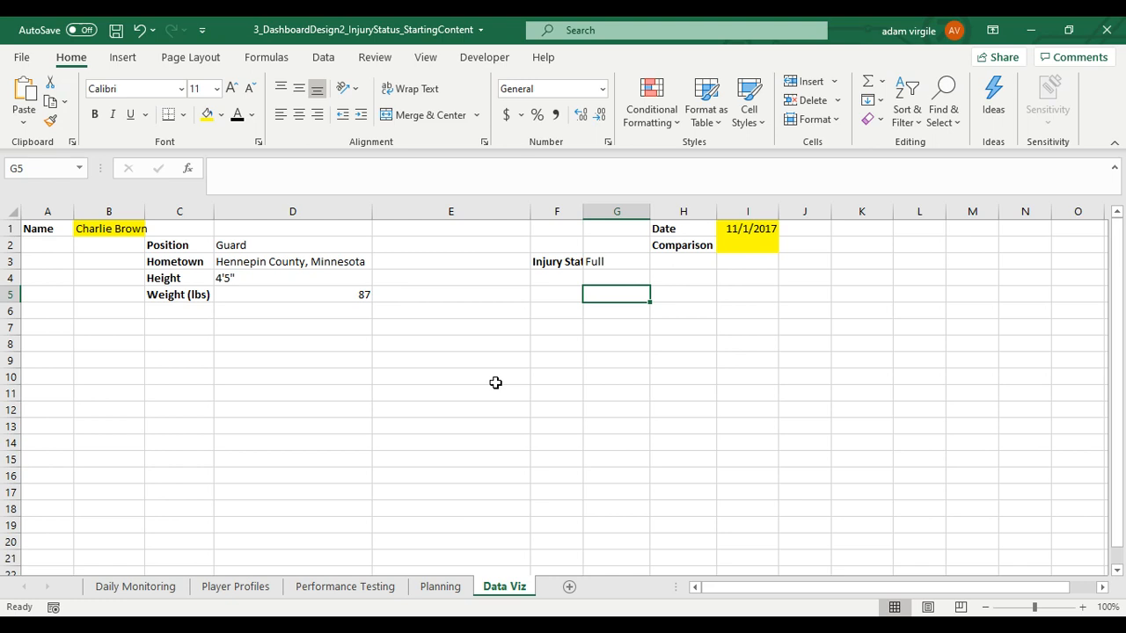
mouse_move(472, 401)
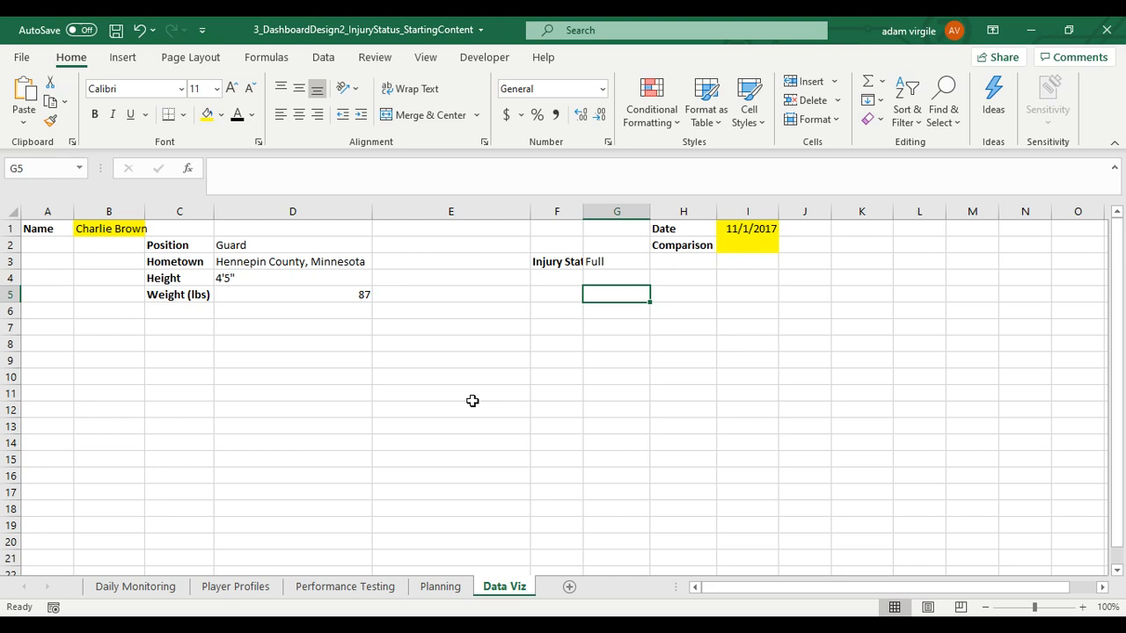
mouse_move(454, 334)
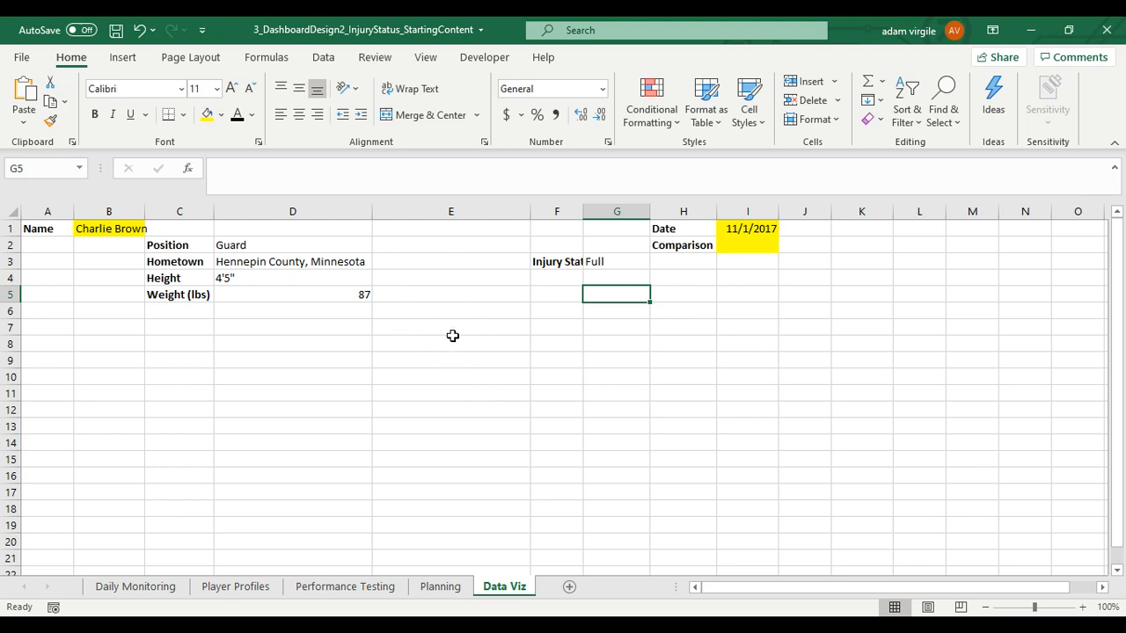
mouse_move(479, 359)
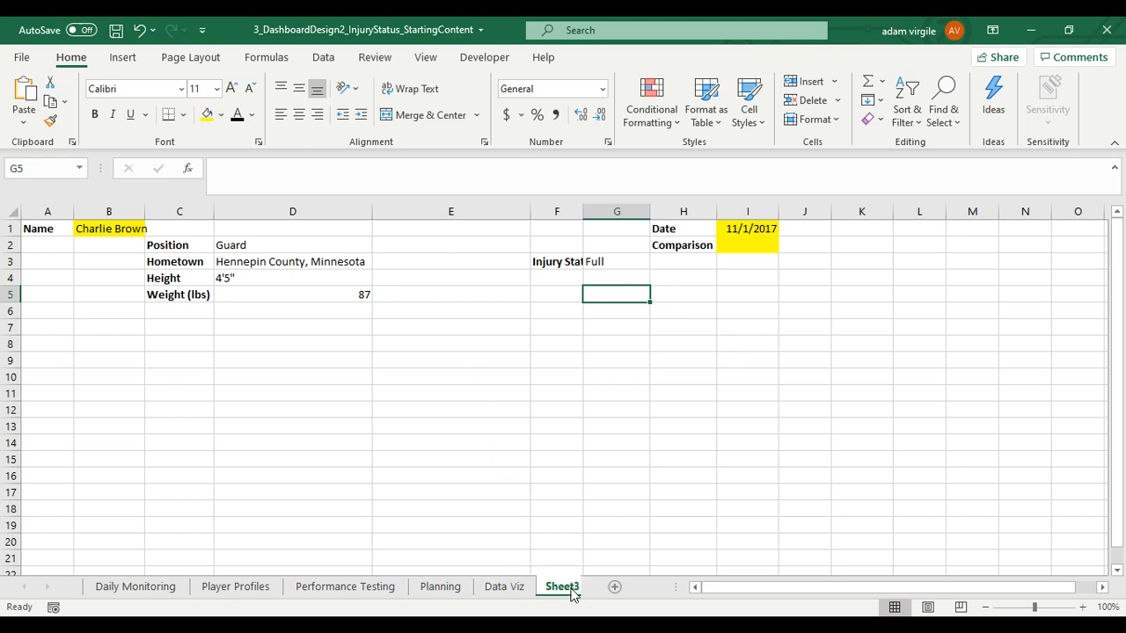
- Rename the new Sheet3 to Reference and return to the Data Viz sheet
click(561, 588)
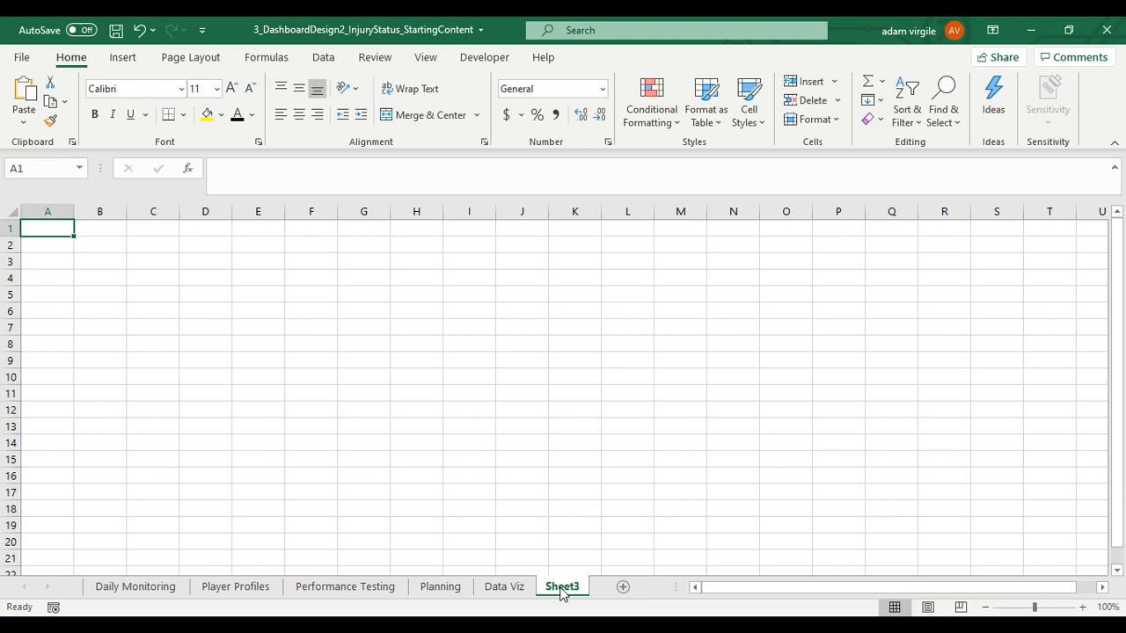
double_click(561, 587)
text(Reference)
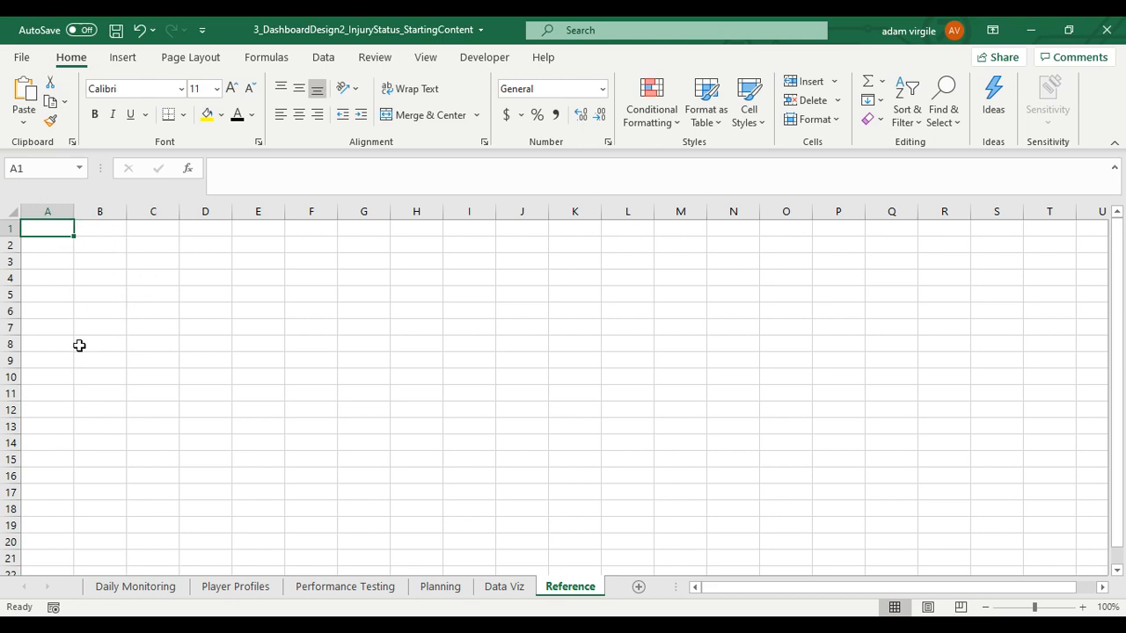
mouse_move(116, 225)
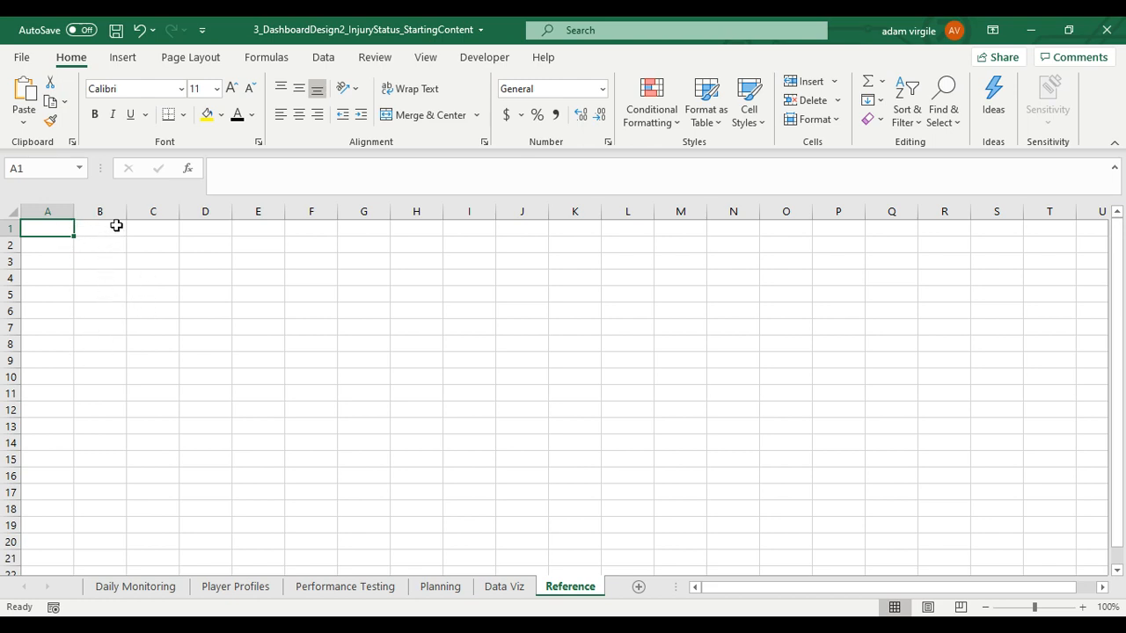
mouse_move(475, 540)
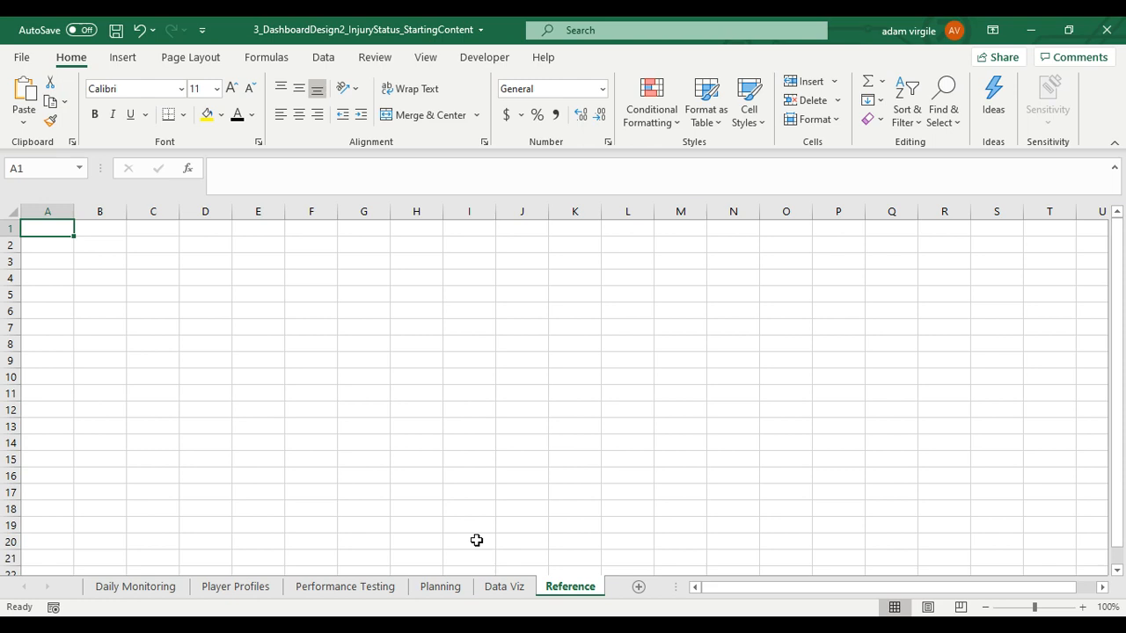
mouse_move(482, 584)
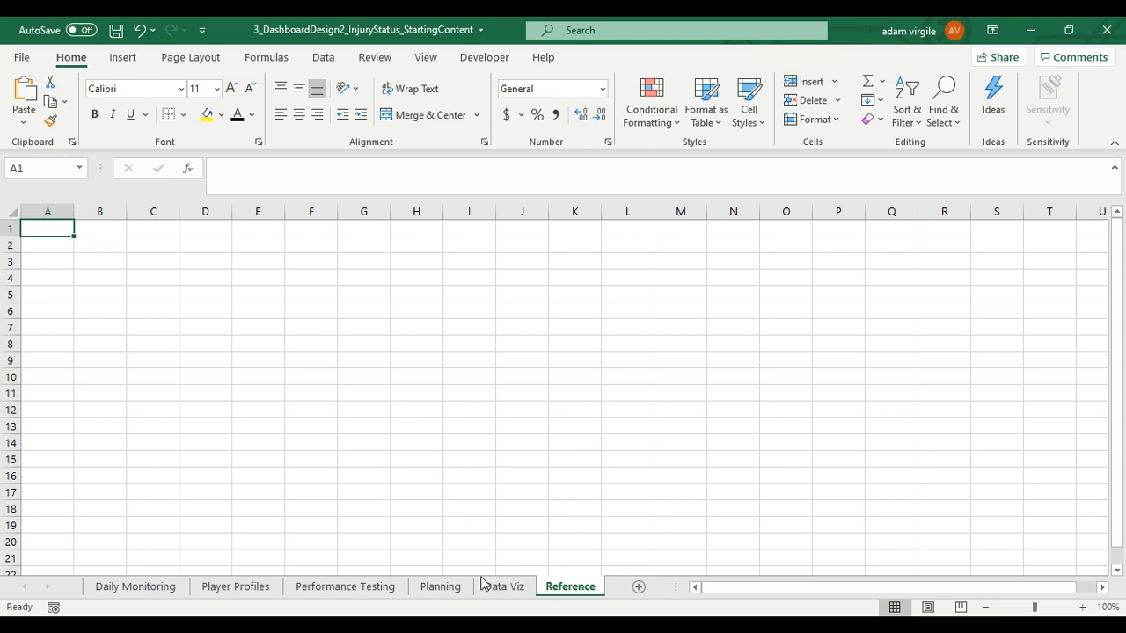
click(503, 587)
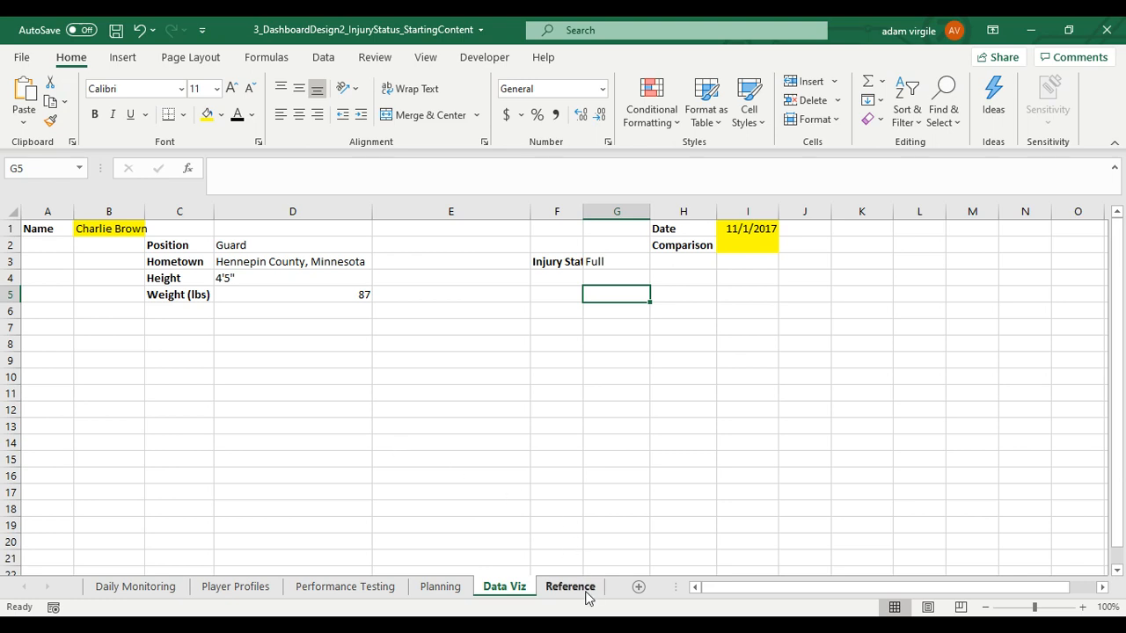
mouse_move(457, 359)
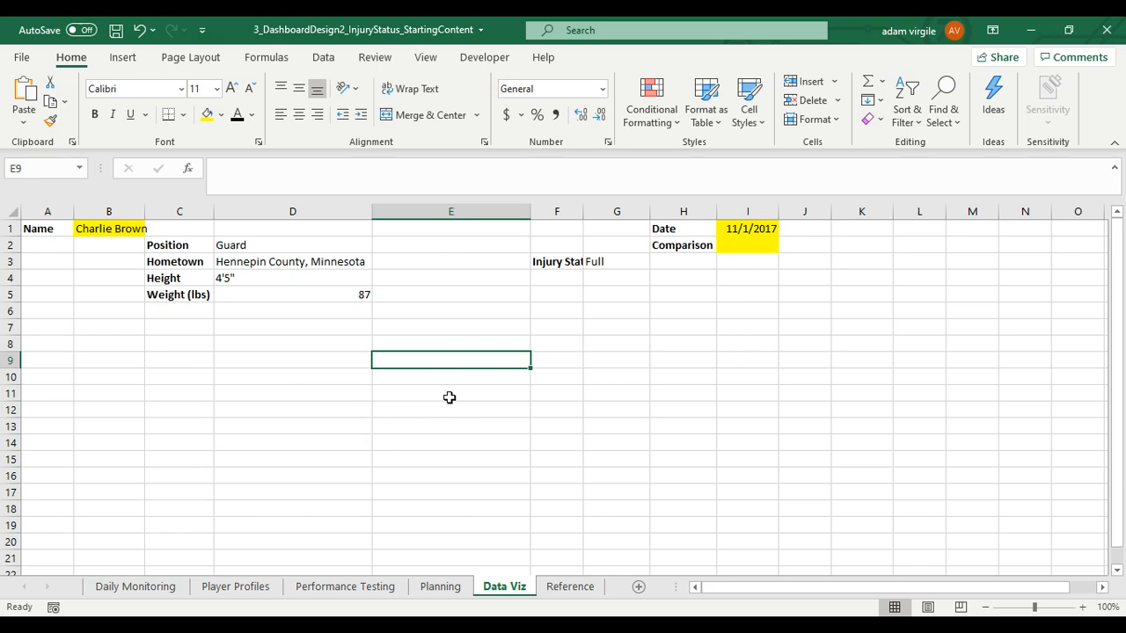
mouse_move(408, 394)
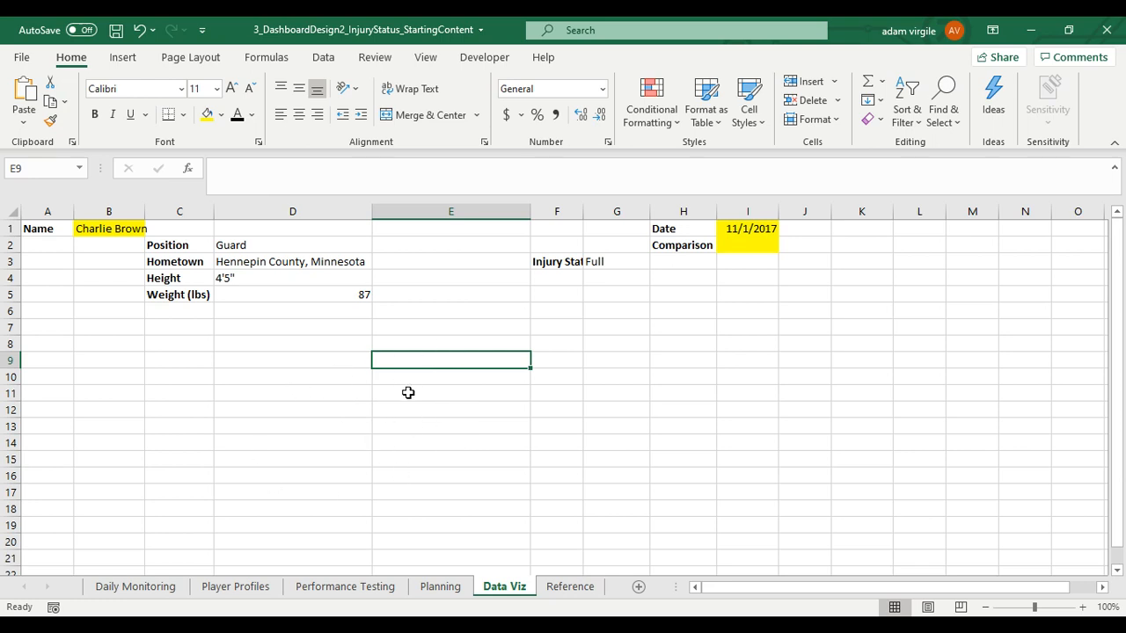
mouse_move(465, 378)
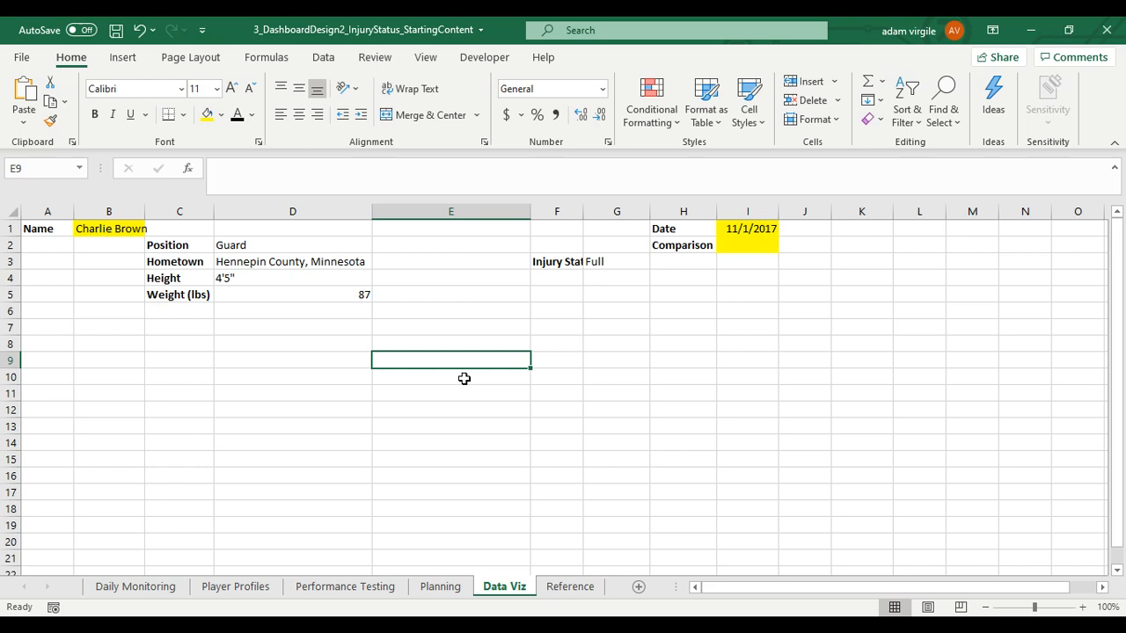
mouse_move(464, 373)
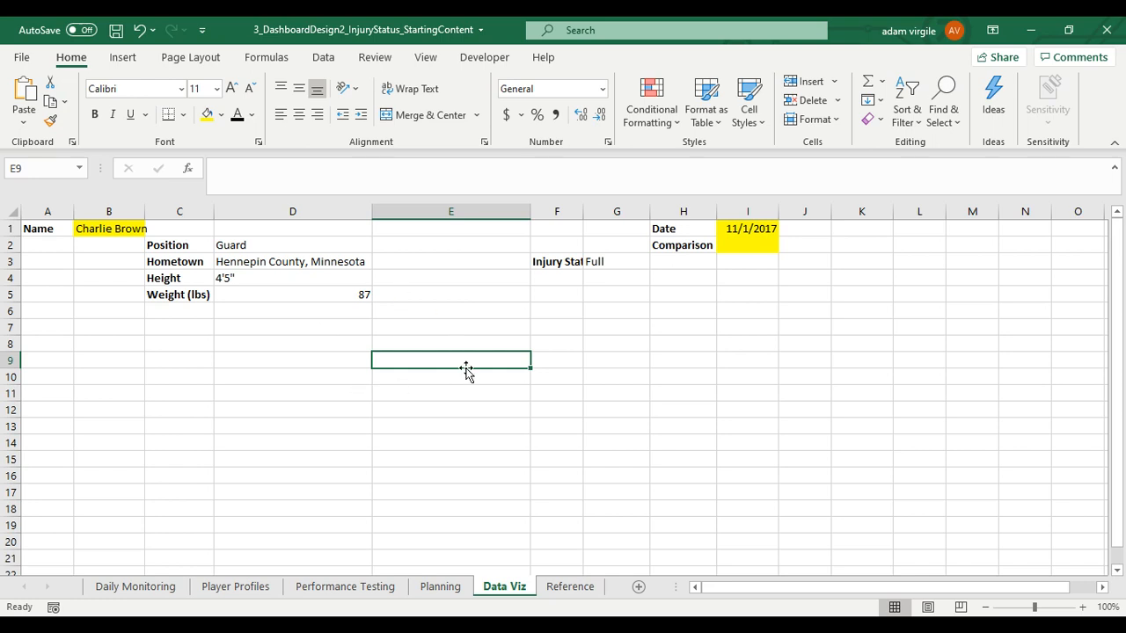
mouse_move(465, 362)
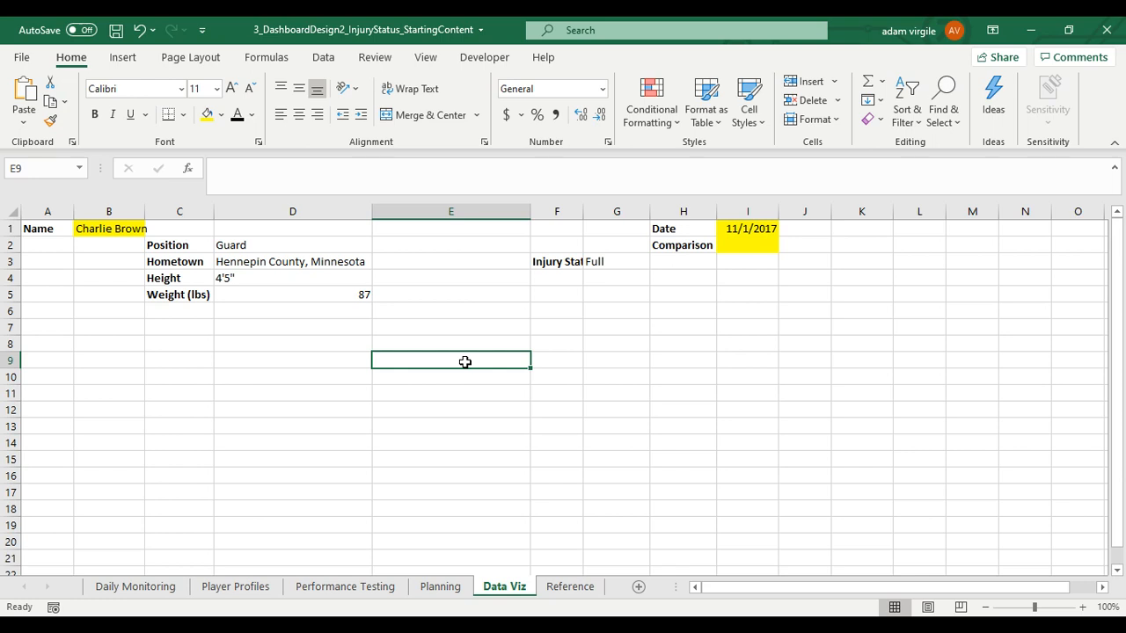
- Switch between Planning and Data Viz to review the readiness KPI layout on Planning
click(439, 588)
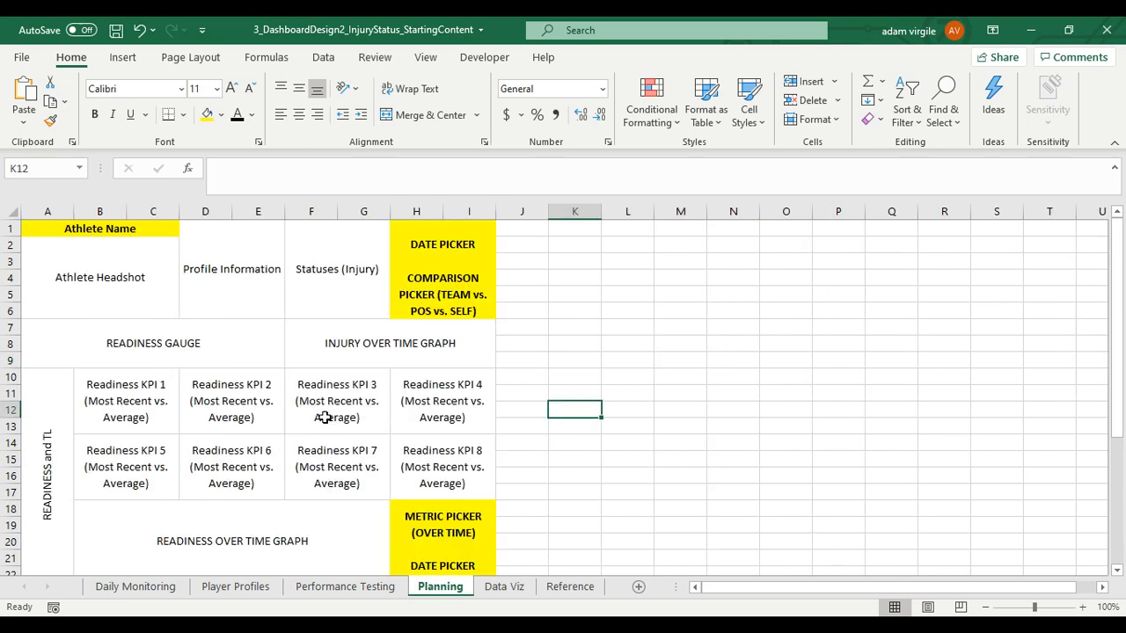
mouse_move(363, 419)
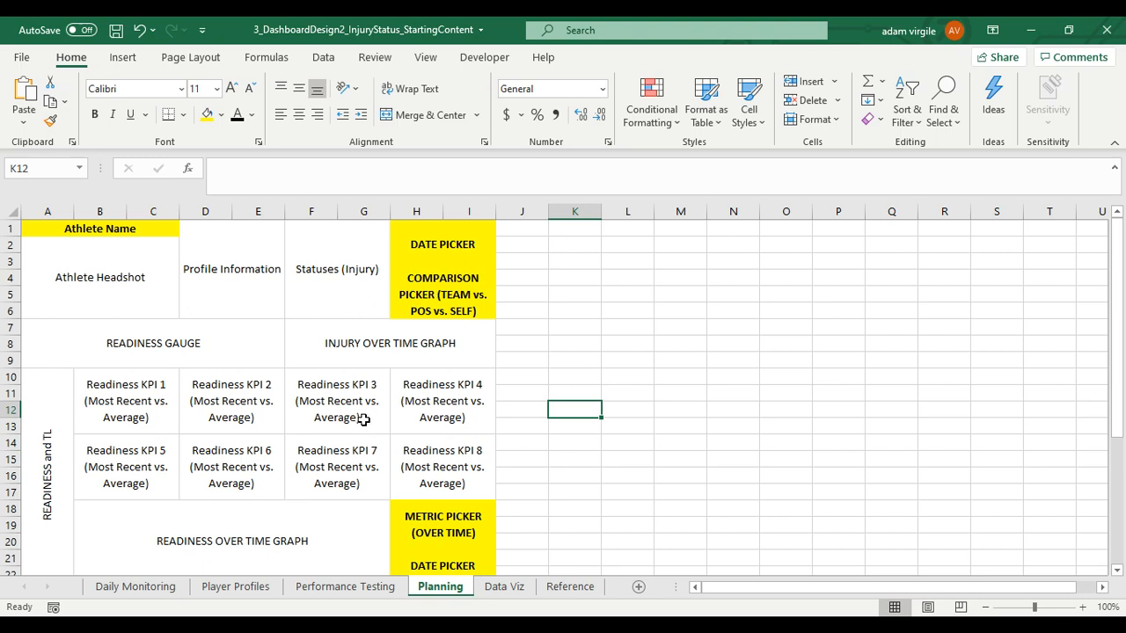
mouse_move(366, 414)
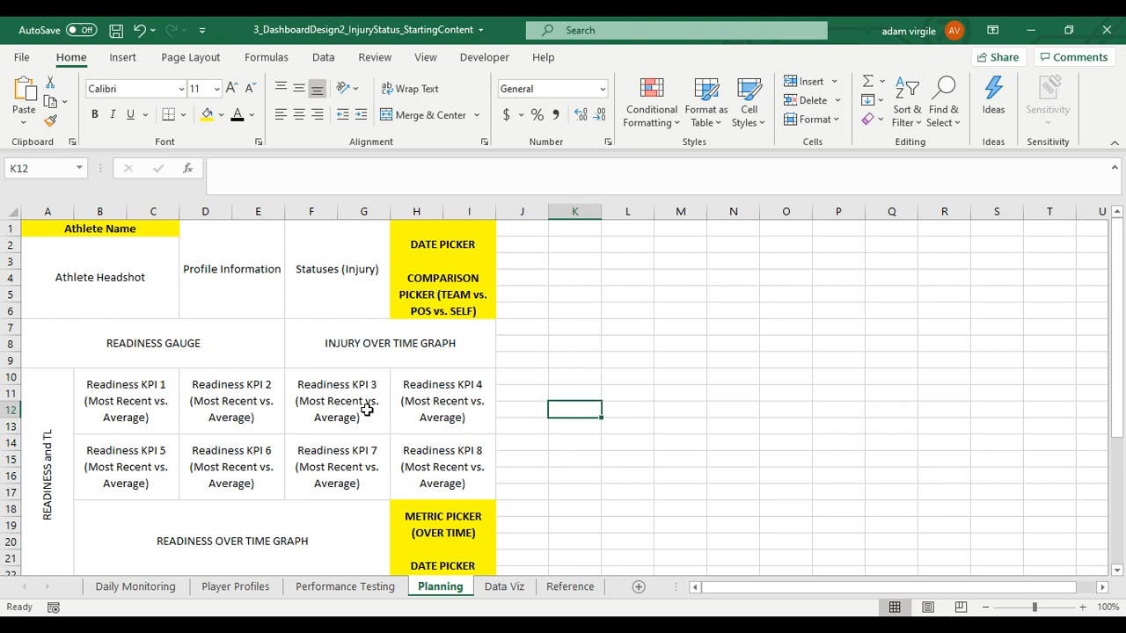
mouse_move(355, 437)
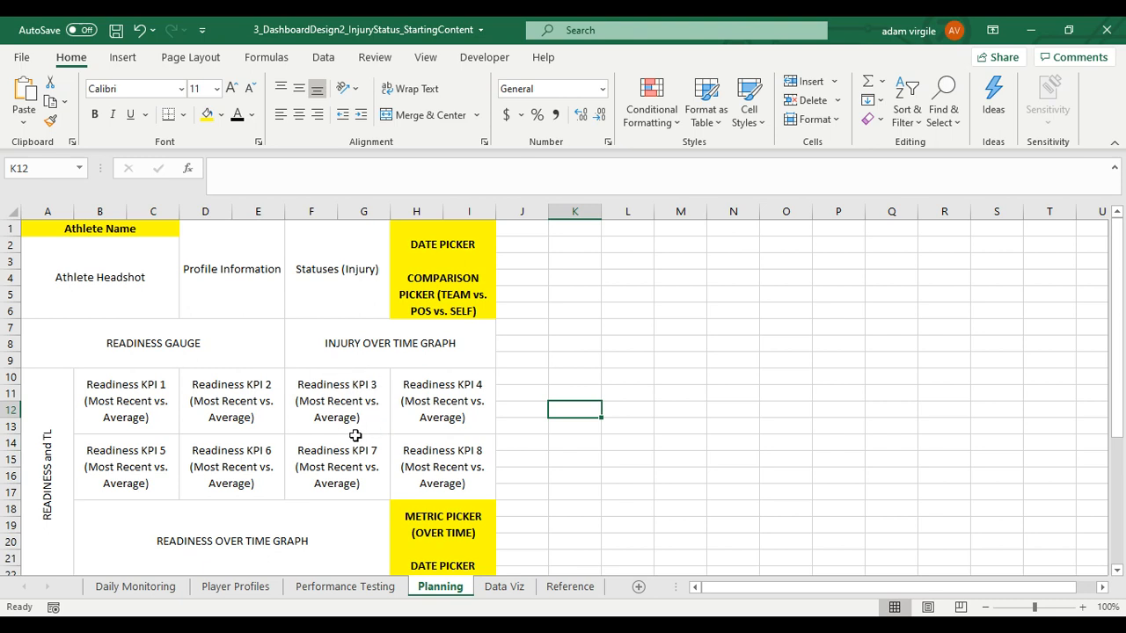
mouse_move(368, 415)
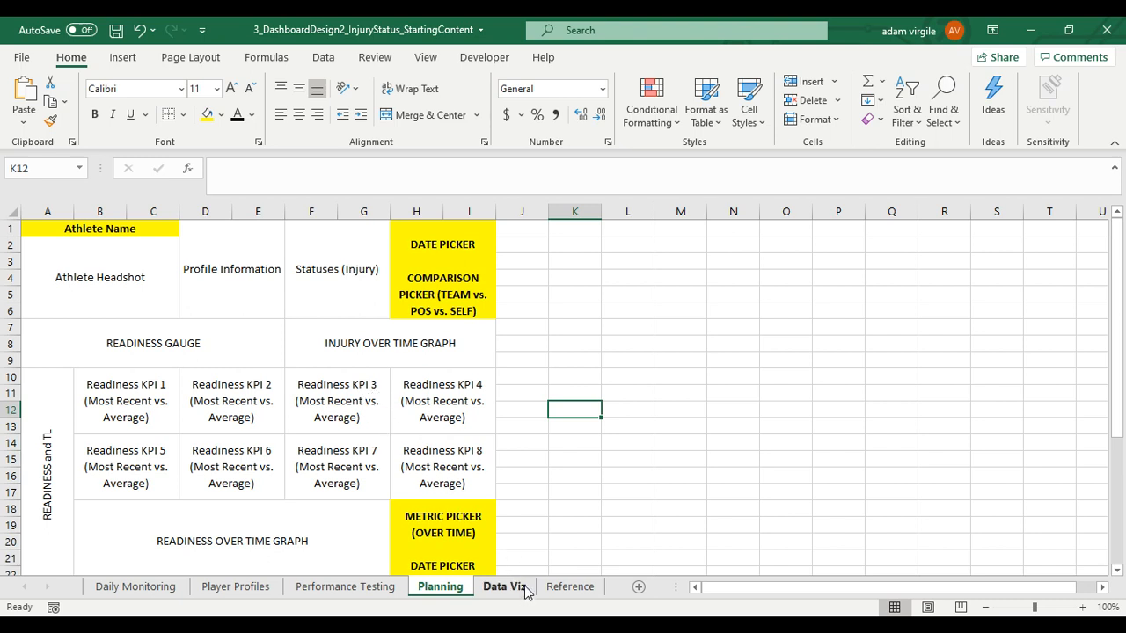
mouse_move(506, 599)
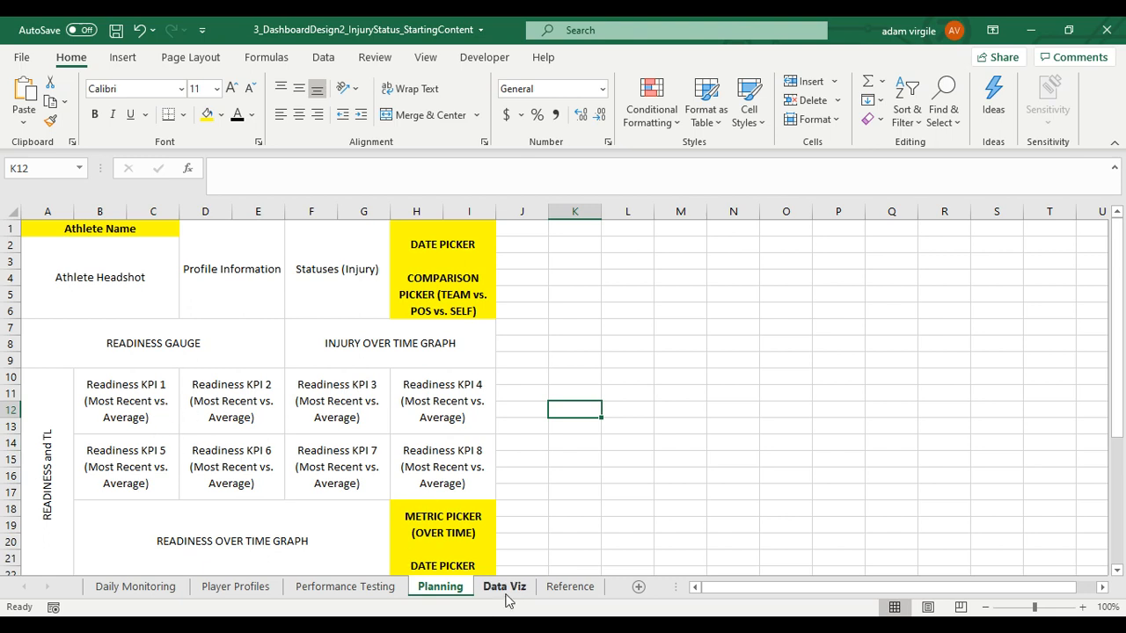
click(504, 588)
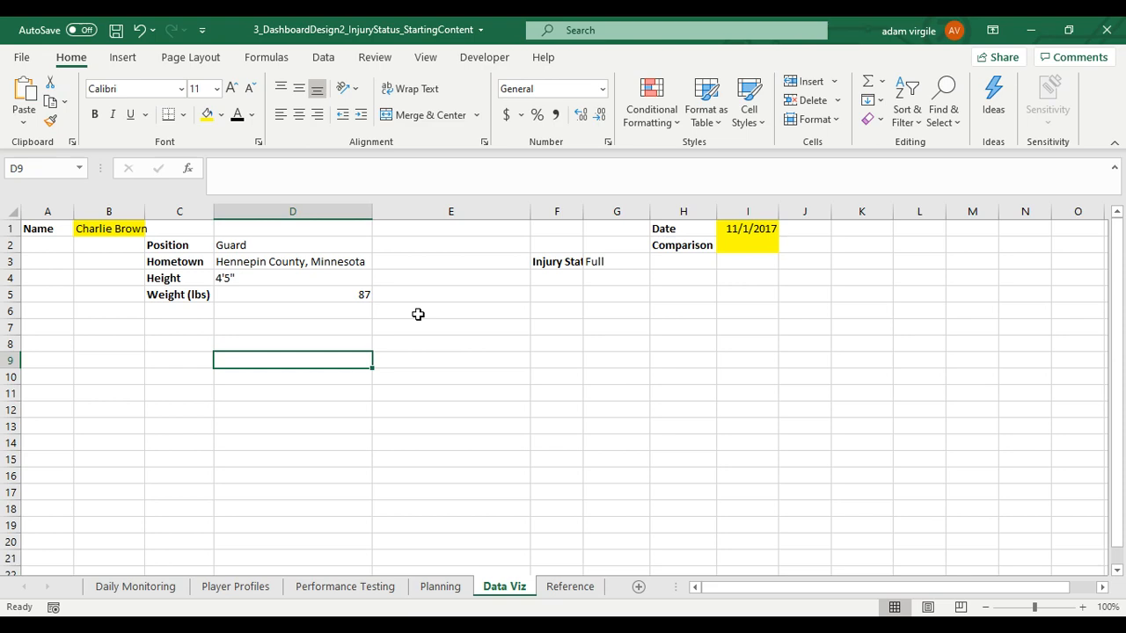
click(440, 587)
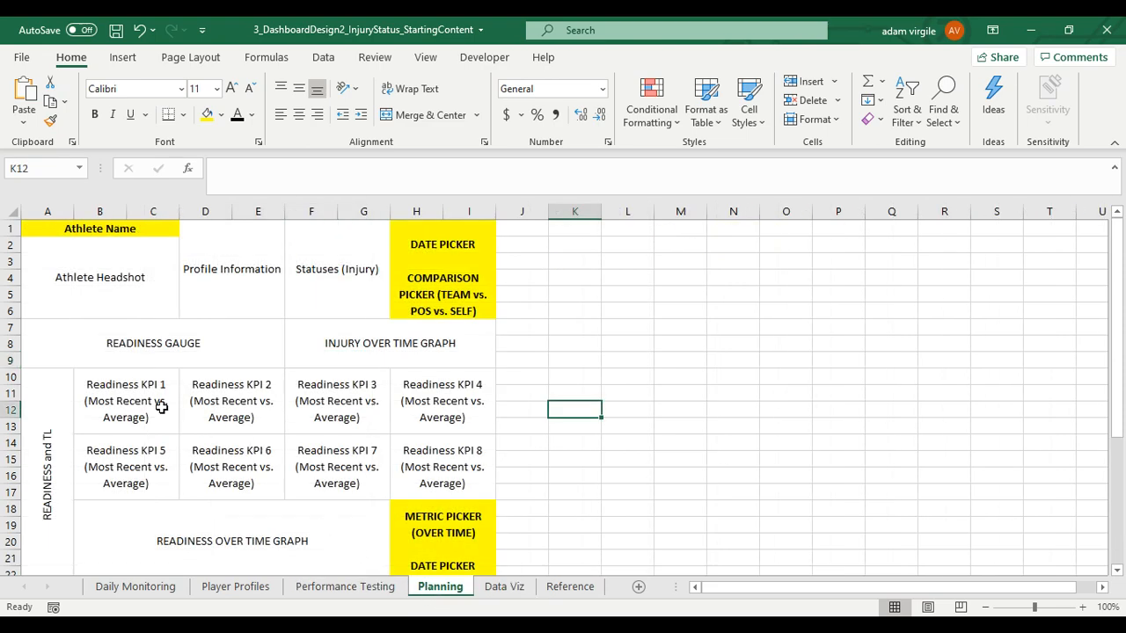
- On Daily Monitoring, select the metric headers from Stress through Readiness Score and copy them
click(503, 587)
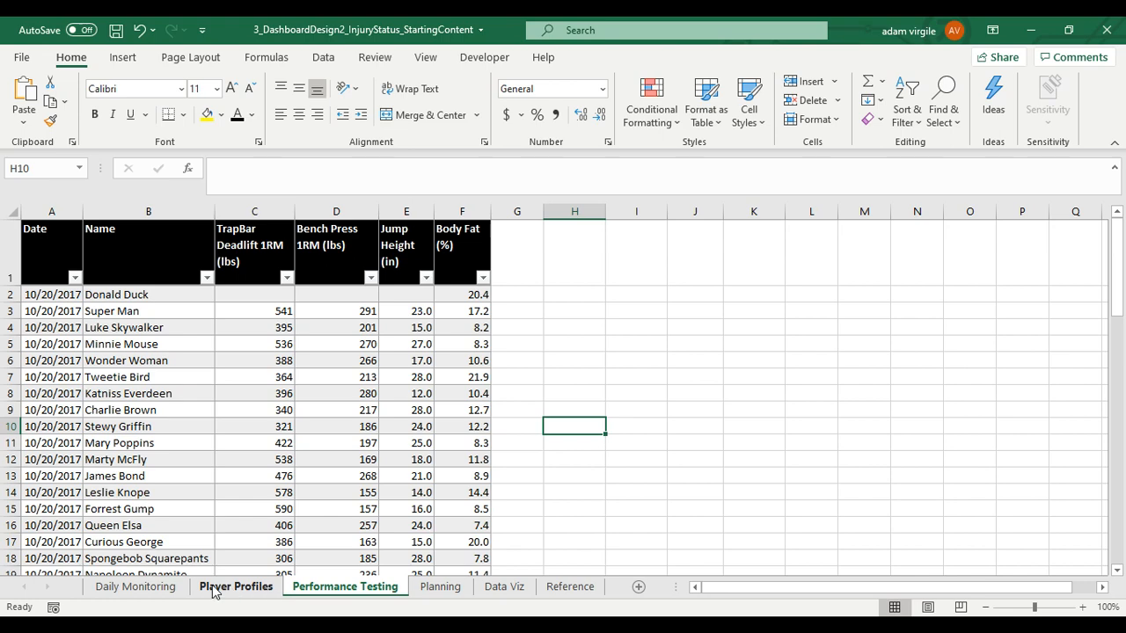
click(136, 588)
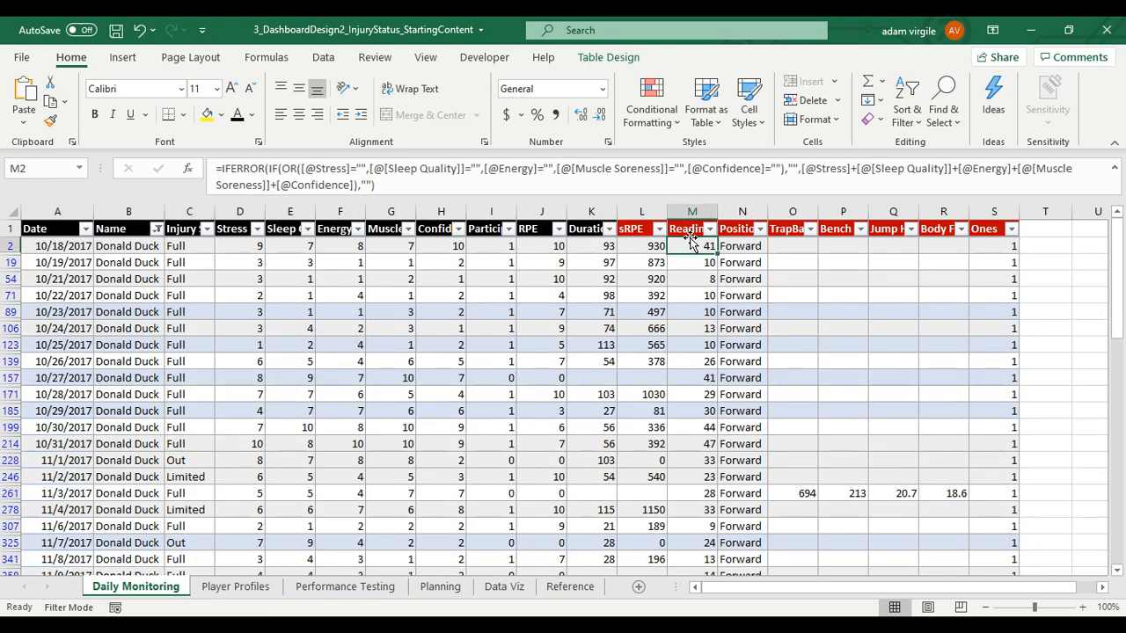
click(691, 247)
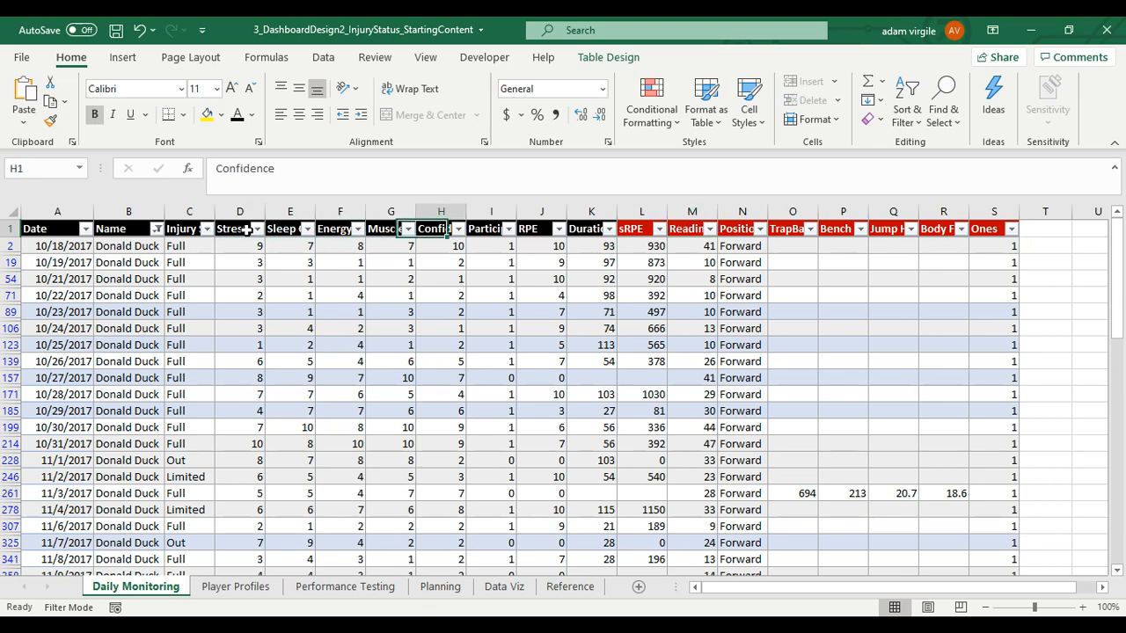
click(542, 229)
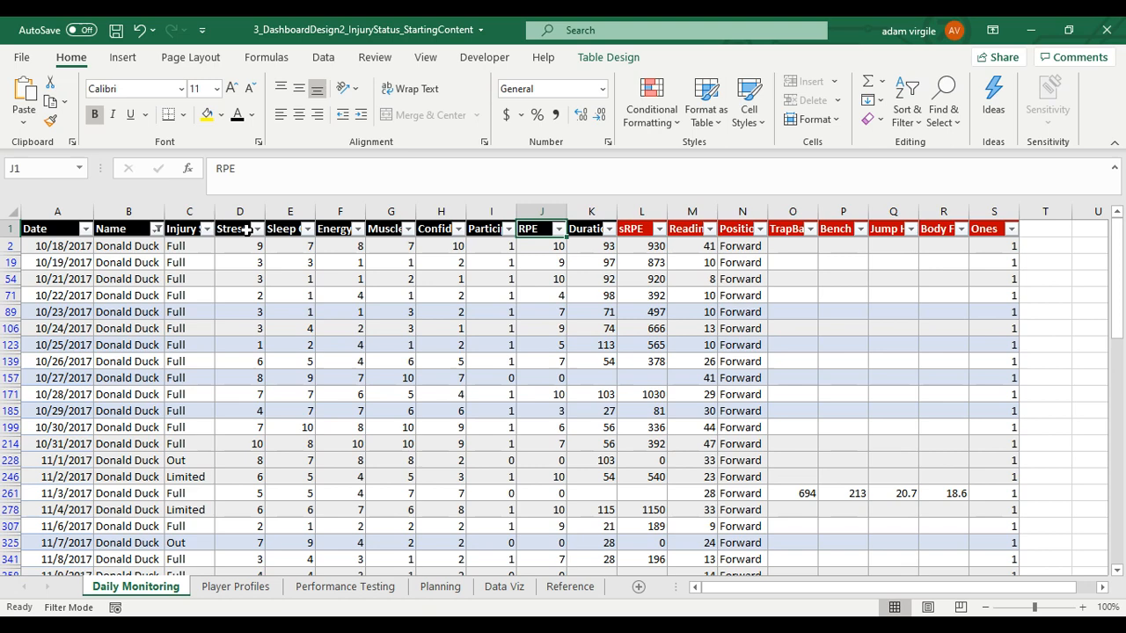
mouse_move(633, 232)
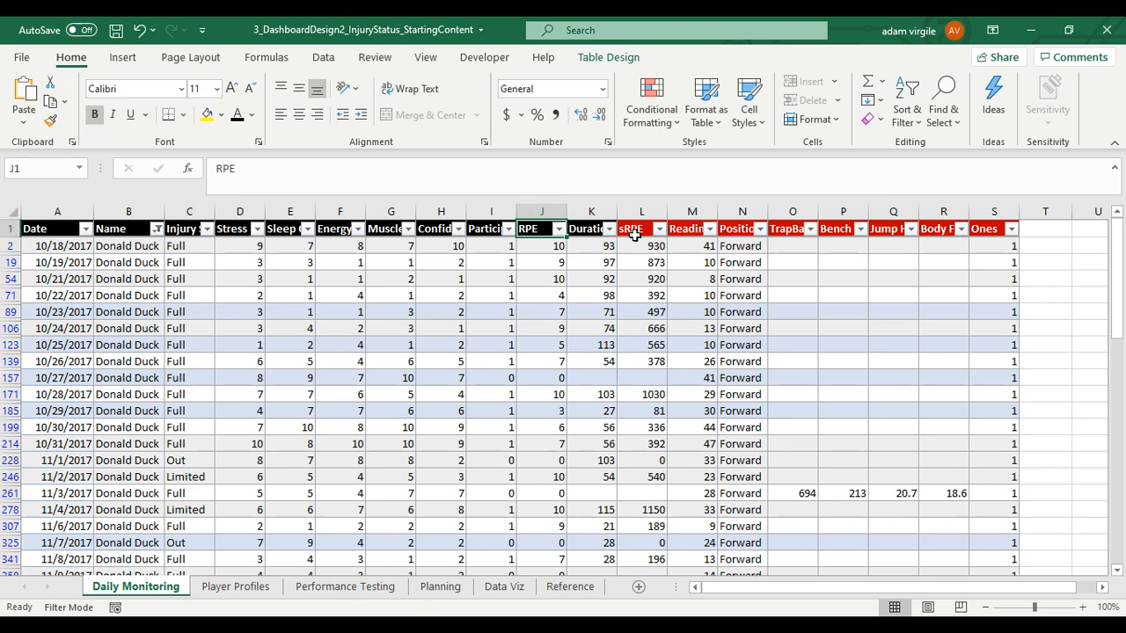
click(692, 228)
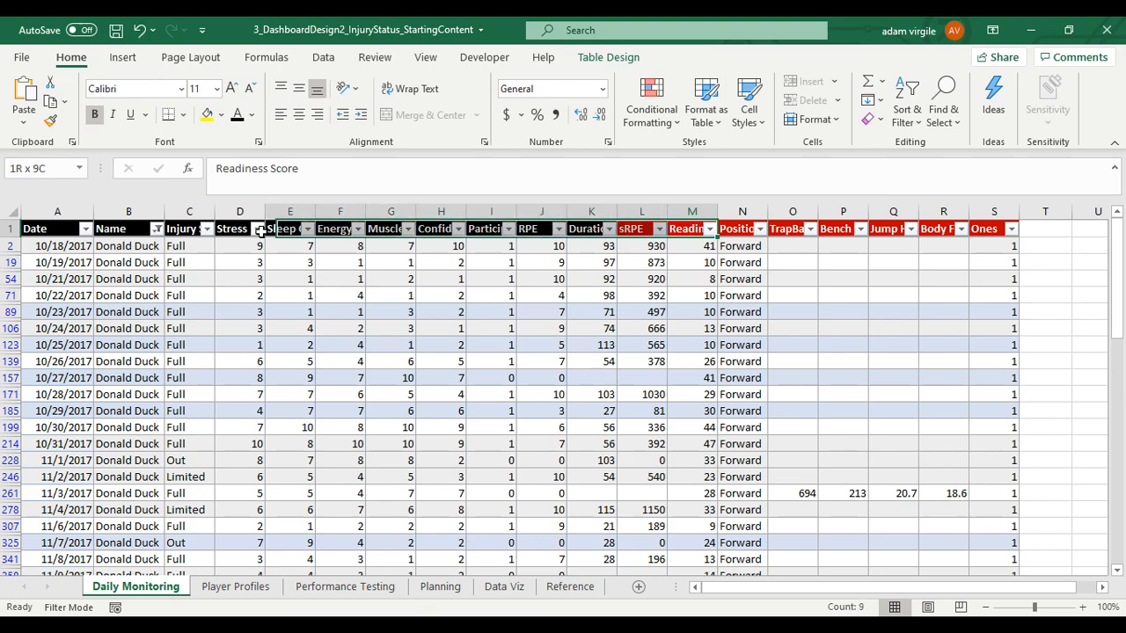
right_click(291, 229)
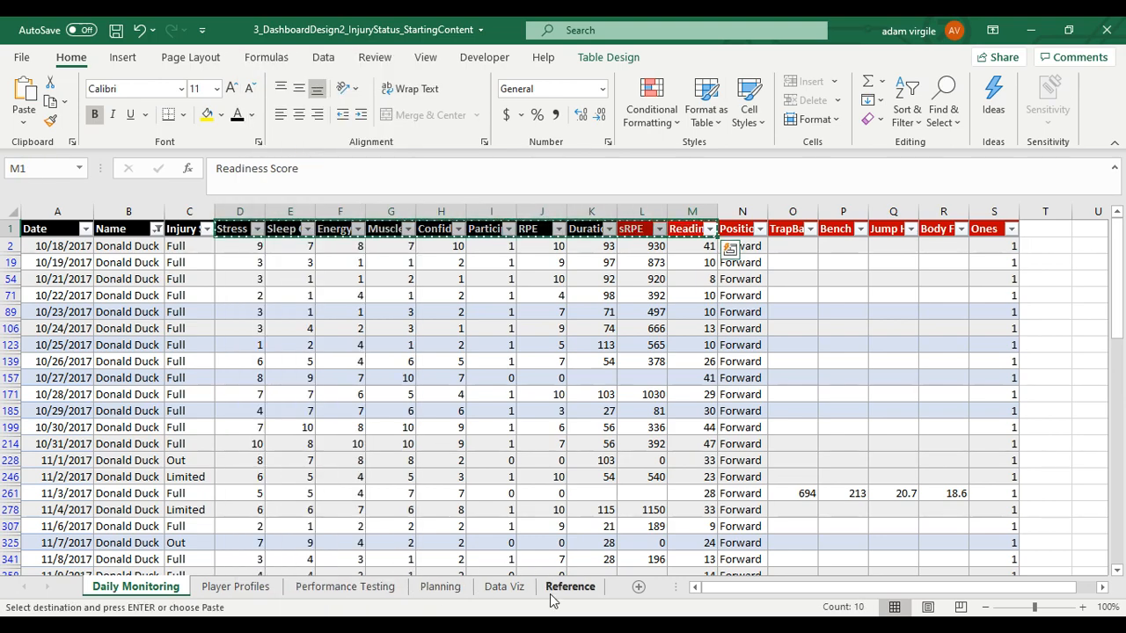
- Paste the metric headers into row 9 of Data Viz, move Participation in Training to a bold F5 label, and select D10
click(503, 587)
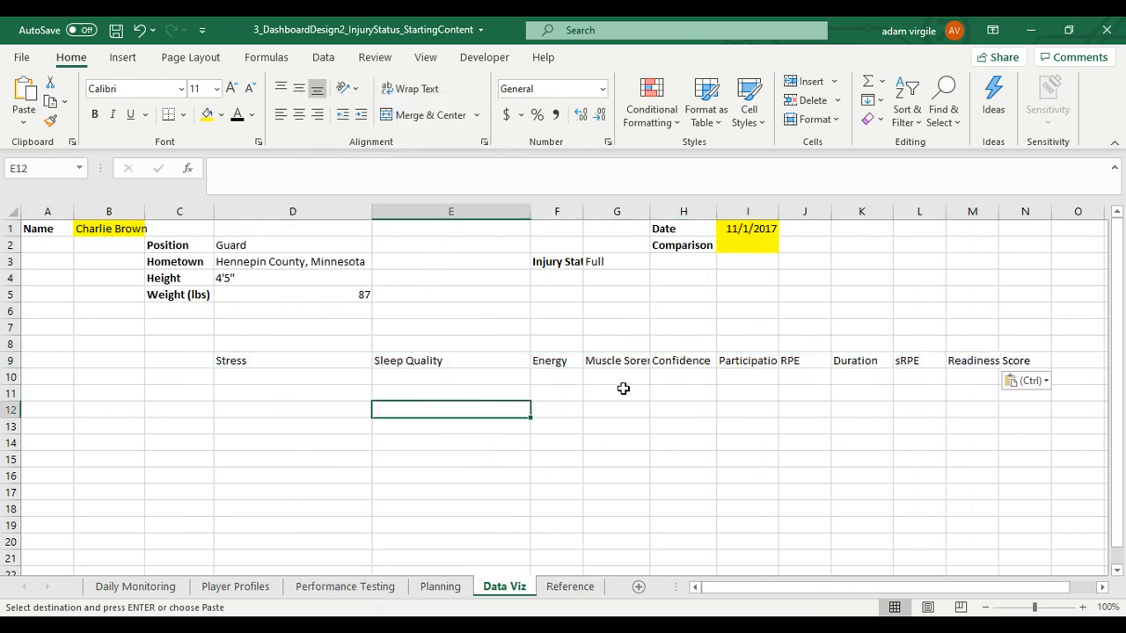
click(971, 359)
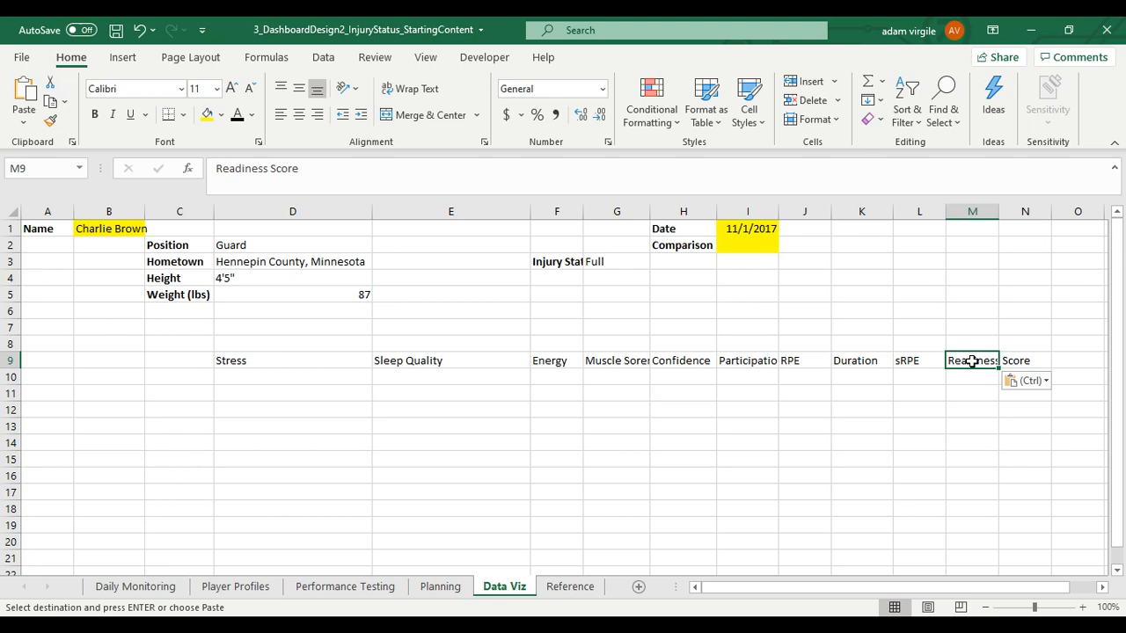
click(748, 360)
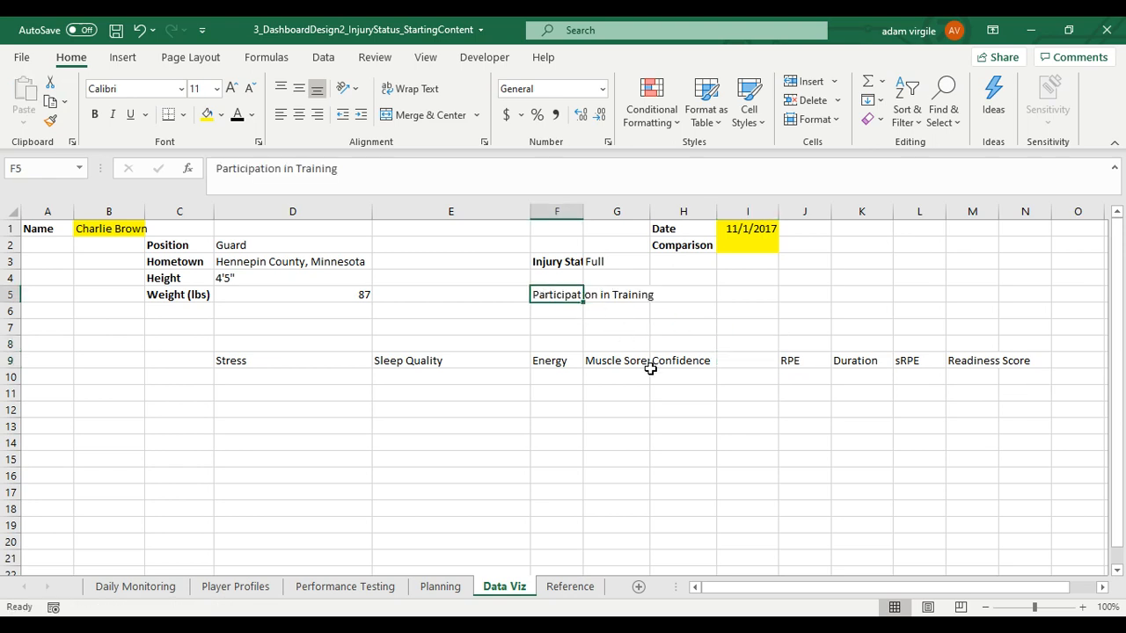
click(616, 260)
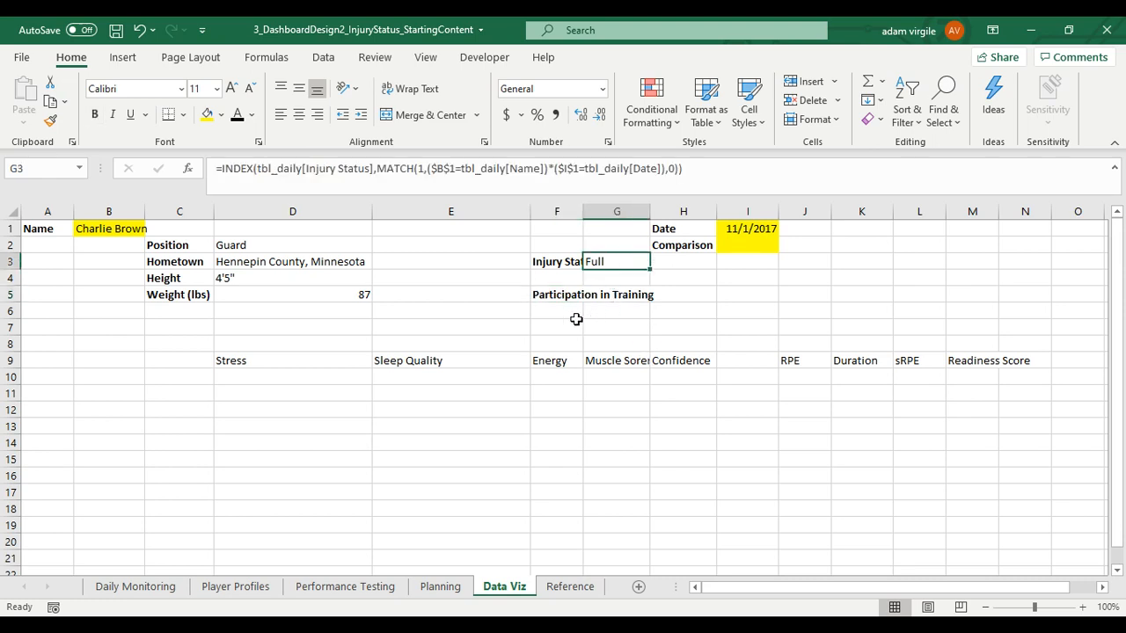
click(616, 296)
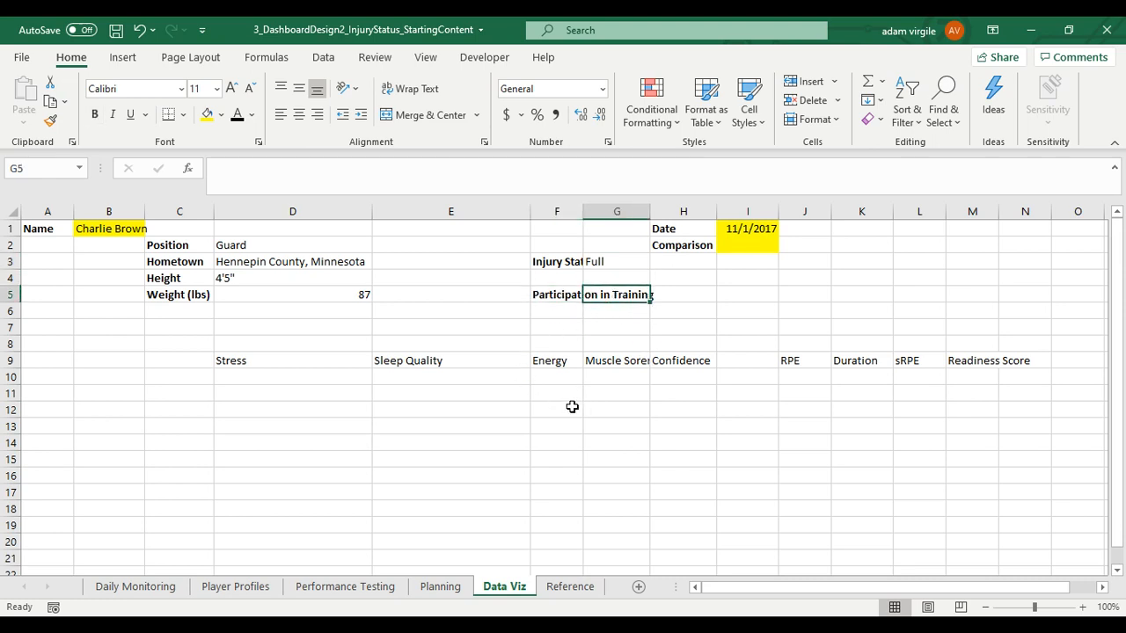
click(292, 394)
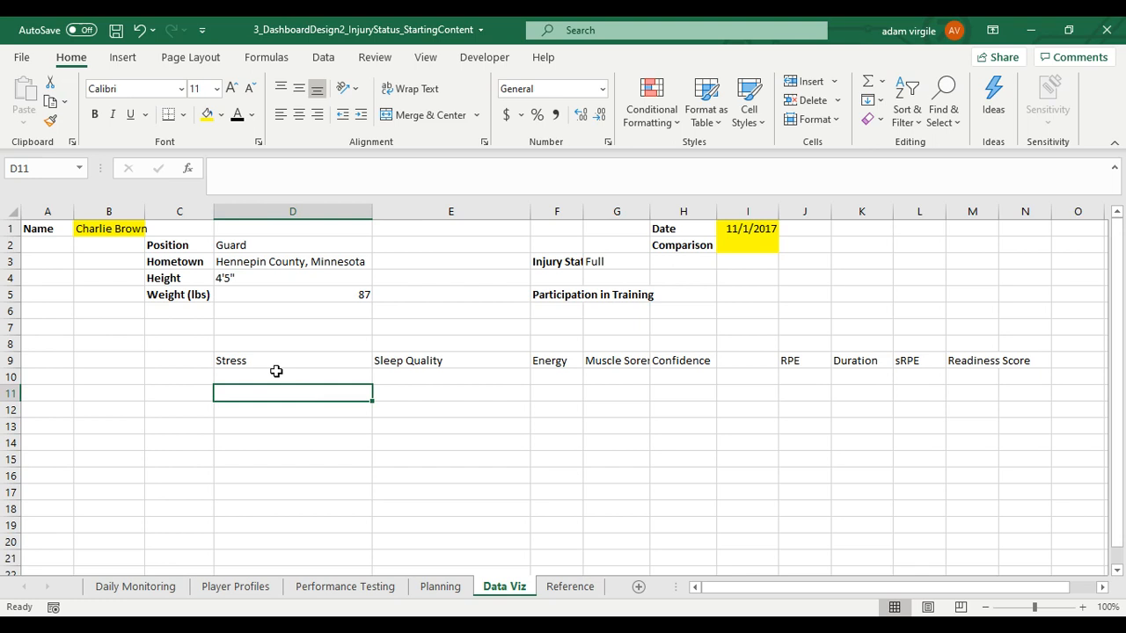
click(292, 377)
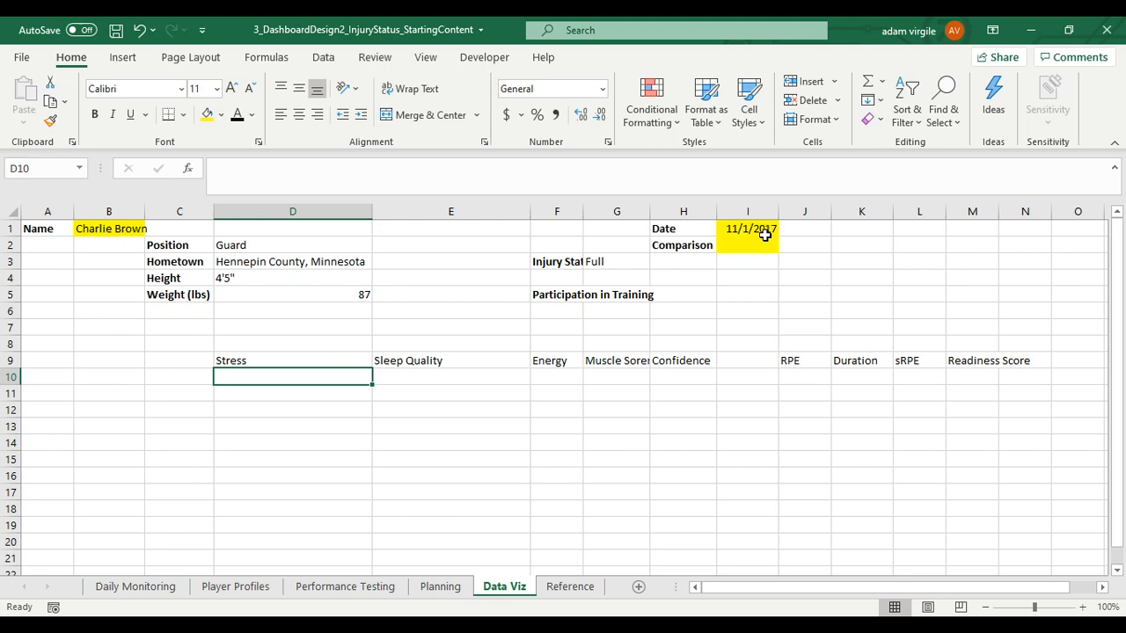
mouse_move(767, 243)
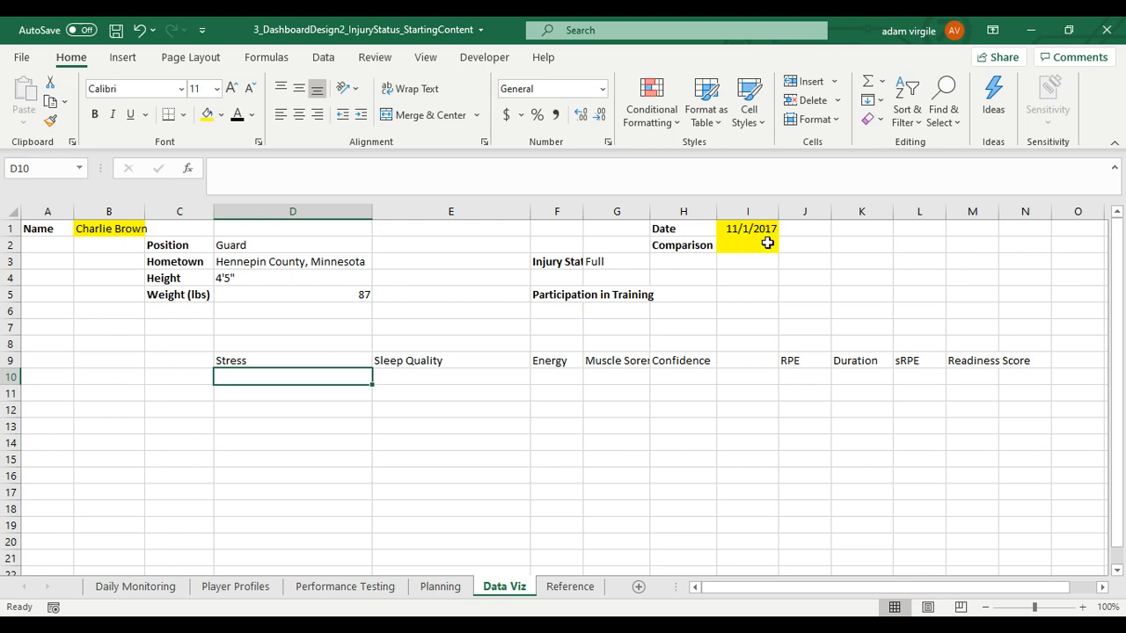
mouse_move(292, 395)
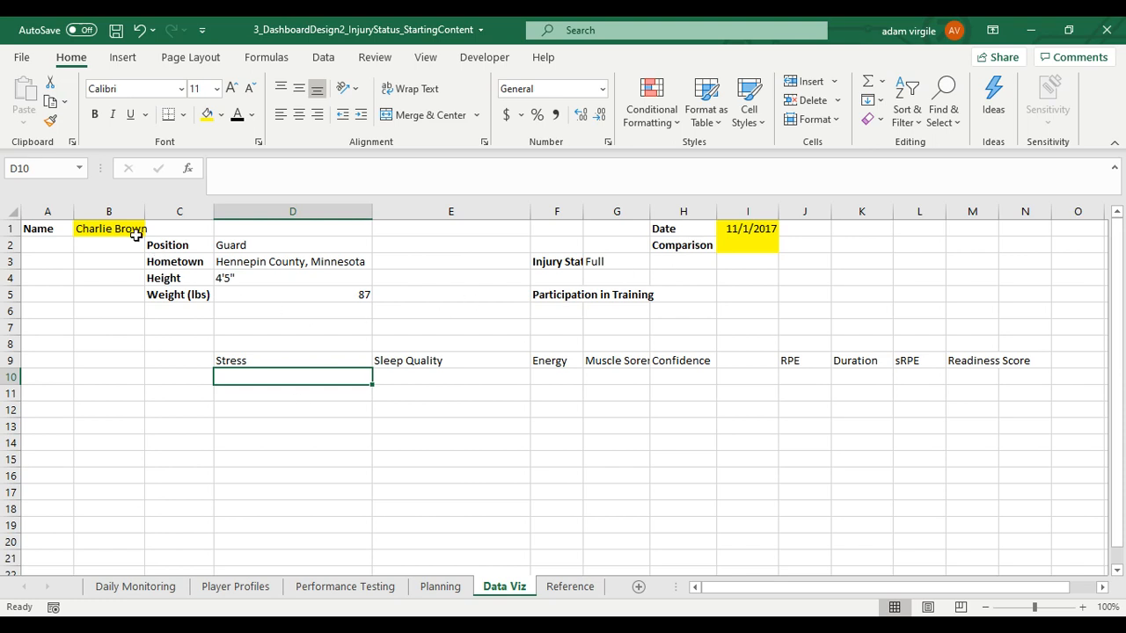
mouse_move(281, 391)
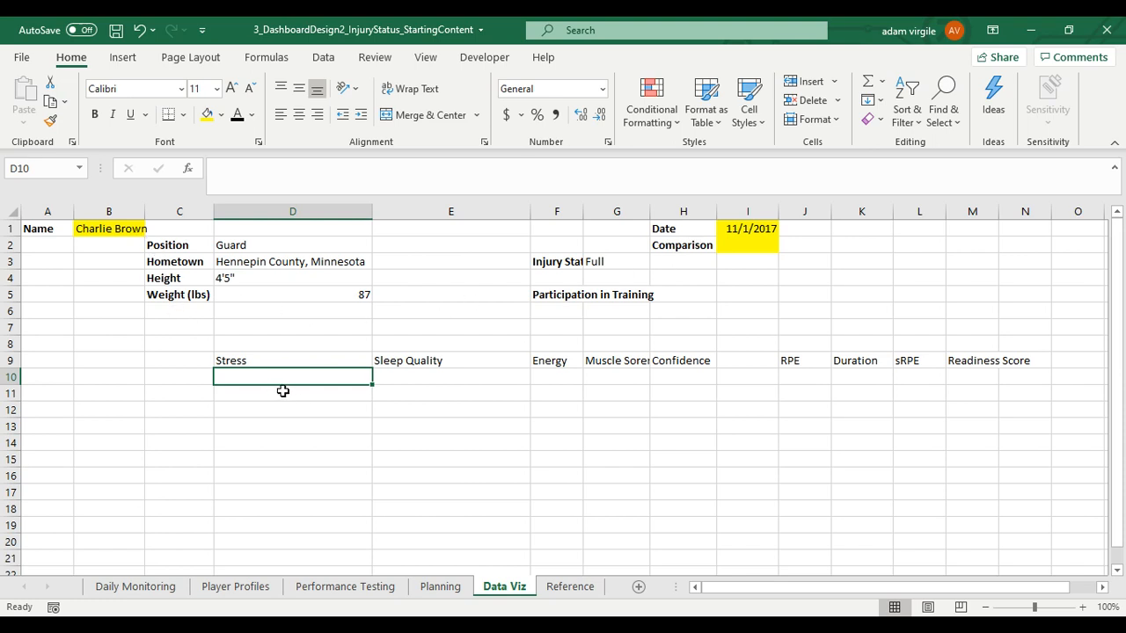
mouse_move(285, 384)
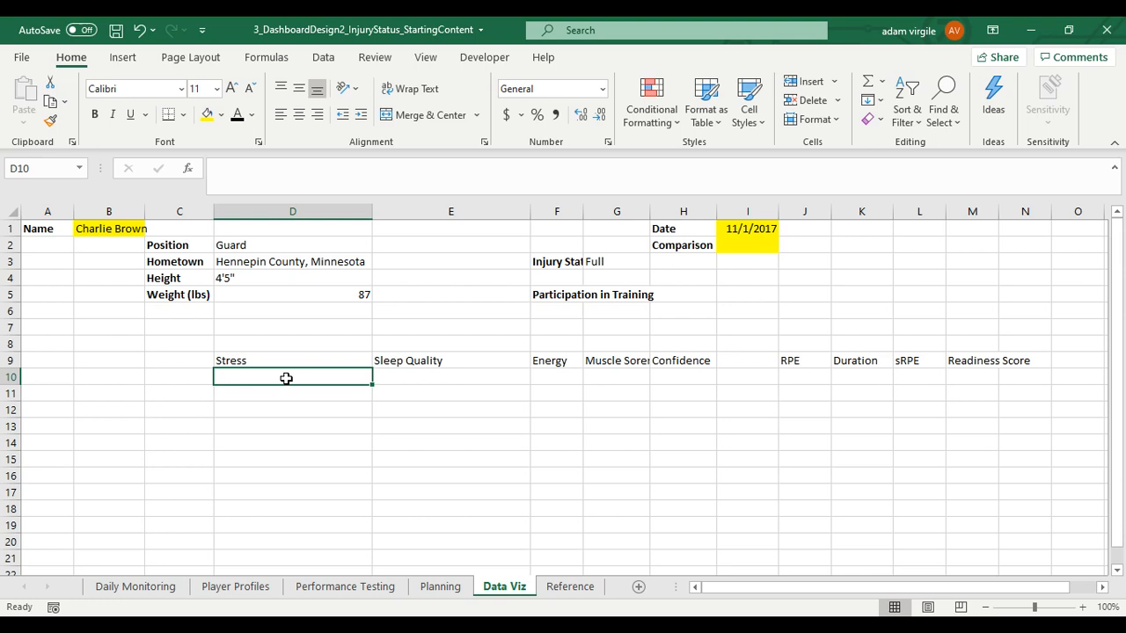
- Start the Stress AVERAGEIFS formula in D10 averaging tbl_daily's Stress column
text(=AV)
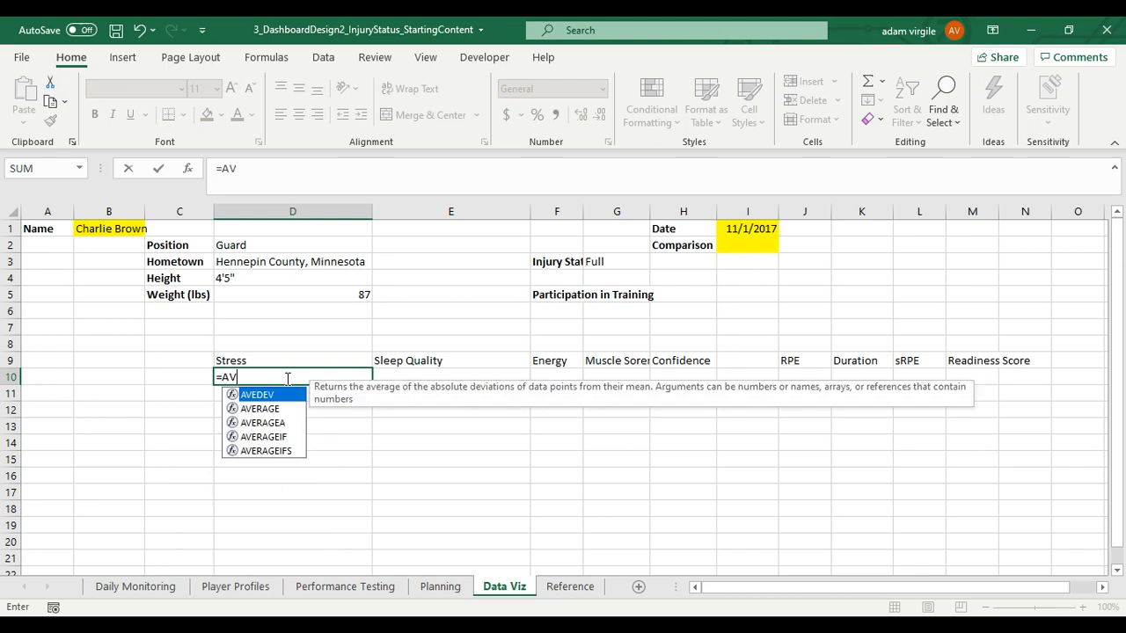
text(ERAGE)
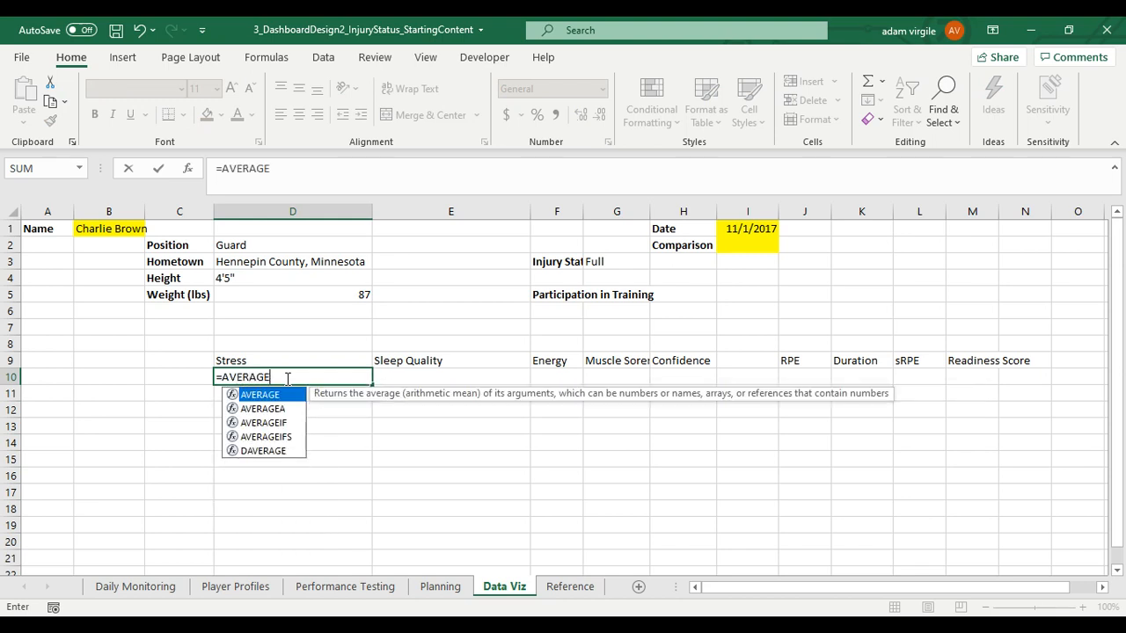
text(IFS()
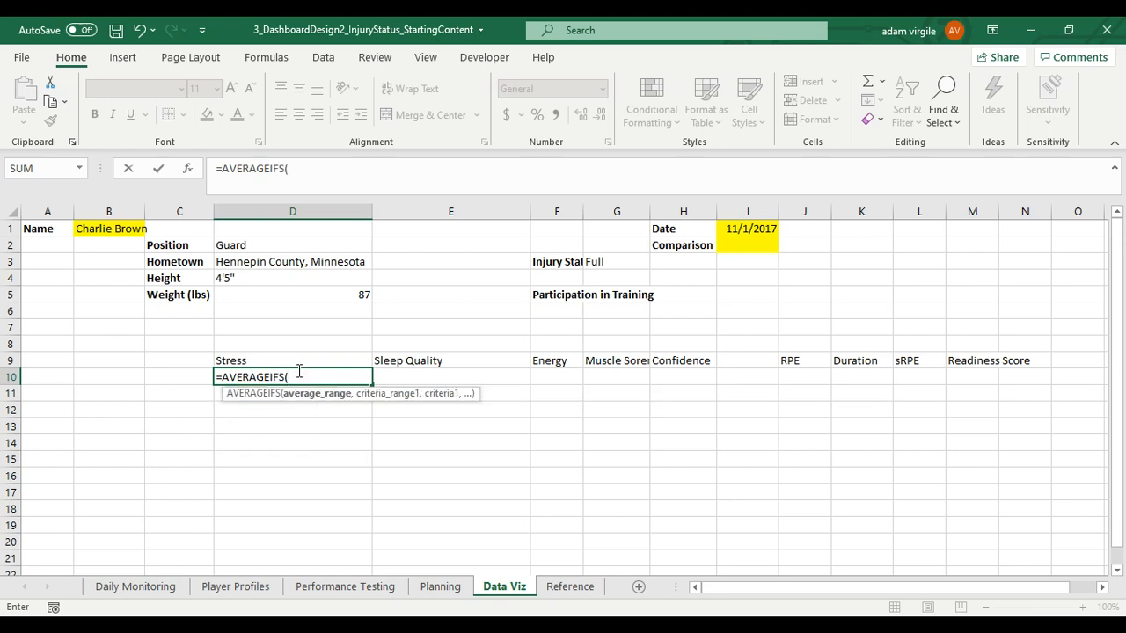
text(tbl_daily)
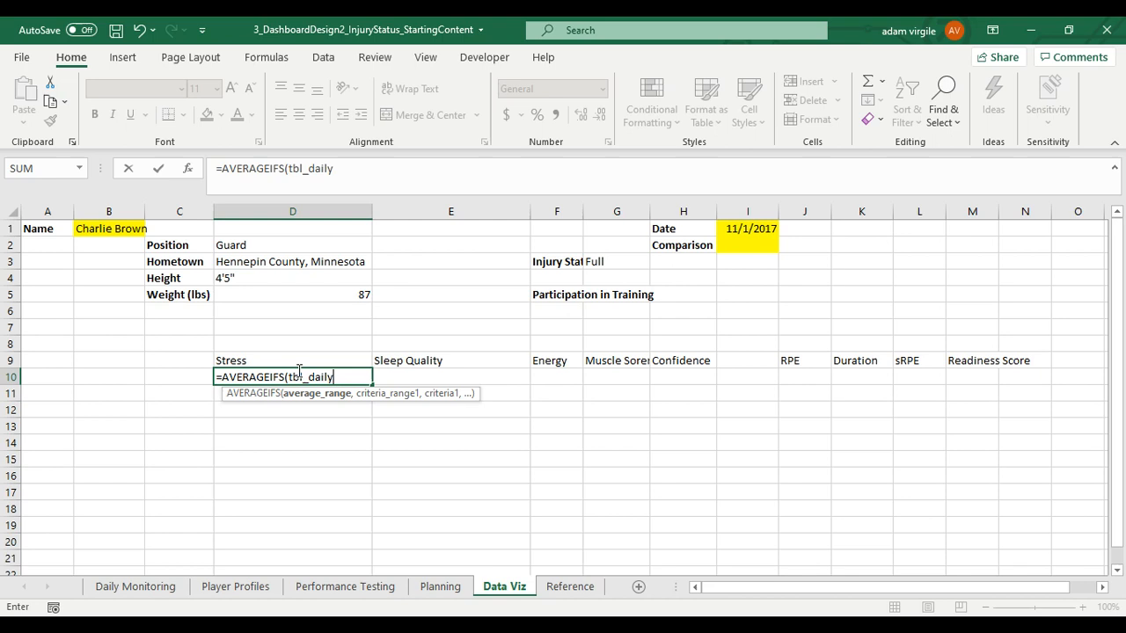
text([Stress)
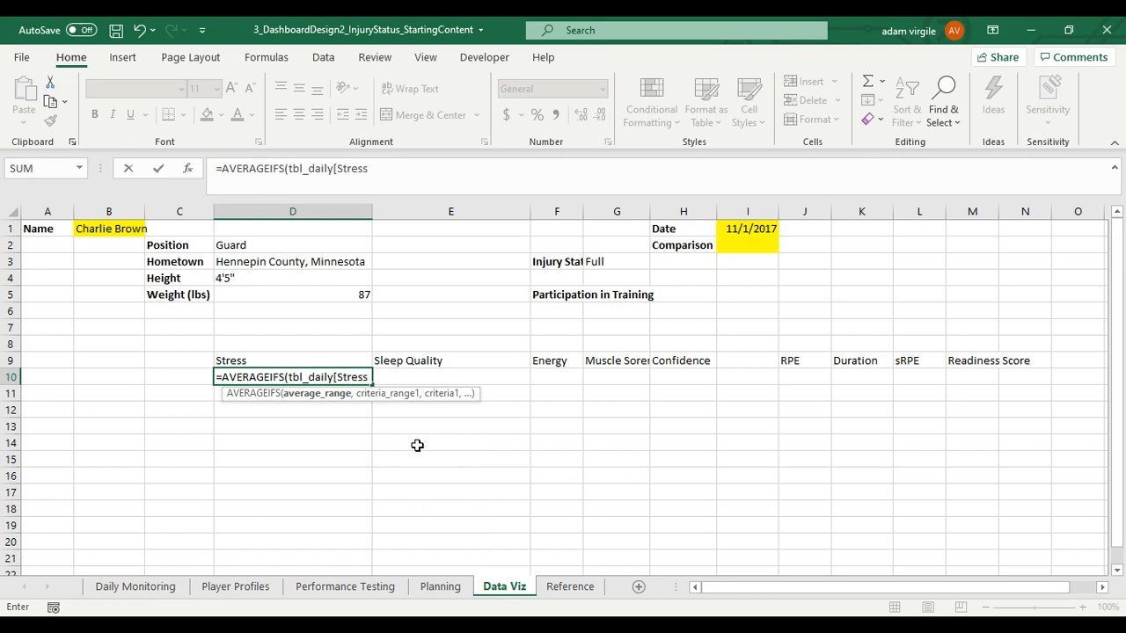
text(],)
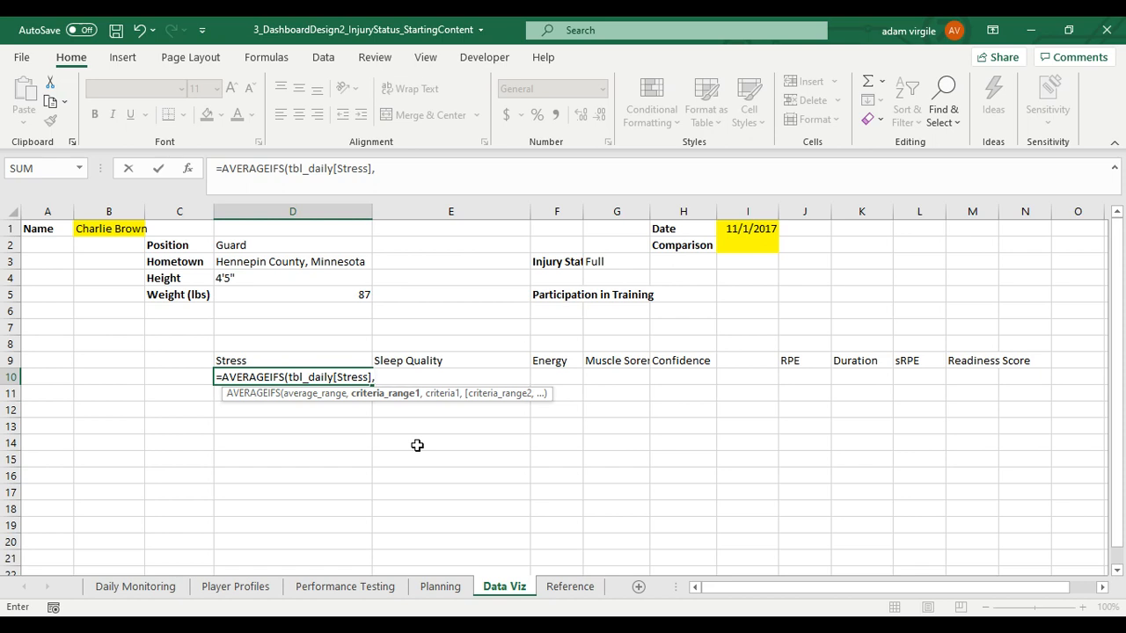
text(,tbl_daily[Name)
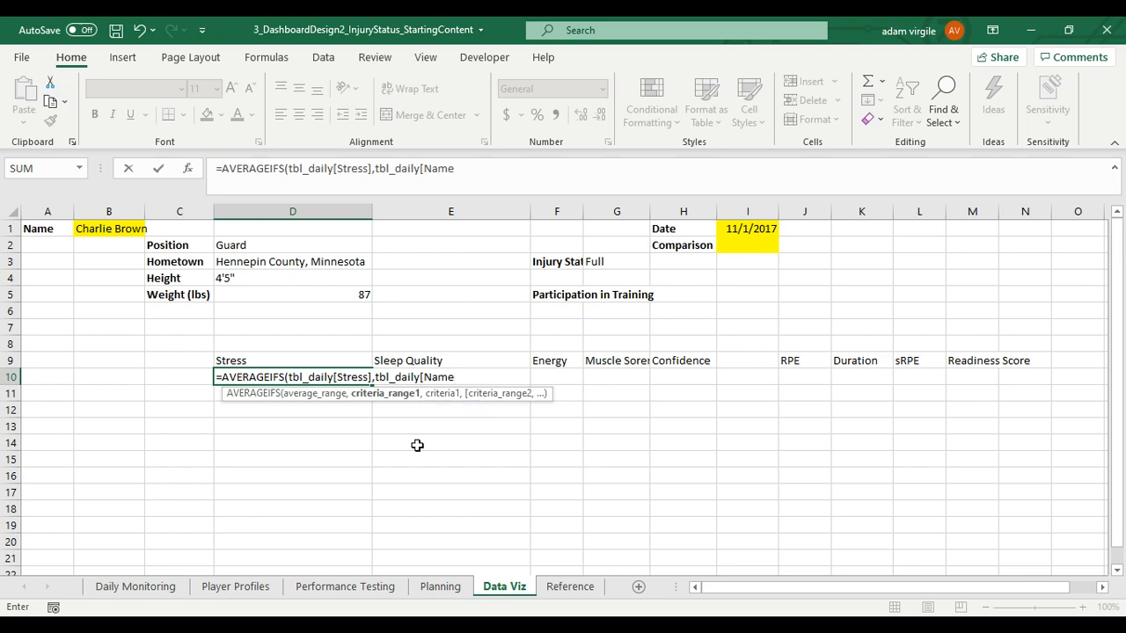
- Add criteria matching the player in B1 and date in I1, wrapped in IFERROR returning blank; D10 shows 6
click(109, 229)
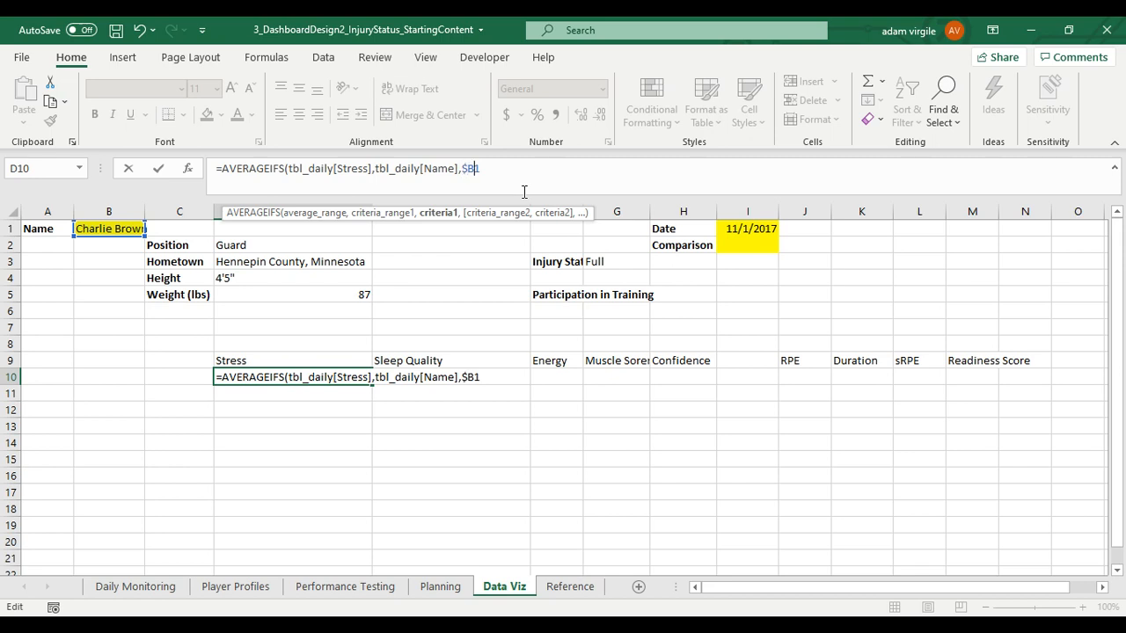
text($,)
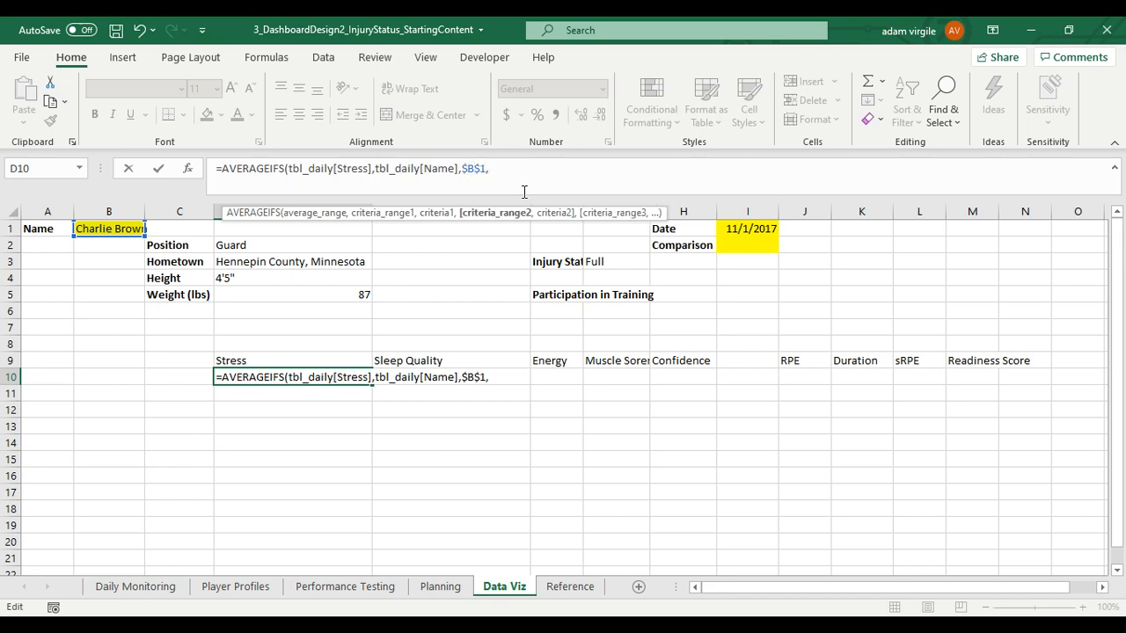
text(tbl_daily)
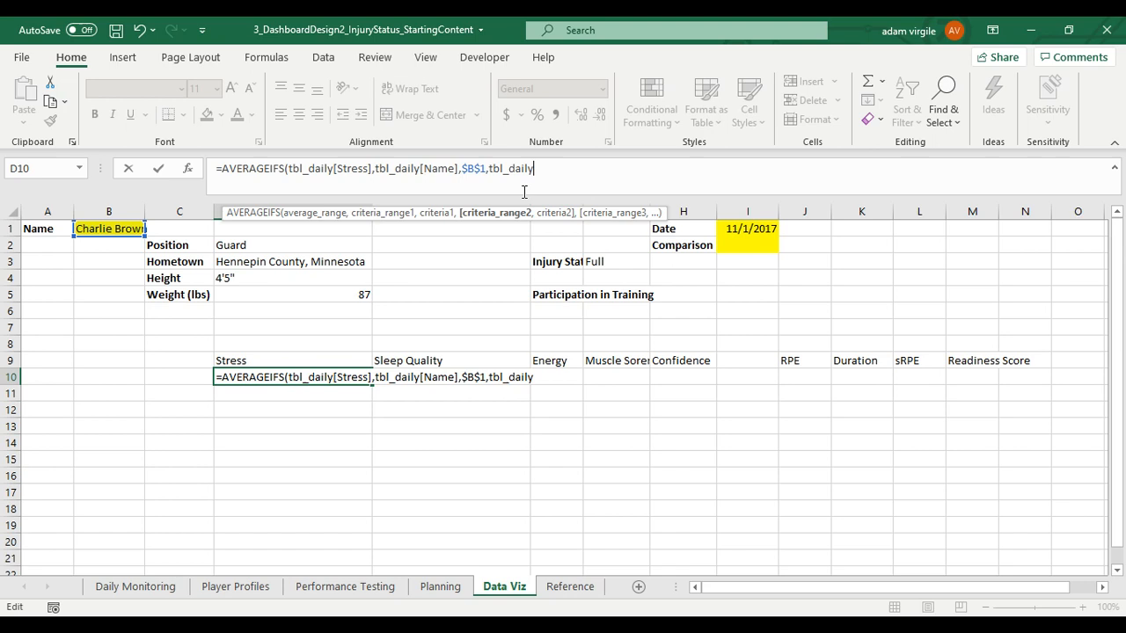
text([Date)
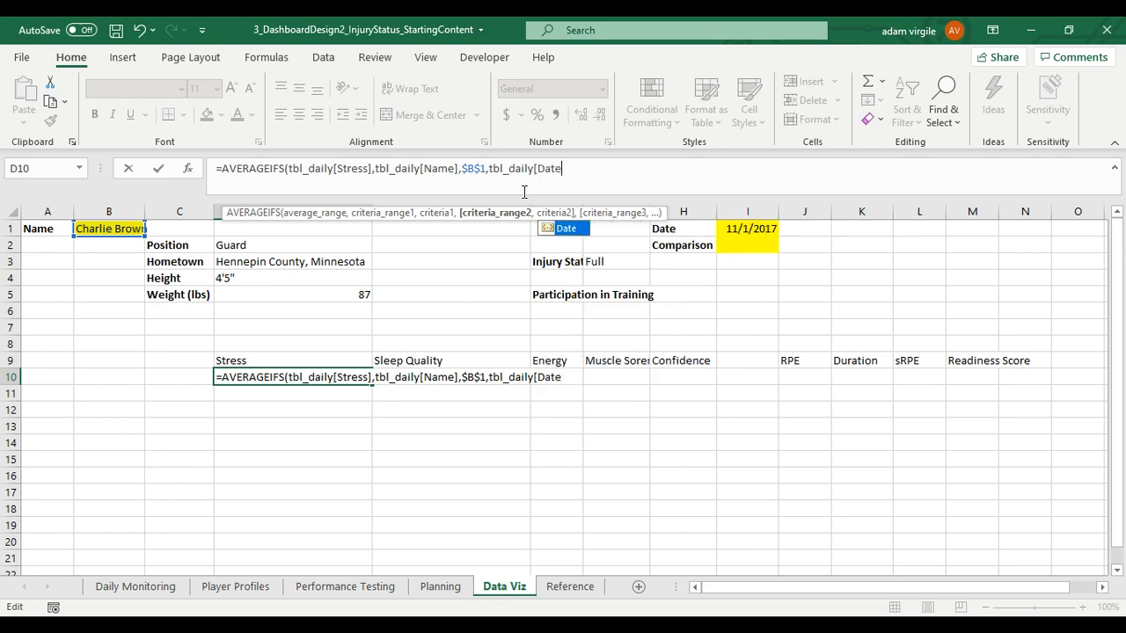
text(],)
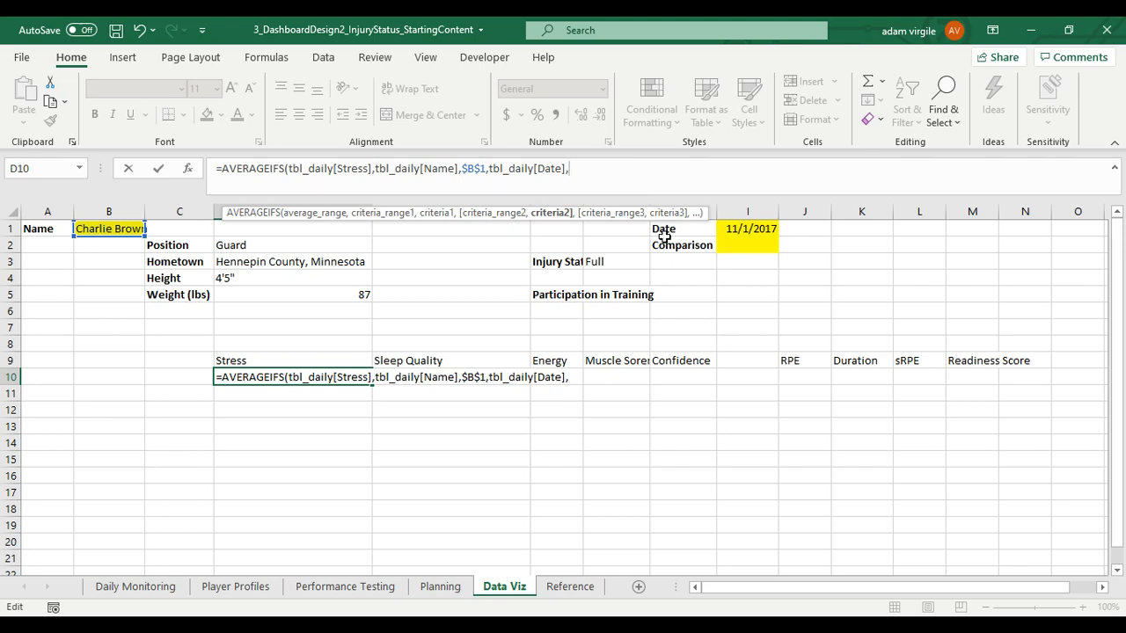
click(748, 229)
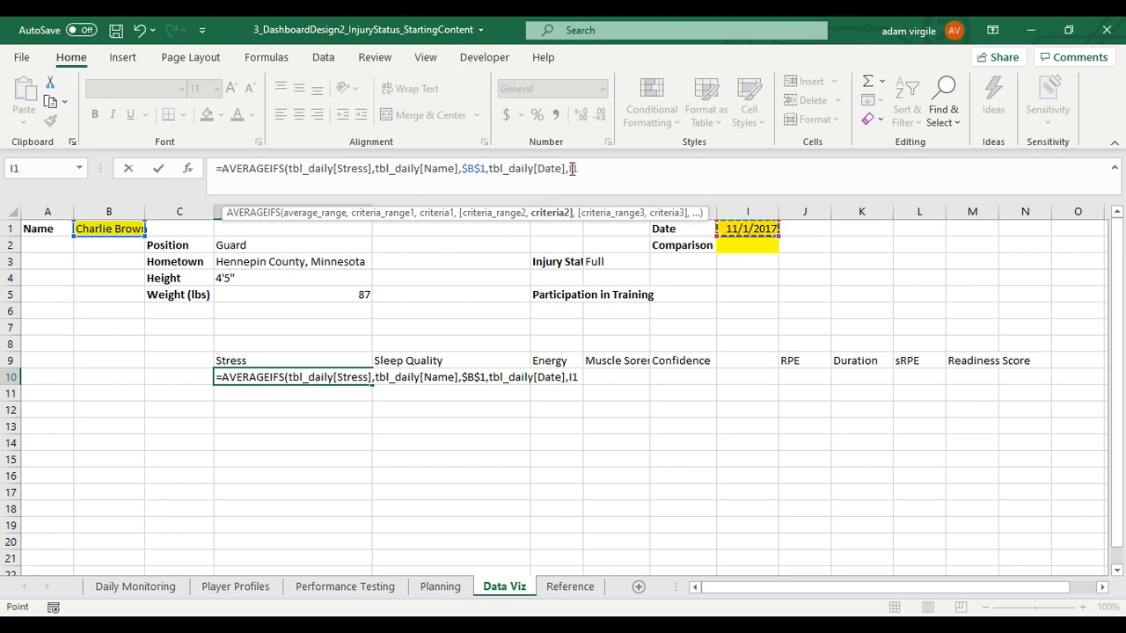
click(746, 228)
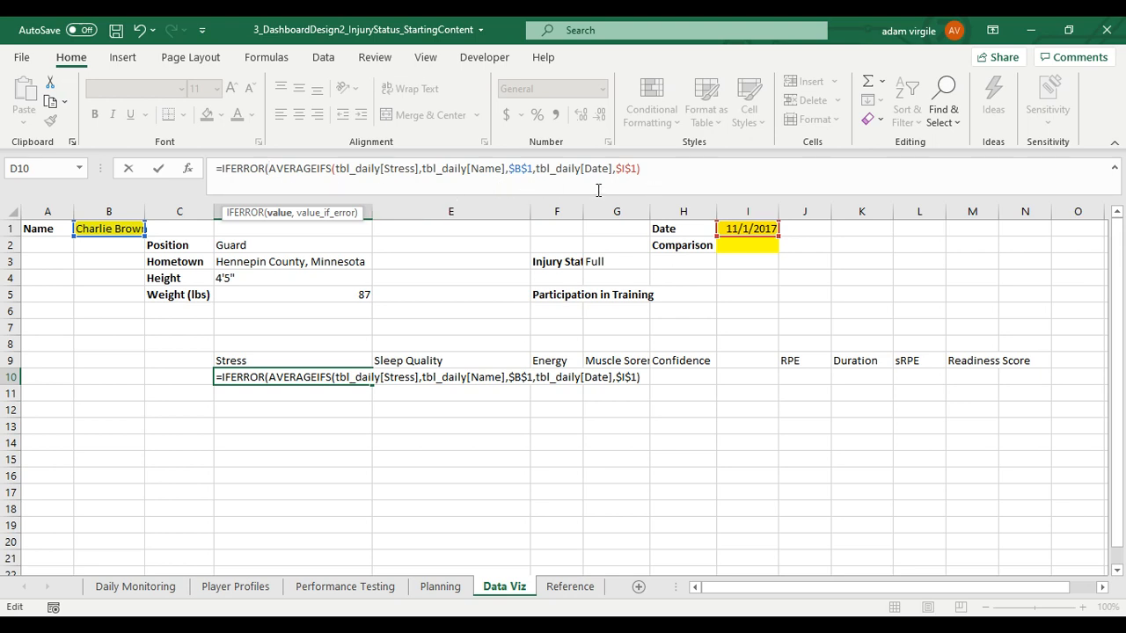
text(,""))
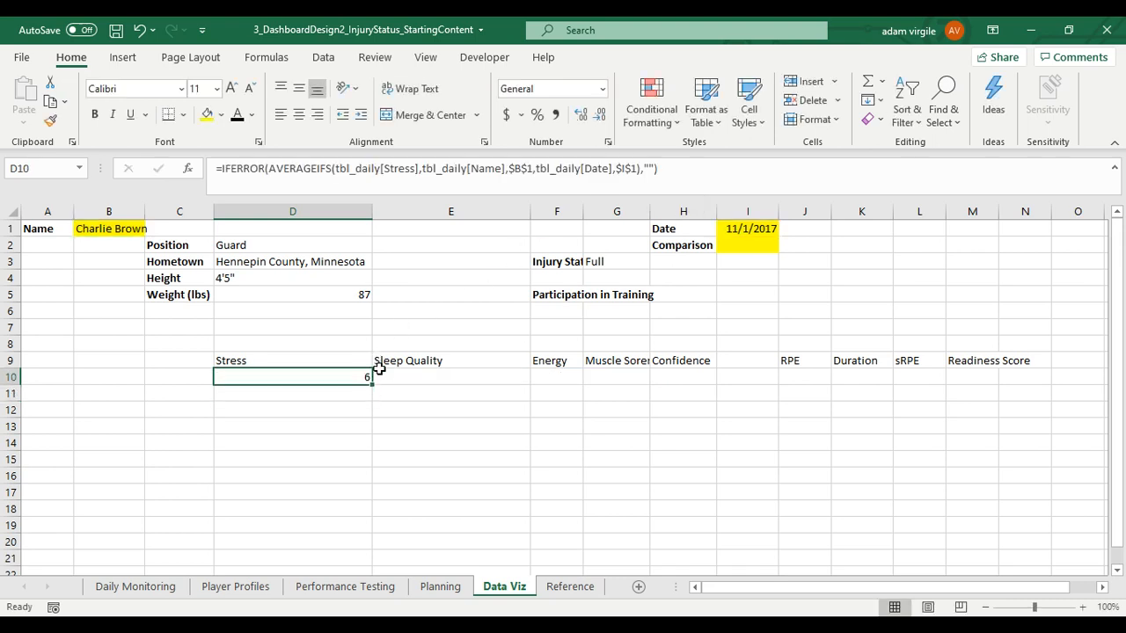
- Copy the finished Stress formula from D10 into D11, which also shows 6, and inspect it
key(ctrl+c)
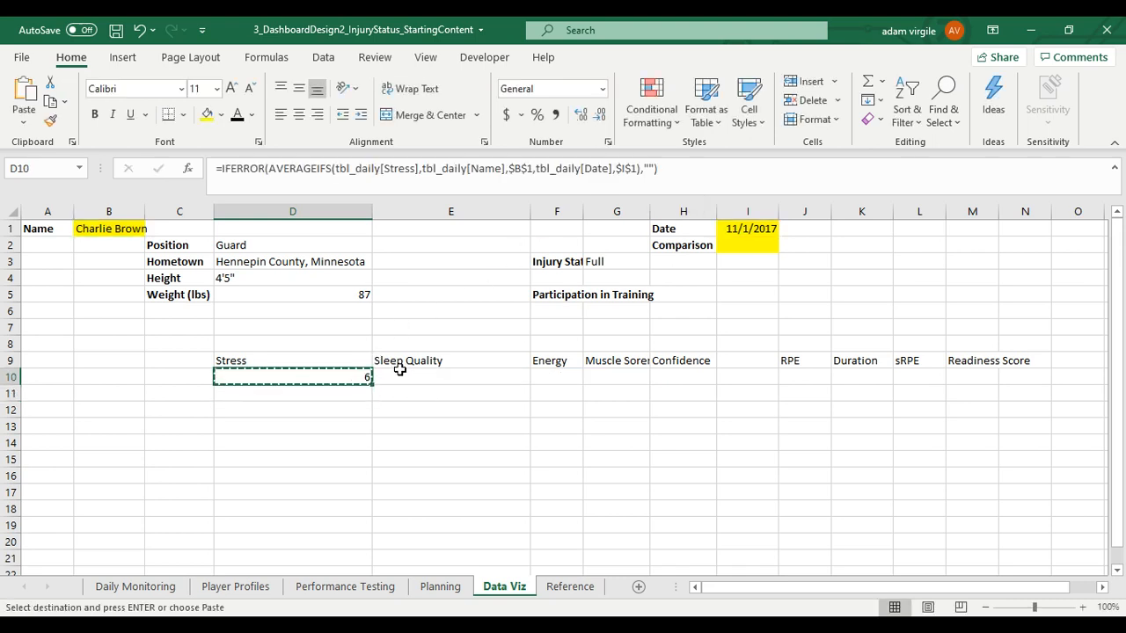
mouse_move(440, 378)
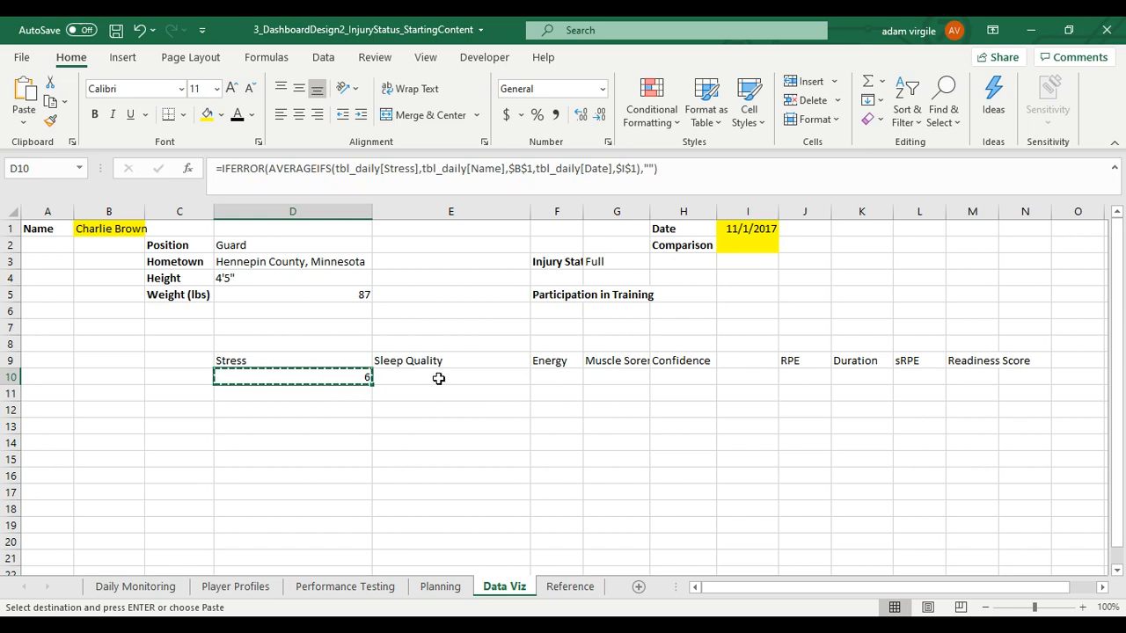
mouse_move(691, 403)
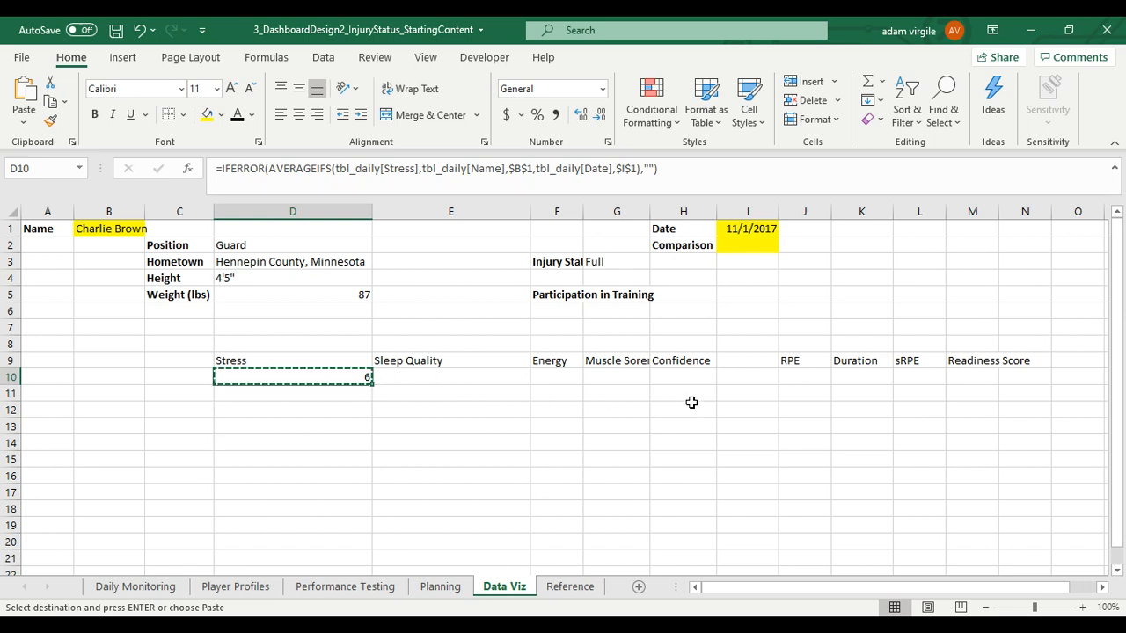
mouse_move(1007, 373)
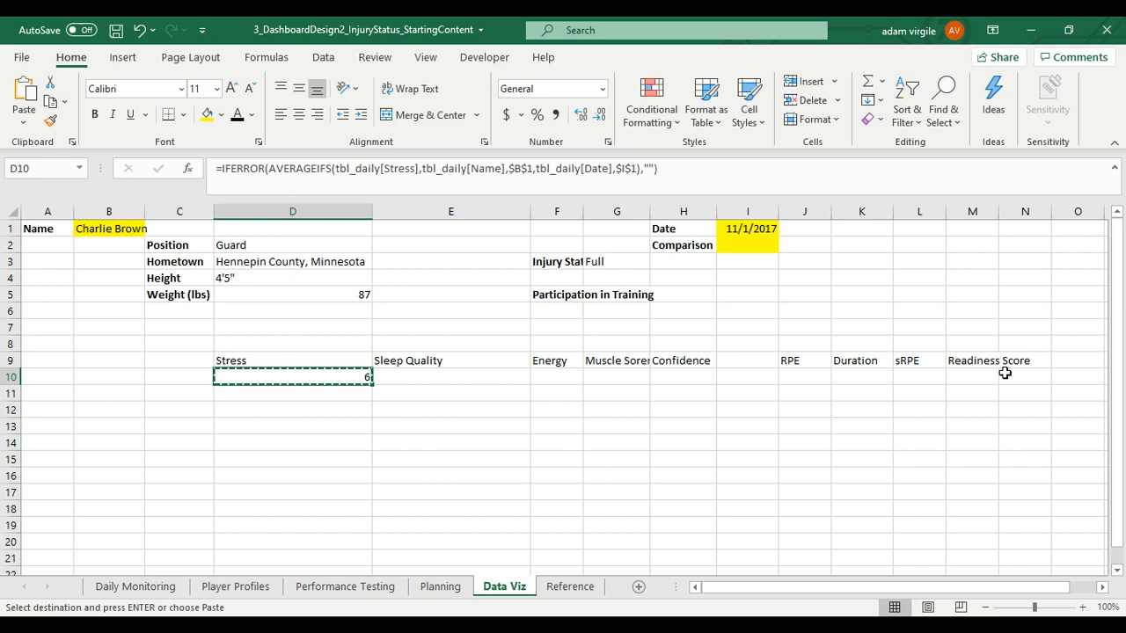
mouse_move(870, 394)
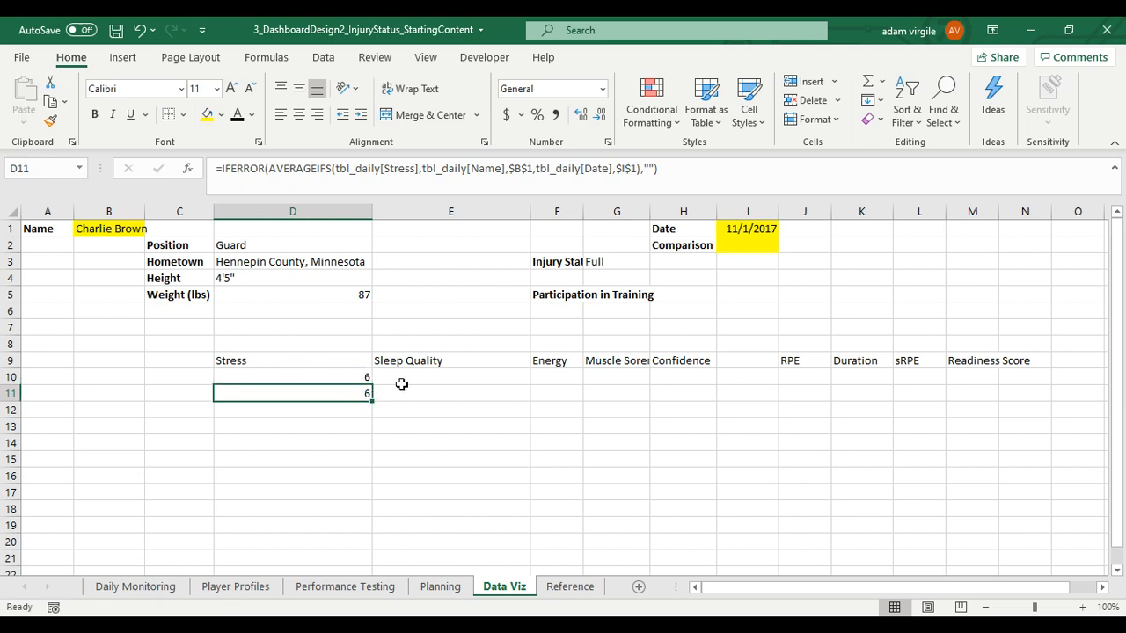
mouse_move(401, 169)
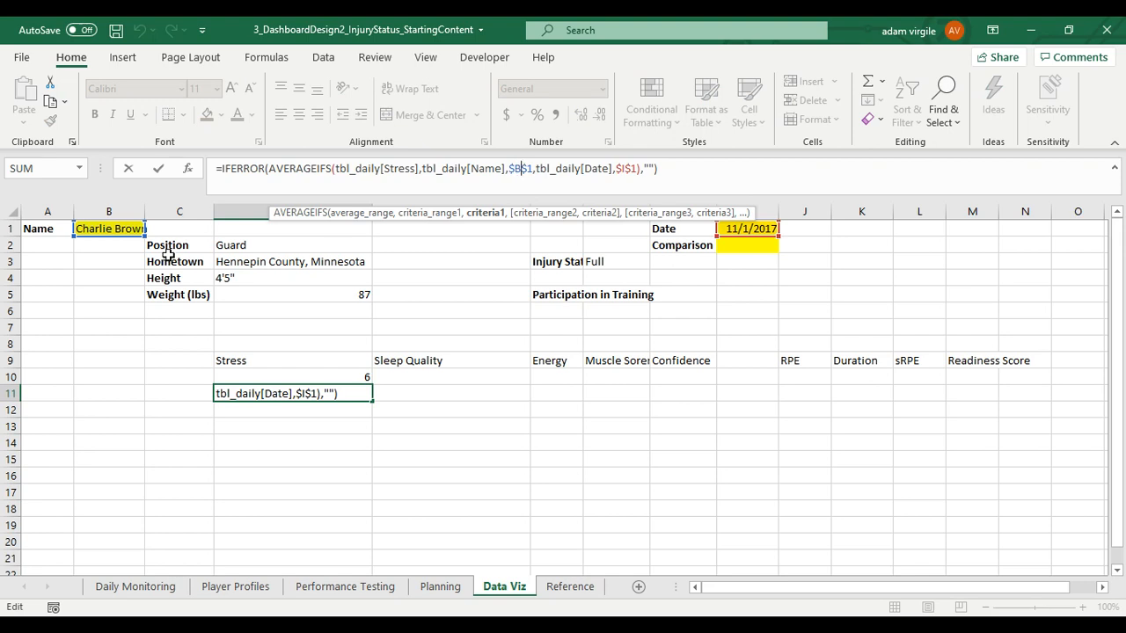
key(enter)
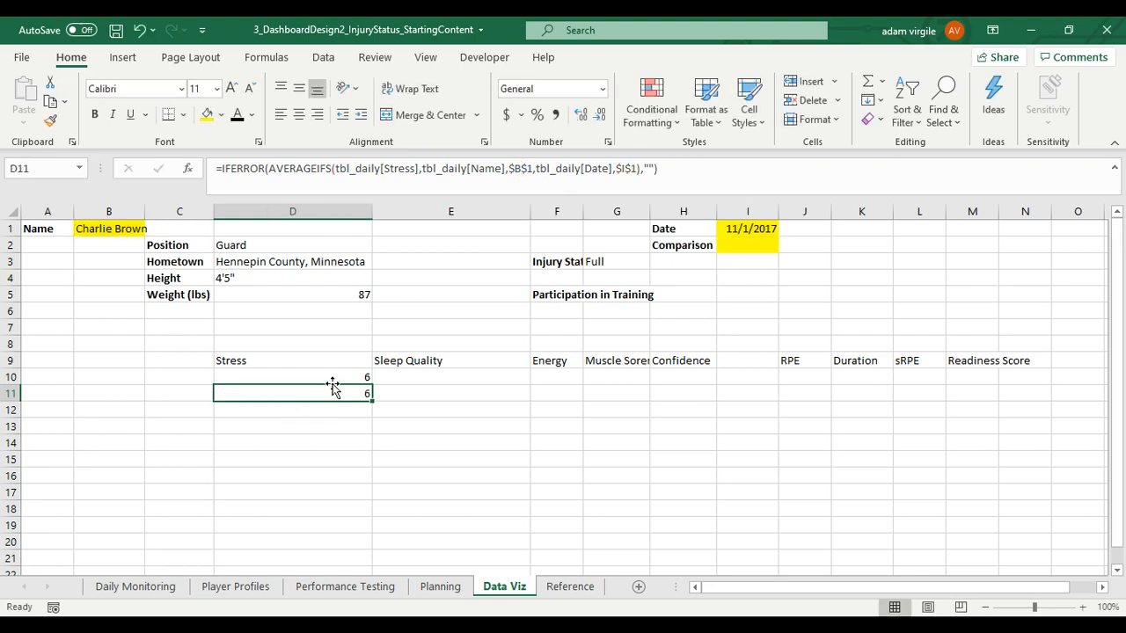
double_click(292, 394)
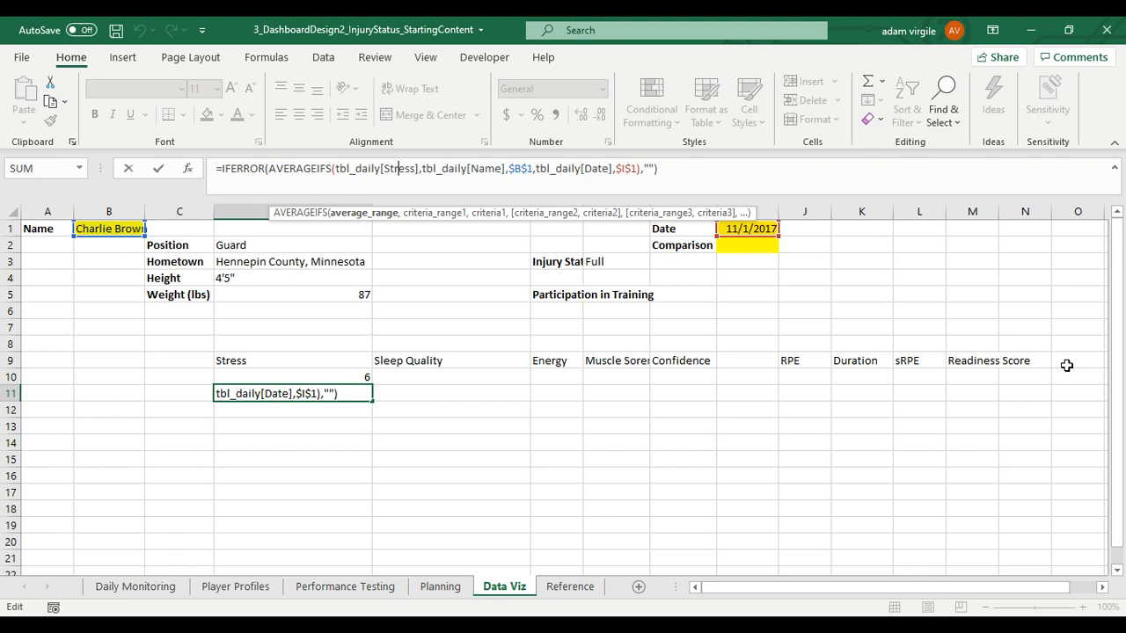
mouse_move(546, 398)
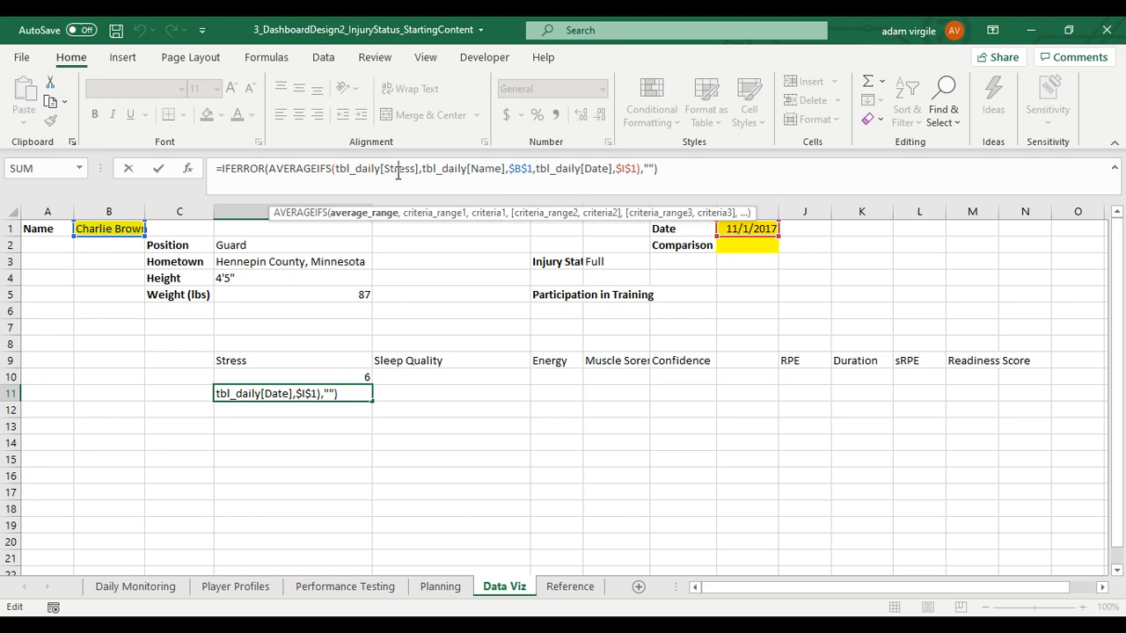
mouse_move(449, 373)
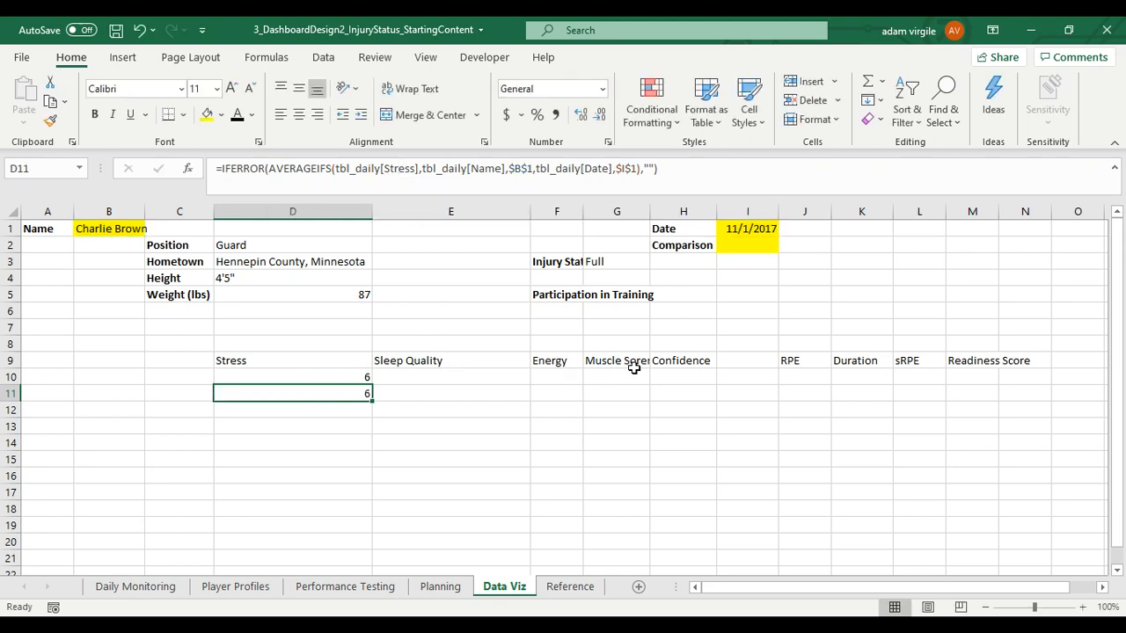
mouse_move(162, 240)
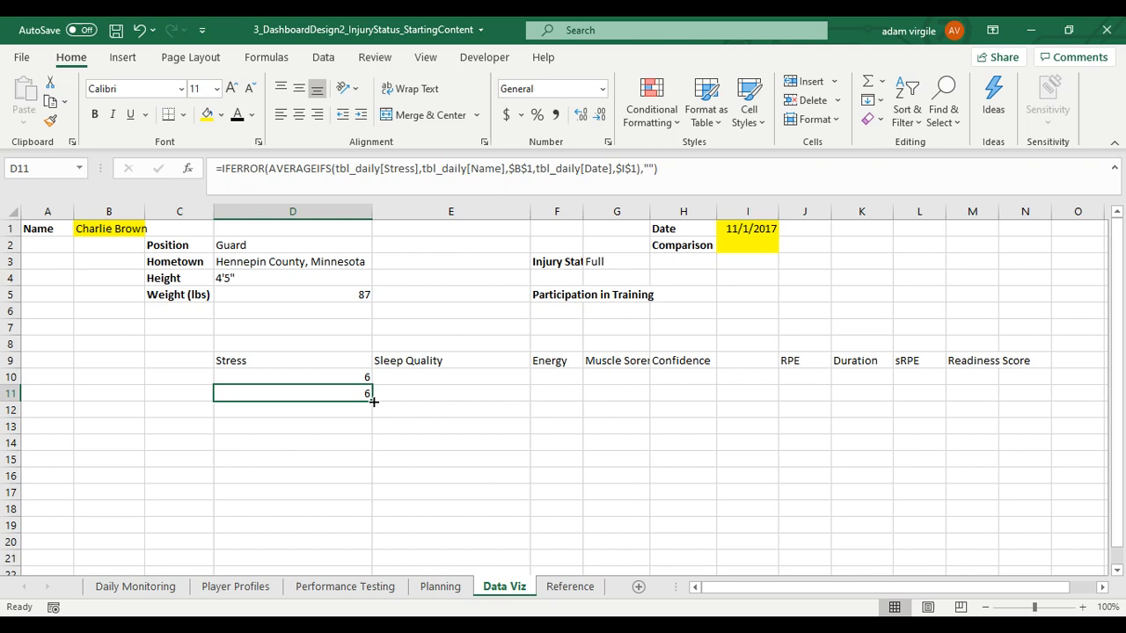
- Fill the D11 formula right across row 11, then bring up Daily Monitoring to compare columns
drag(373, 394, 531, 394)
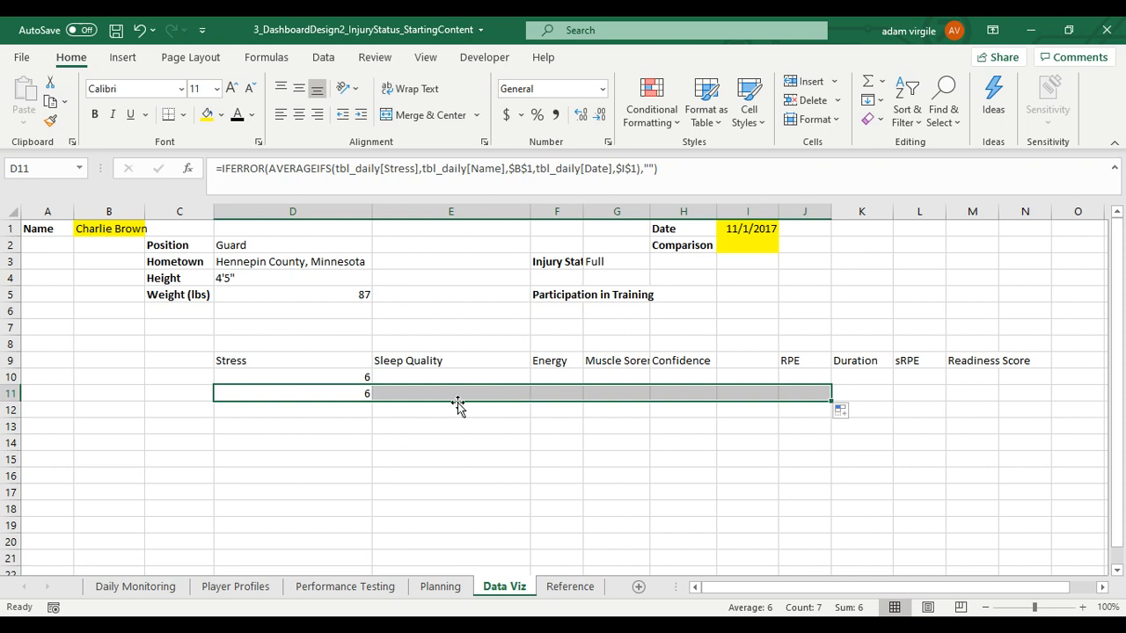
click(450, 394)
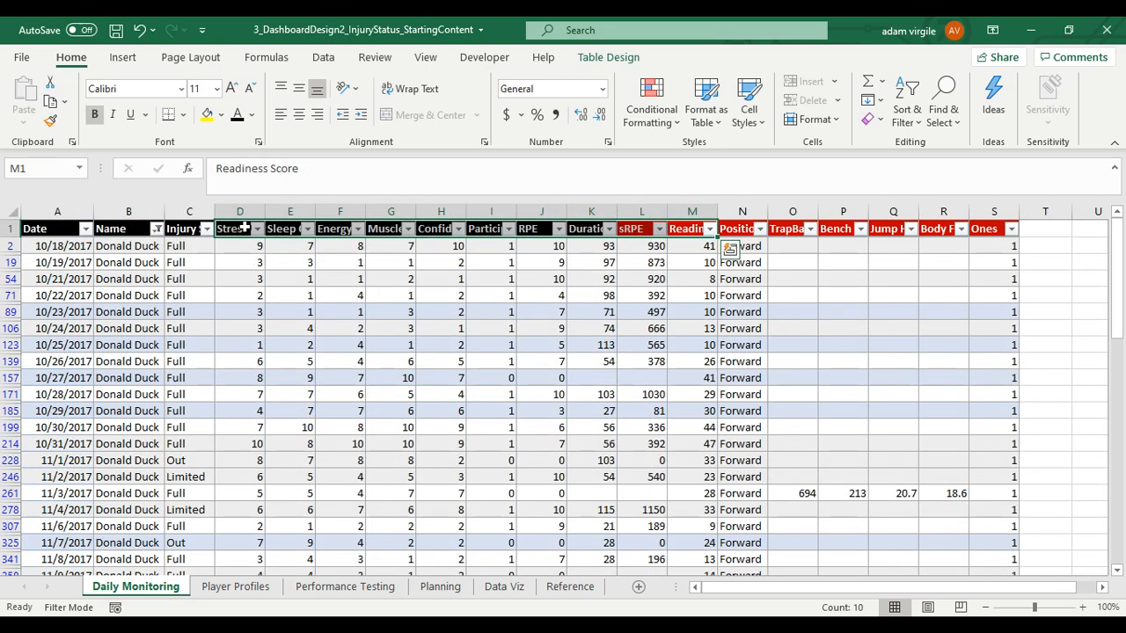
- Compare Daily Monitoring's column headings with the filled E11 formula, whose Sleep Quality copy returns blank
click(290, 229)
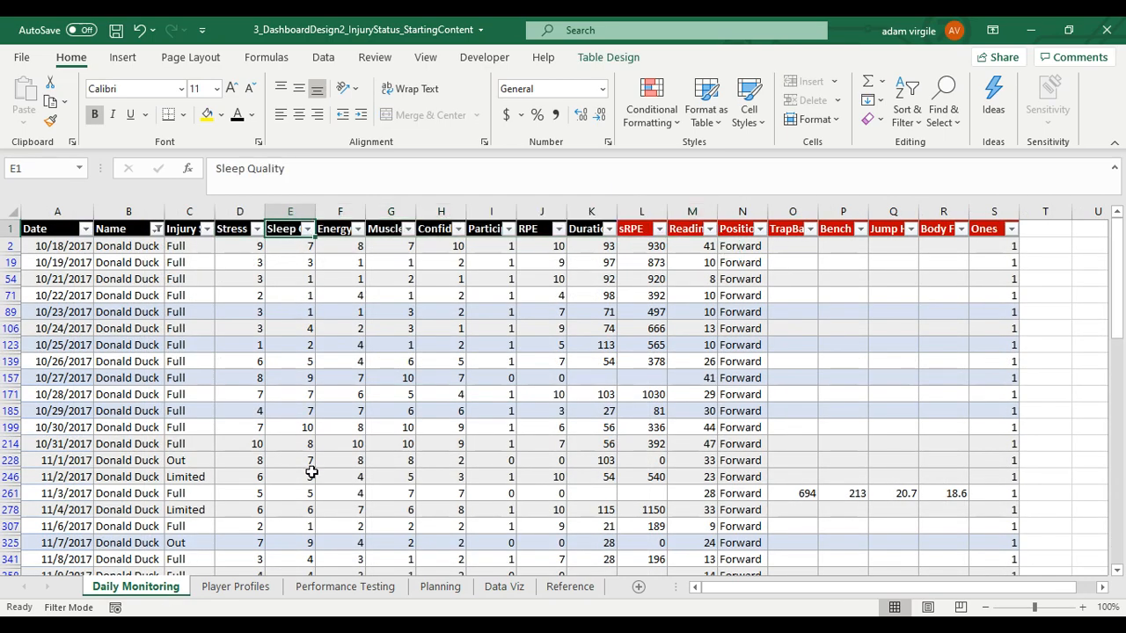
click(504, 588)
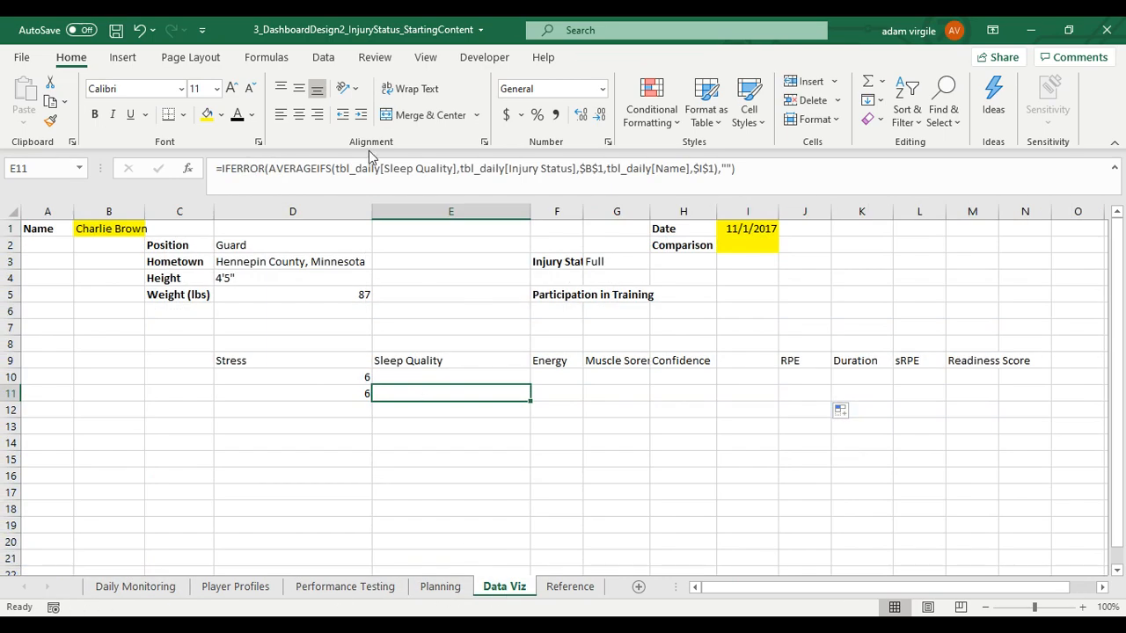
click(292, 394)
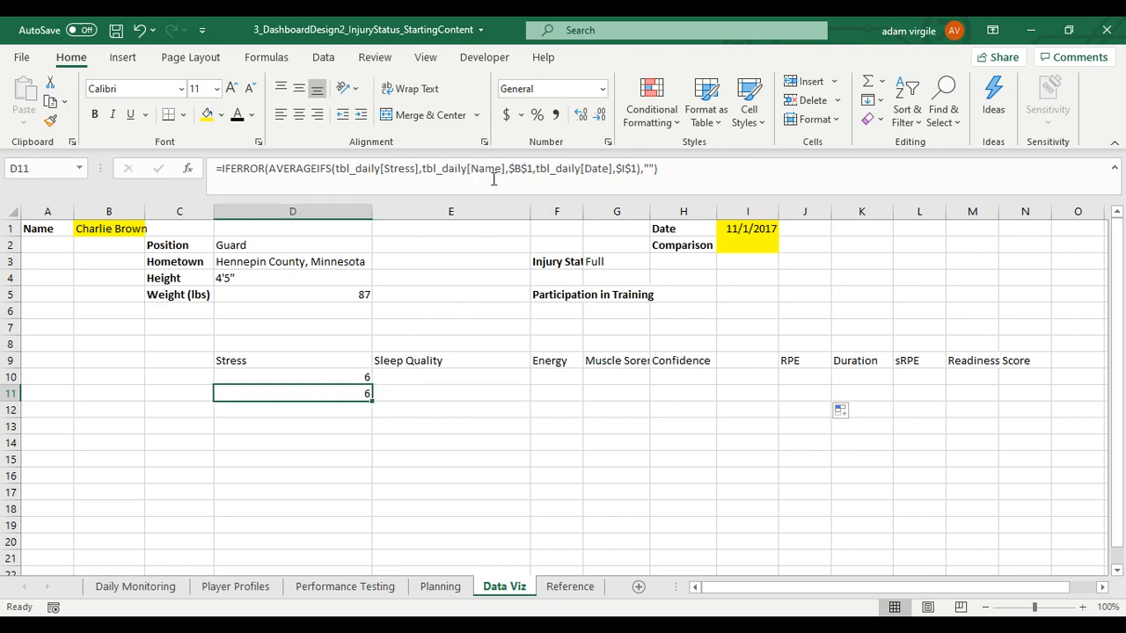
double_click(292, 394)
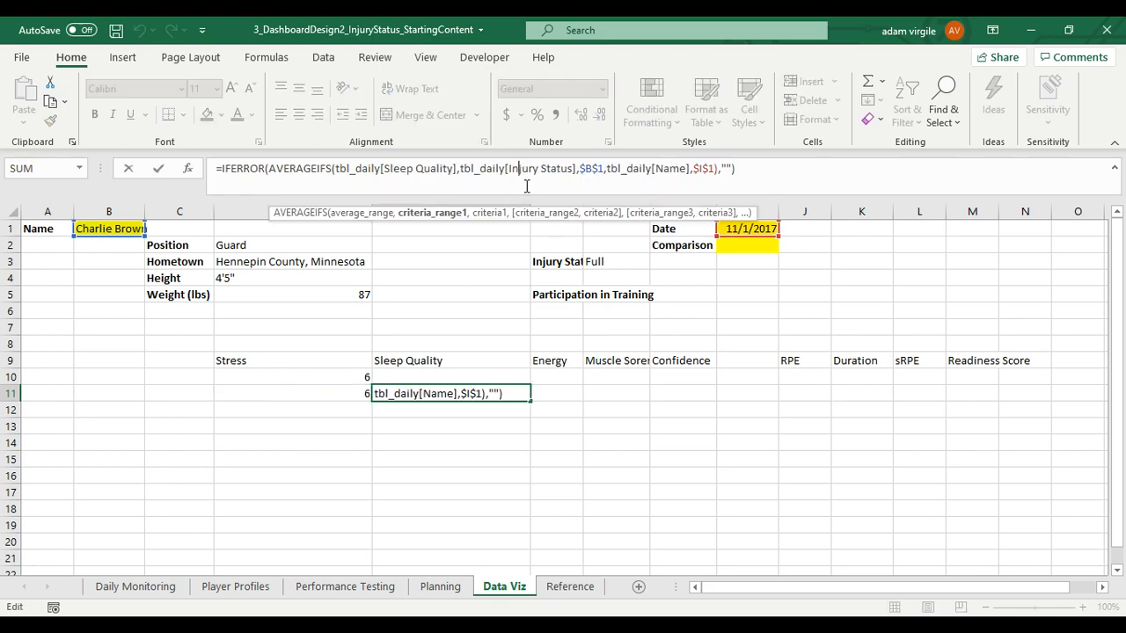
key(enter)
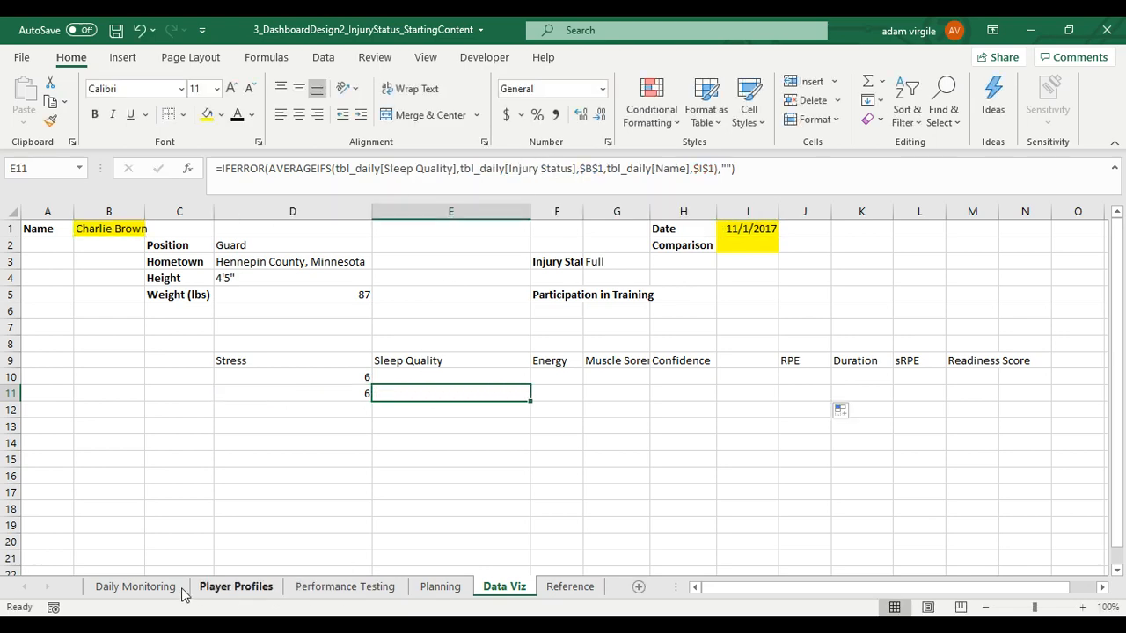
- Check the Name and Date columns on Daily Monitoring and Player Profiles, then return to D11 to fix its references
click(134, 588)
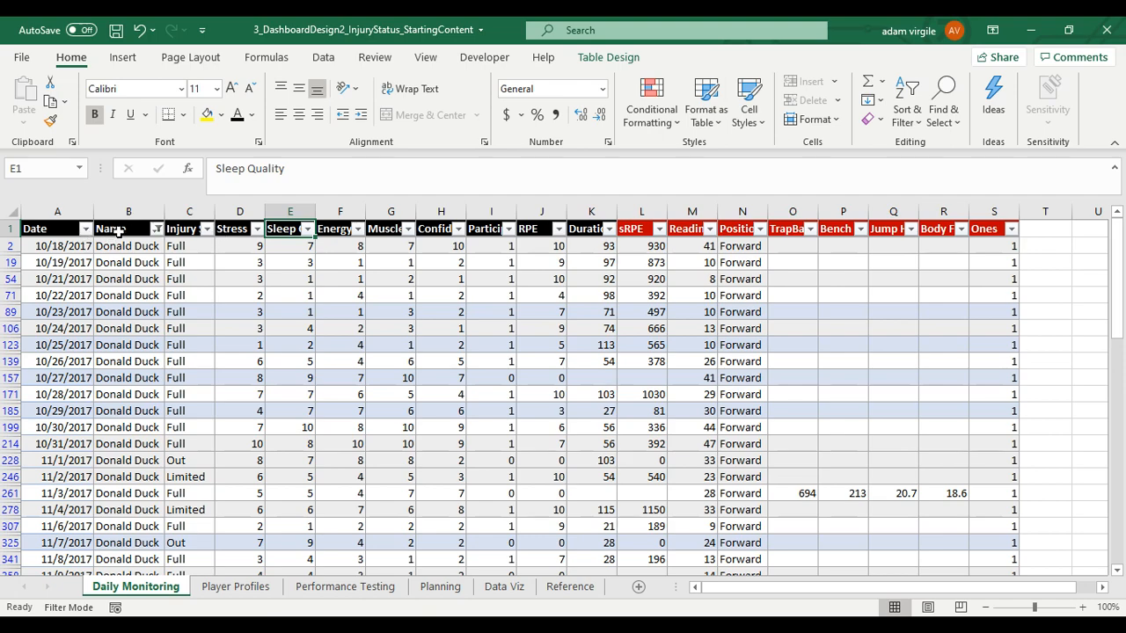
click(190, 247)
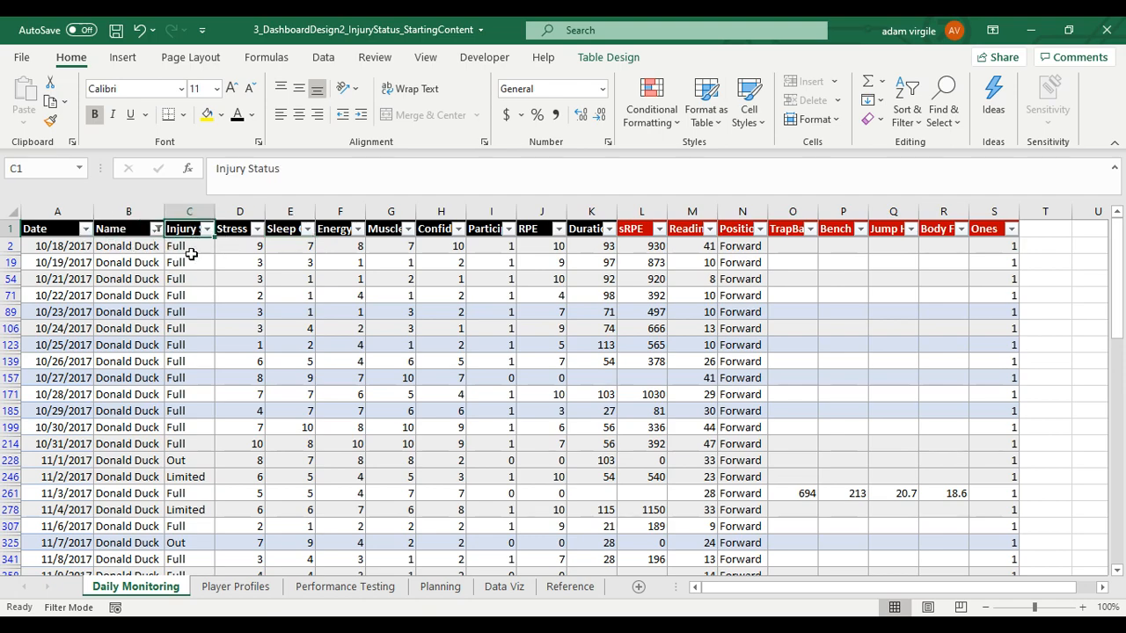
click(236, 588)
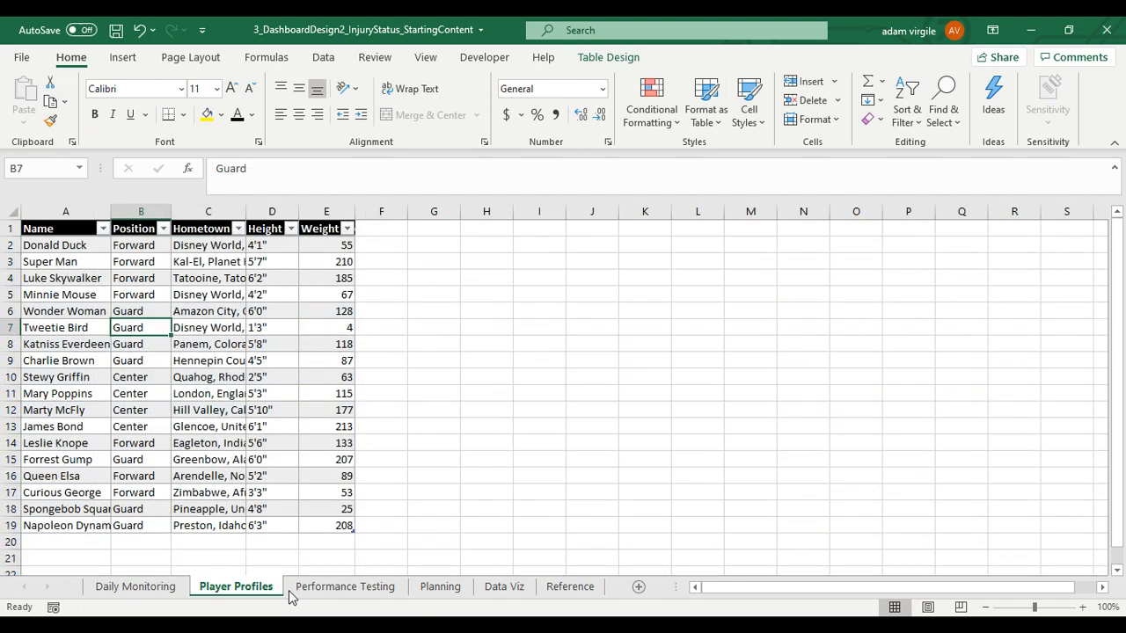
click(503, 587)
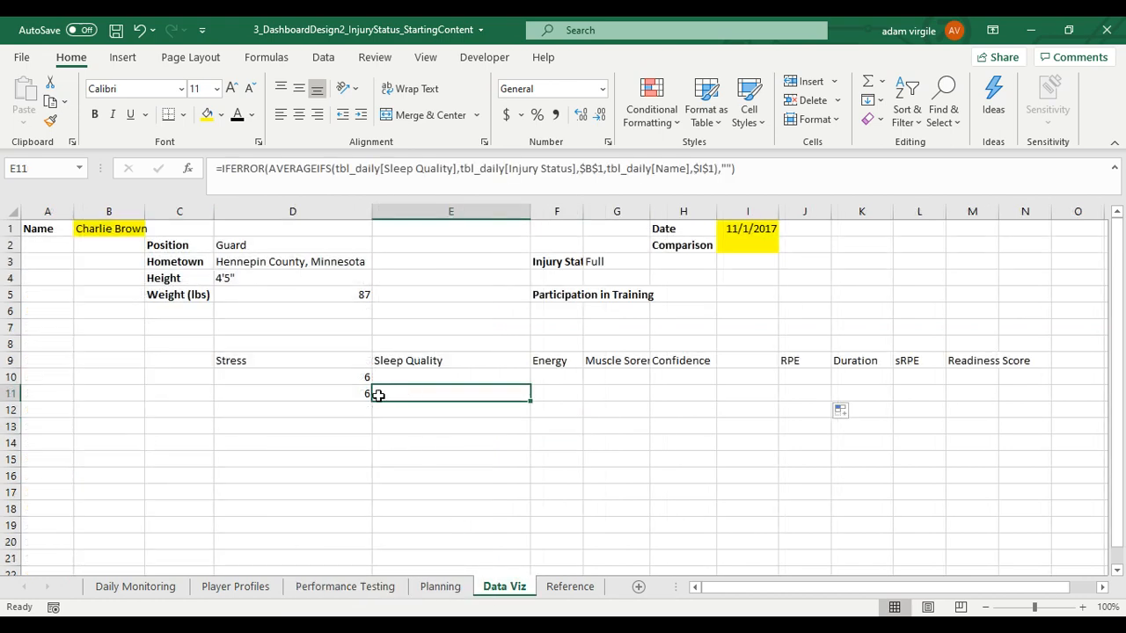
click(292, 395)
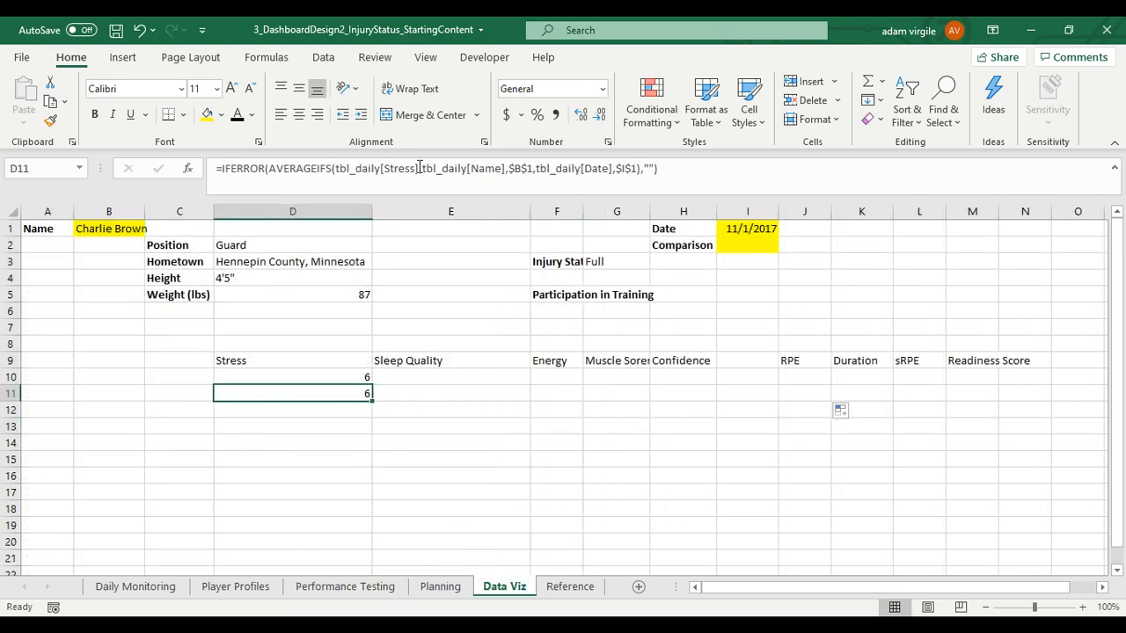
mouse_move(495, 172)
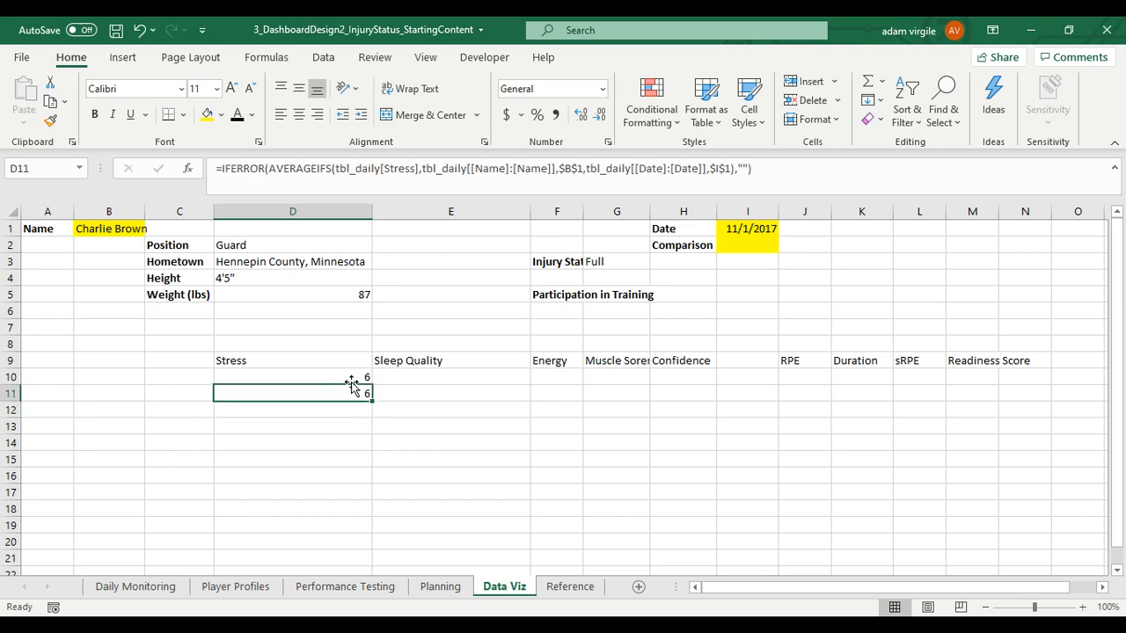
- Fill the Stress formula right across the metrics through the Readiness Score column M
click(292, 377)
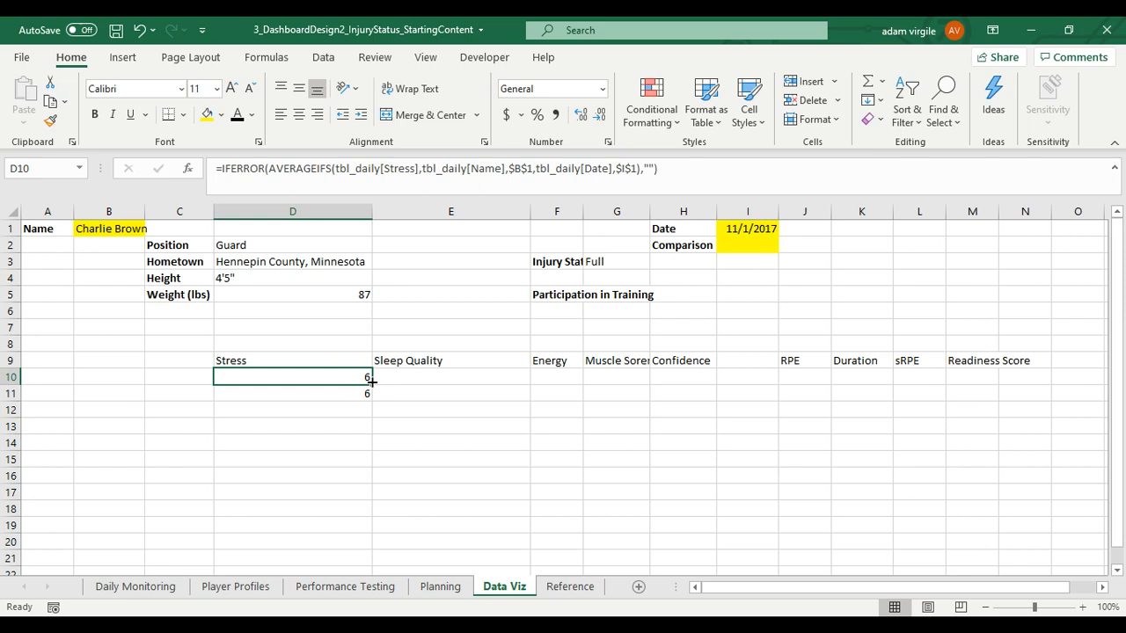
drag(292, 377, 1024, 376)
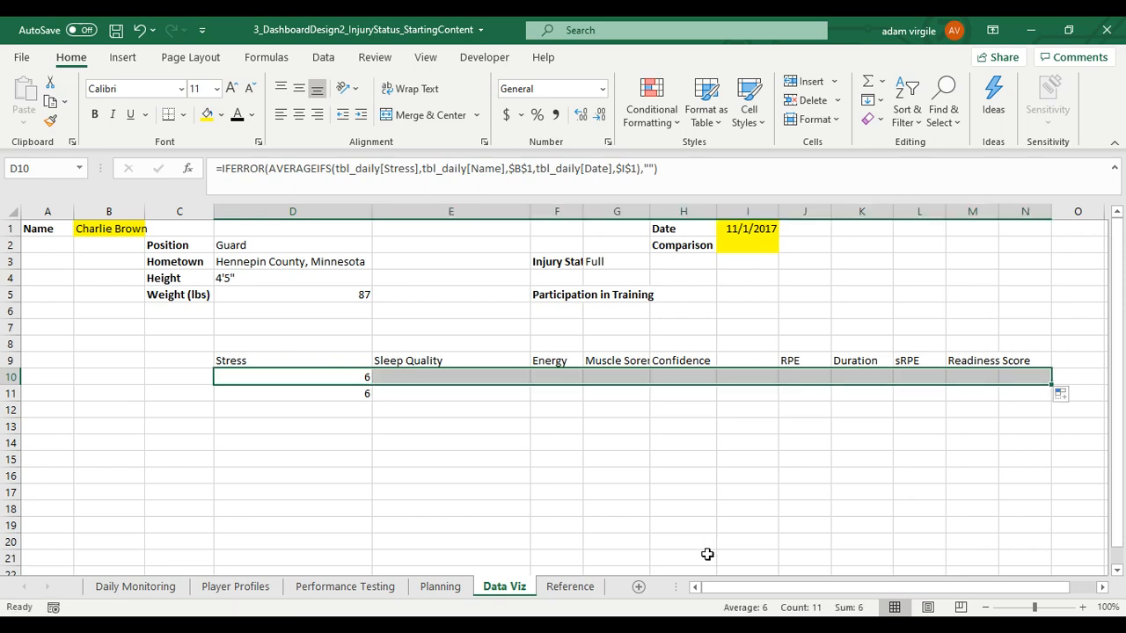
click(292, 394)
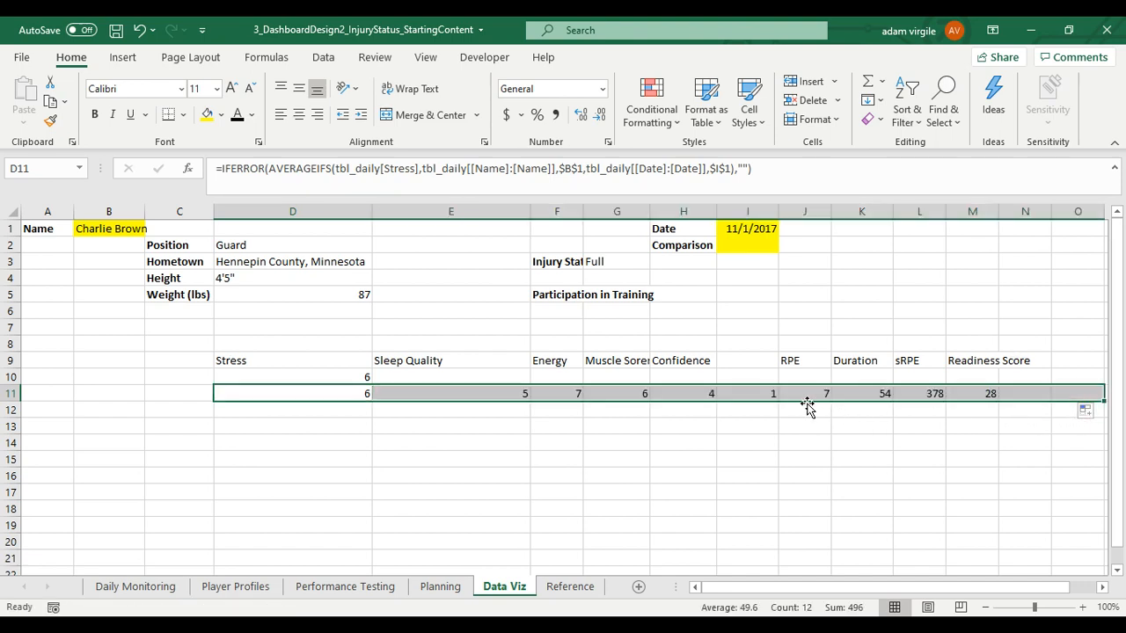
mouse_move(783, 378)
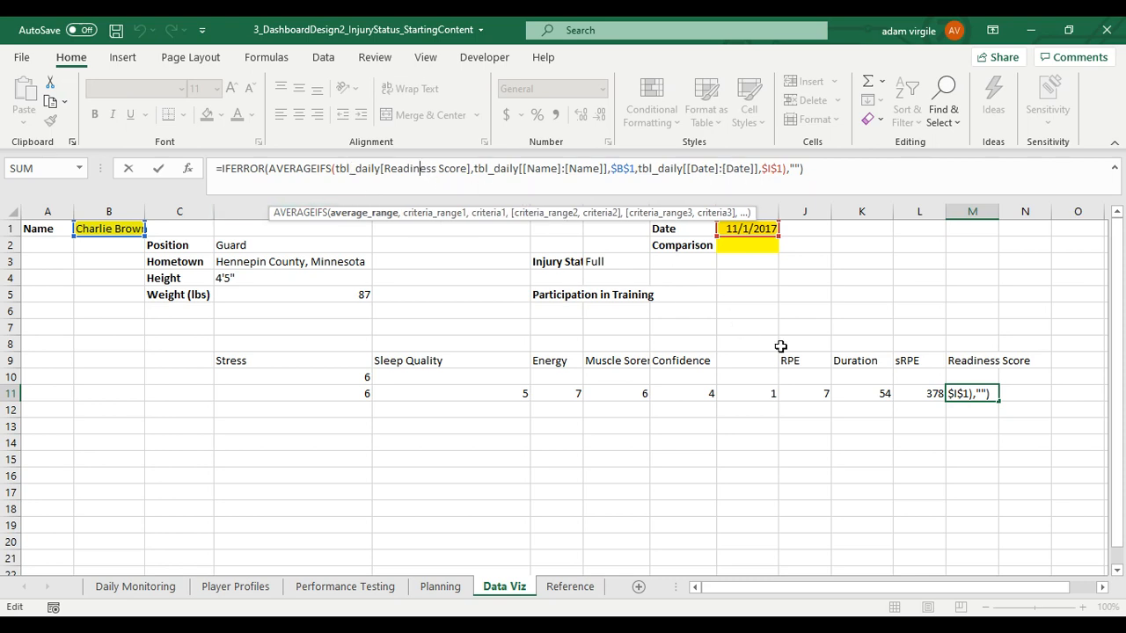
- Confirm the Readiness Score formula and review the Stress, Sleep Quality and Energy formulas in row 10
key(Enter)
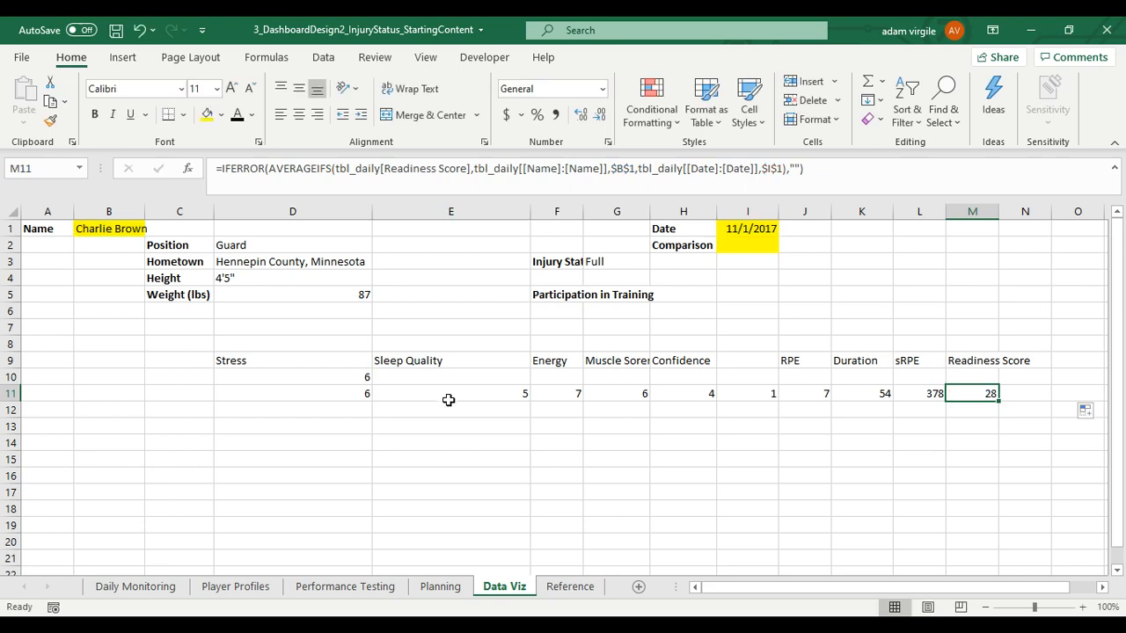
mouse_move(342, 368)
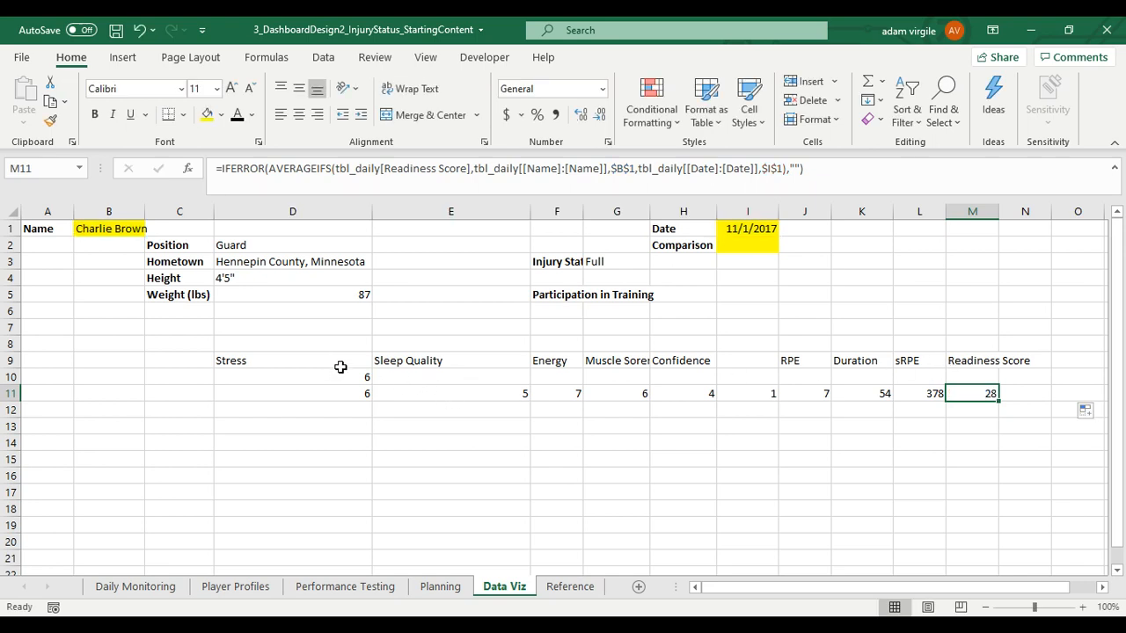
click(292, 376)
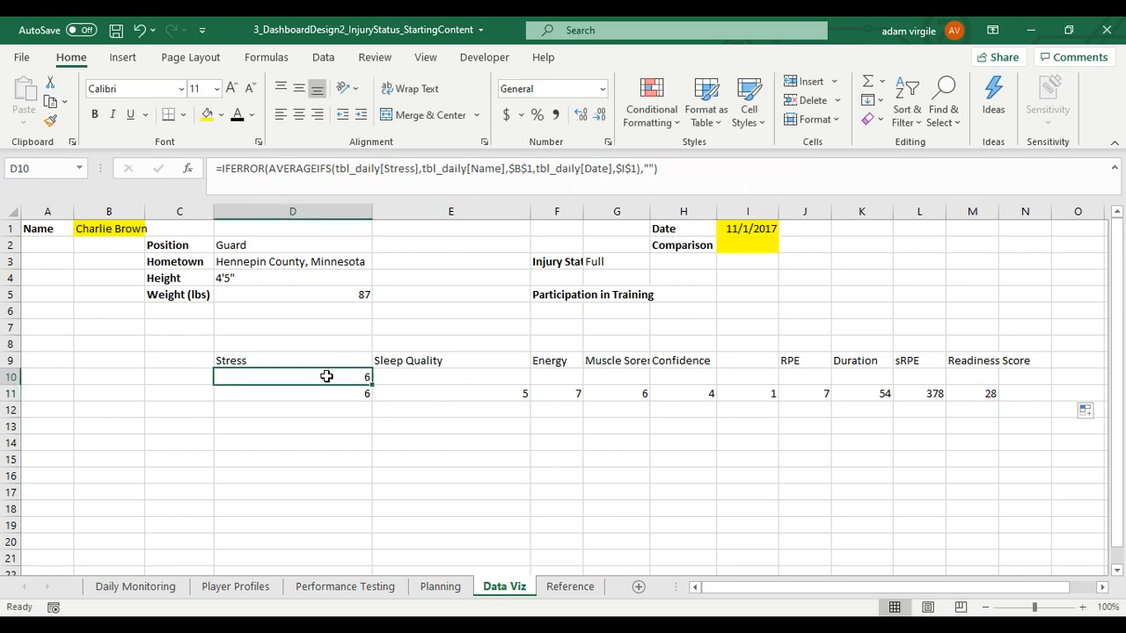
click(451, 376)
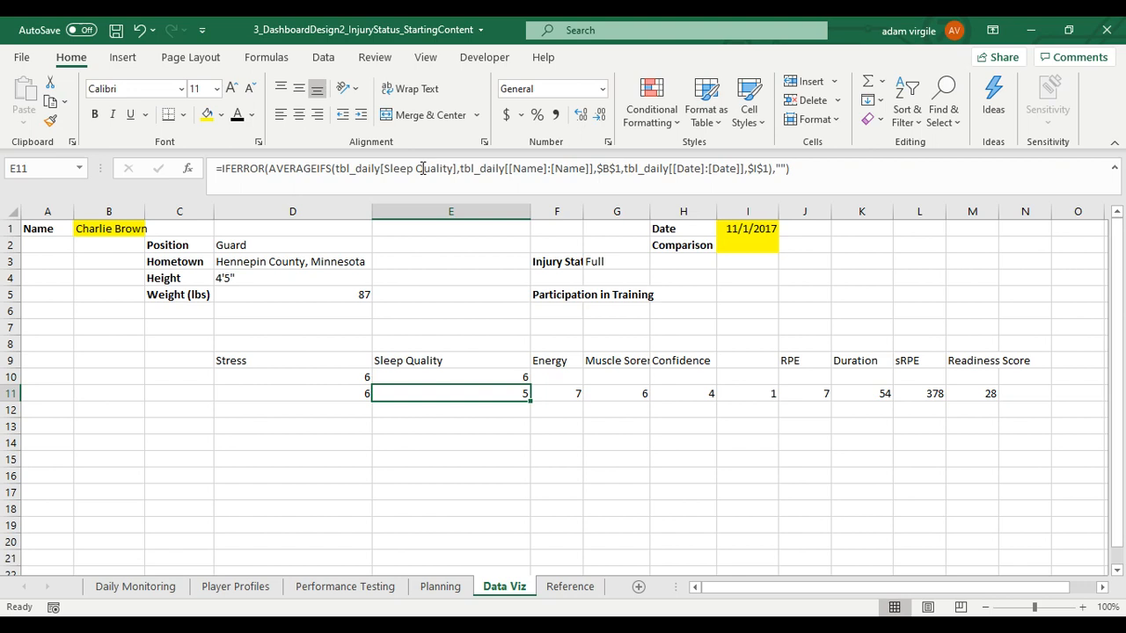
double_click(451, 377)
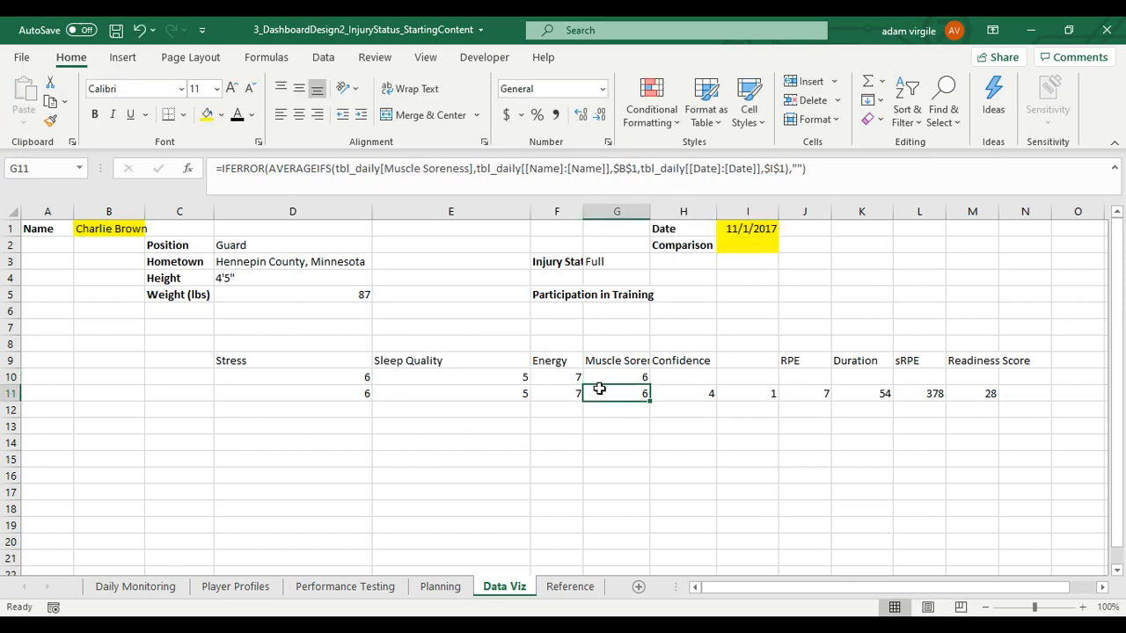
click(556, 377)
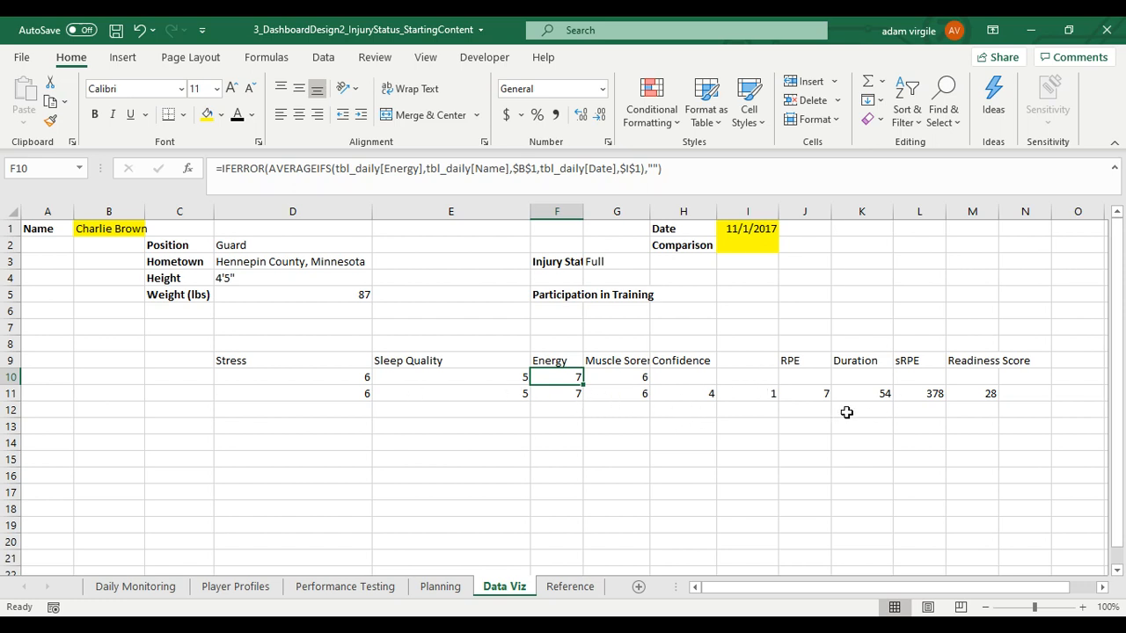
mouse_move(552, 419)
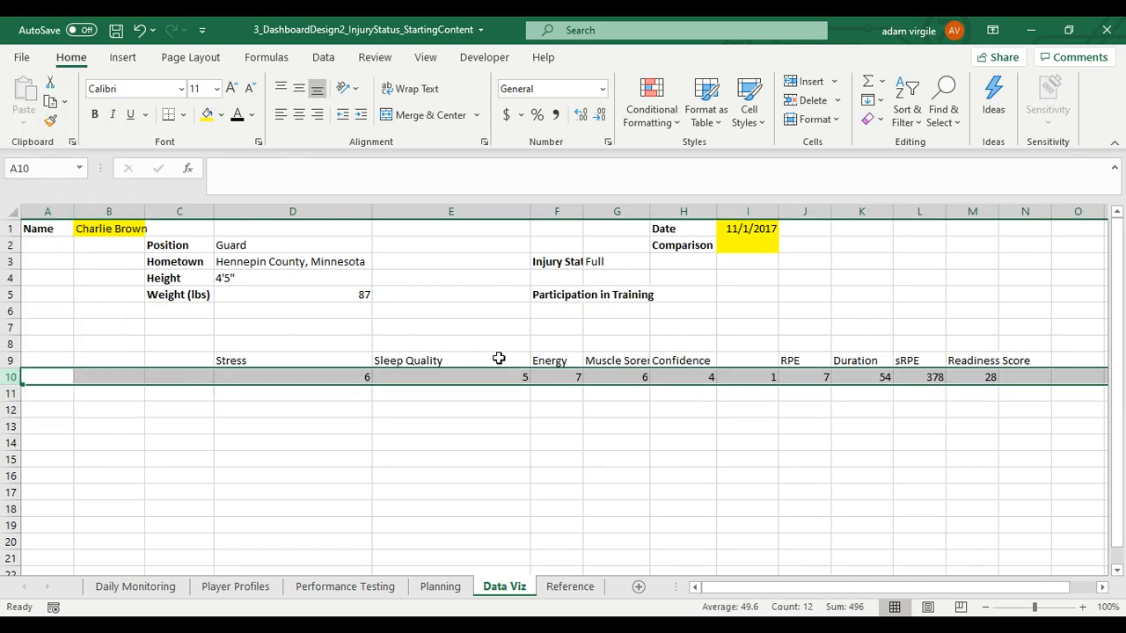
- Change the player name in B1 to Donald Duck
click(292, 359)
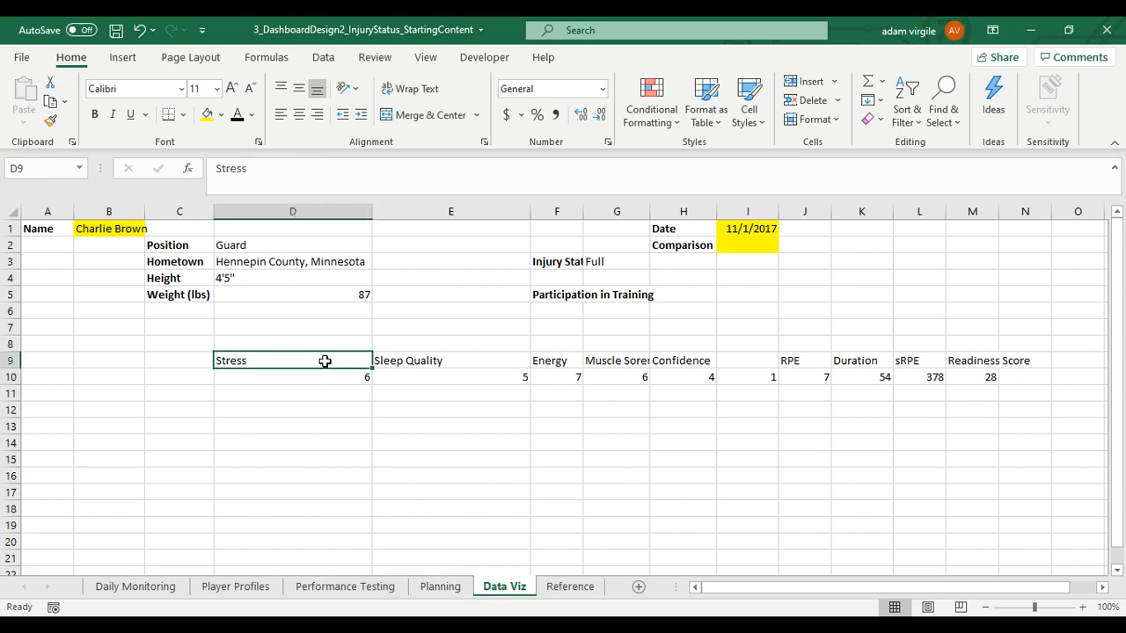
click(616, 359)
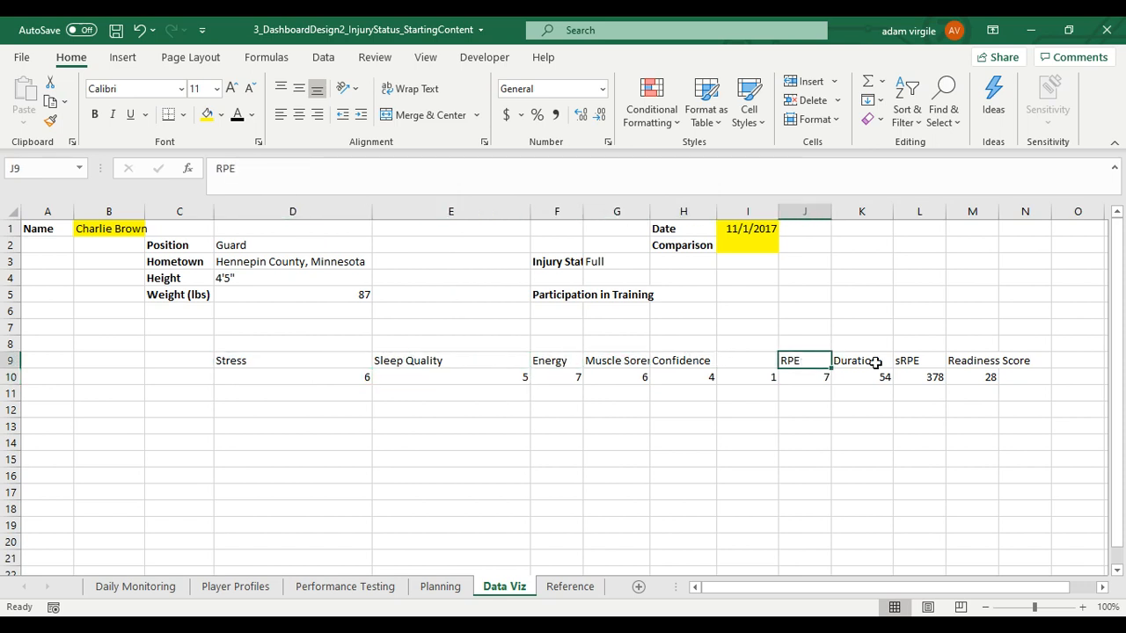
click(971, 359)
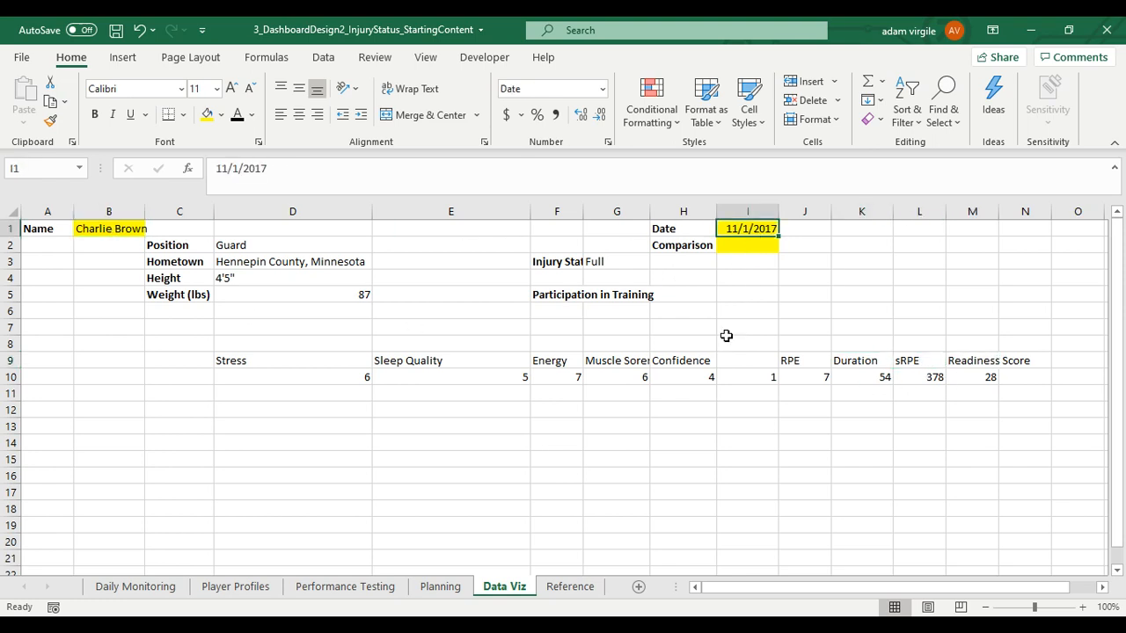
click(109, 229)
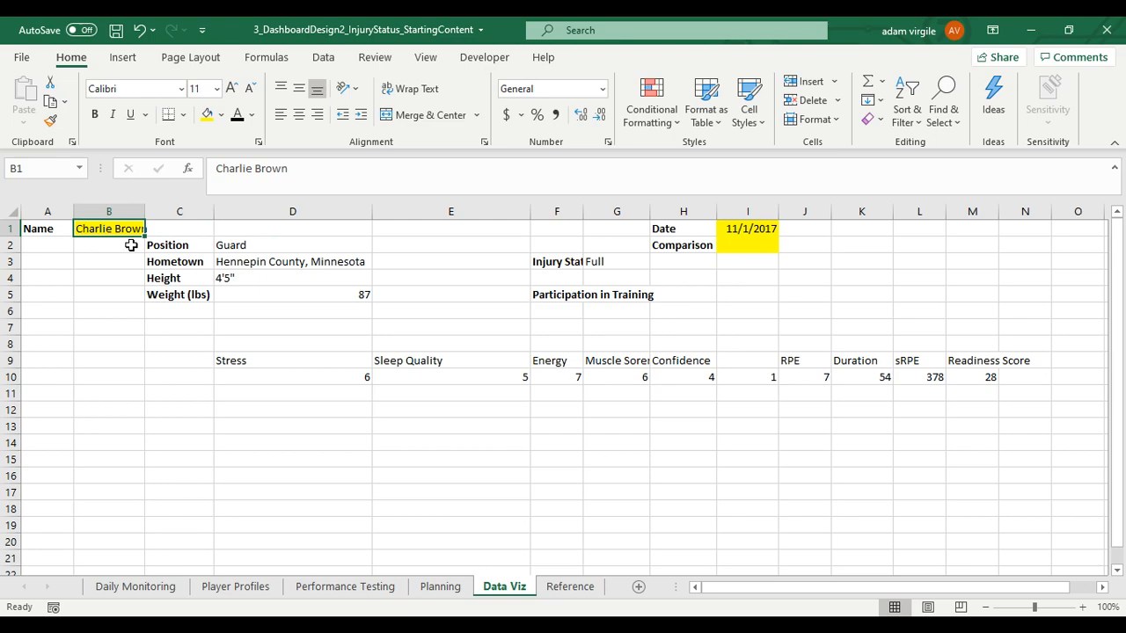
text(Donald Duck)
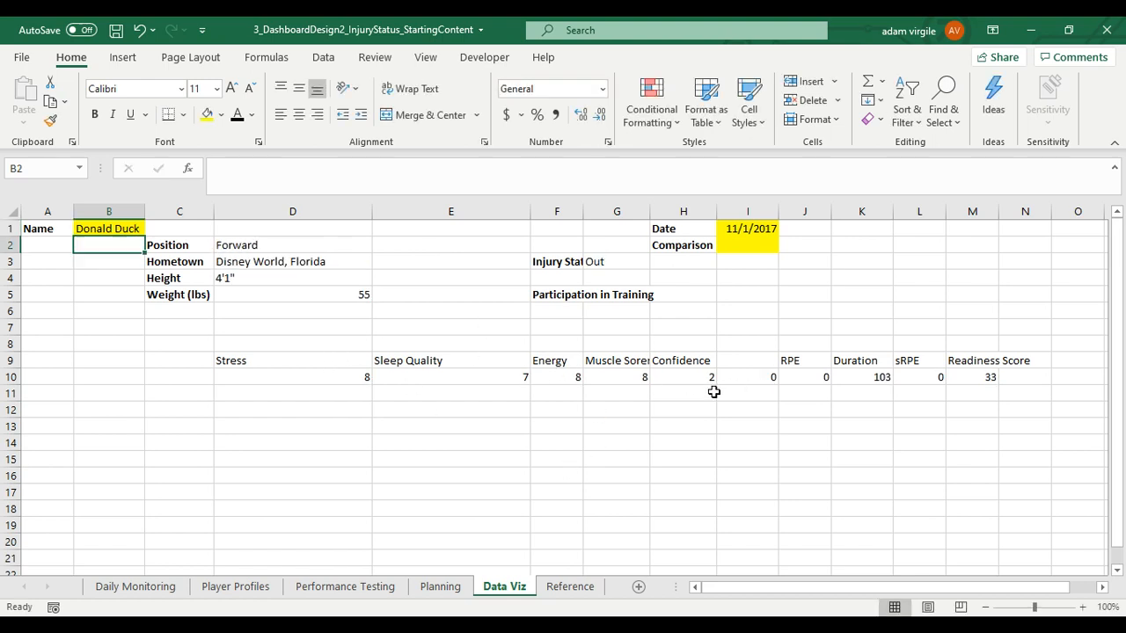
mouse_move(929, 380)
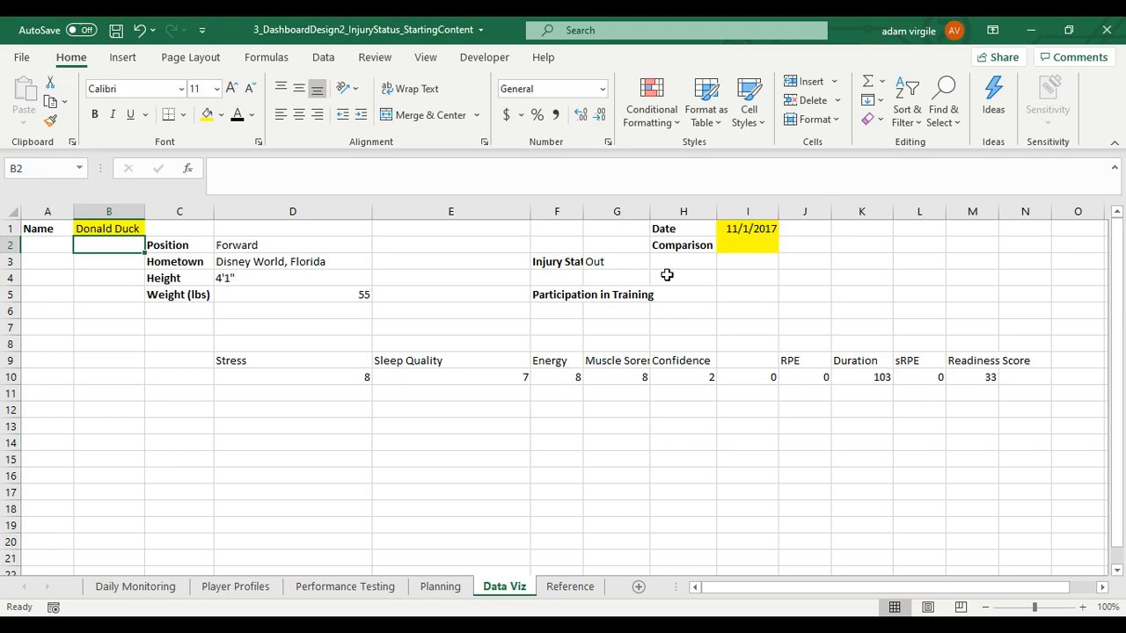
- Set the date in I1 to 10/28/2017 and check the recalculated Stress result
click(747, 229)
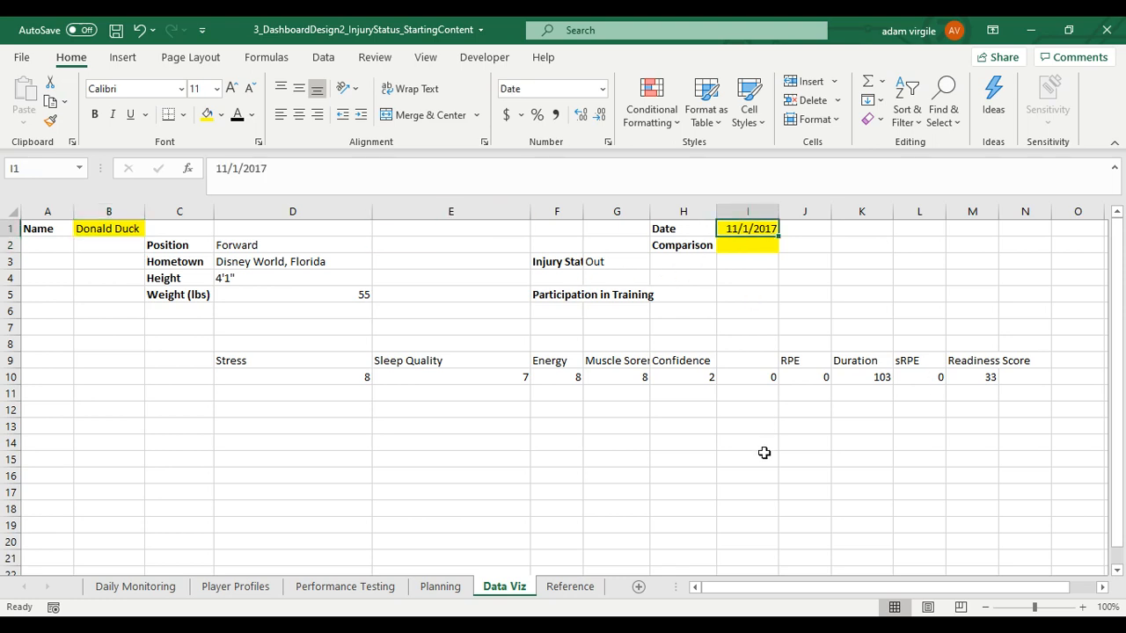
text(10/28/)
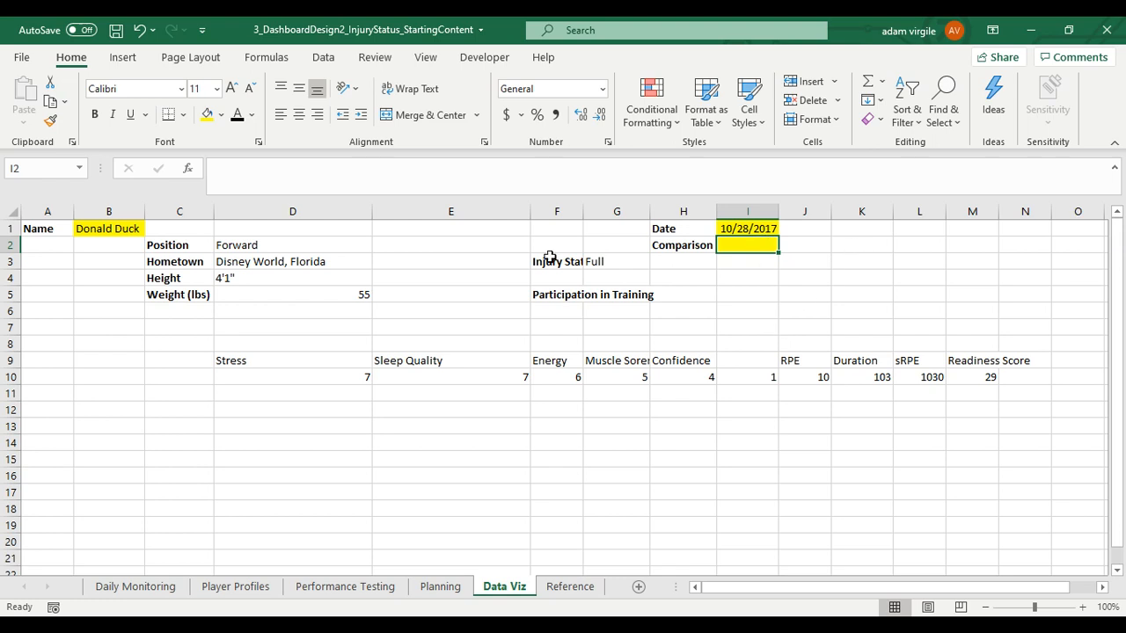
mouse_move(449, 364)
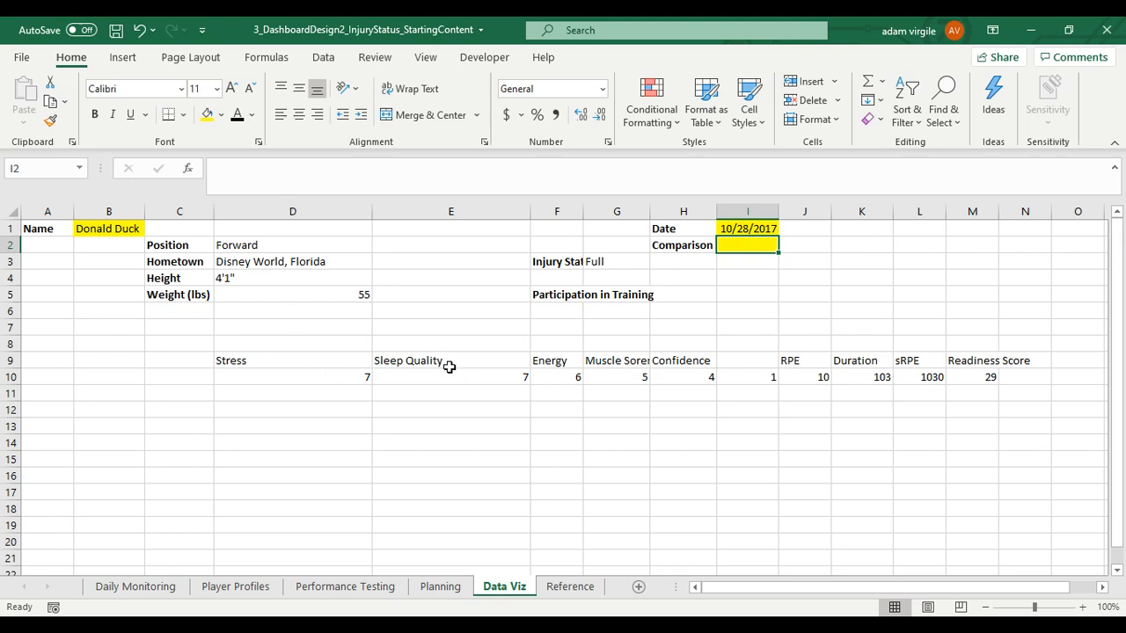
mouse_move(468, 373)
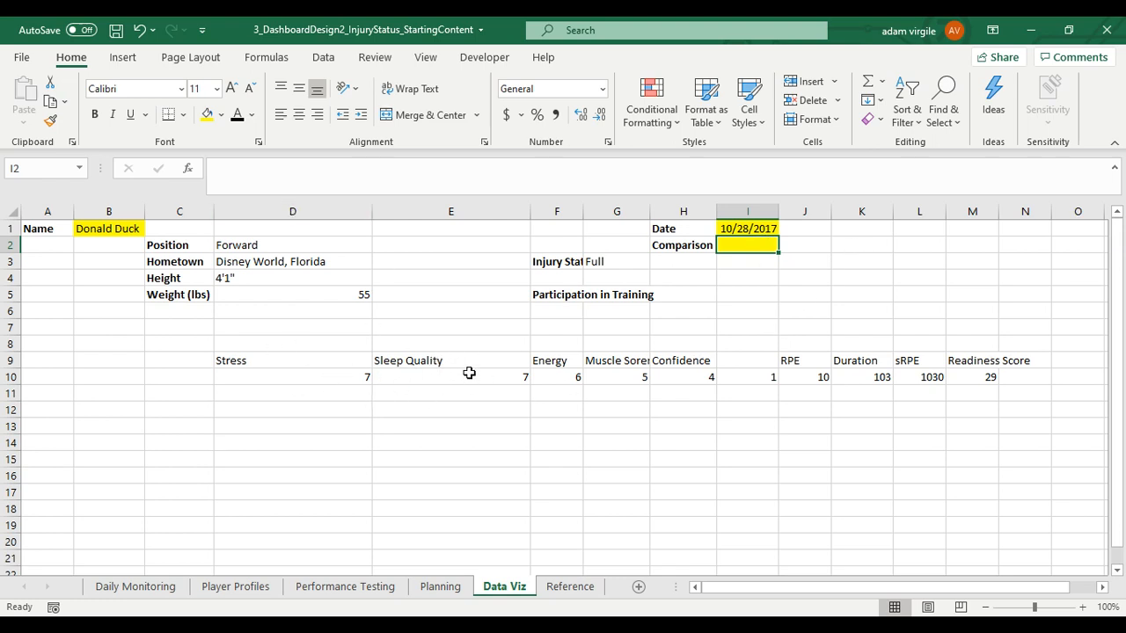
click(450, 358)
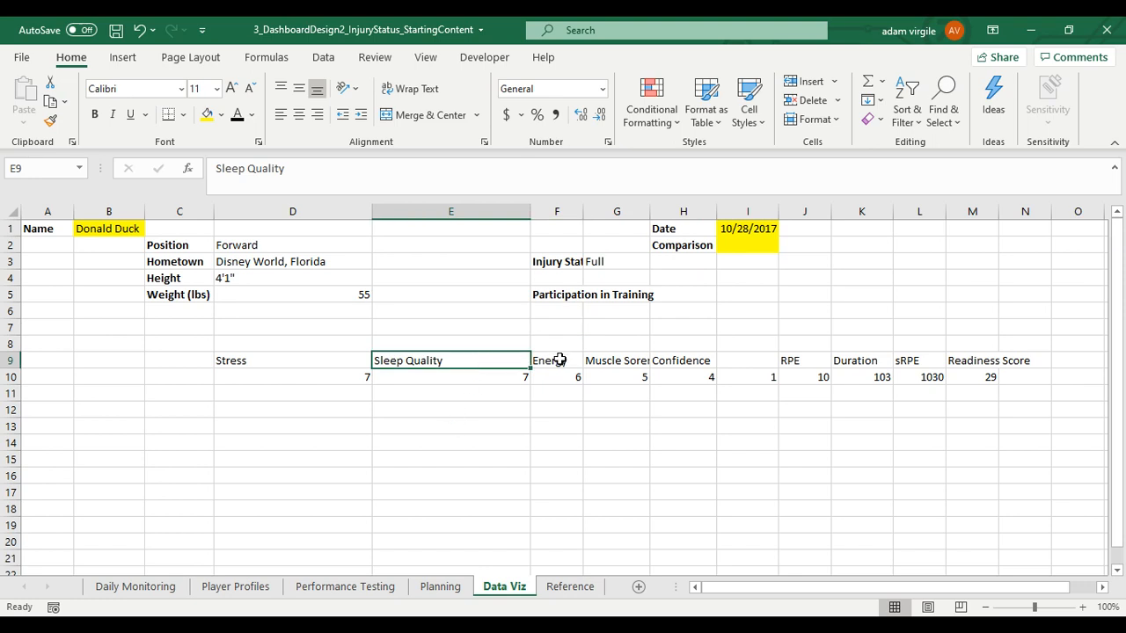
click(292, 377)
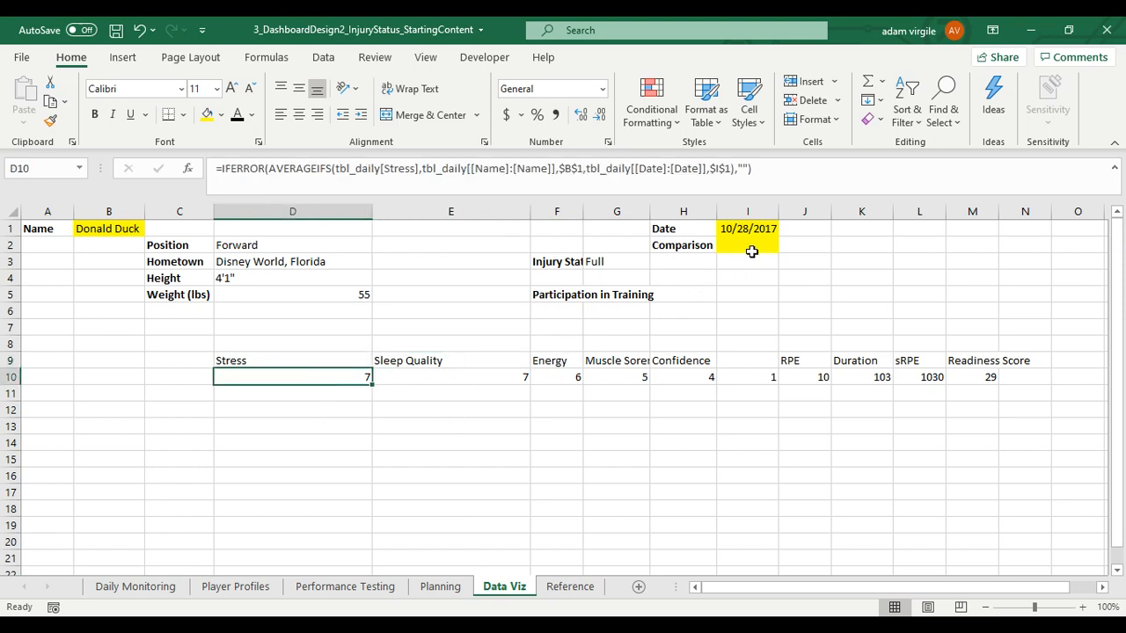
click(748, 245)
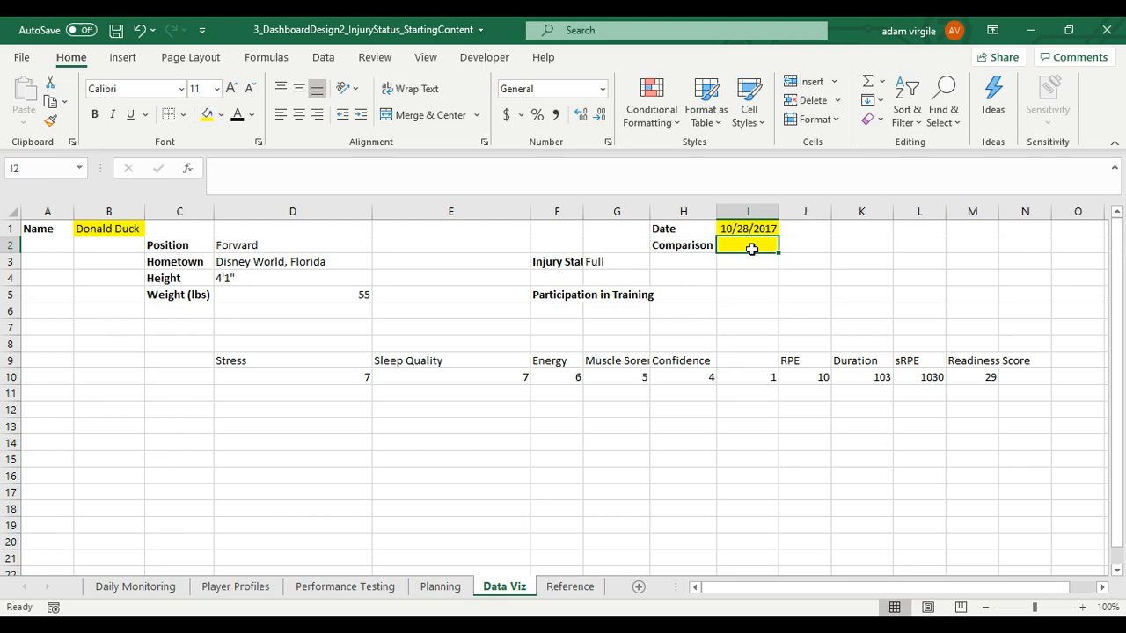
click(292, 394)
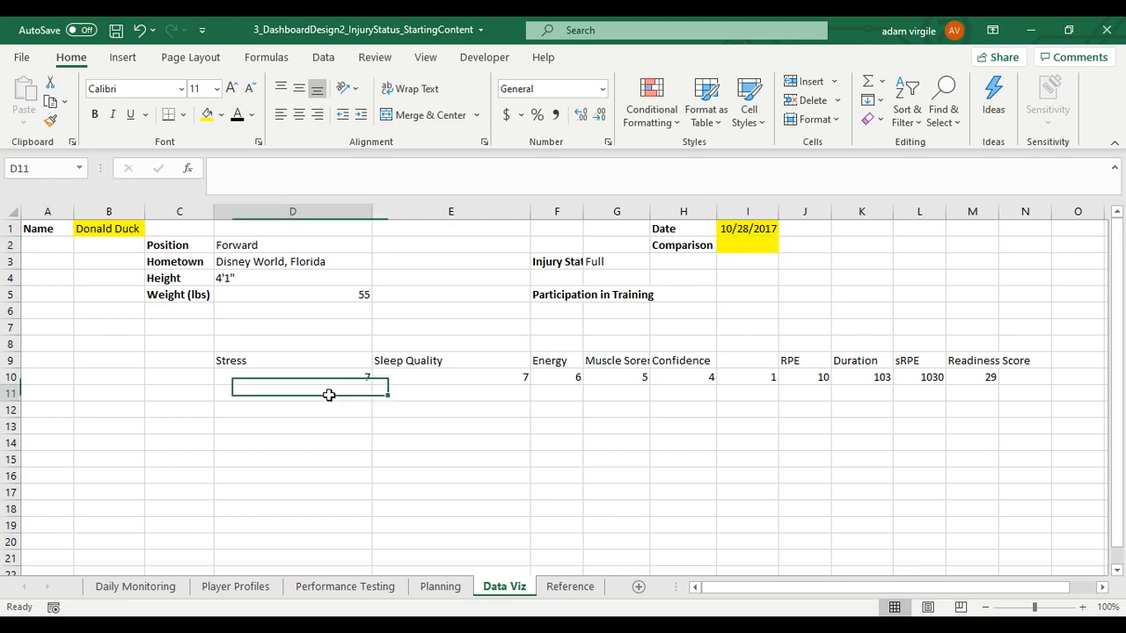
click(292, 377)
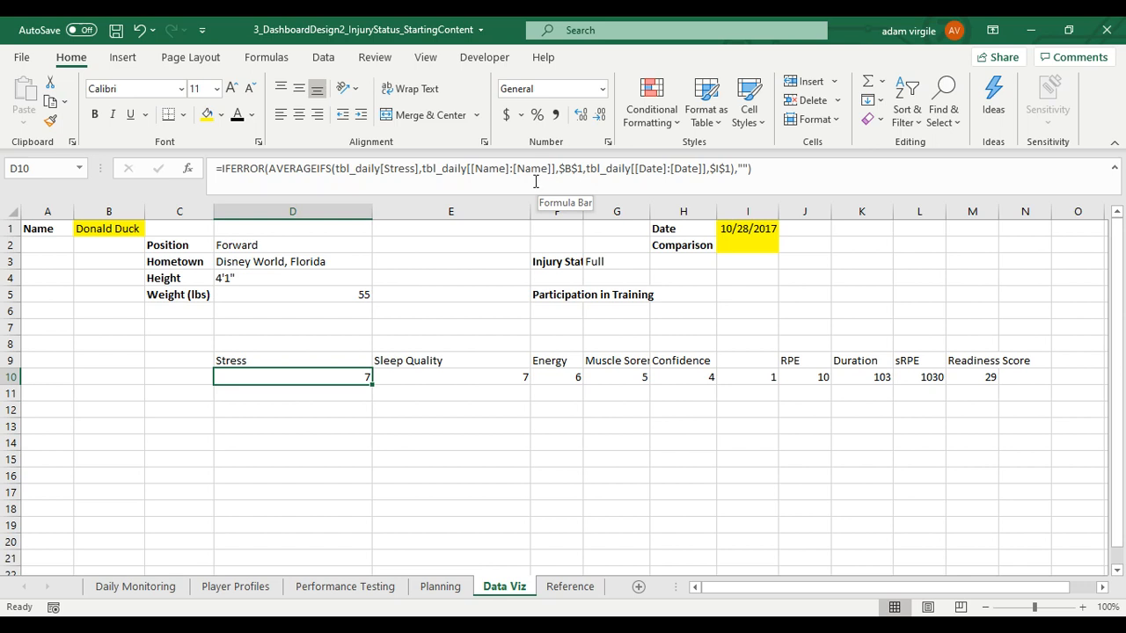
mouse_move(317, 396)
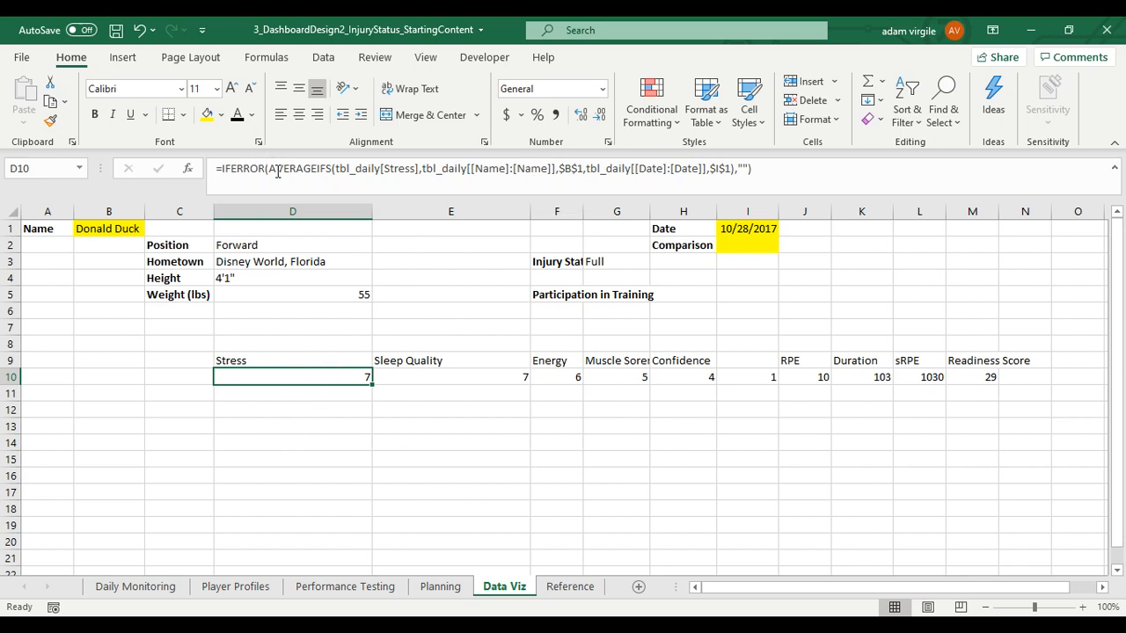
mouse_move(275, 169)
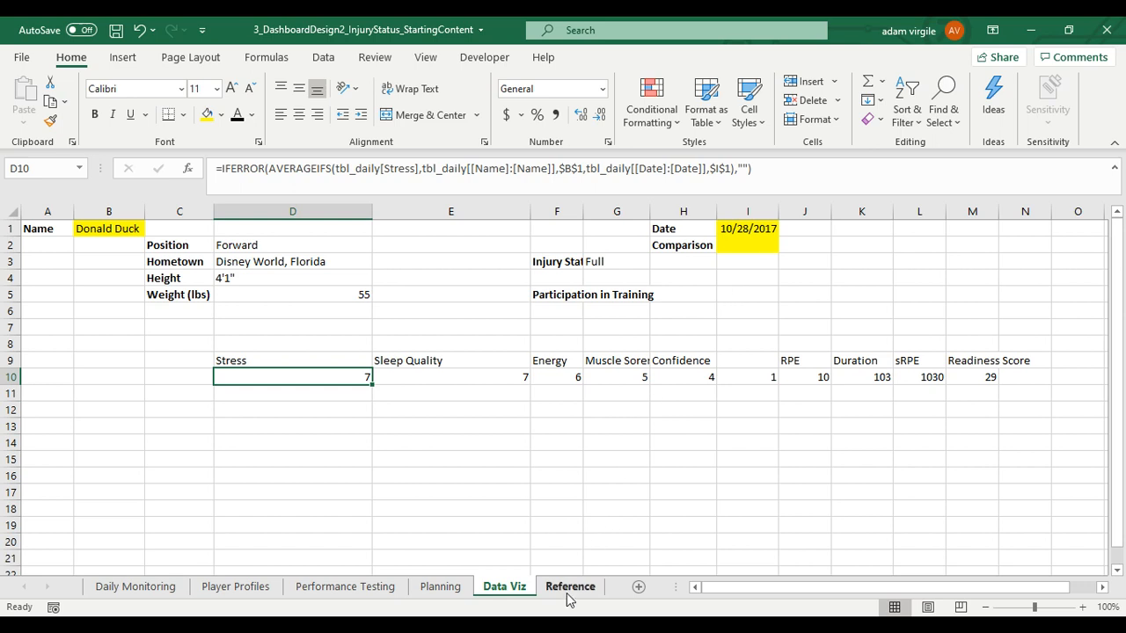
- On Reference, add a bold 'Comparison List' heading with Self, Team, Position below it, then return to Data Viz
click(570, 588)
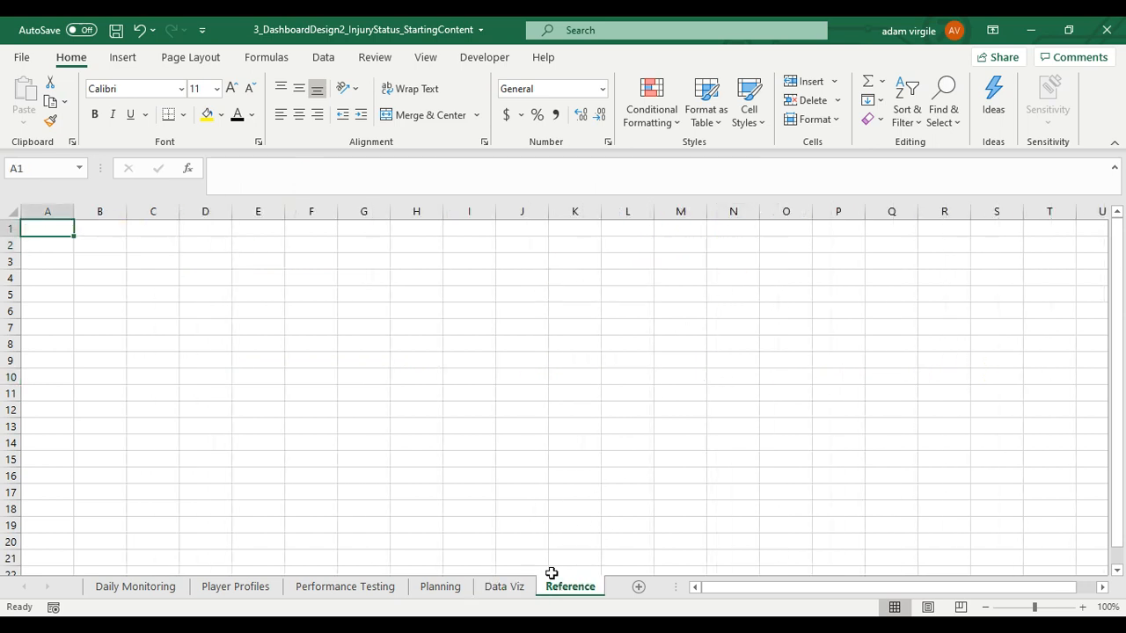
text(Comparison List)
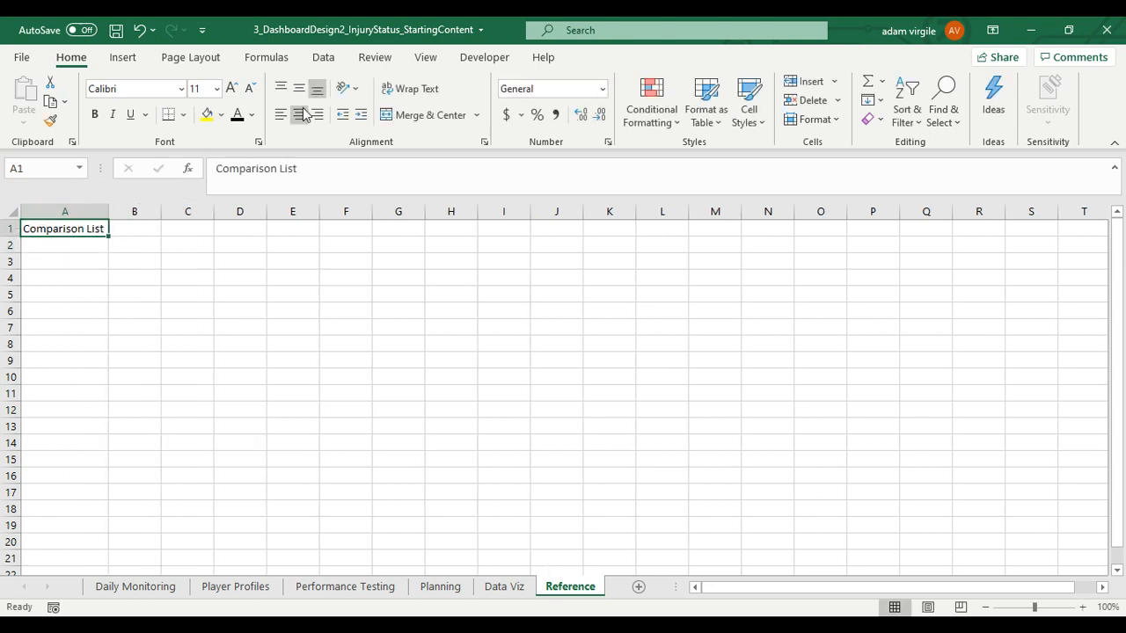
click(221, 114)
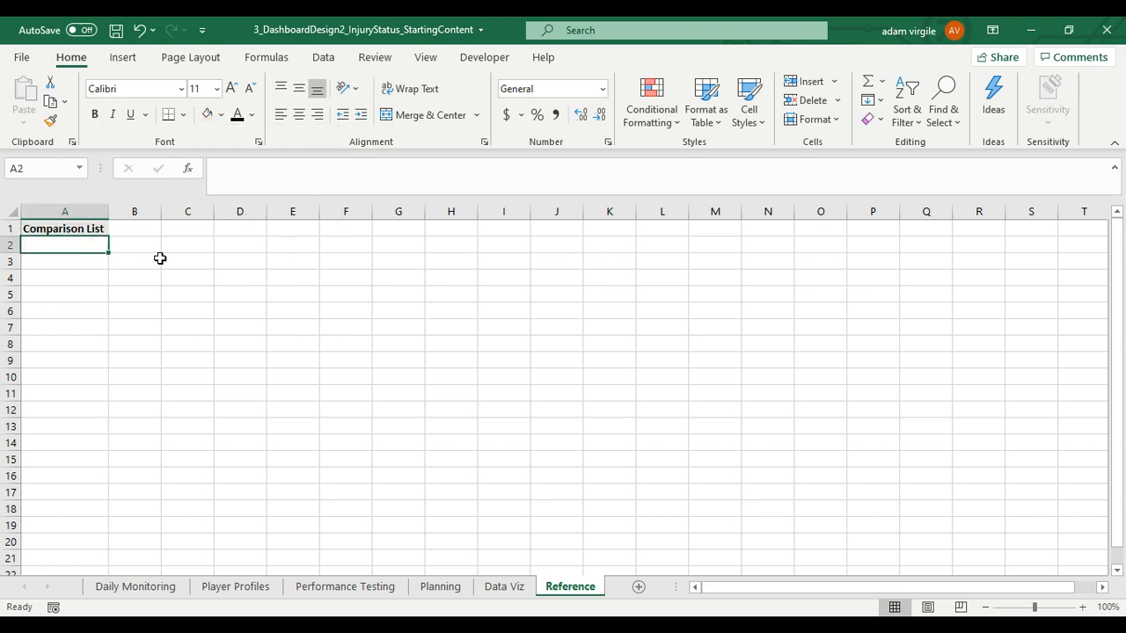
text(Self)
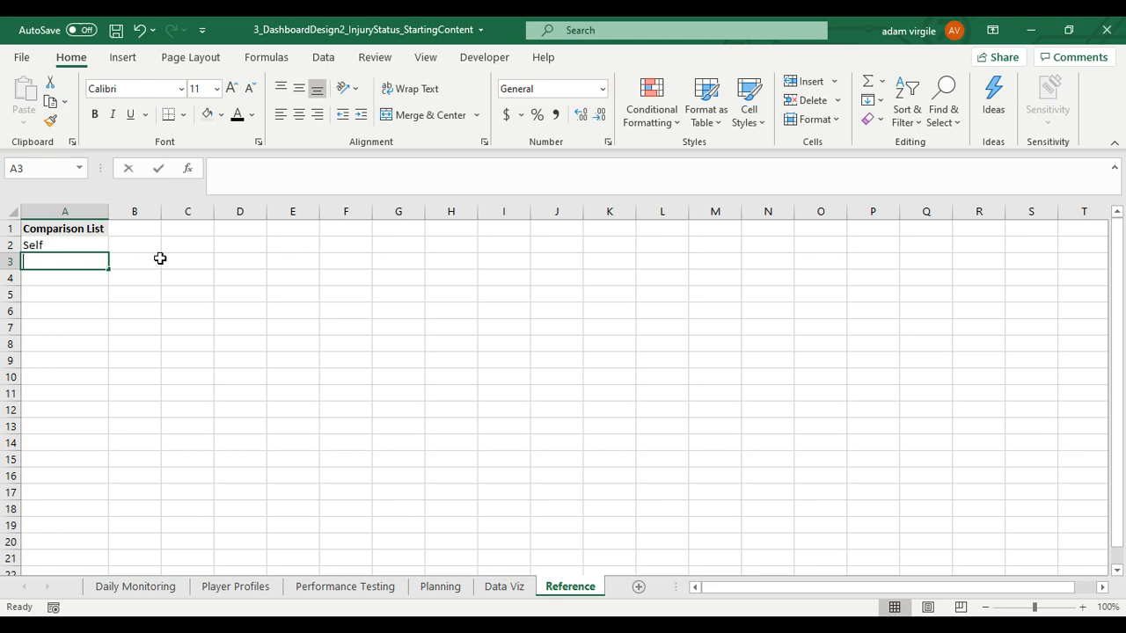
text(Position)
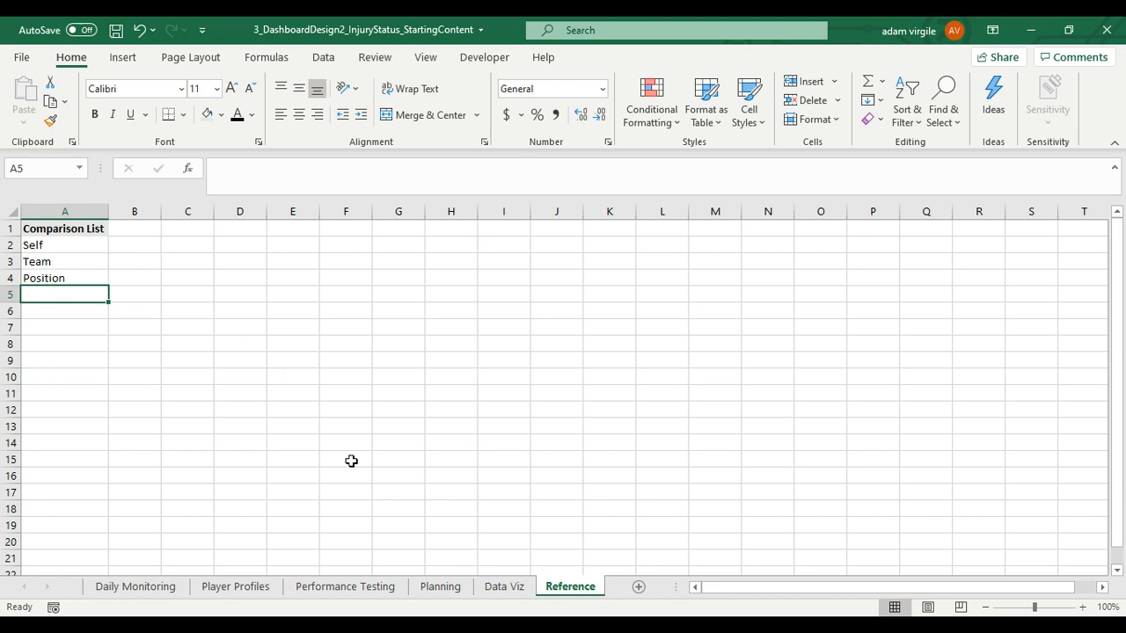
click(503, 588)
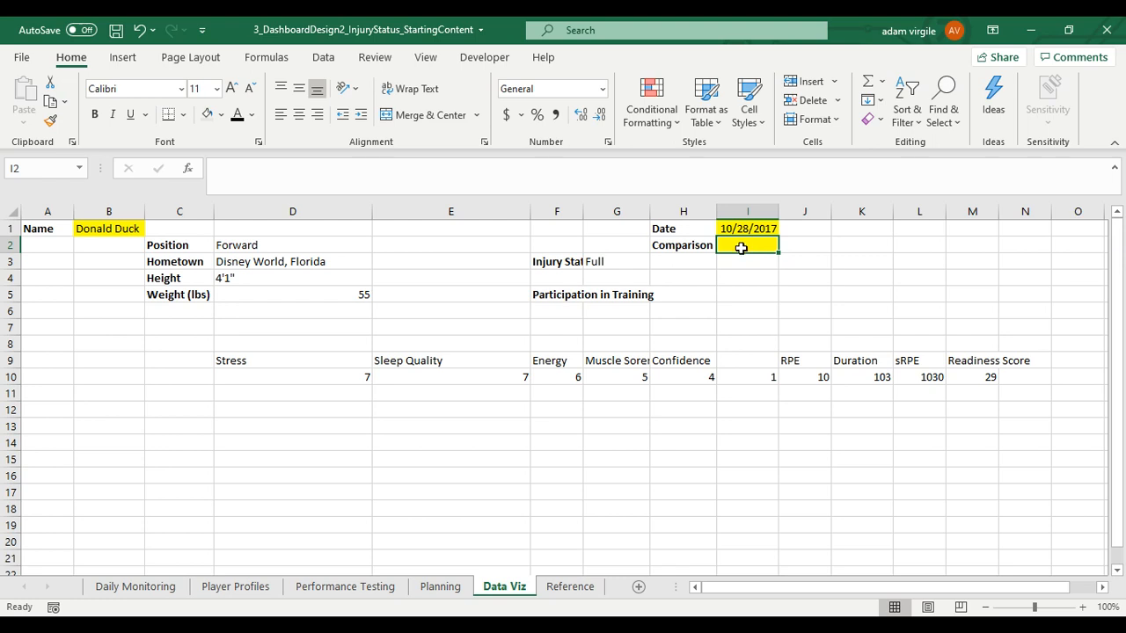
- Enter an AVERAGEIFS Stress formula in D11 matching the name in $B$1 and date in $I$1
click(292, 376)
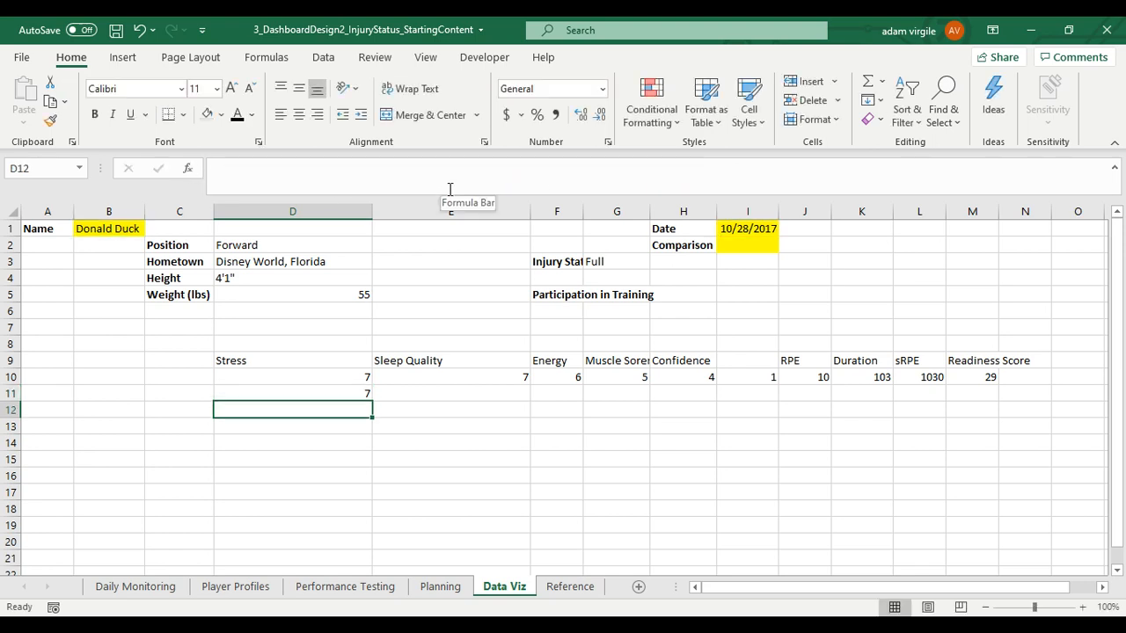
click(292, 394)
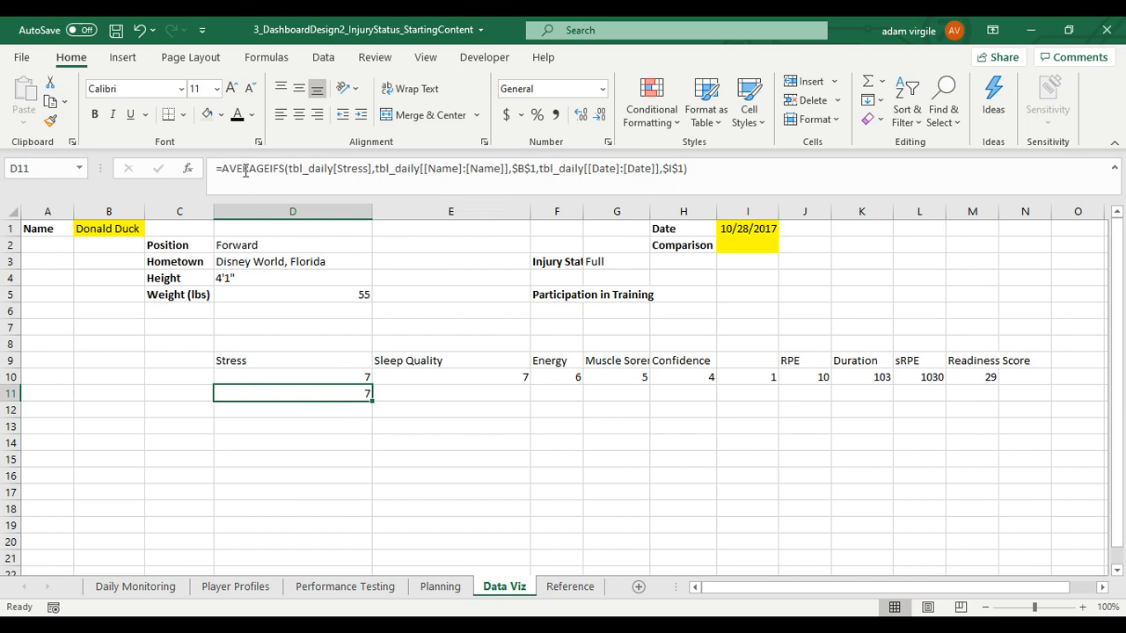
mouse_move(475, 176)
text(IF(I2)
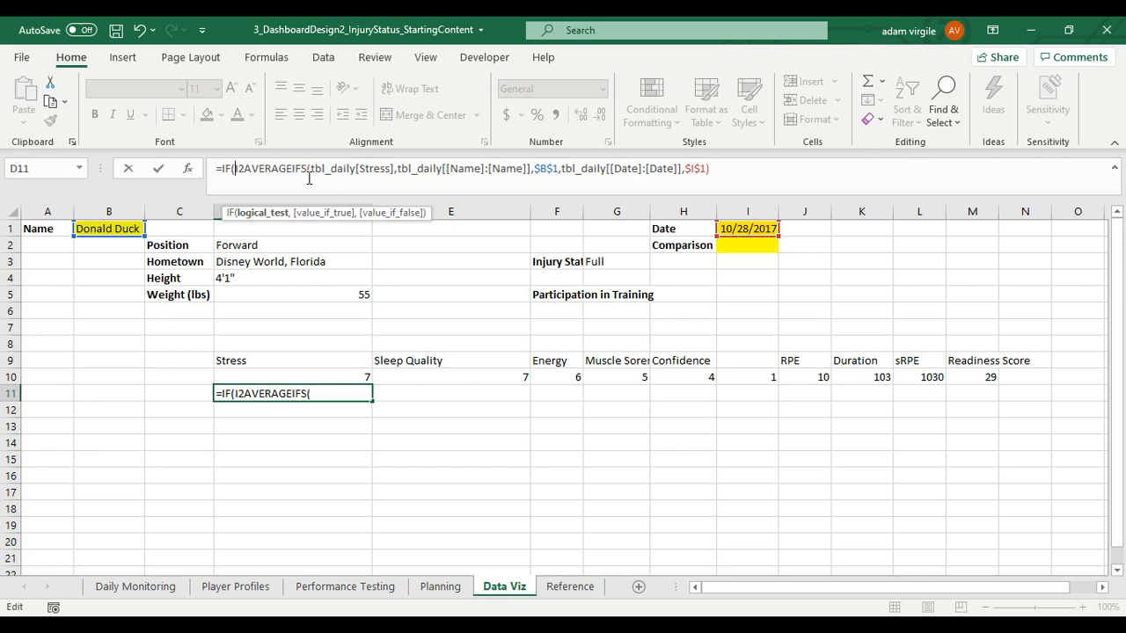
- Wrap D11 in IF($I$2="Self",...) averaging non-blank Stress ("<>"""), and enter Self in I2
click(748, 245)
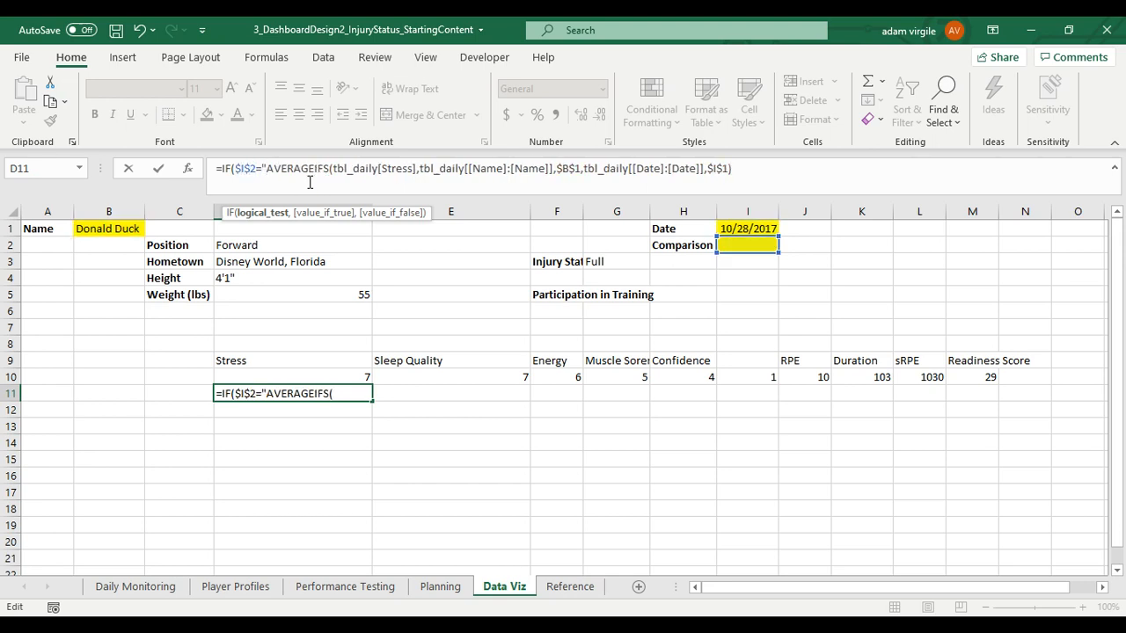
text(Self)
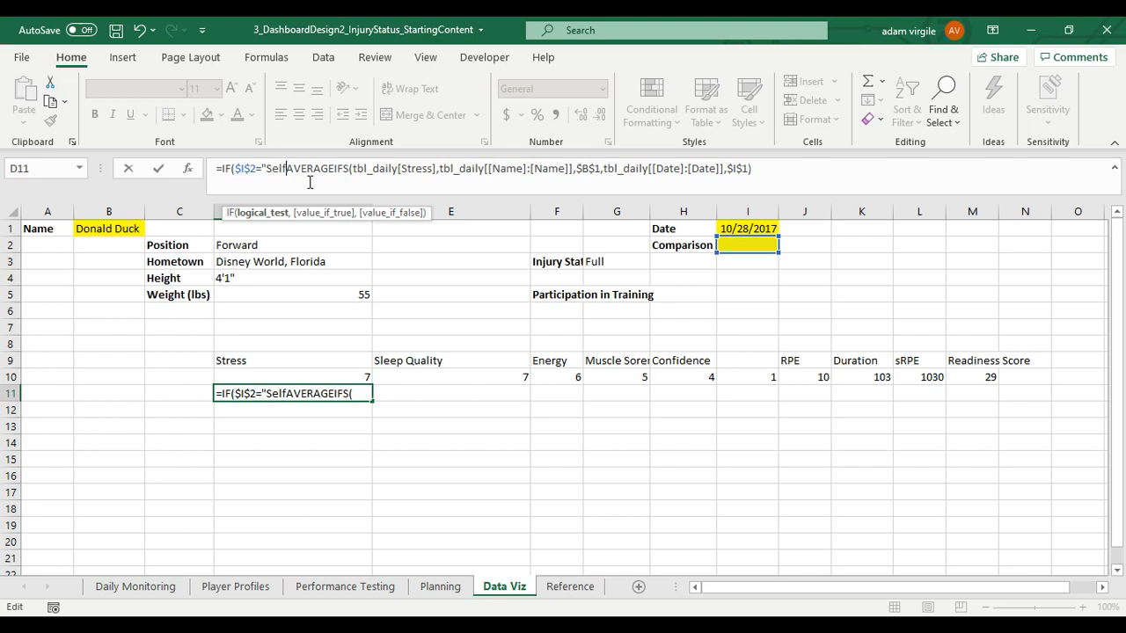
text(",)
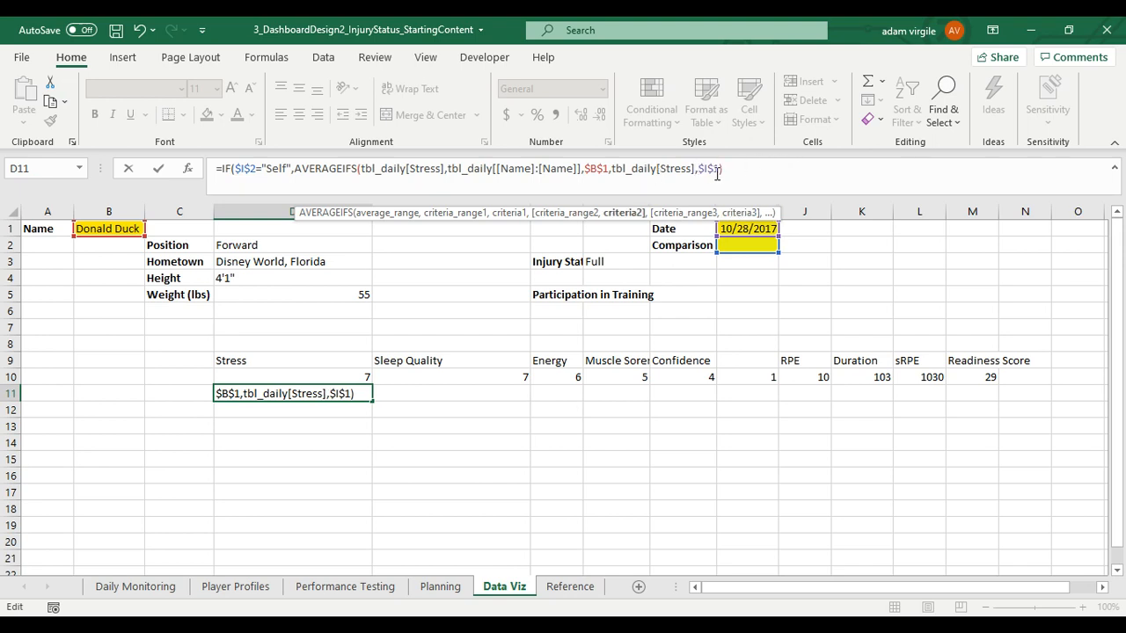
text(<>)
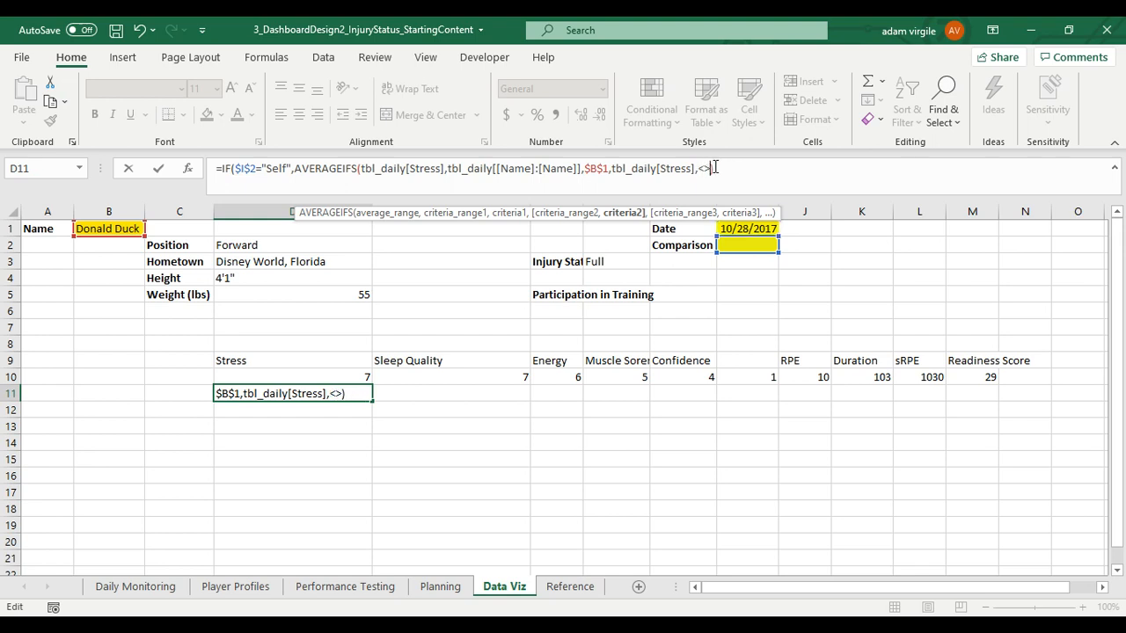
text("")
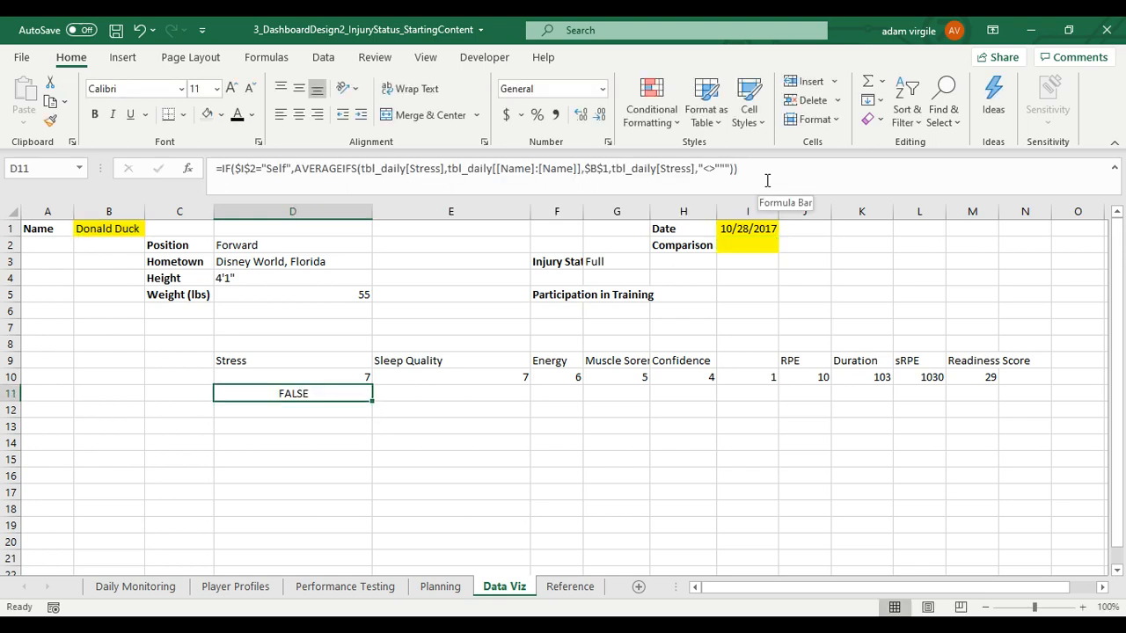
mouse_move(310, 392)
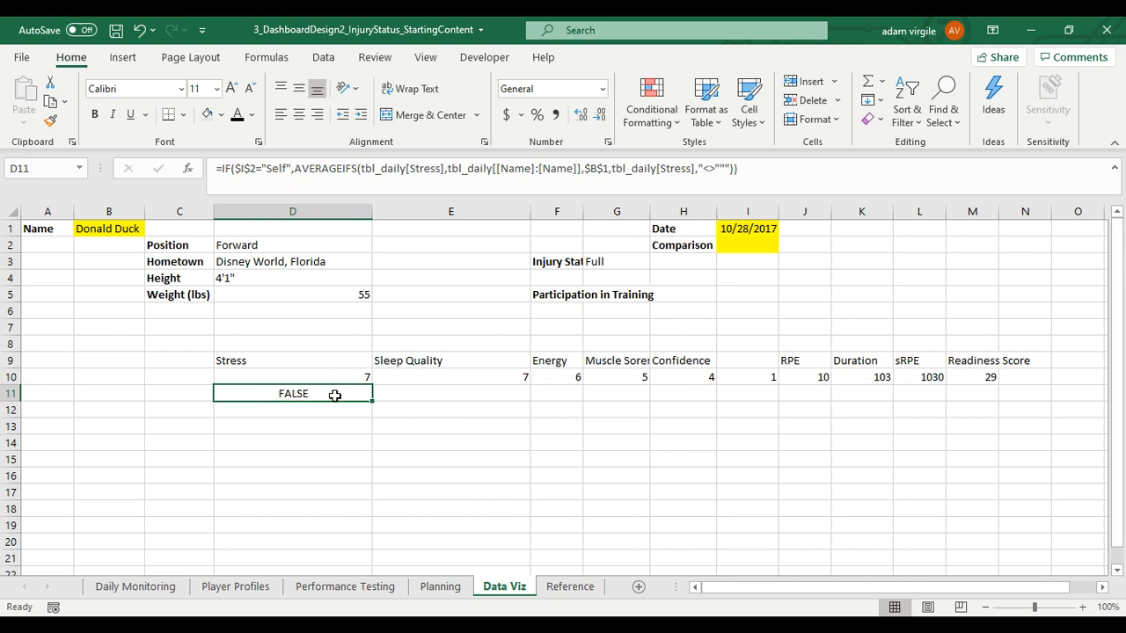
text(Self)
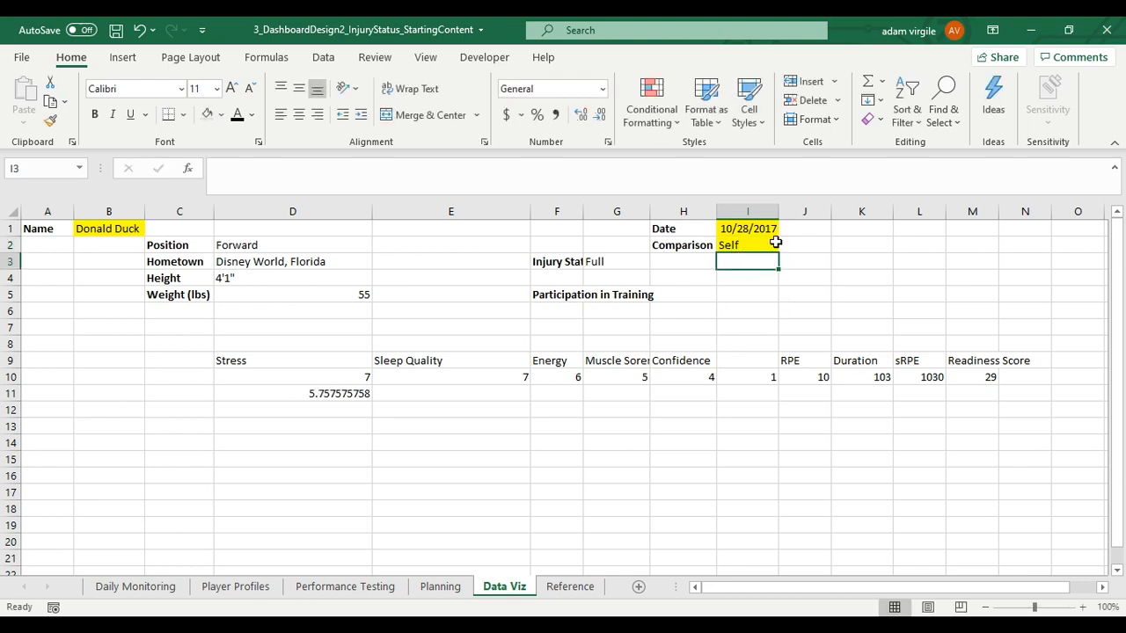
click(292, 394)
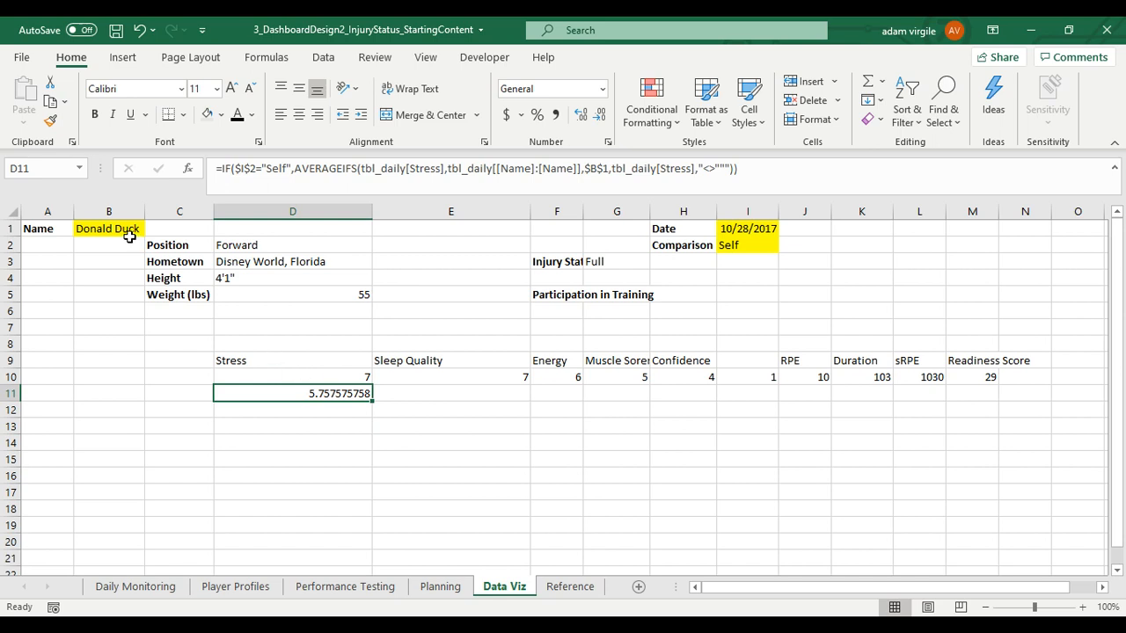
mouse_move(135, 588)
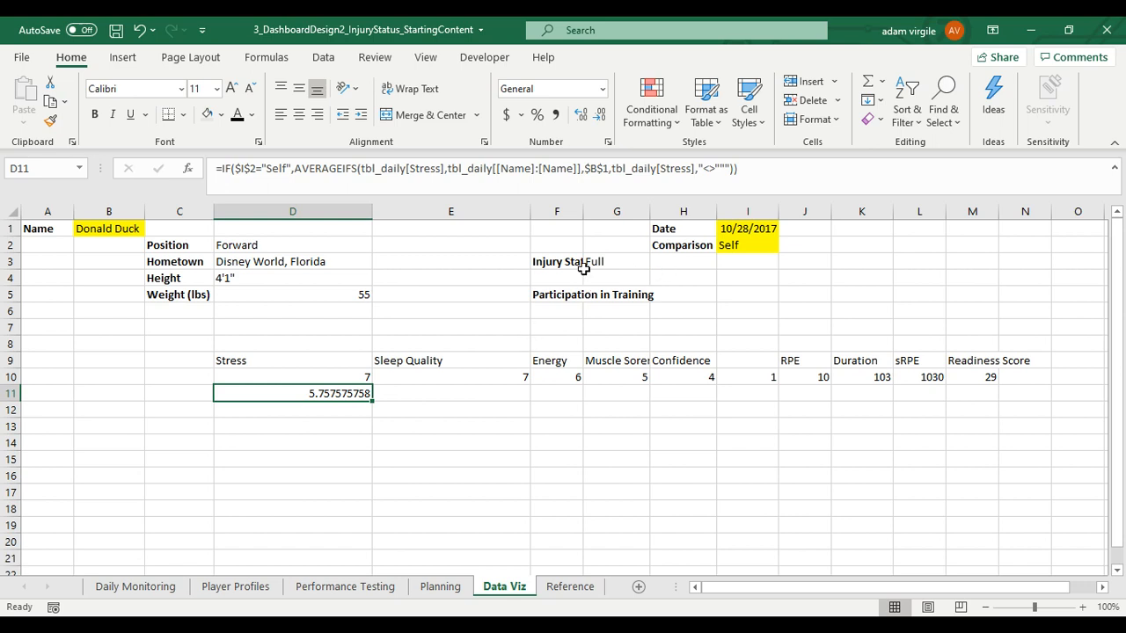
mouse_move(297, 169)
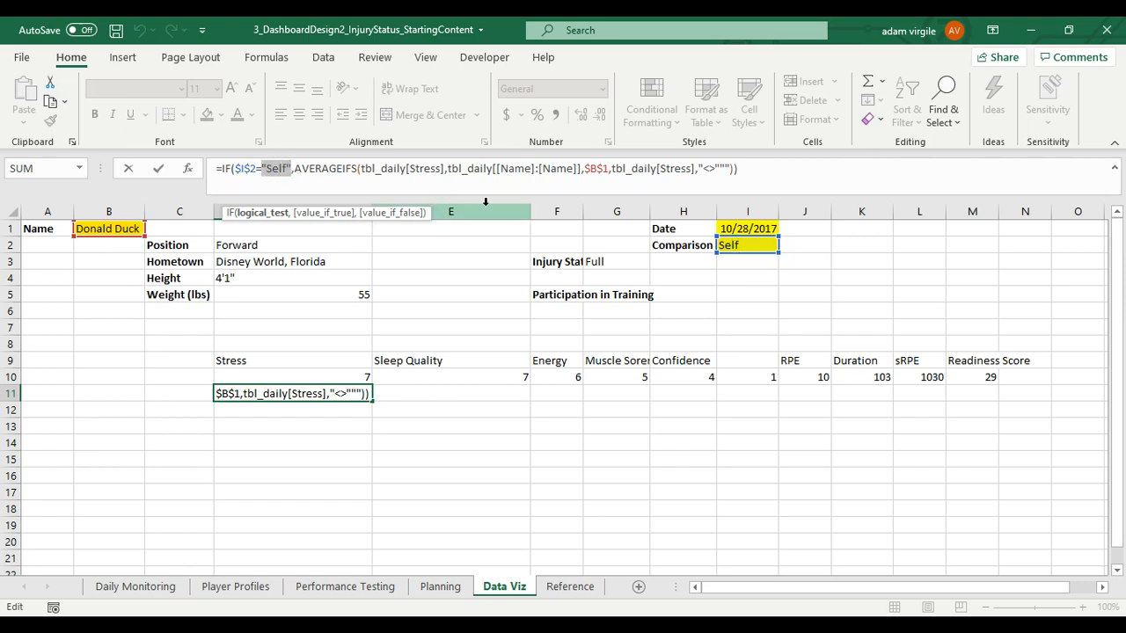
- Replace the "Self" text in D11's condition with Reference!$A$2 and confirm the result still holds
click(570, 588)
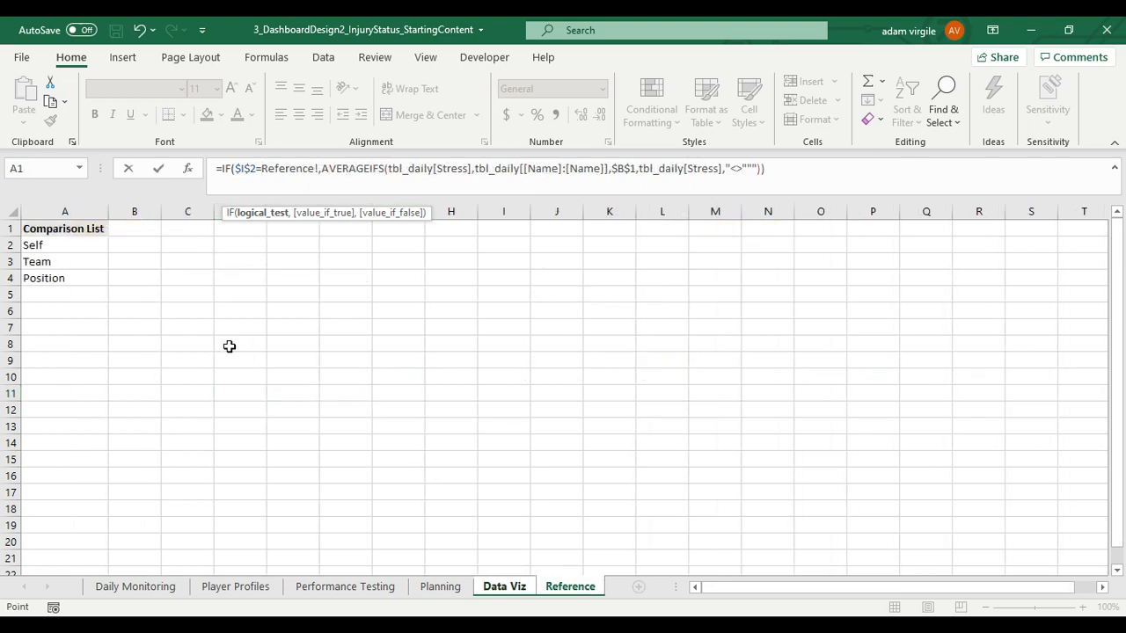
click(31, 245)
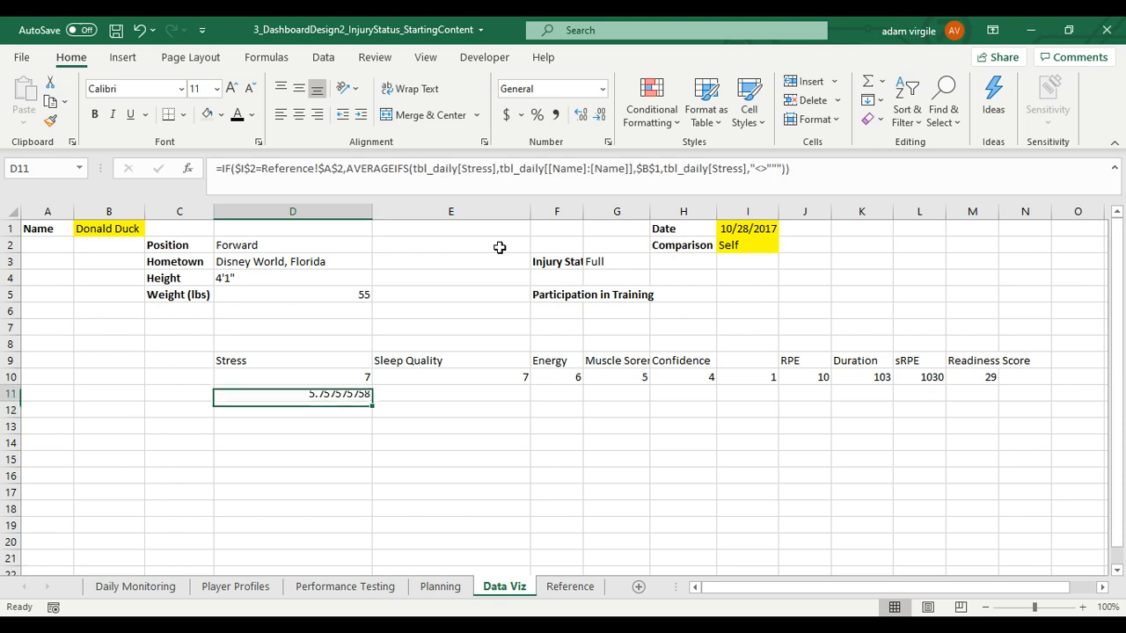
click(750, 244)
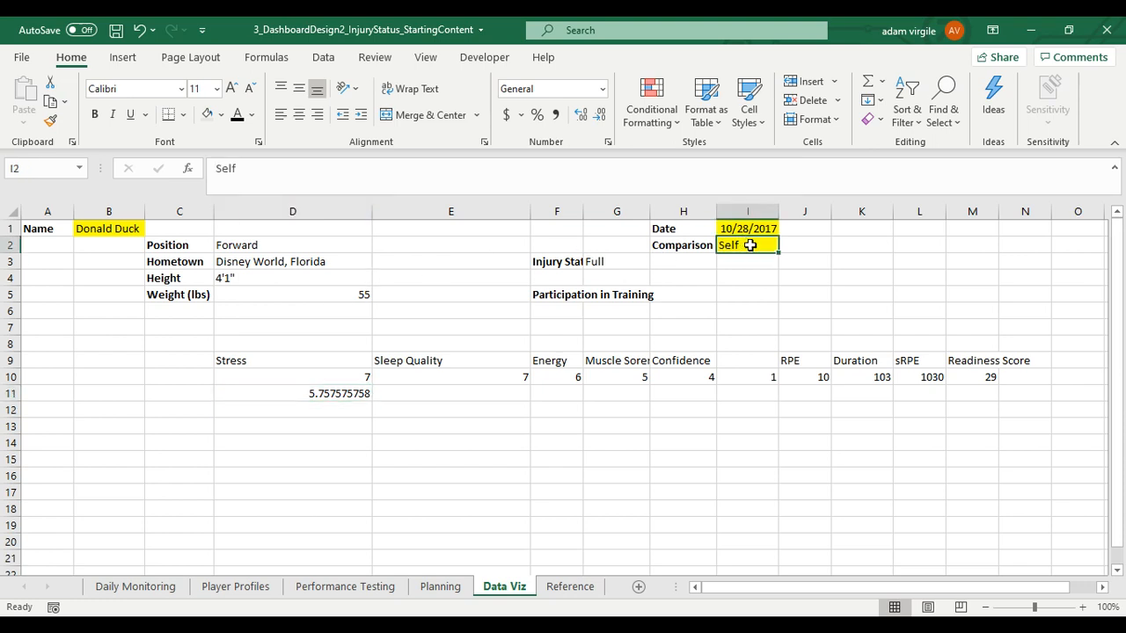
click(292, 395)
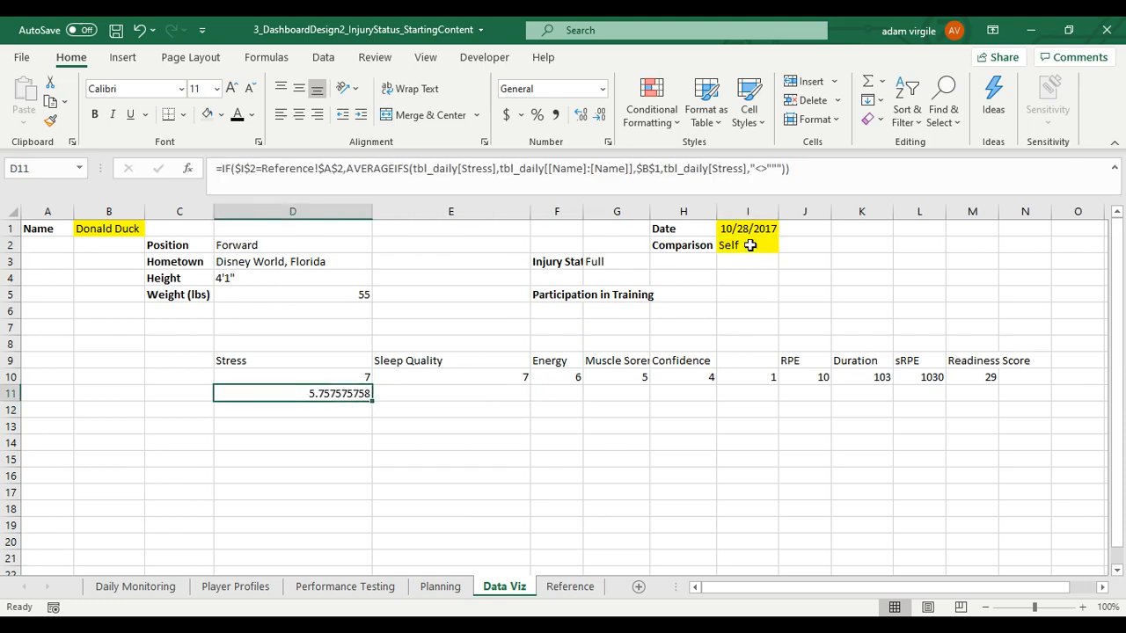
- Review the Self entry in Reference A2 and the revised formula in D11
click(570, 588)
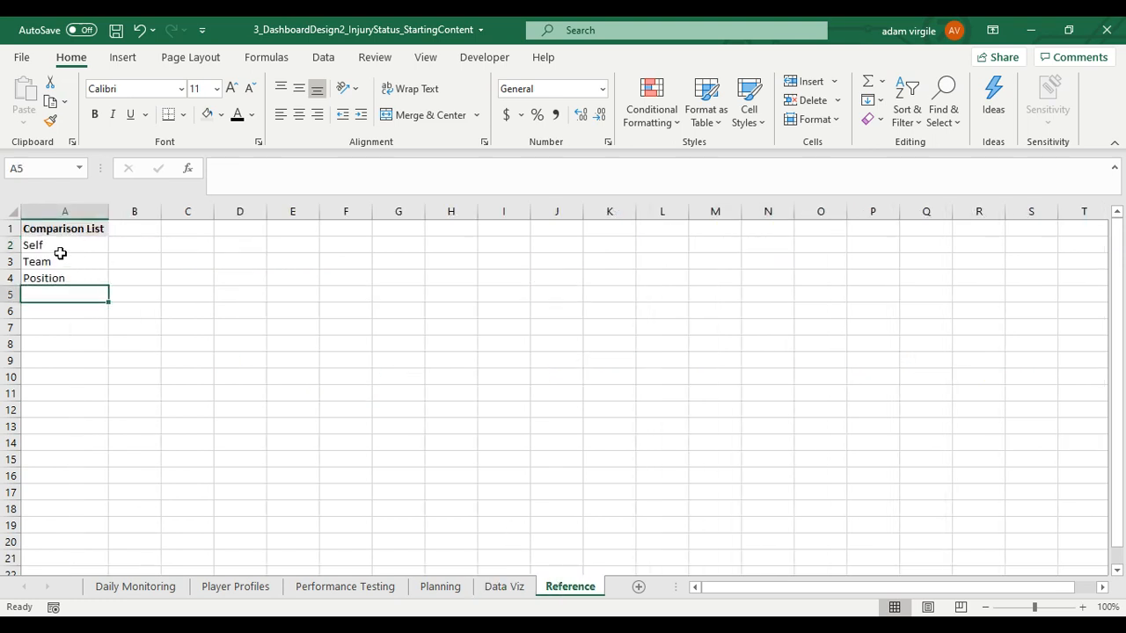
click(64, 245)
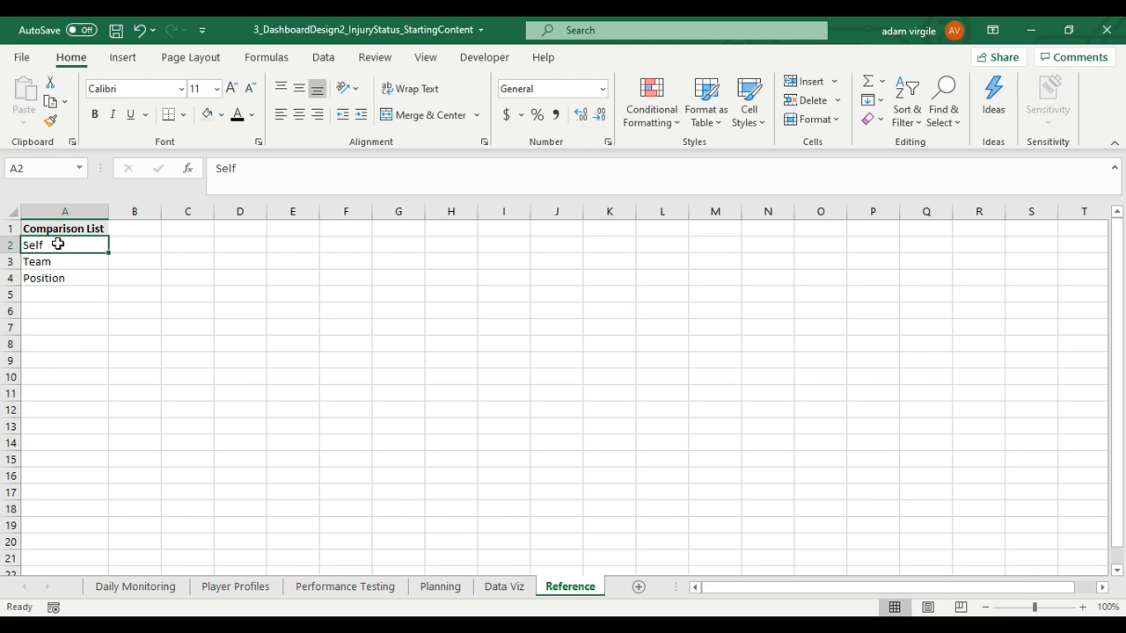
mouse_move(83, 260)
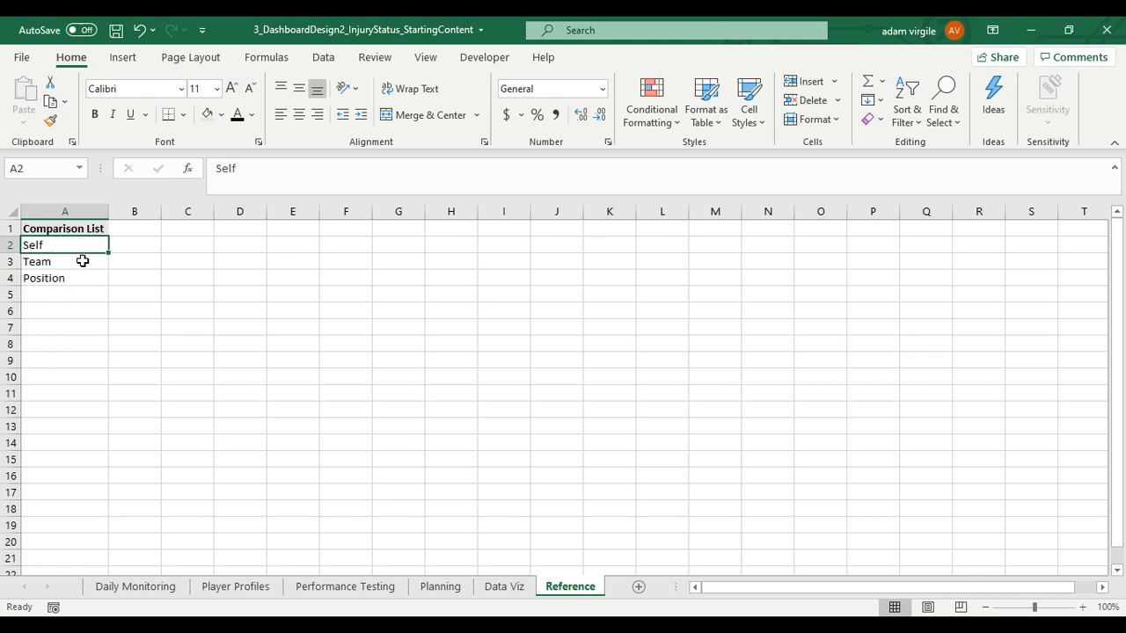
click(503, 587)
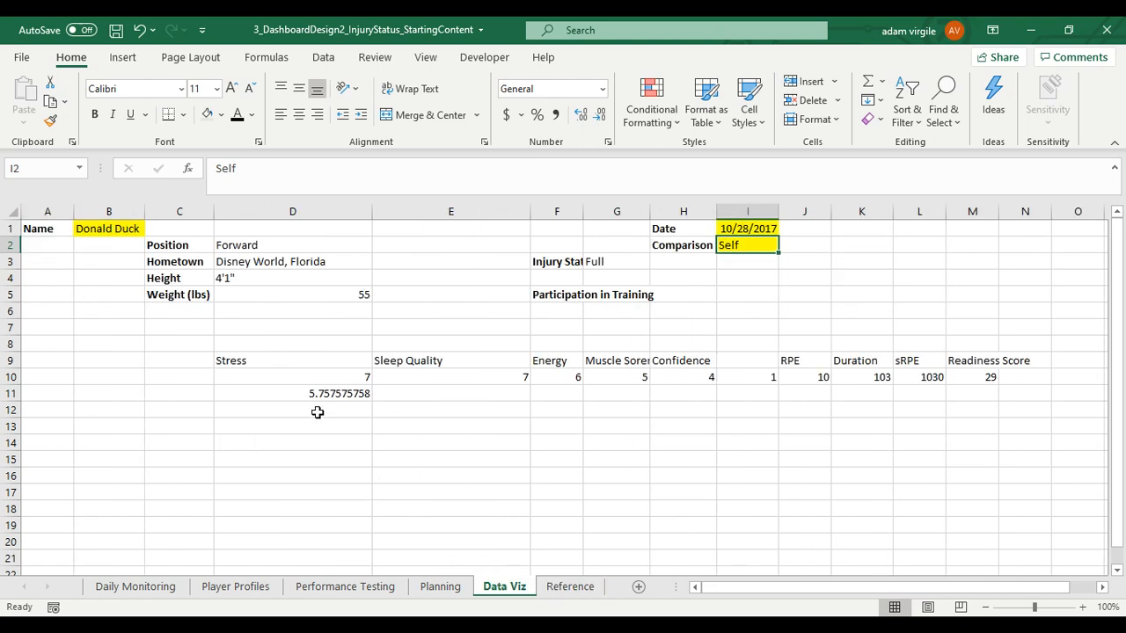
click(292, 394)
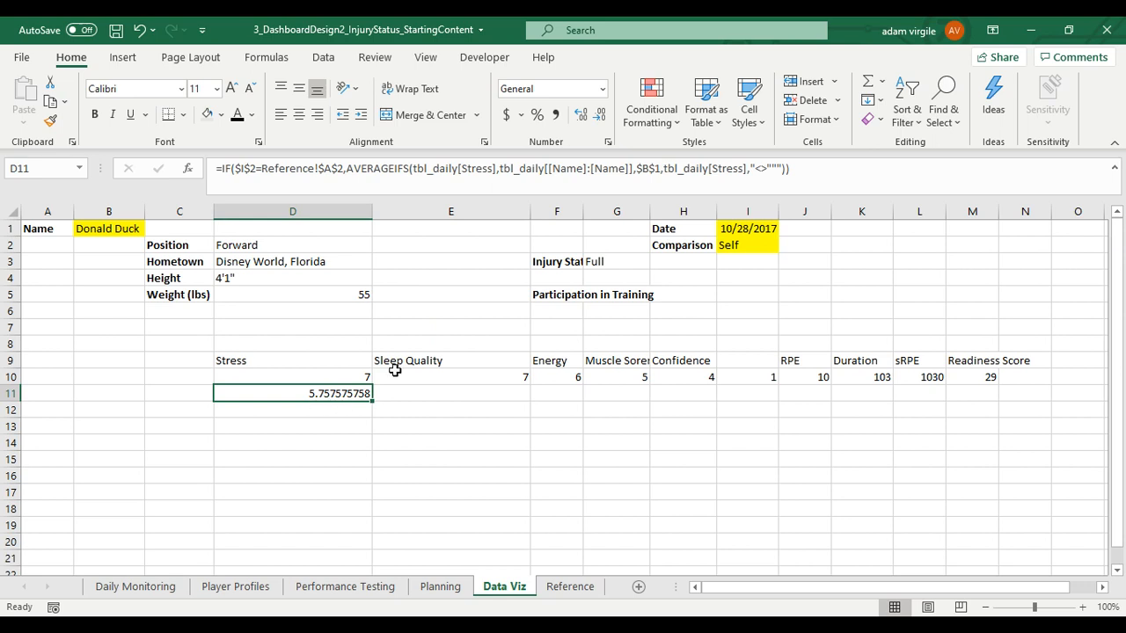
mouse_move(595, 500)
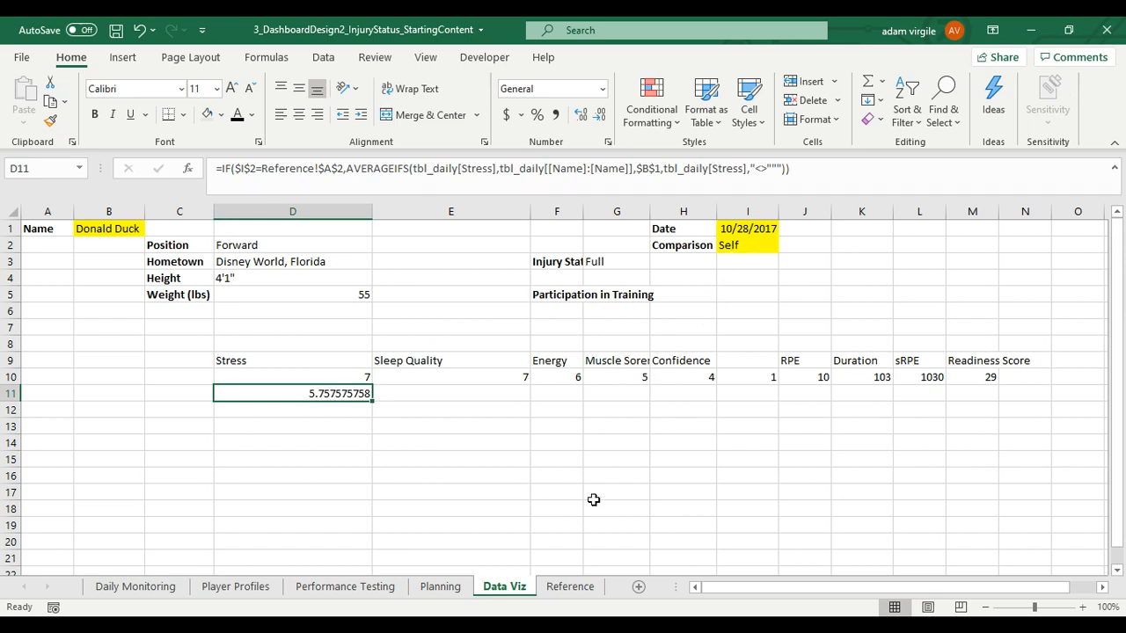
mouse_move(595, 475)
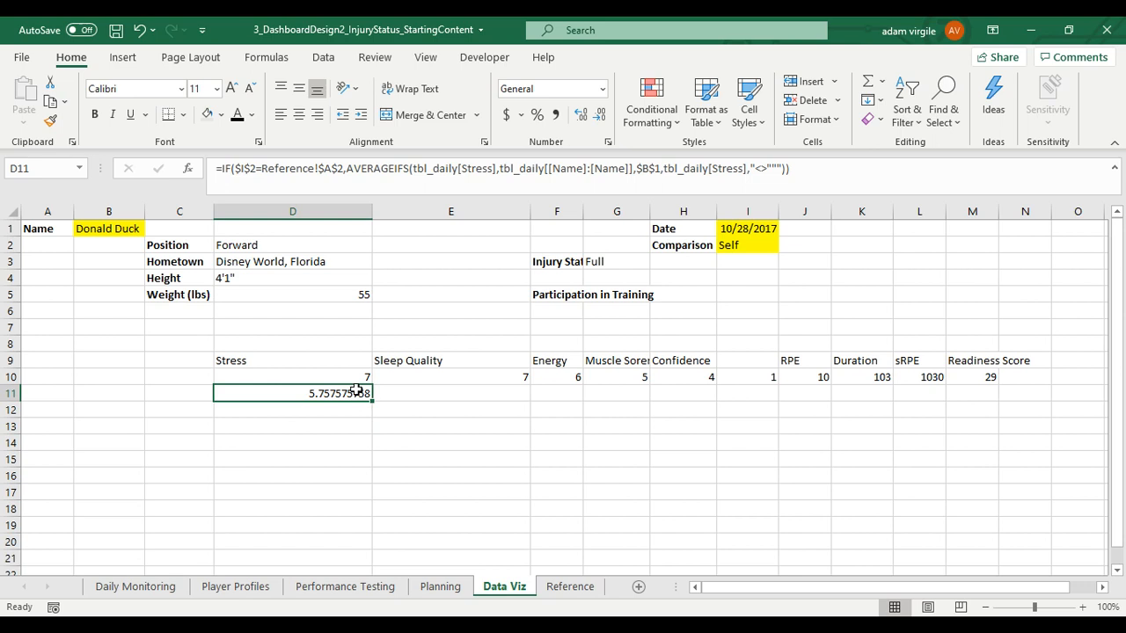
mouse_move(345, 408)
text(,)
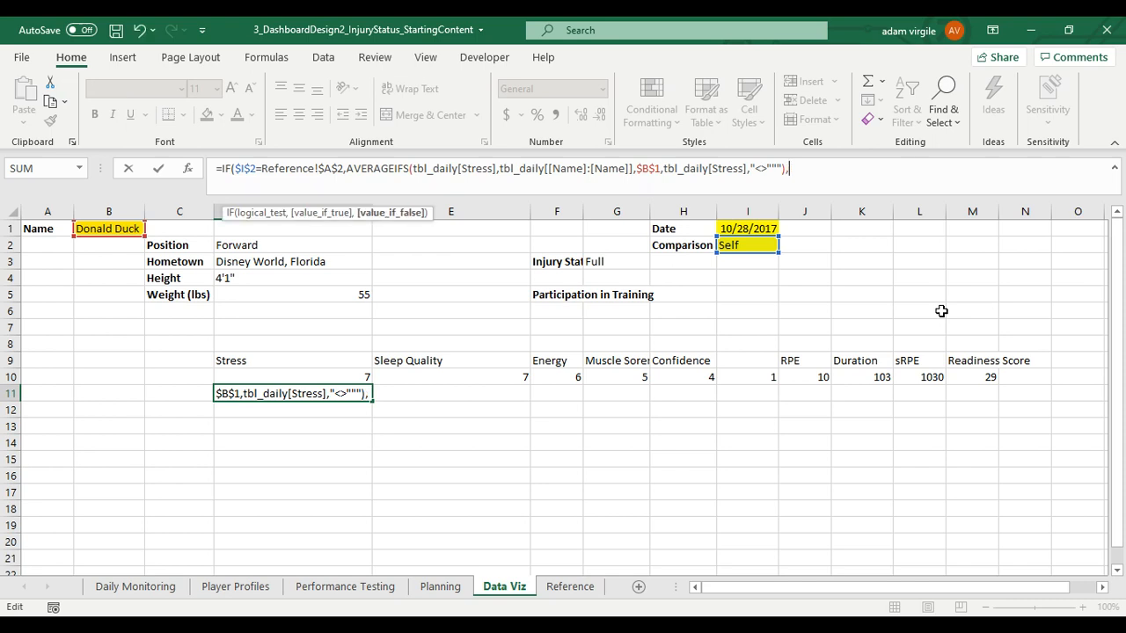
mouse_move(871, 225)
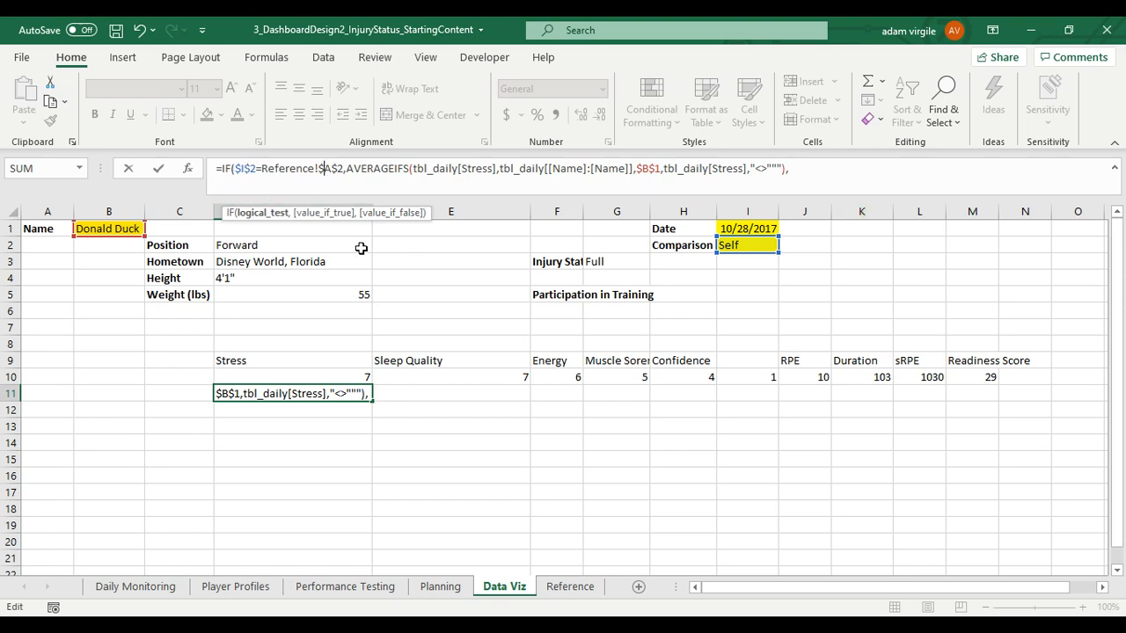
mouse_move(417, 288)
text(IF($I$2=Reference!$A$3,AVERAGEIFS(tbl_daily[Stress],tbl_daily[Stress],"<>"""))))
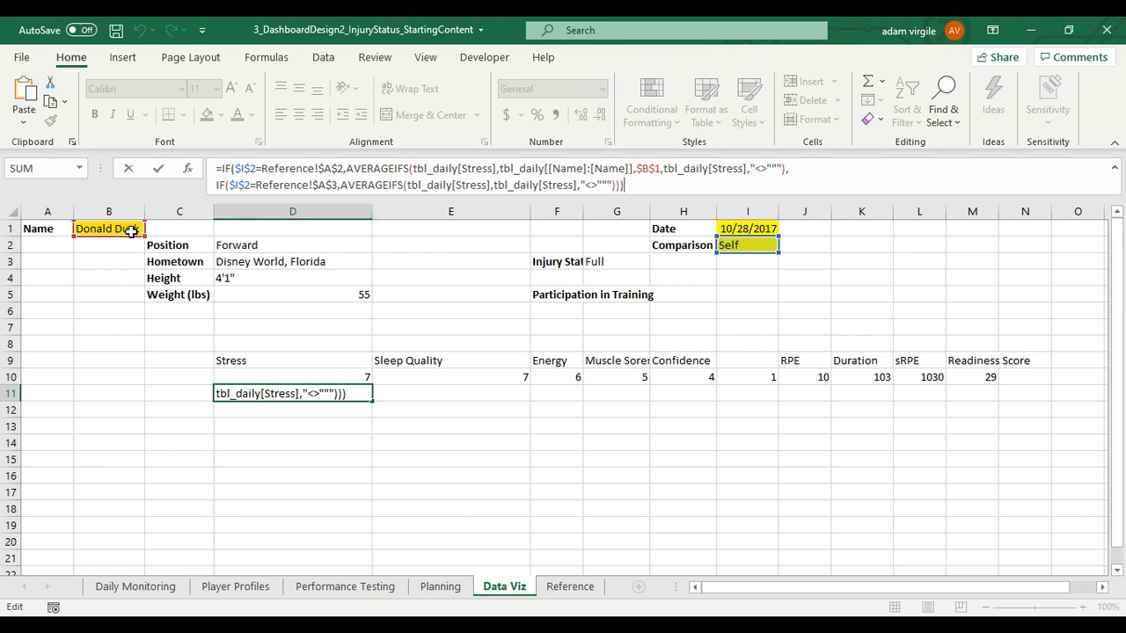
- Add a nested IF for Reference!$A$3 (Team) averaging all non-blank Stress, then check the Team entry
click(748, 244)
text(`)
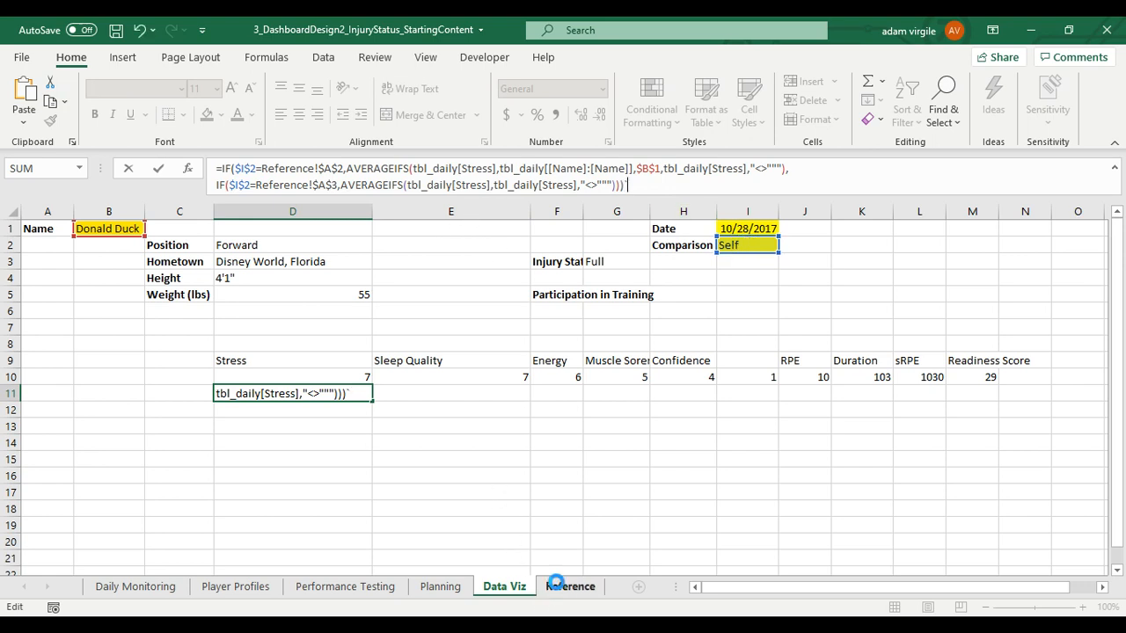
key(enter)
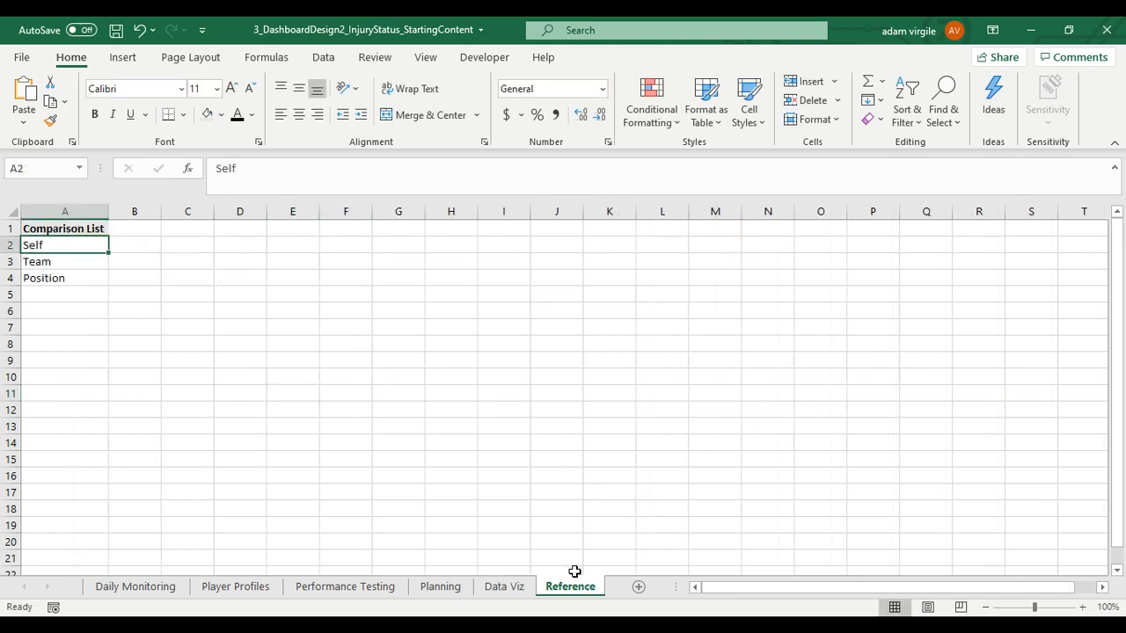
click(503, 588)
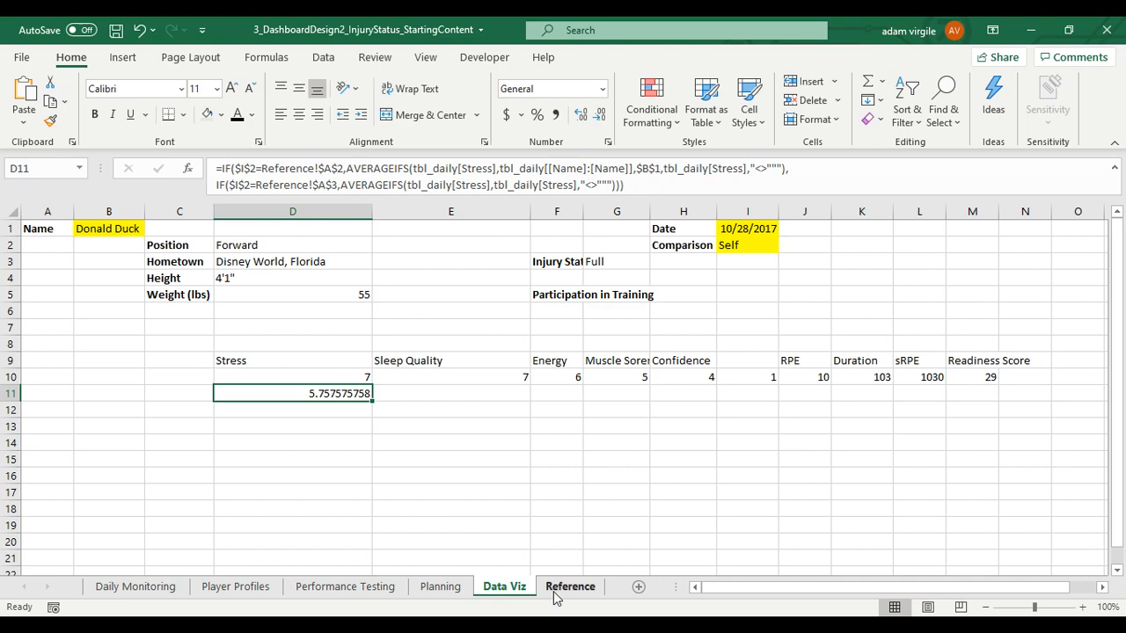
click(570, 588)
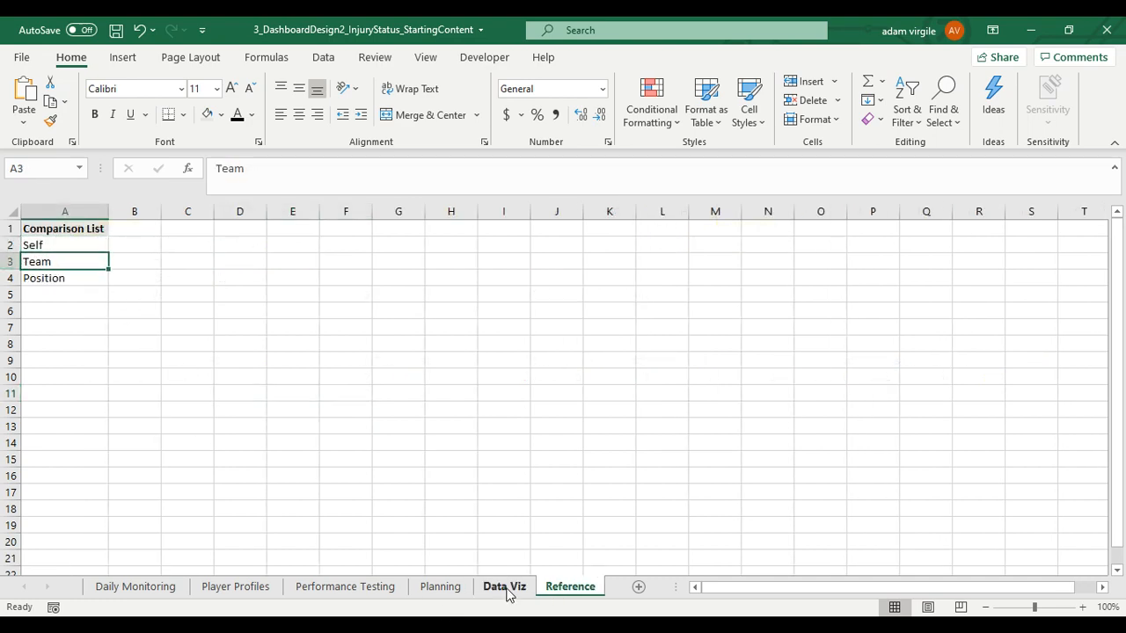
click(503, 587)
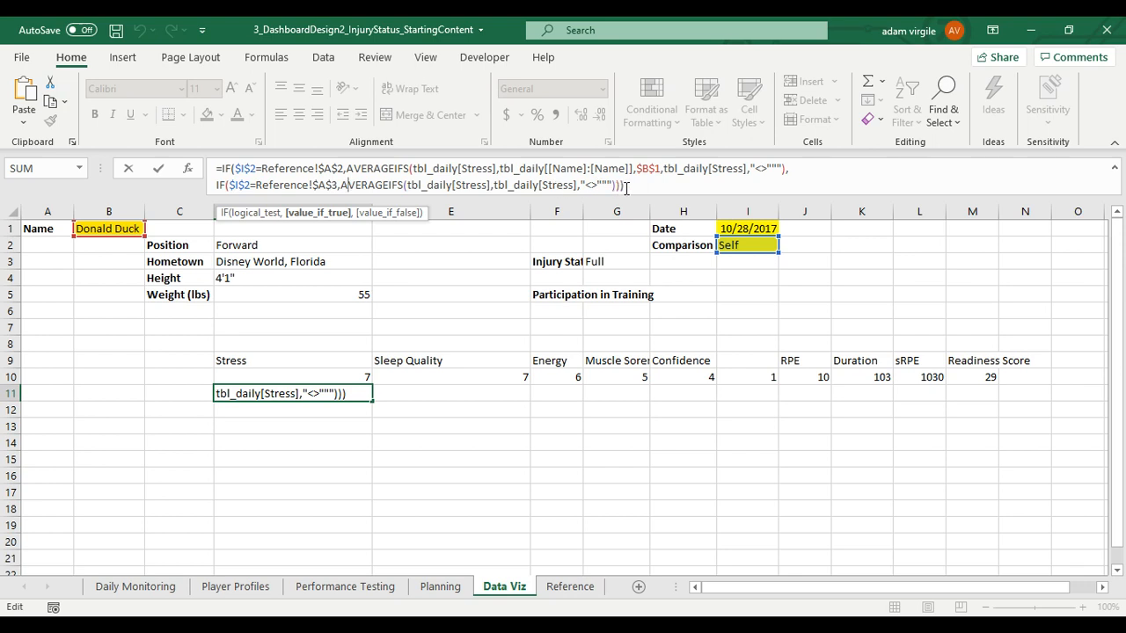
click(682, 211)
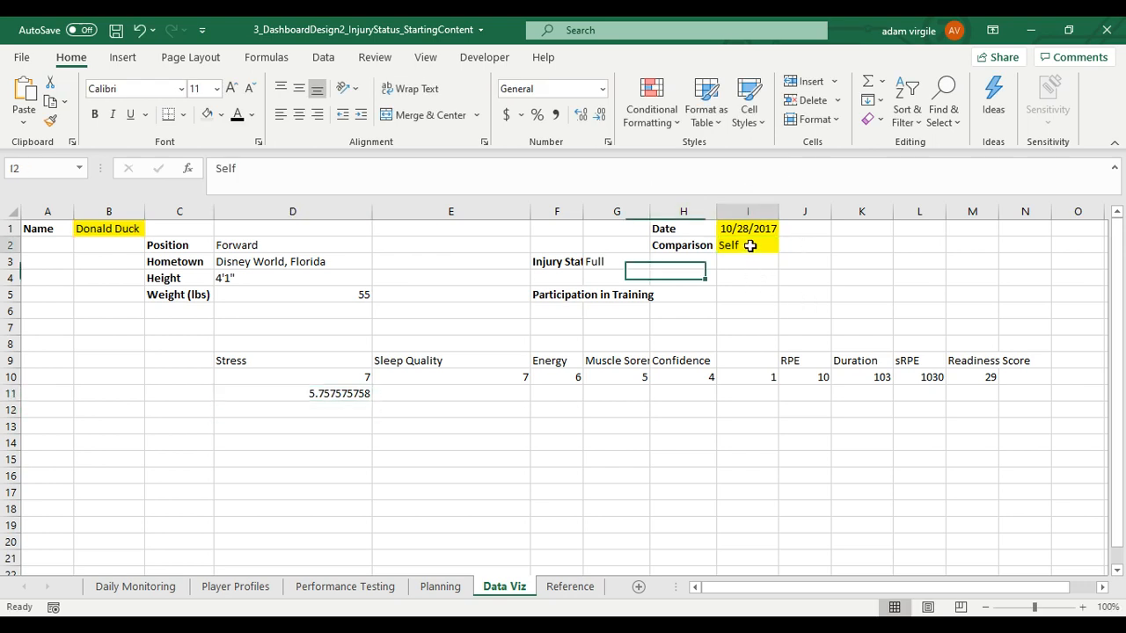
- Set Comparison in I2 to Team so D11 shows the all-players Stress average 5.84
text(Team)
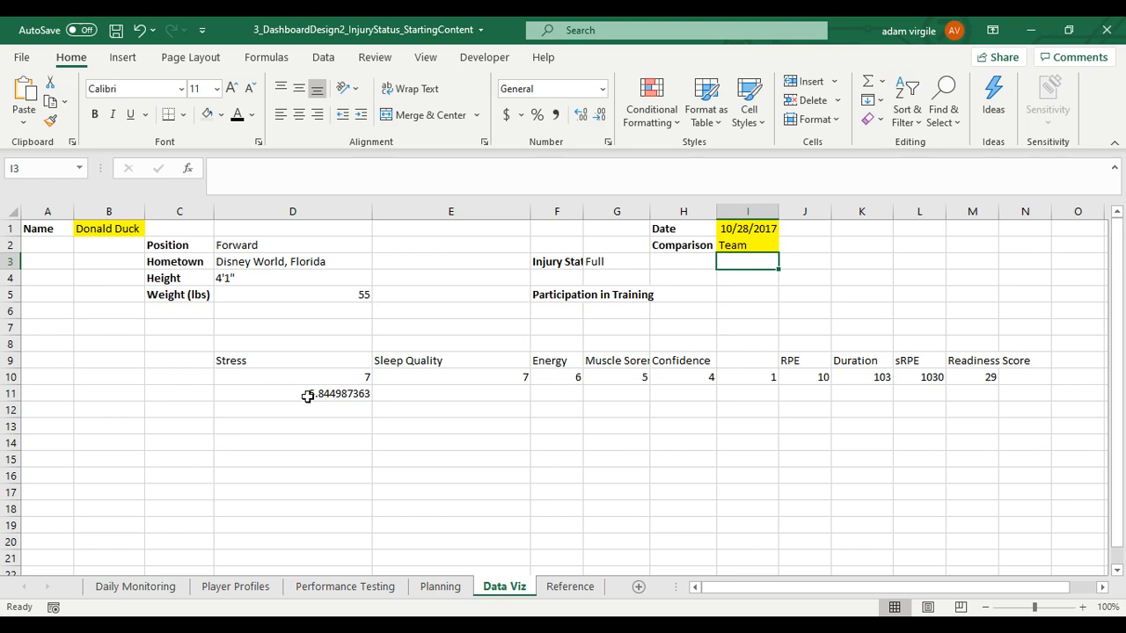
click(292, 394)
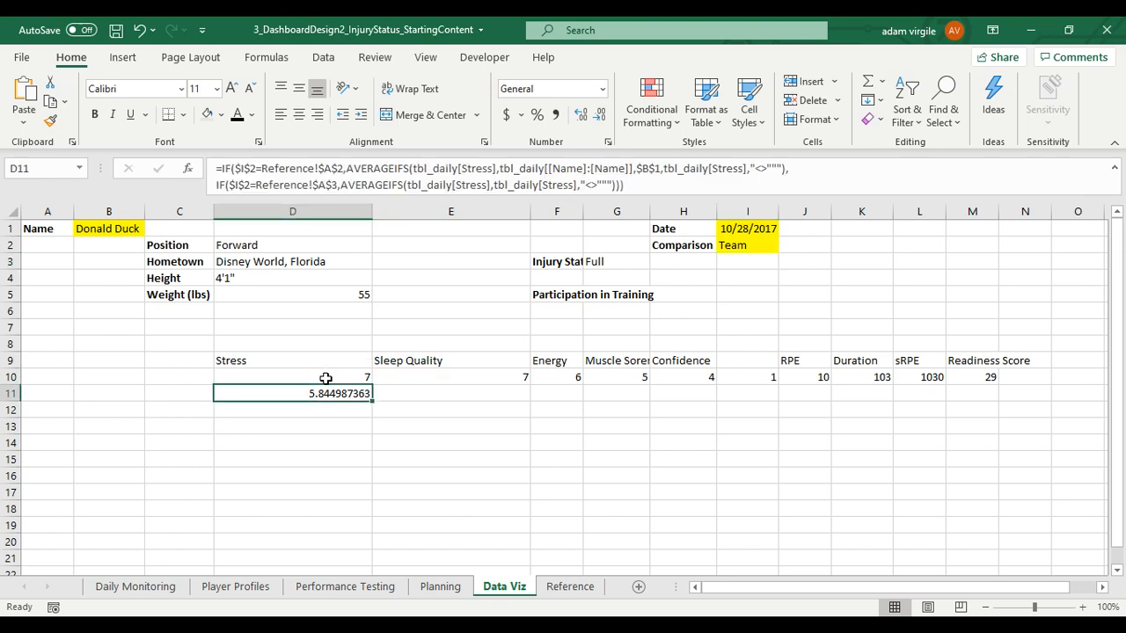
mouse_move(714, 274)
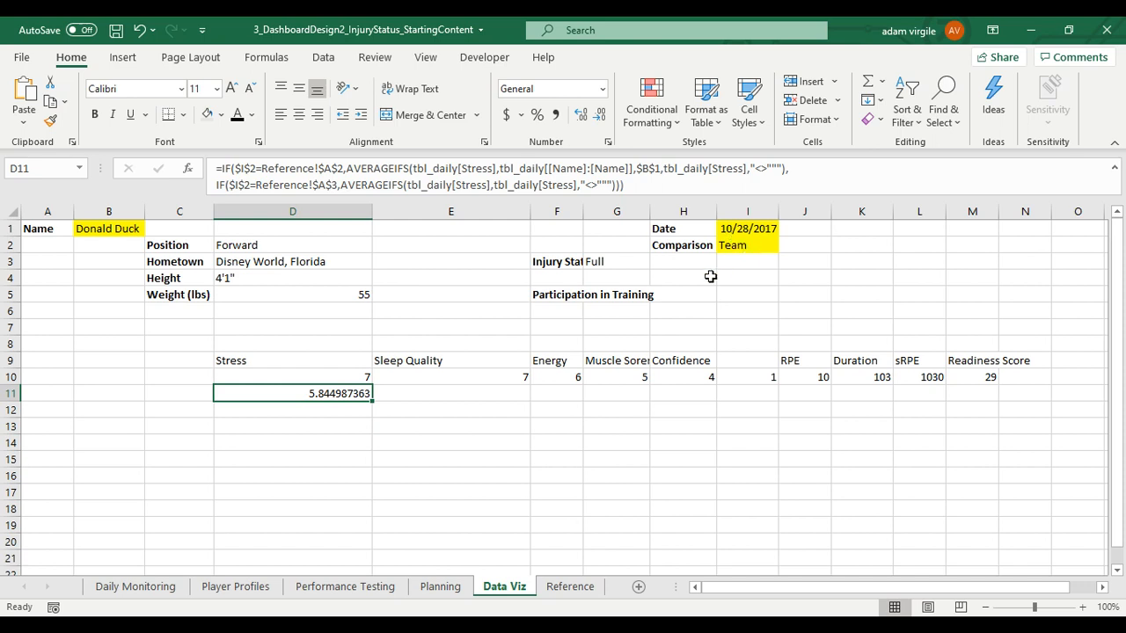
mouse_move(545, 364)
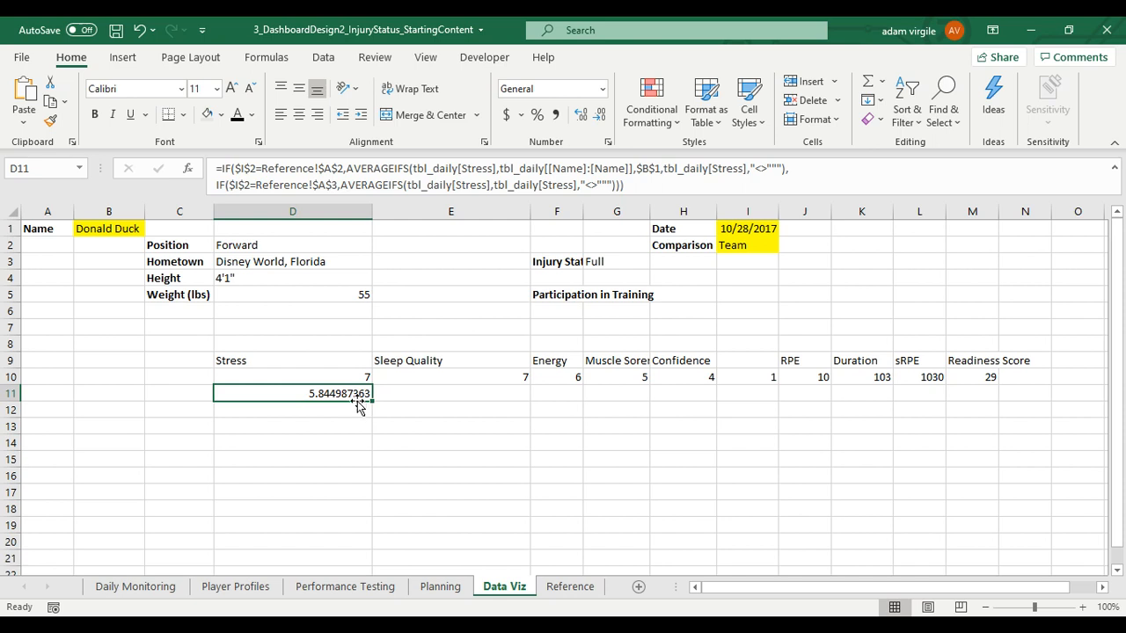
mouse_move(158, 452)
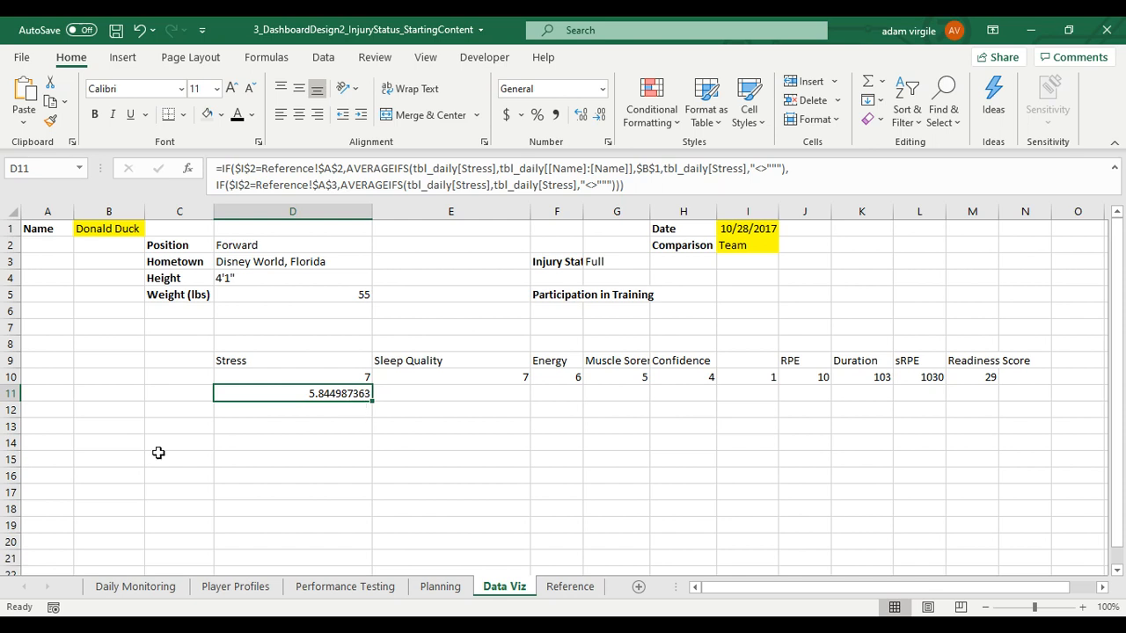
mouse_move(736, 236)
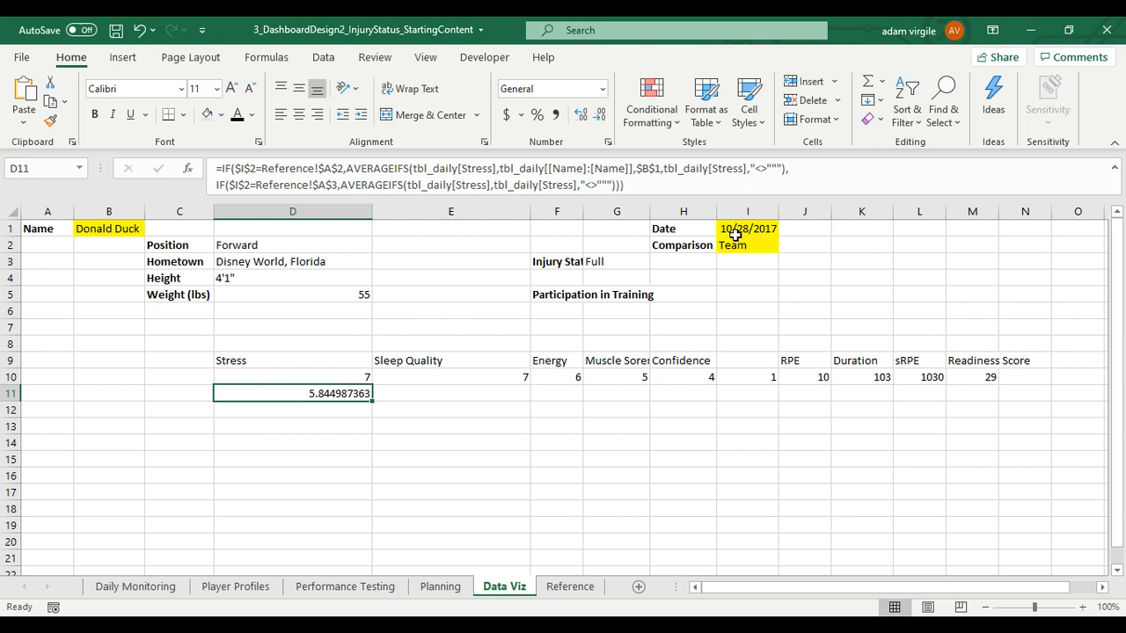
mouse_move(753, 243)
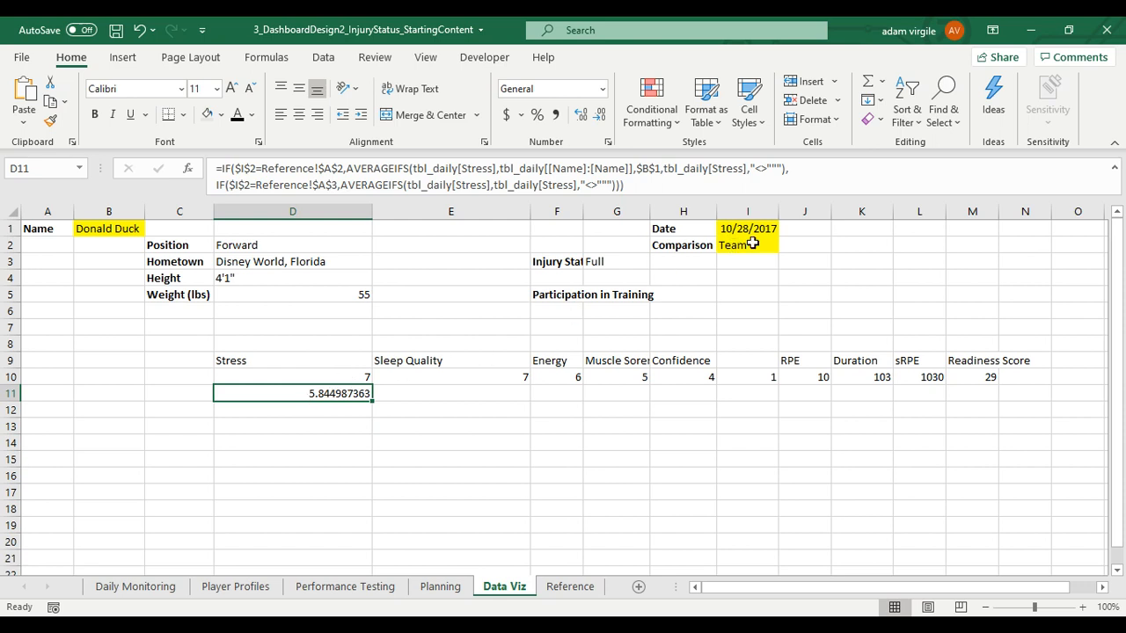
mouse_move(411, 385)
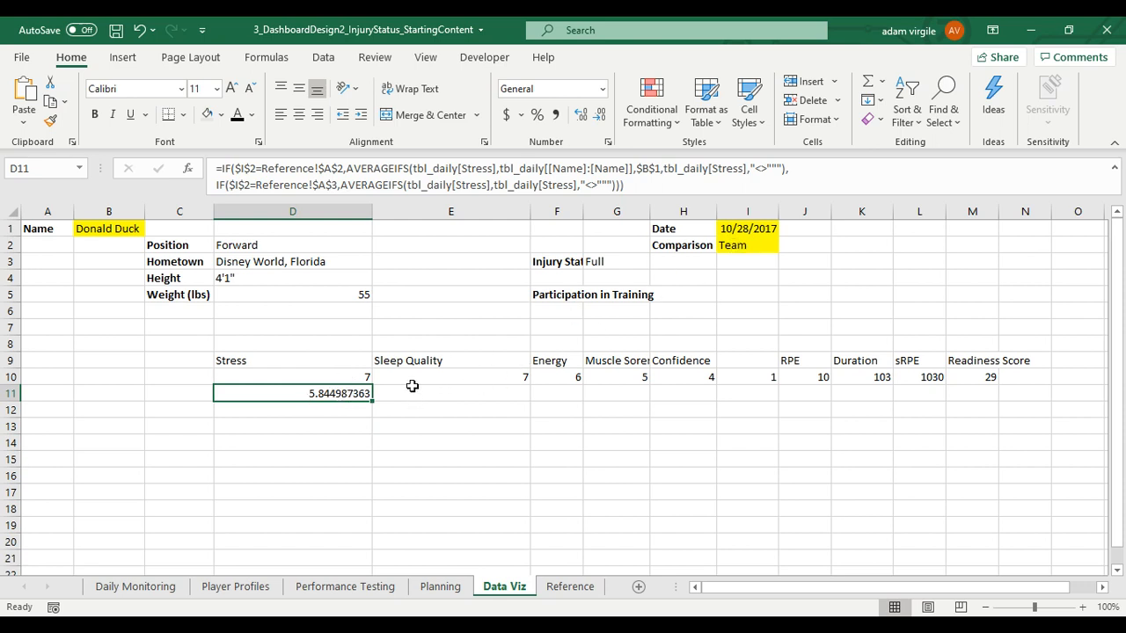
mouse_move(750, 246)
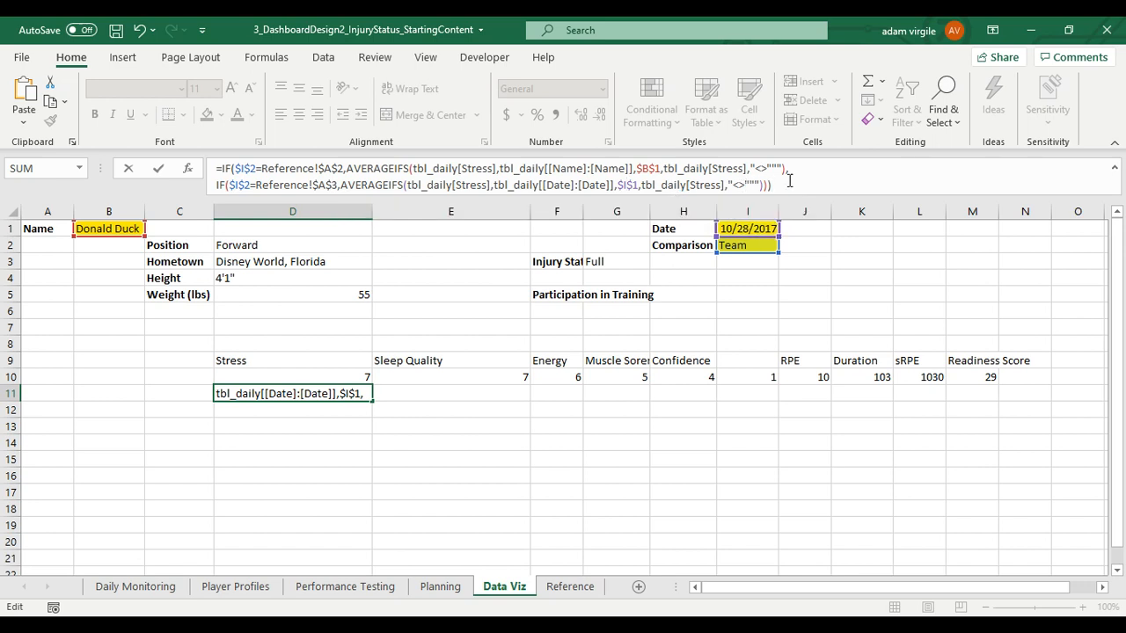
- Add the date criterion tbl_daily[[Date]:[Date]],$I$1 to the Team AVERAGEIFS, giving 5.28
key(Enter)
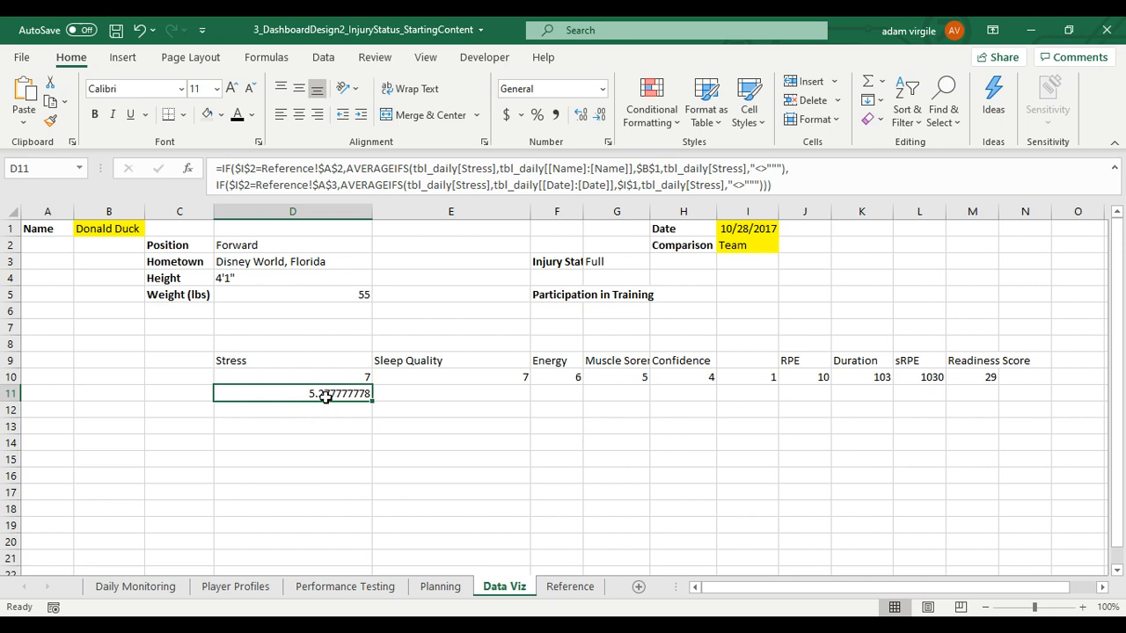
mouse_move(761, 232)
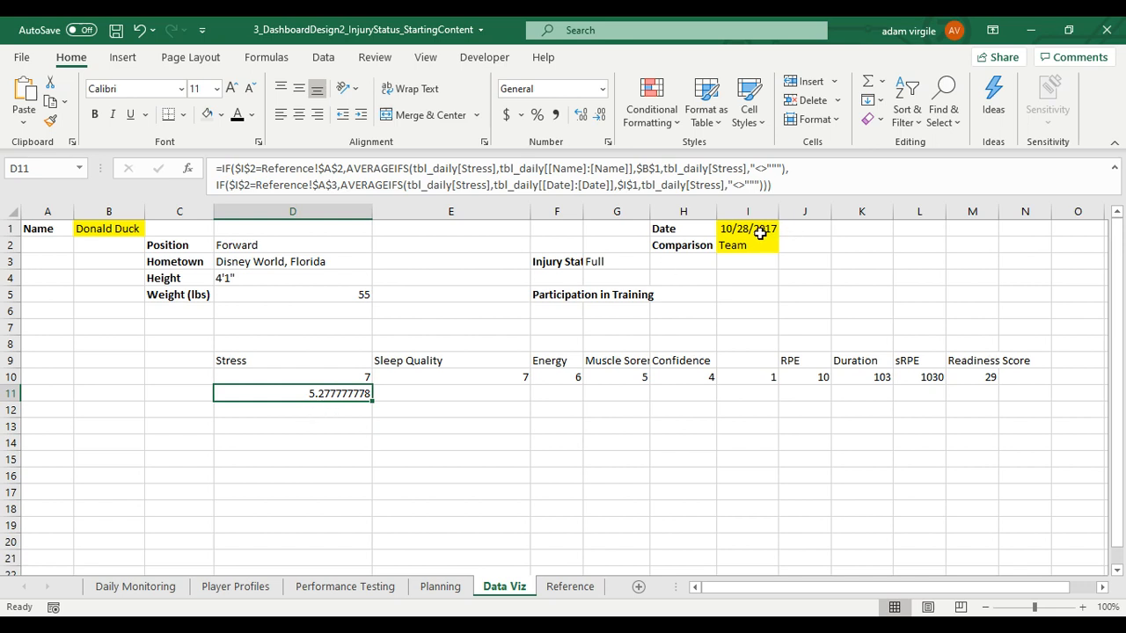
click(292, 376)
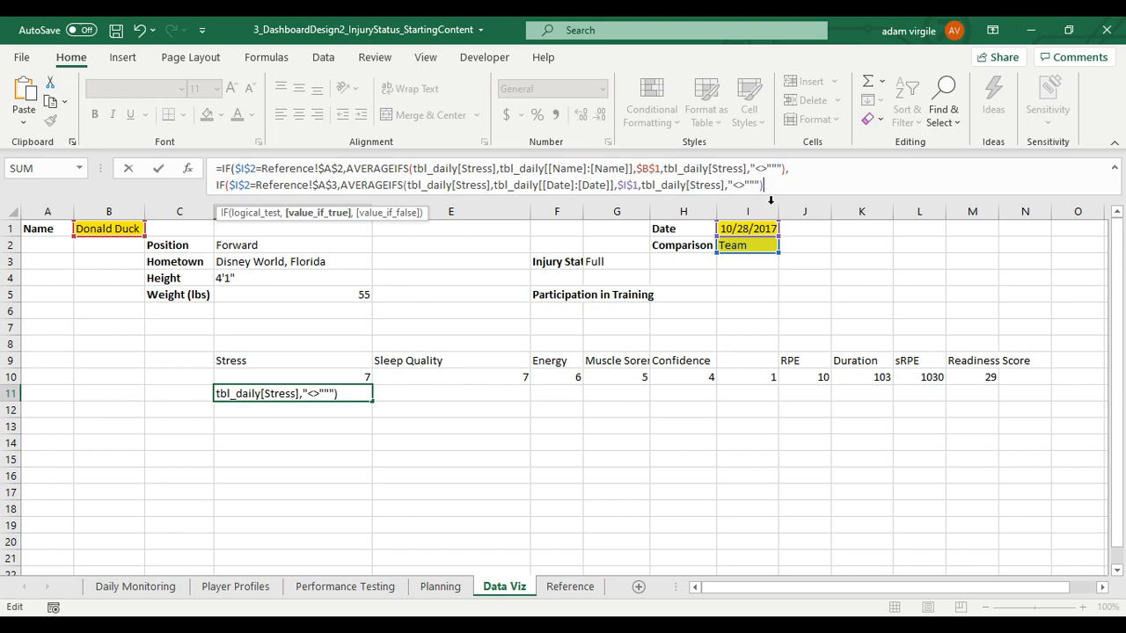
- Append the Position branch AVERAGEIFS matching tbl_daily[Position] to the player's position in D2
text(,)
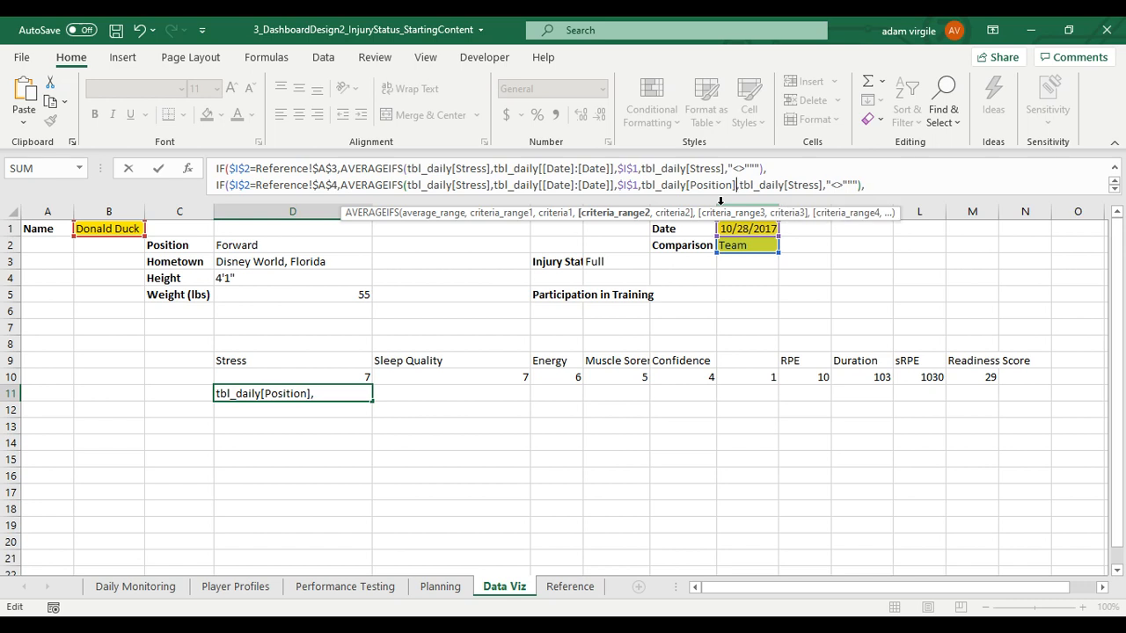
text(:[Position)
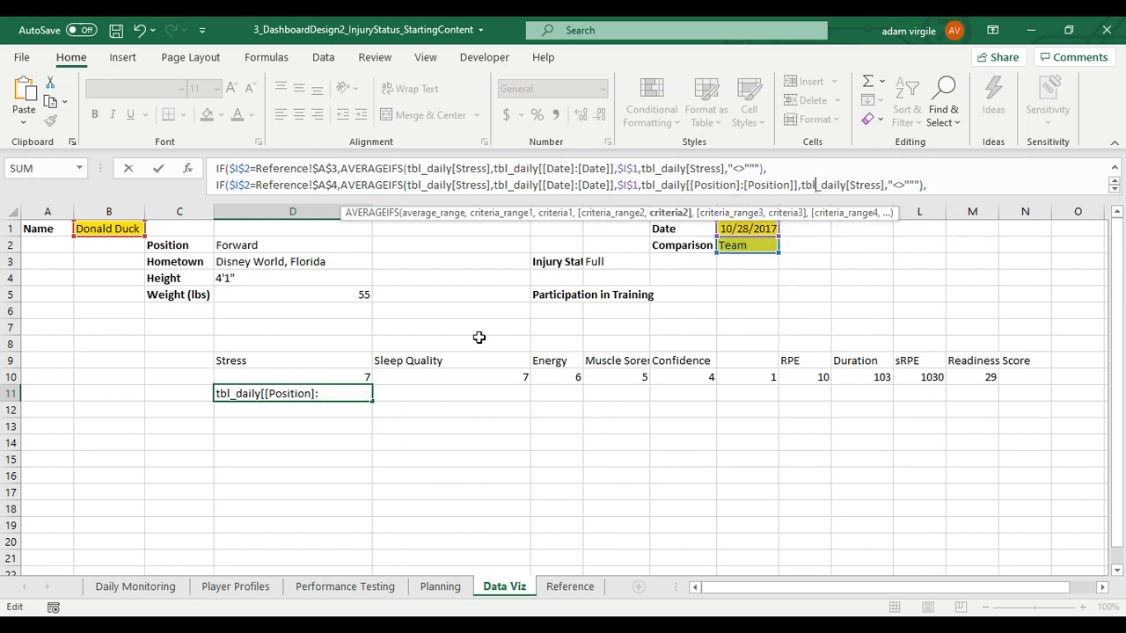
mouse_move(1014, 401)
text(,)
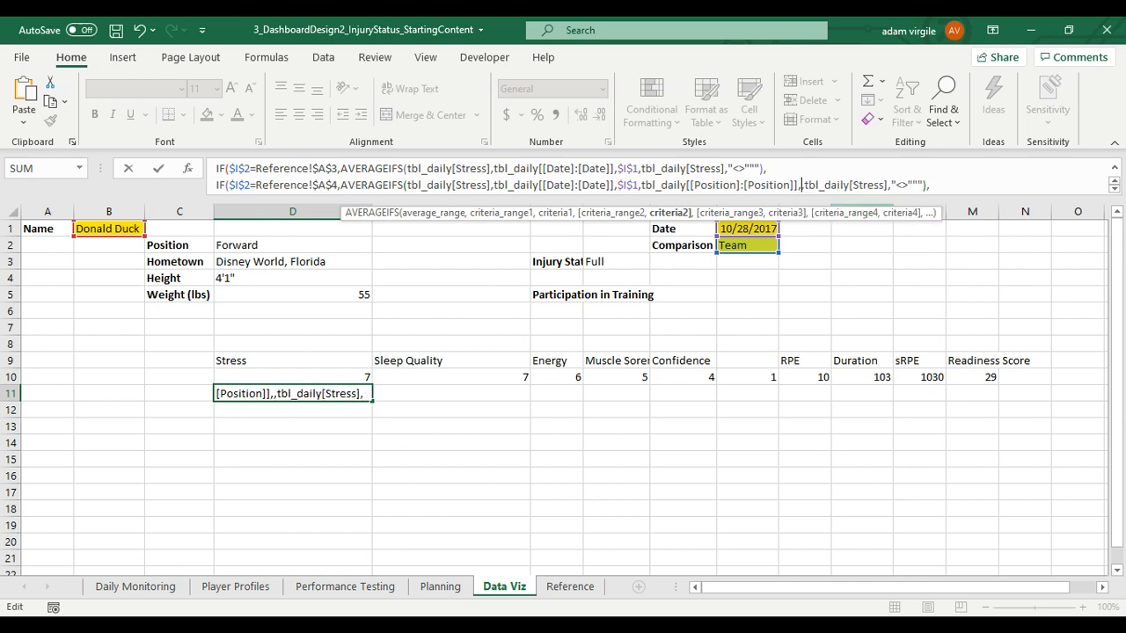
mouse_move(606, 267)
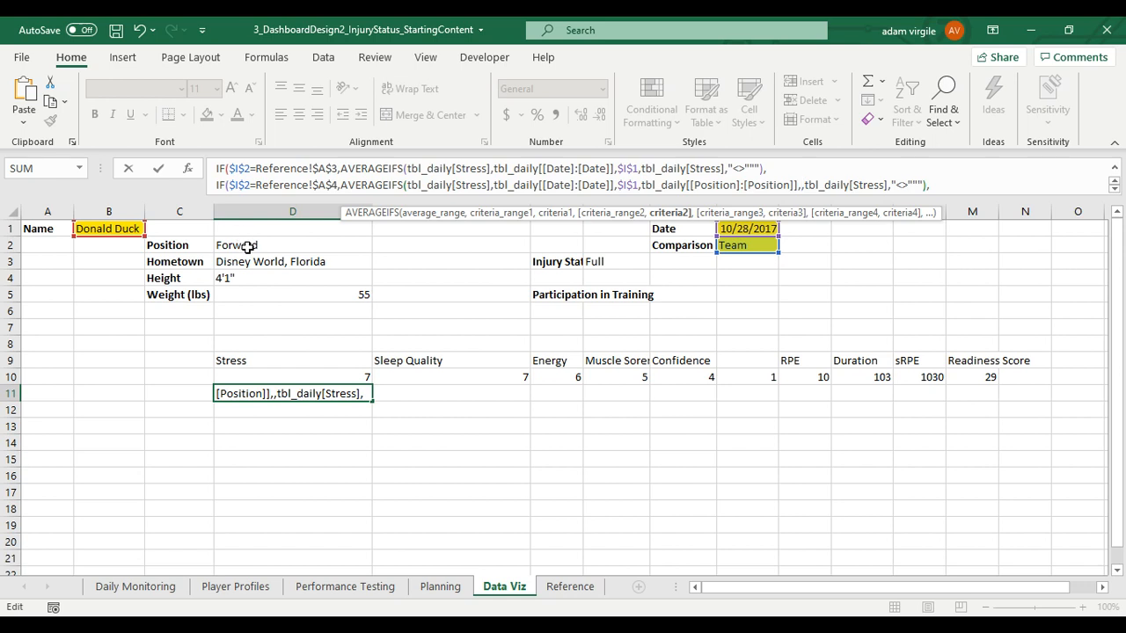
click(263, 245)
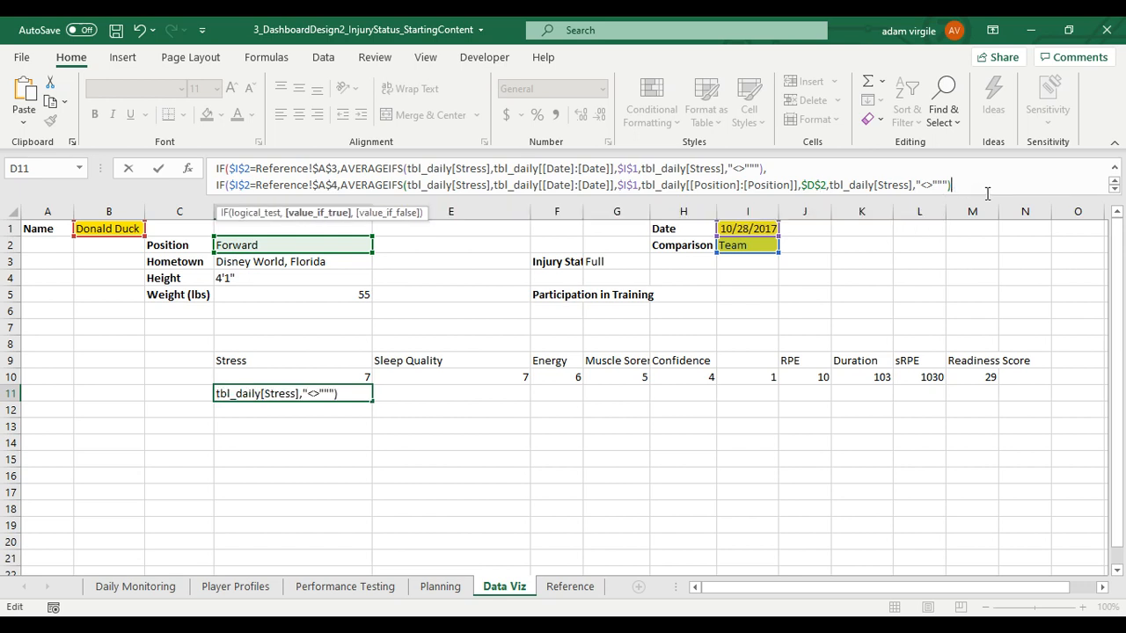
text()))
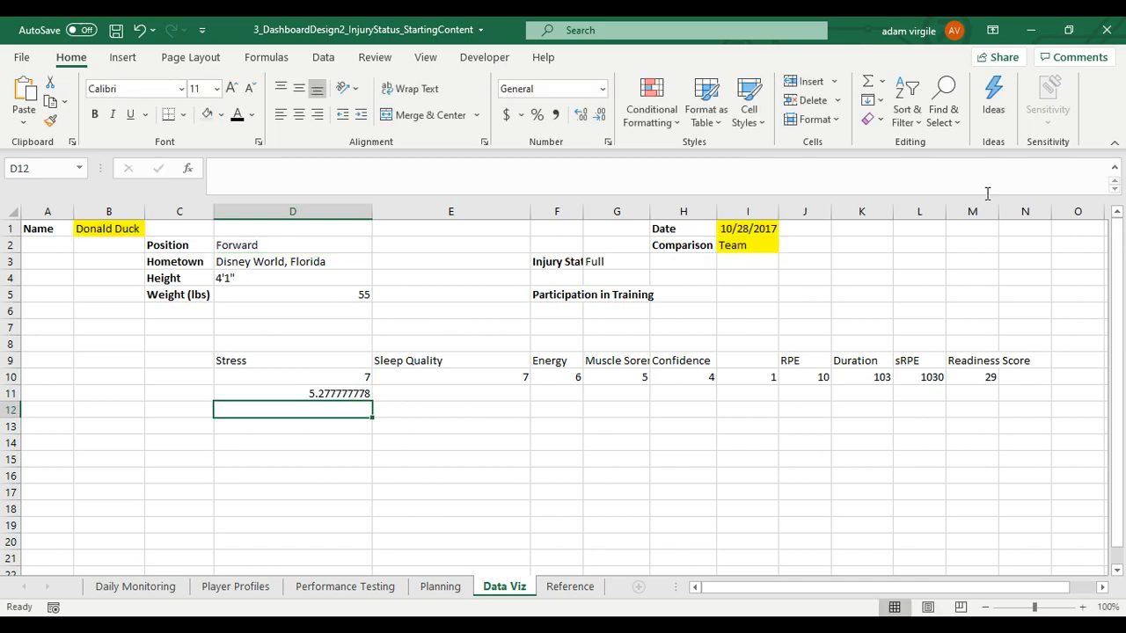
click(292, 394)
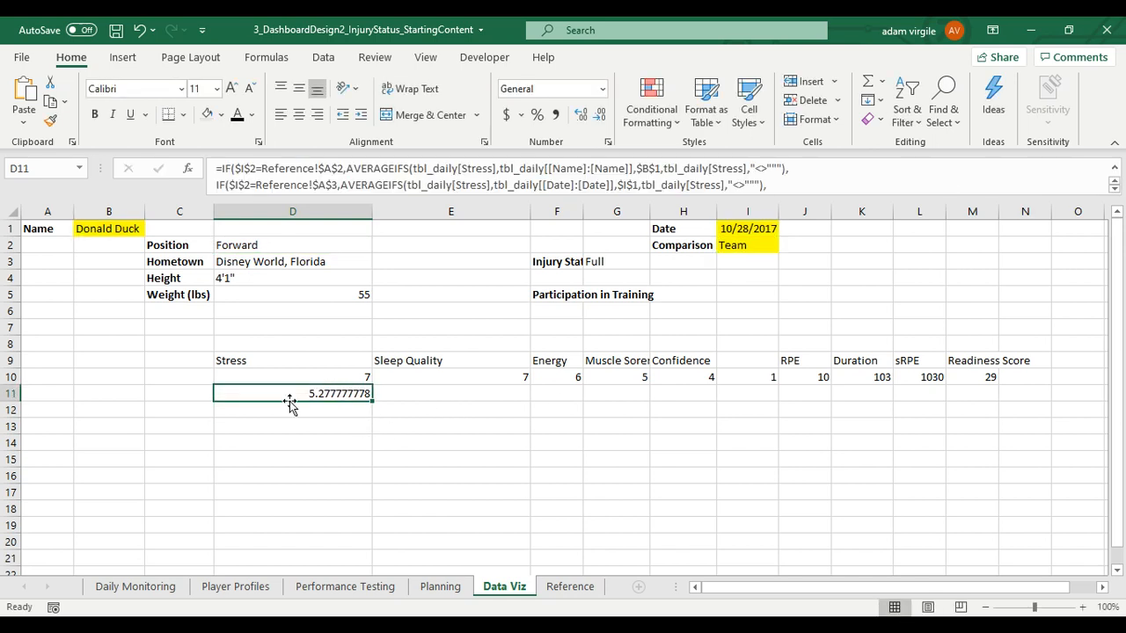
click(748, 244)
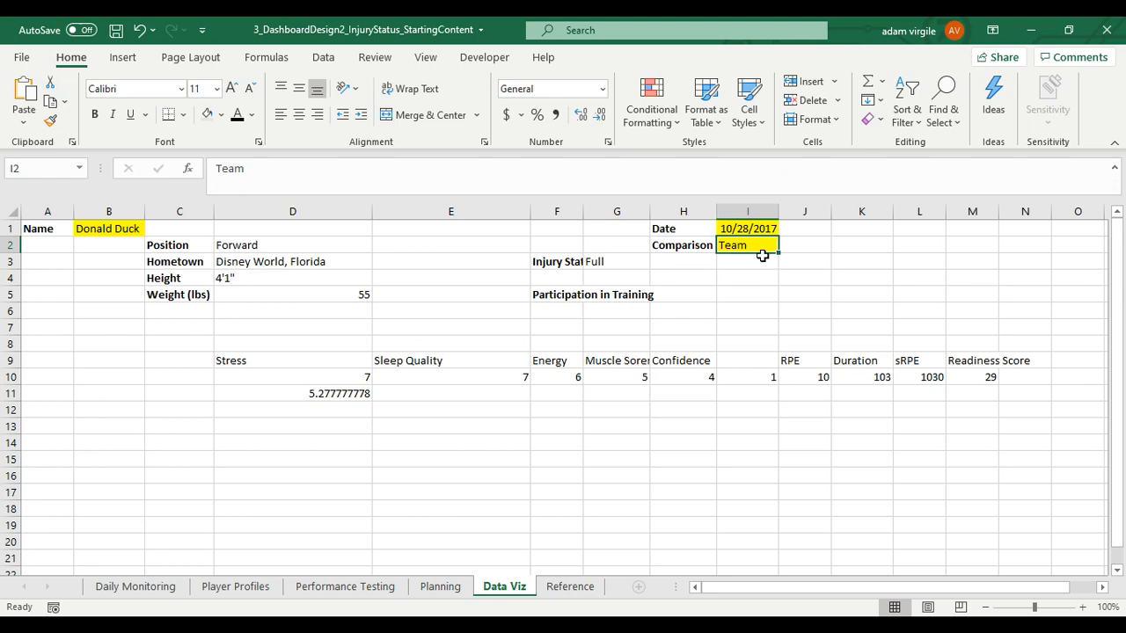
- Set Comparison to Position and check the Stress average (6.5) against the player's position and other sheets
text(Position)
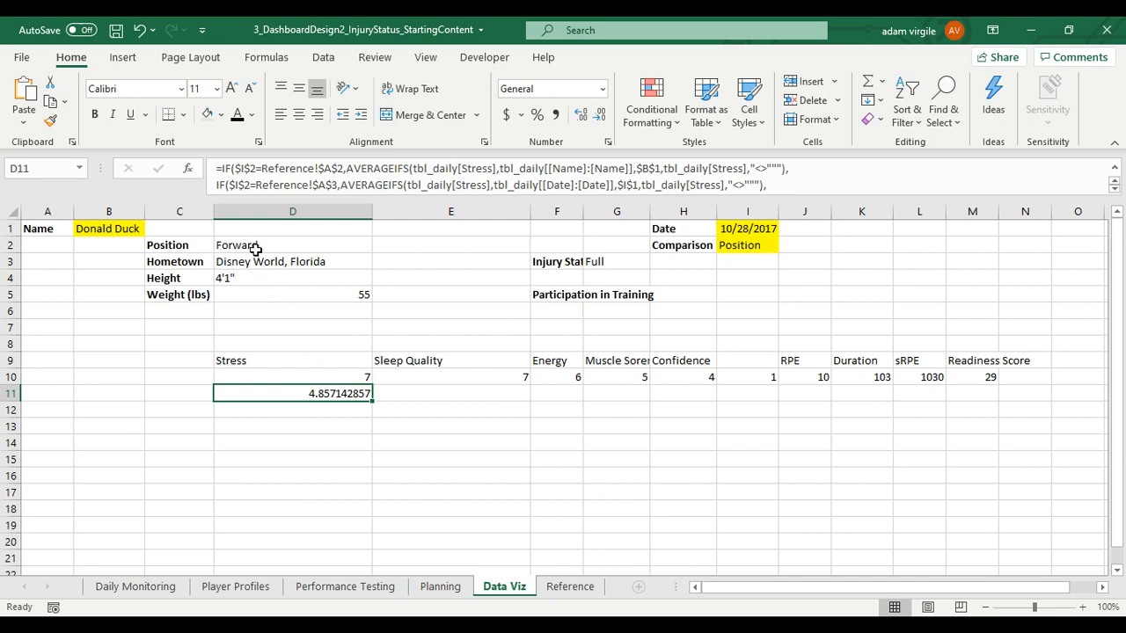
mouse_move(328, 376)
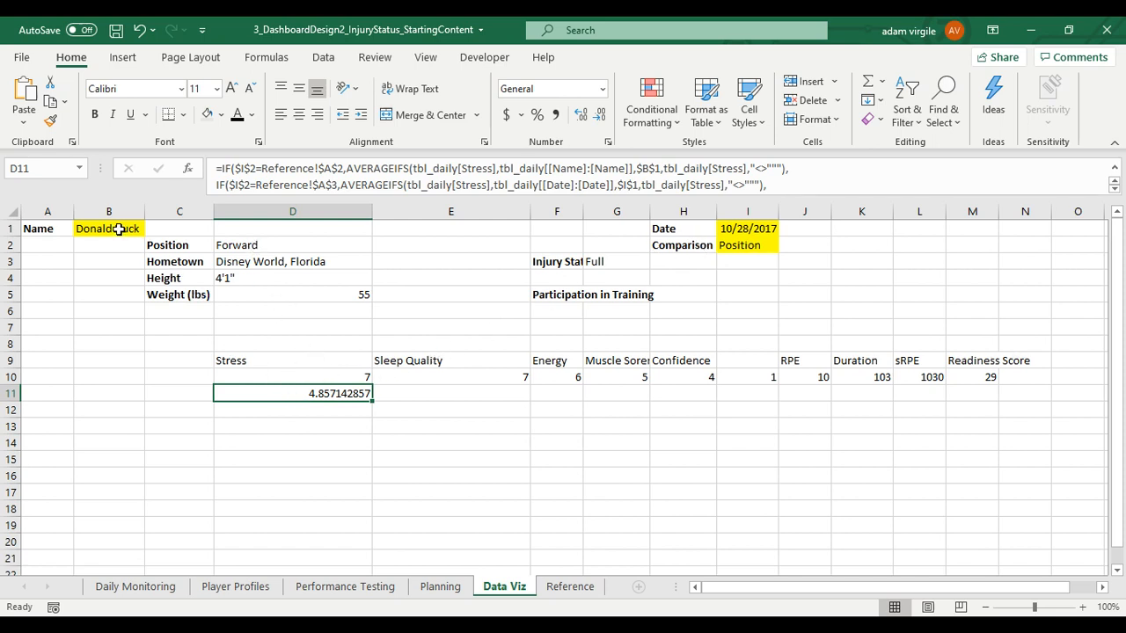
text(Te)
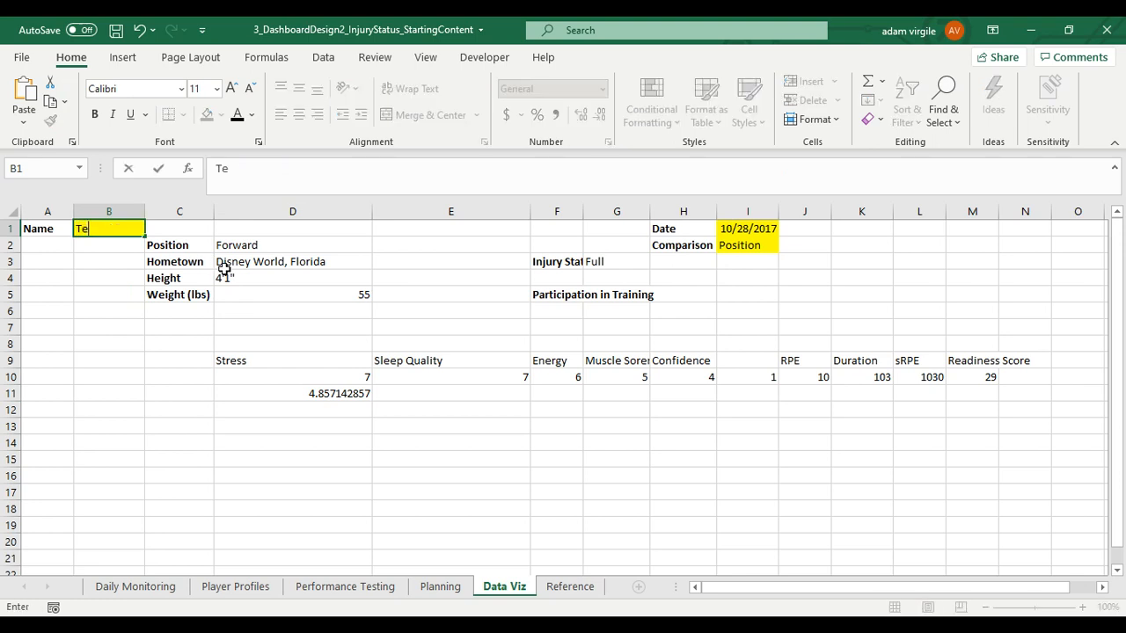
text(weetie Bird)
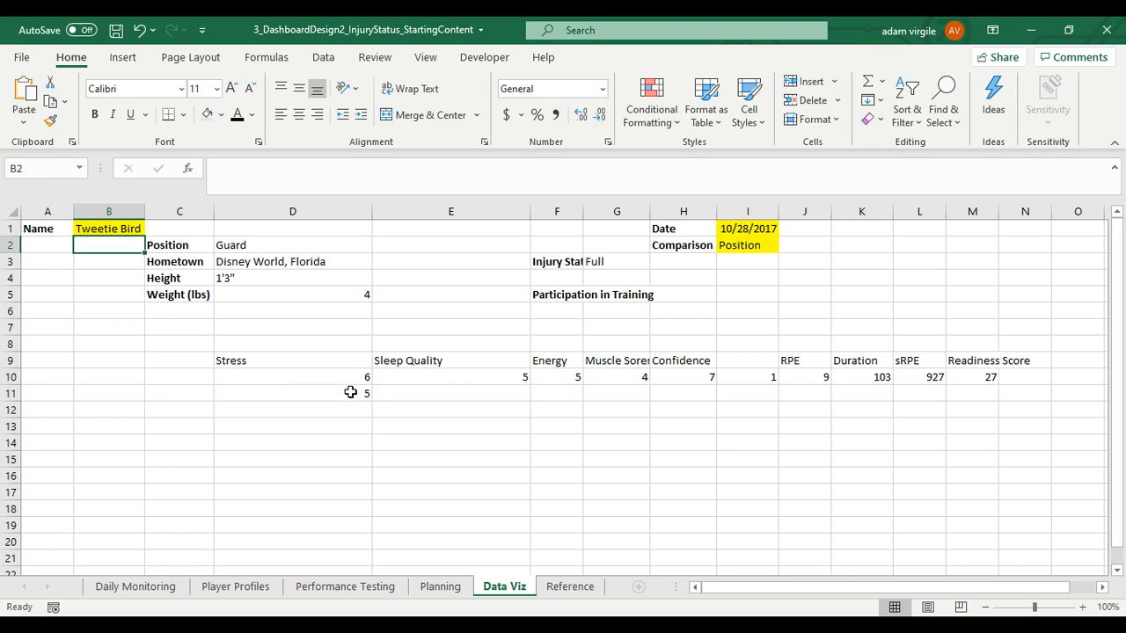
click(293, 392)
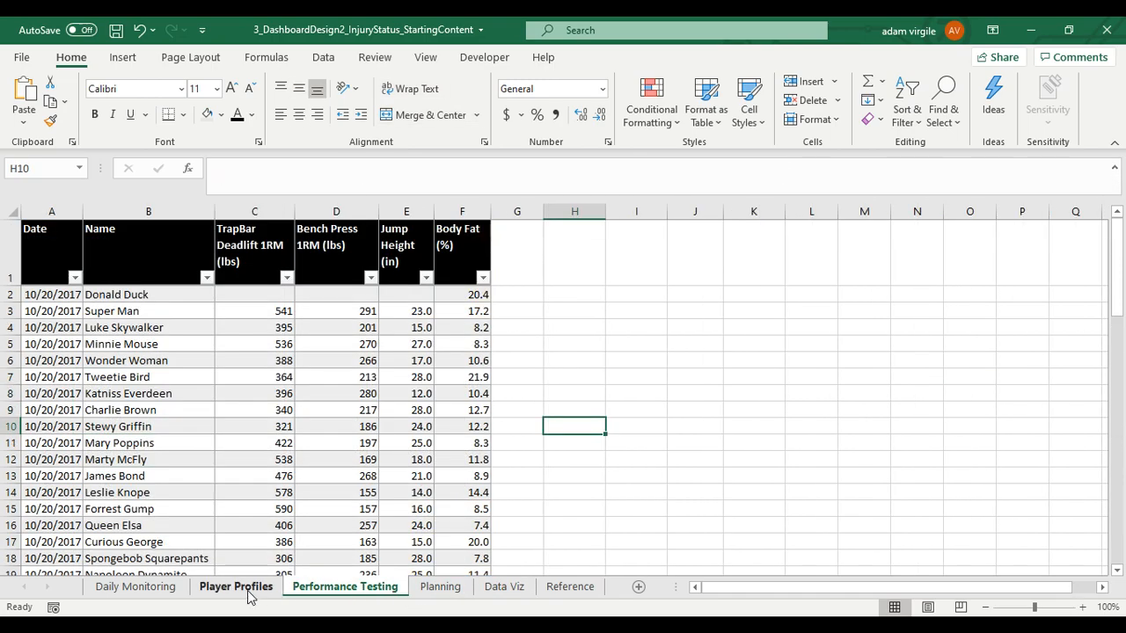
click(236, 587)
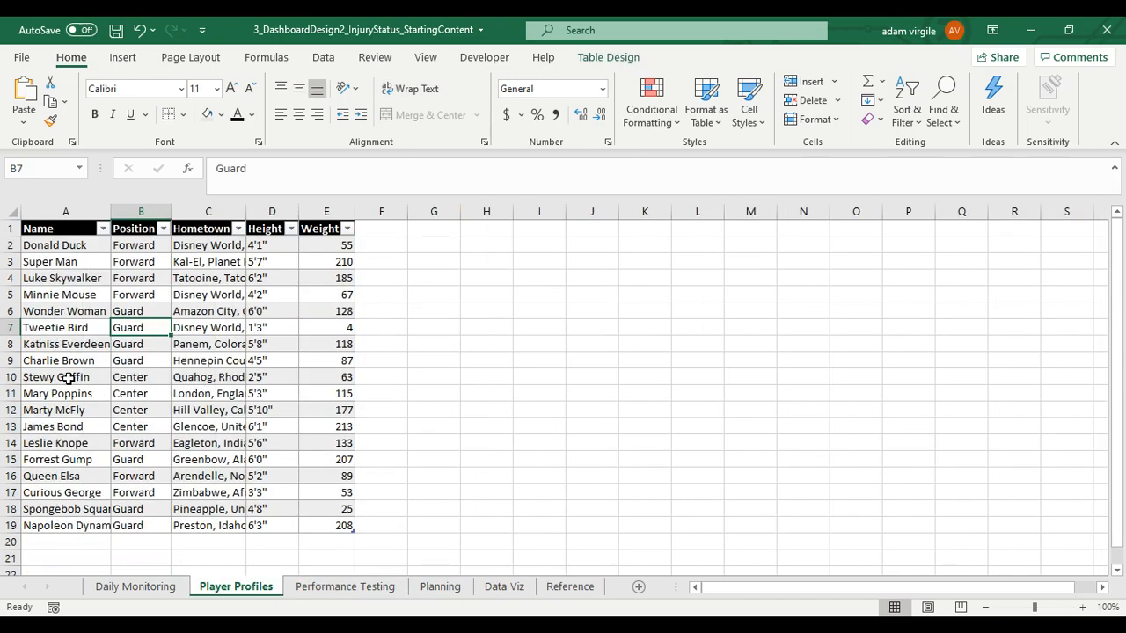
click(504, 588)
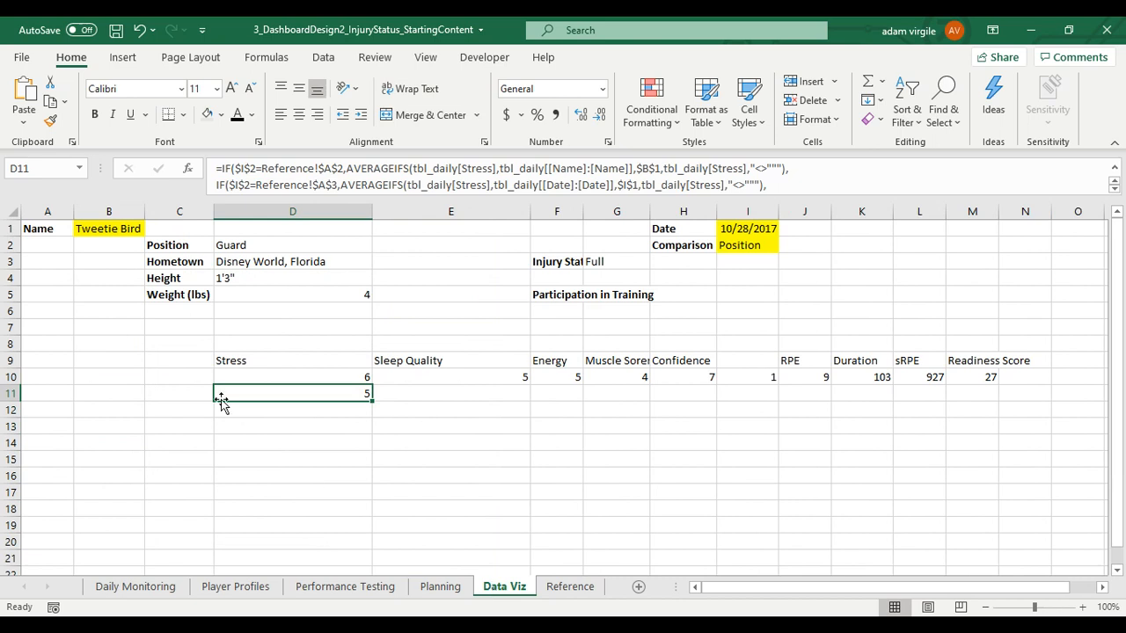
text(Stewy Griffin)
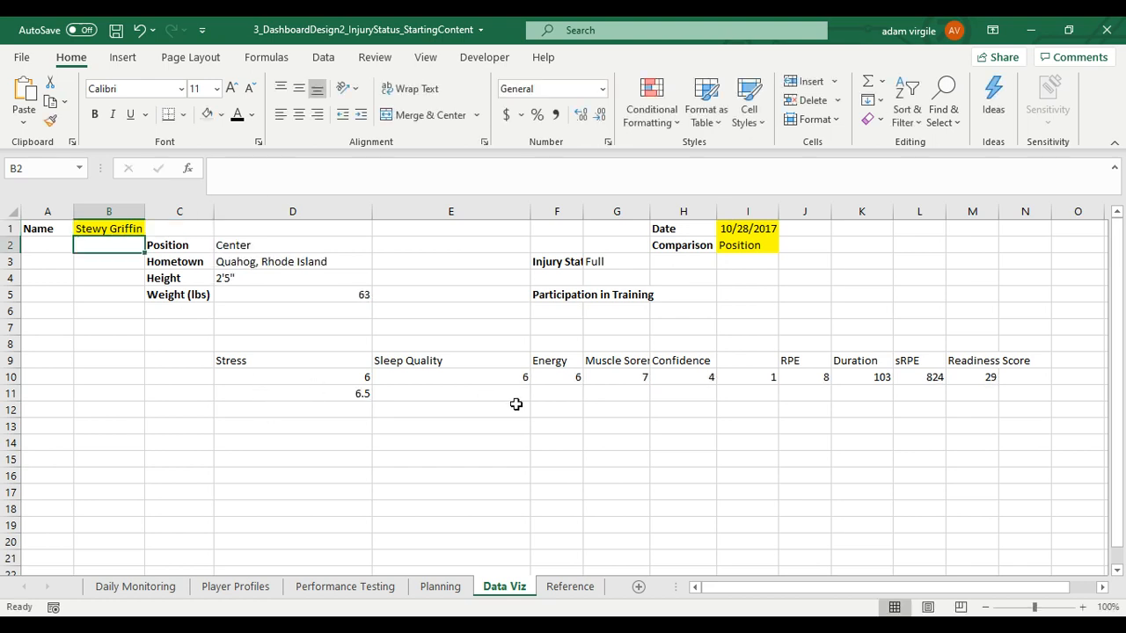
mouse_move(339, 396)
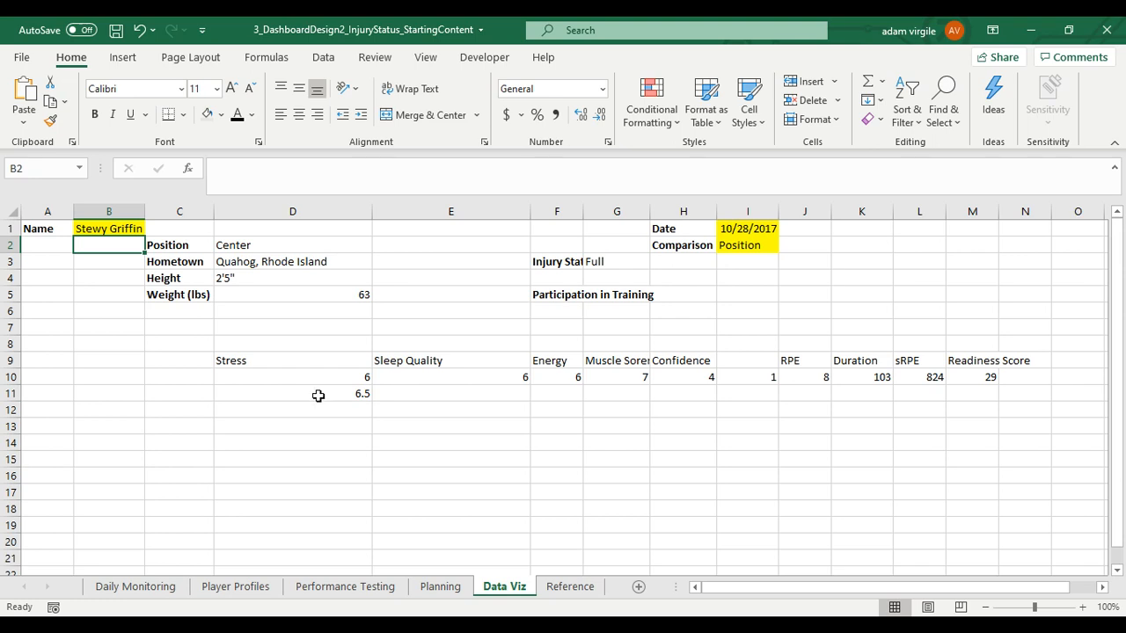
click(292, 244)
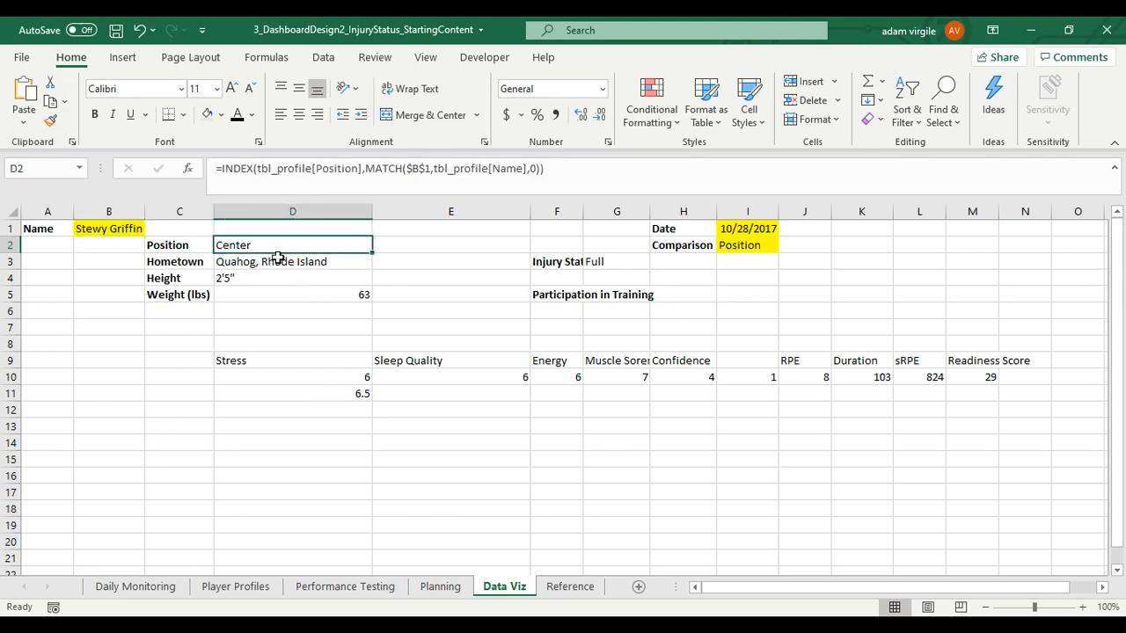
- Switch Comparison to Team (5.28) and back to Self (6.24), confirming D11 updates
click(748, 245)
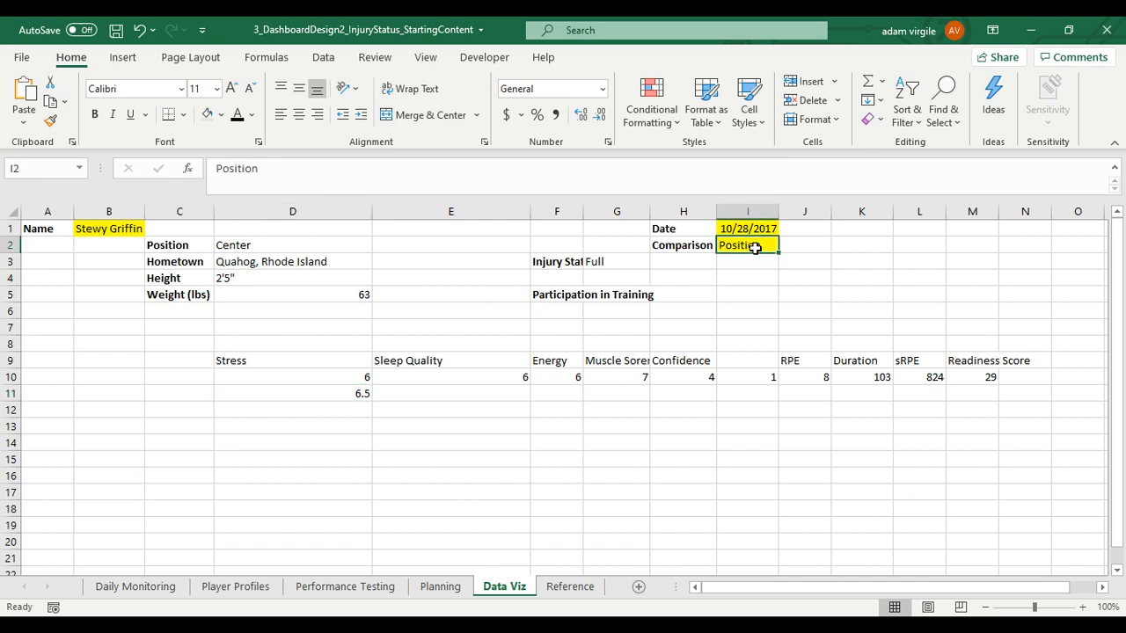
text(Team)
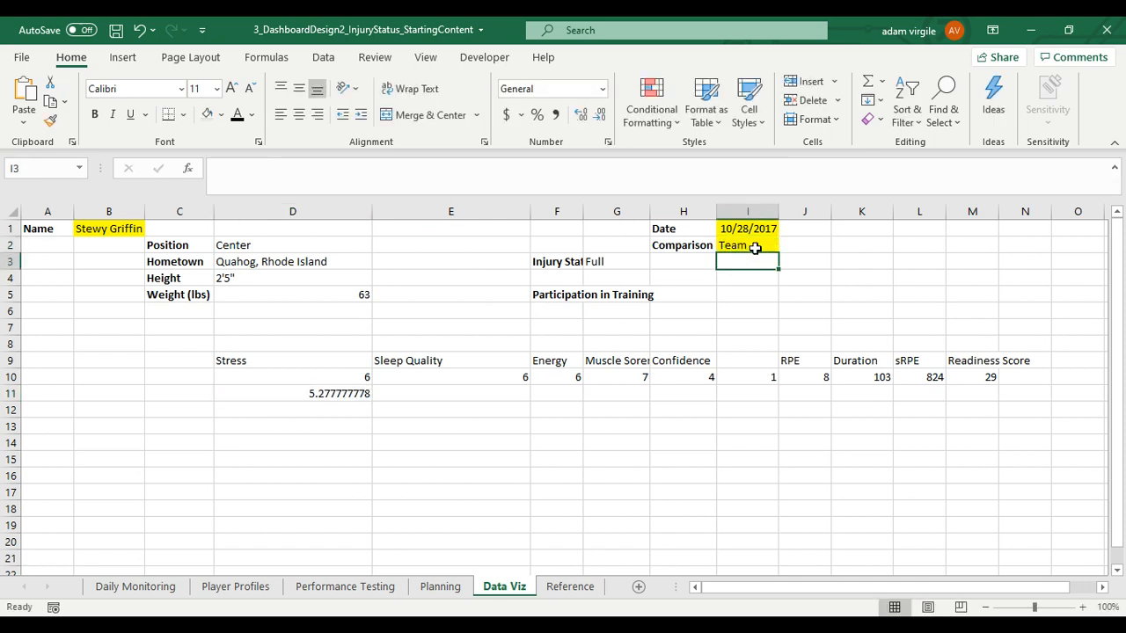
click(292, 394)
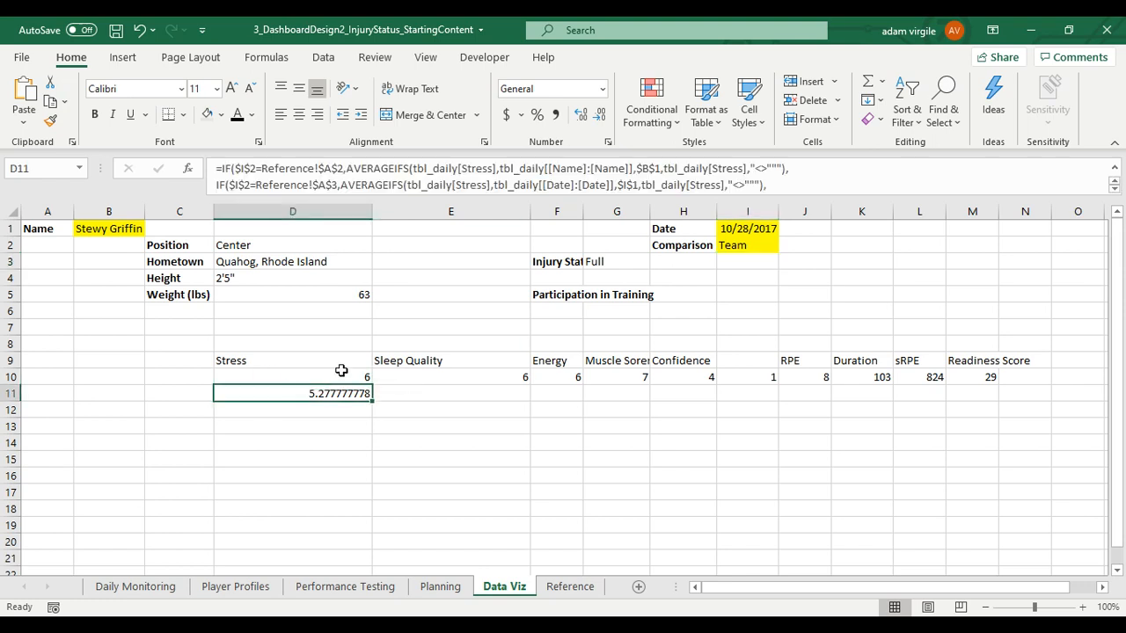
click(748, 245)
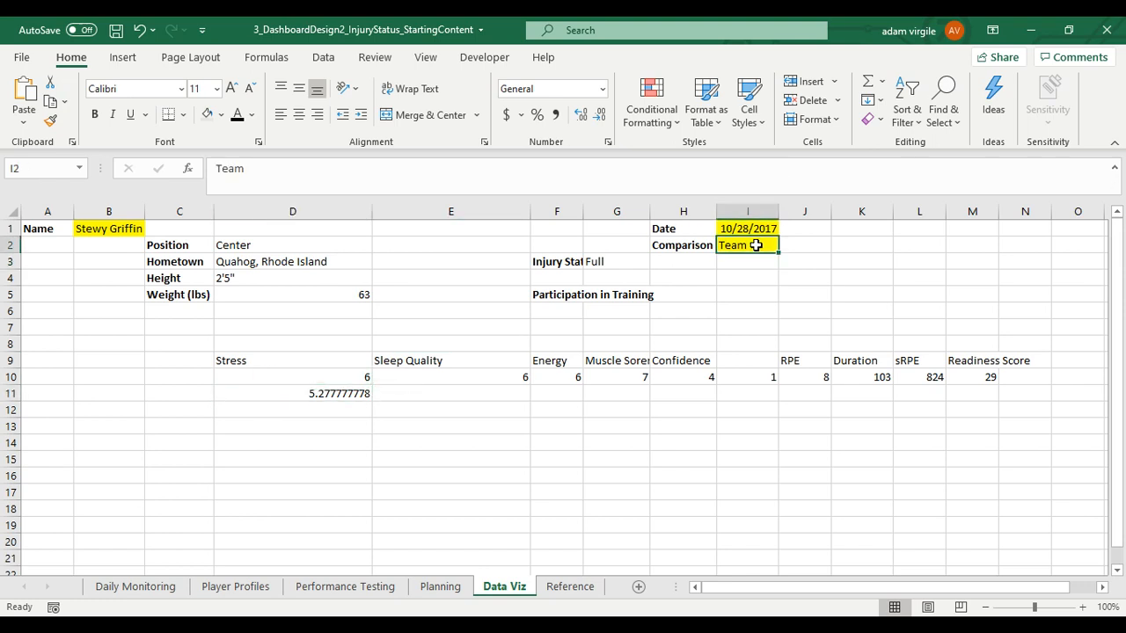
text(Self)
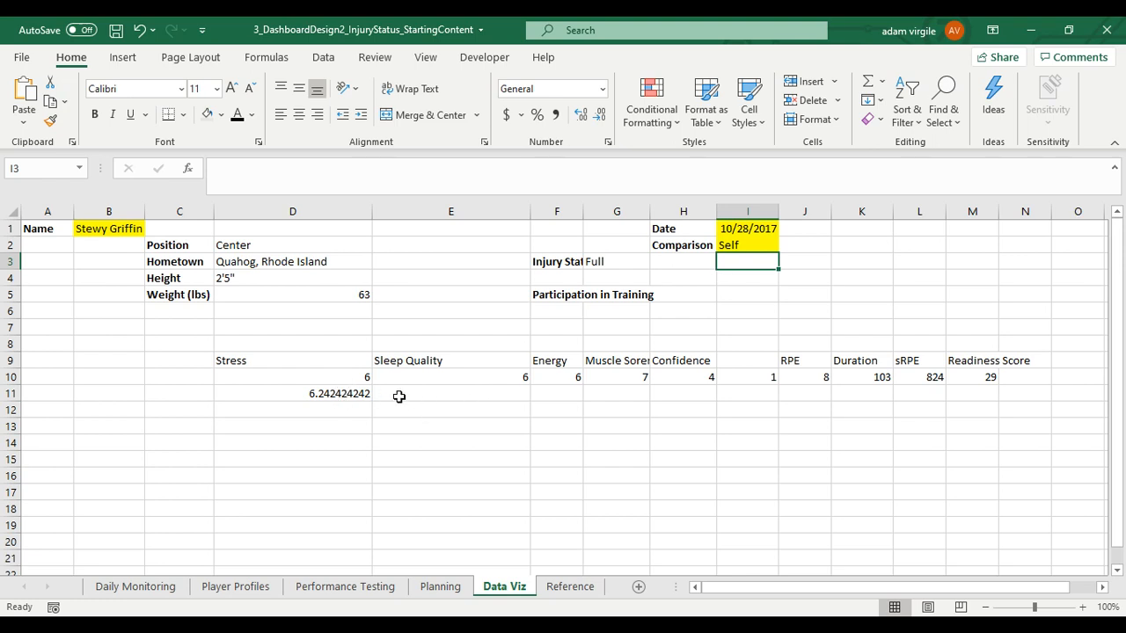
- Wrap the D11 Stress formula in IFERROR(...,"") so errors return blank; it still shows 6.24
click(292, 394)
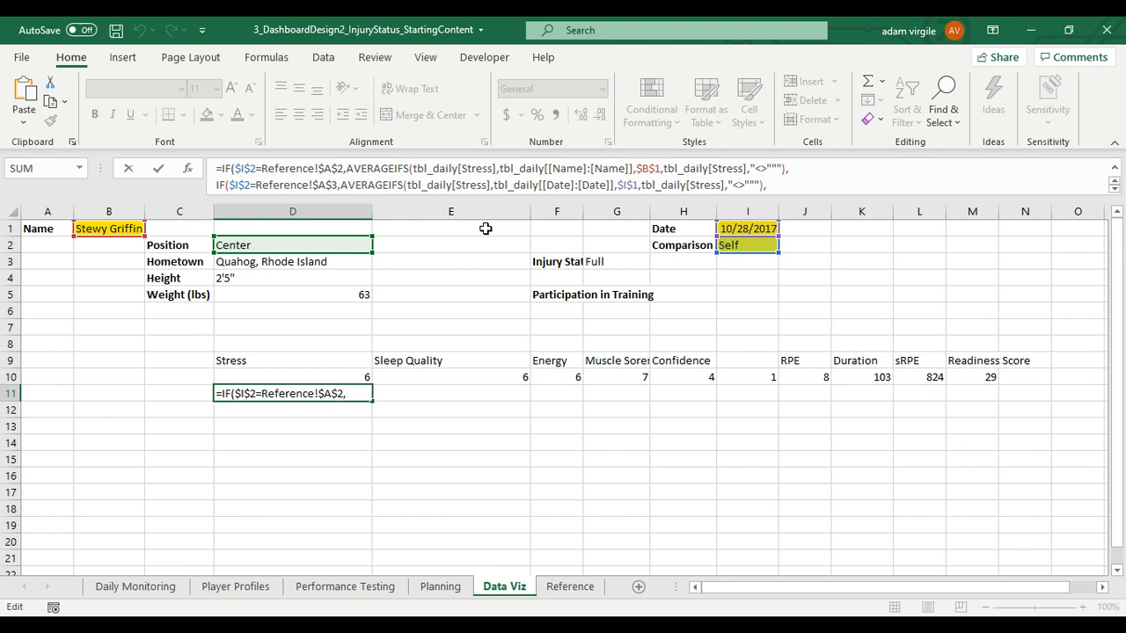
text(IFERROR)
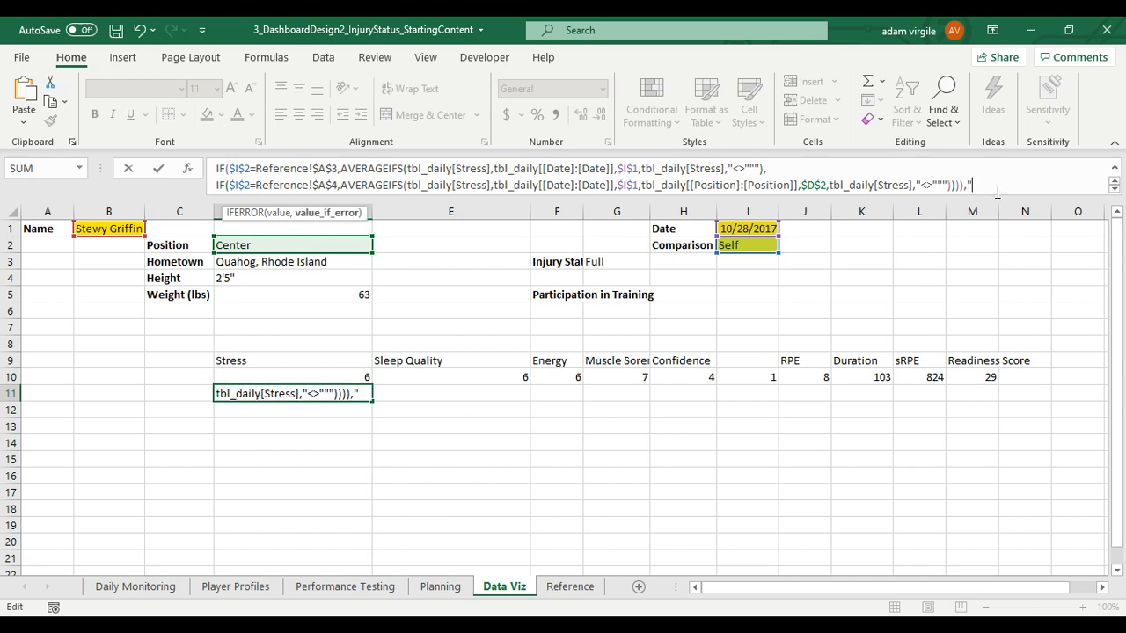
text(,"")
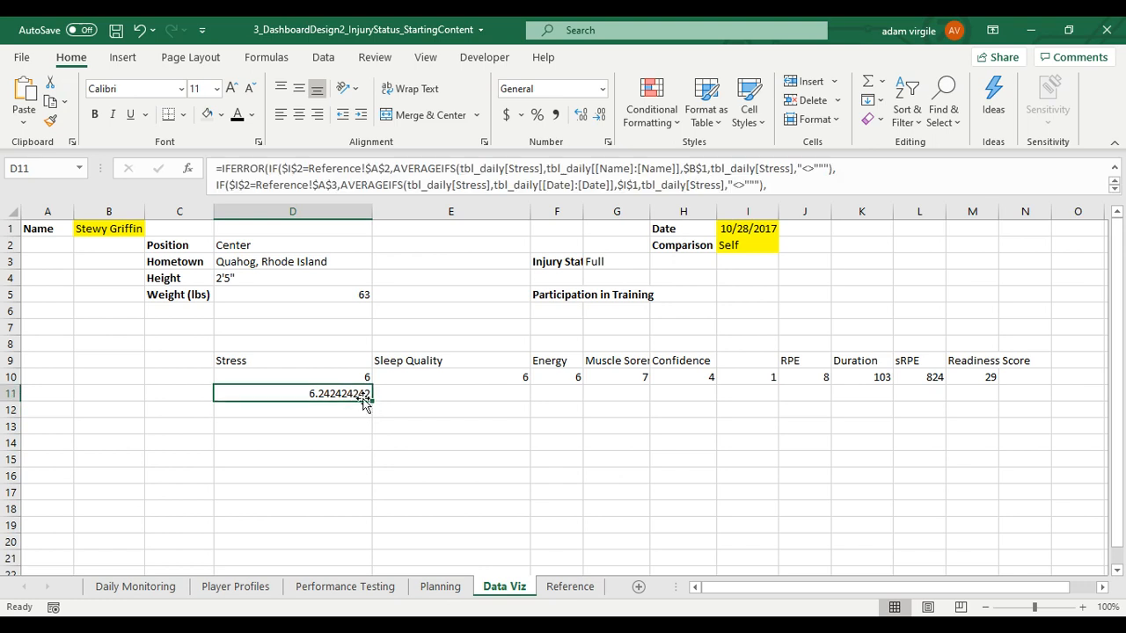
- Fill the D11 formula right through M11, Stress 6.24 to Readiness Score 30.39
drag(362, 394, 999, 394)
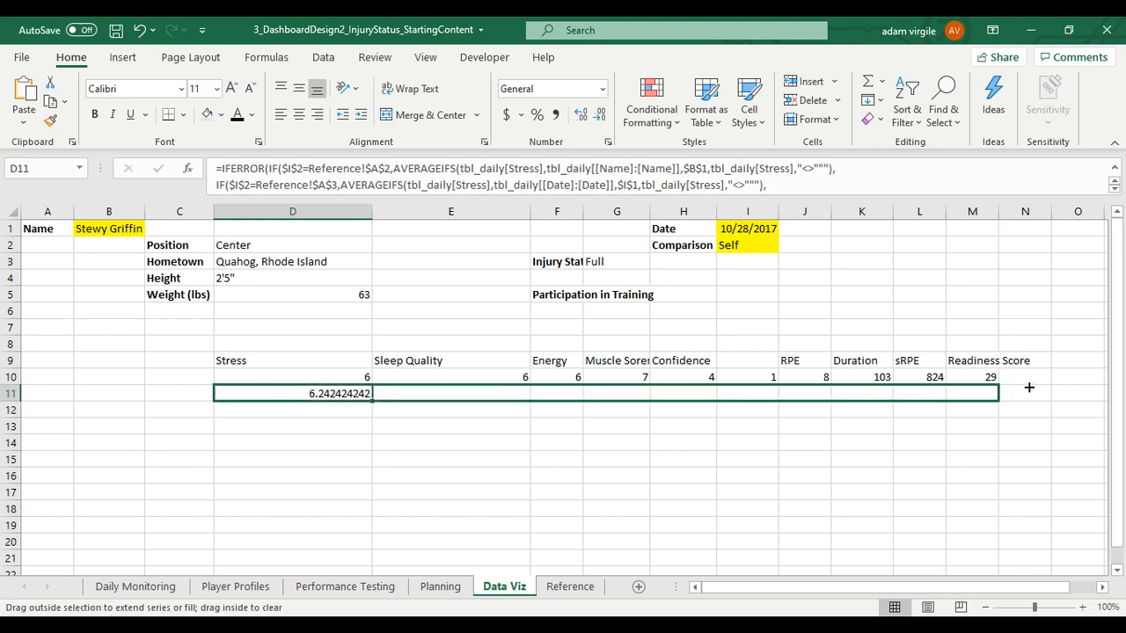
drag(370, 394, 997, 394)
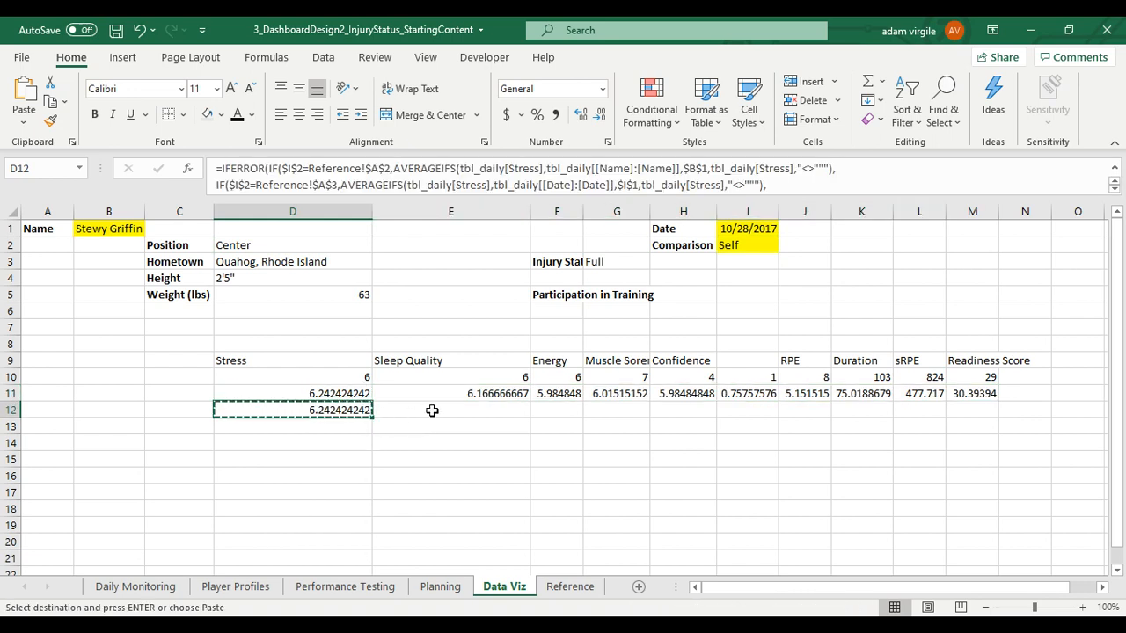
- Put a test copy in E12 and change its Stress references to Sleep Quality, returning 6.17
click(450, 410)
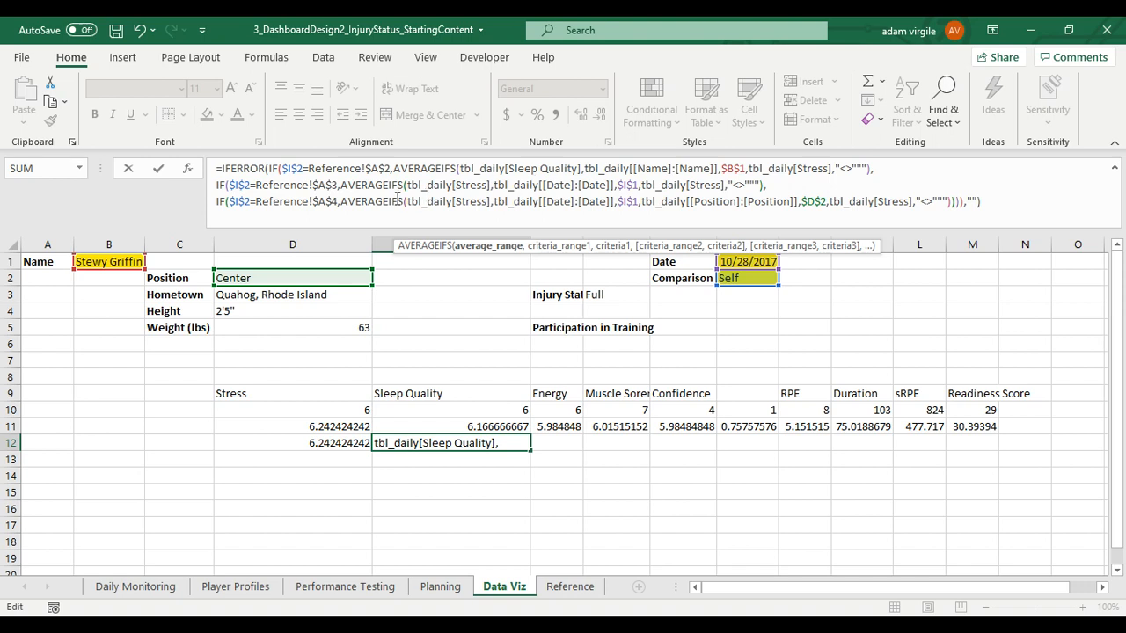
double_click(472, 184)
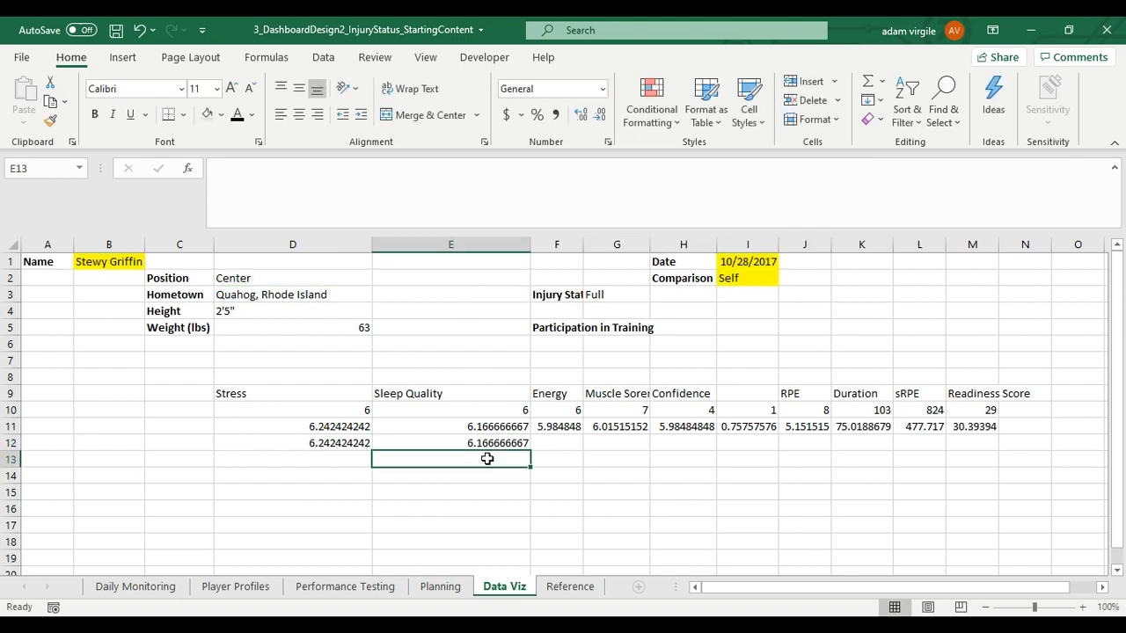
- Copy the E12 test formula to F12 and Replace All Sleep Quality with Energy, returning 5.98
click(450, 444)
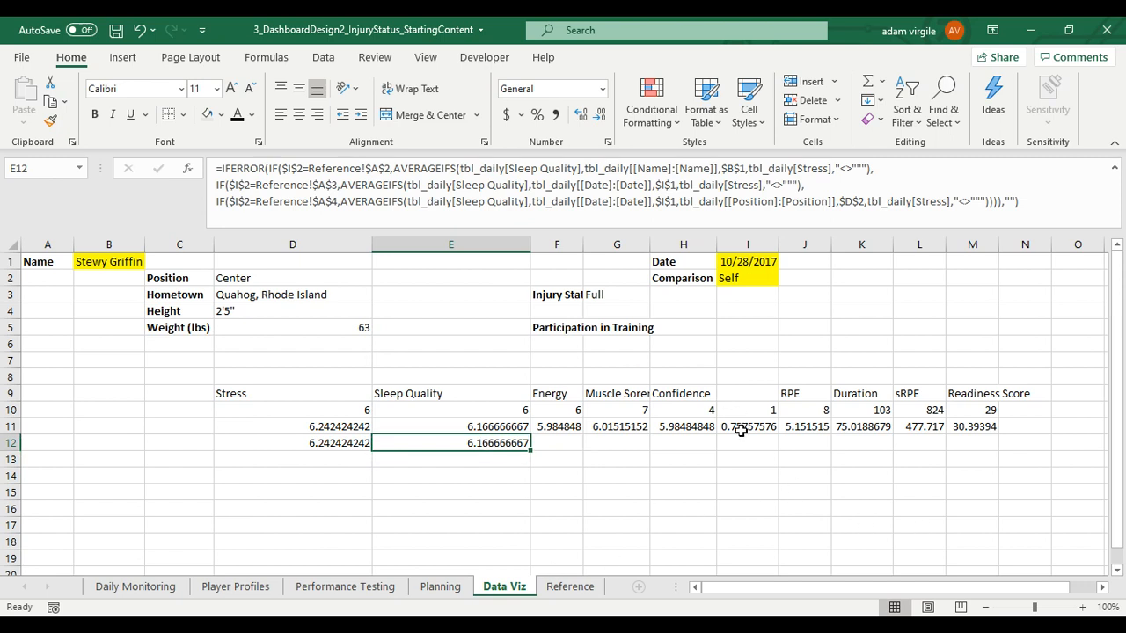
mouse_move(537, 435)
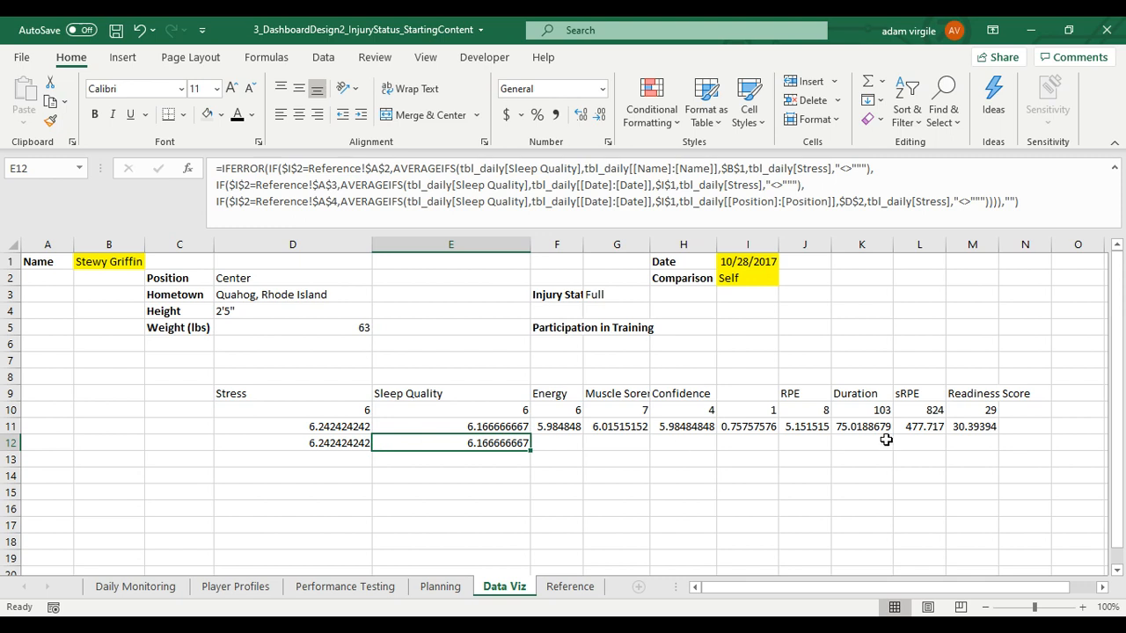
mouse_move(630, 517)
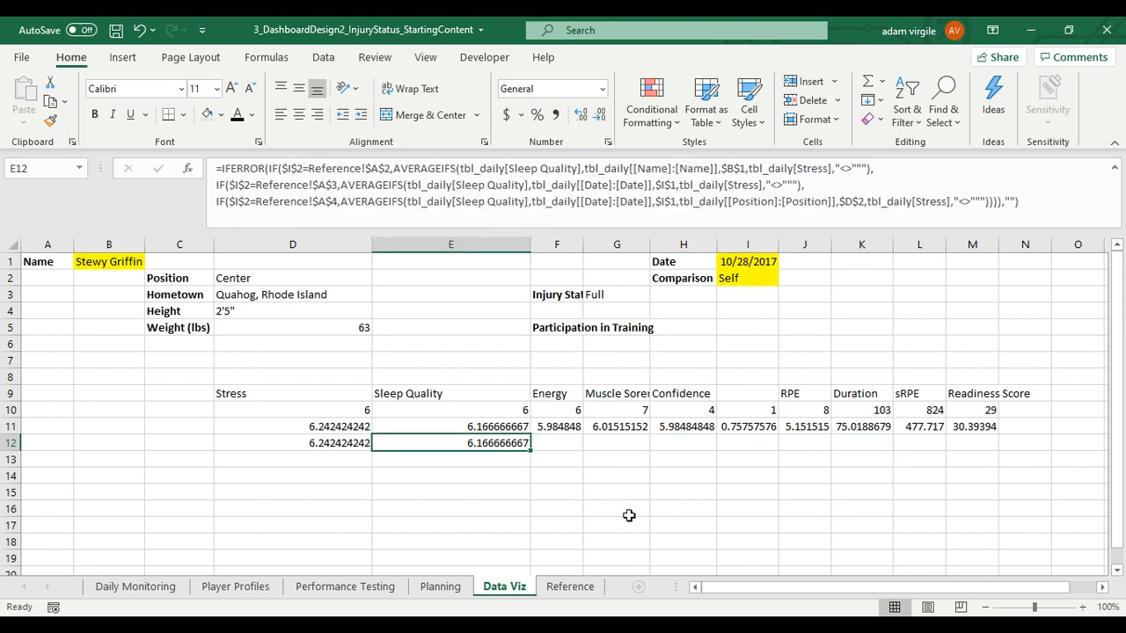
key(ctrl+c)
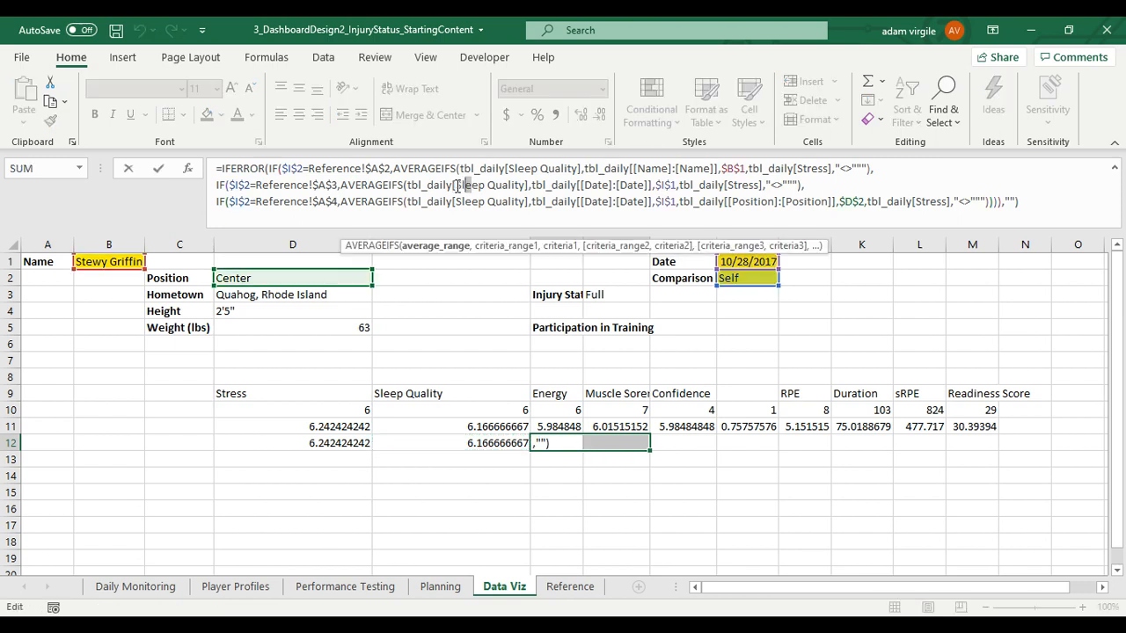
double_click(489, 185)
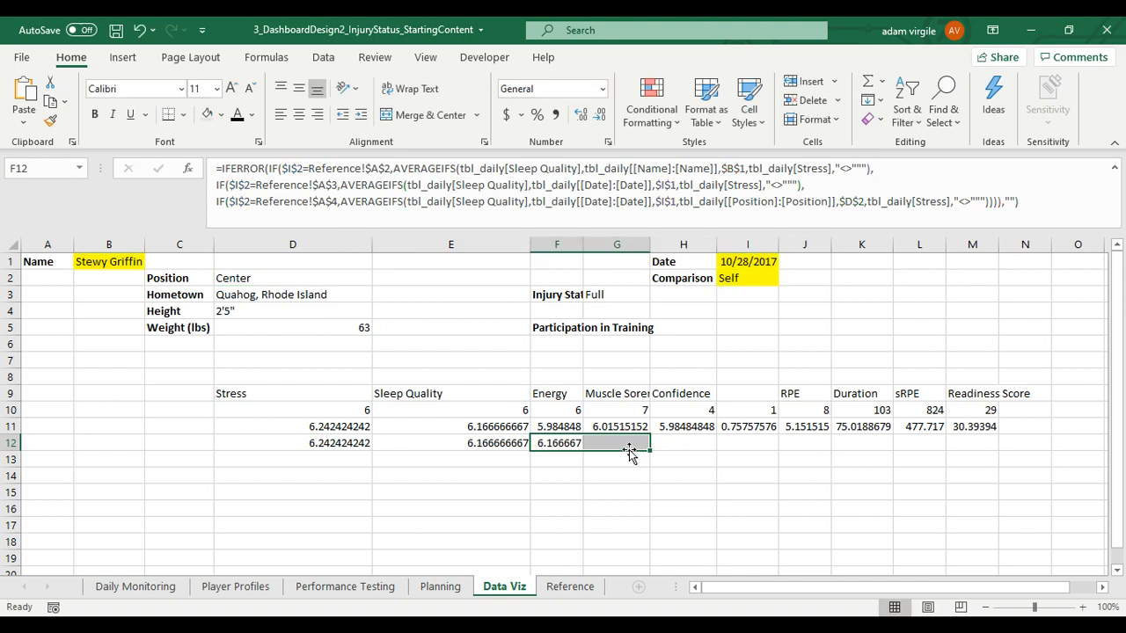
click(943, 98)
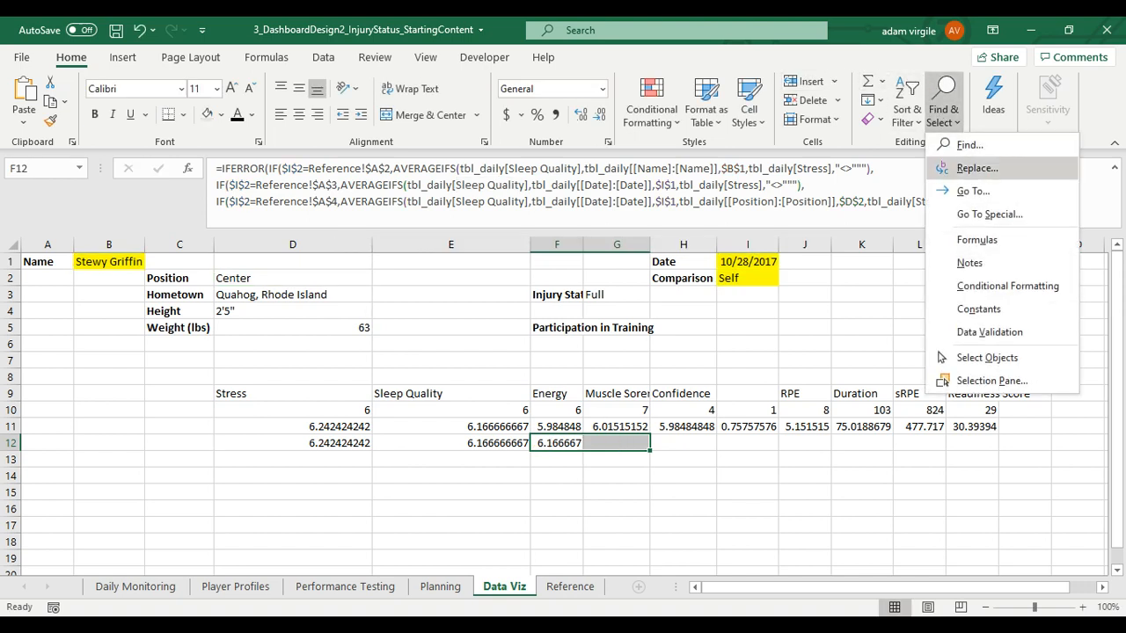
click(977, 169)
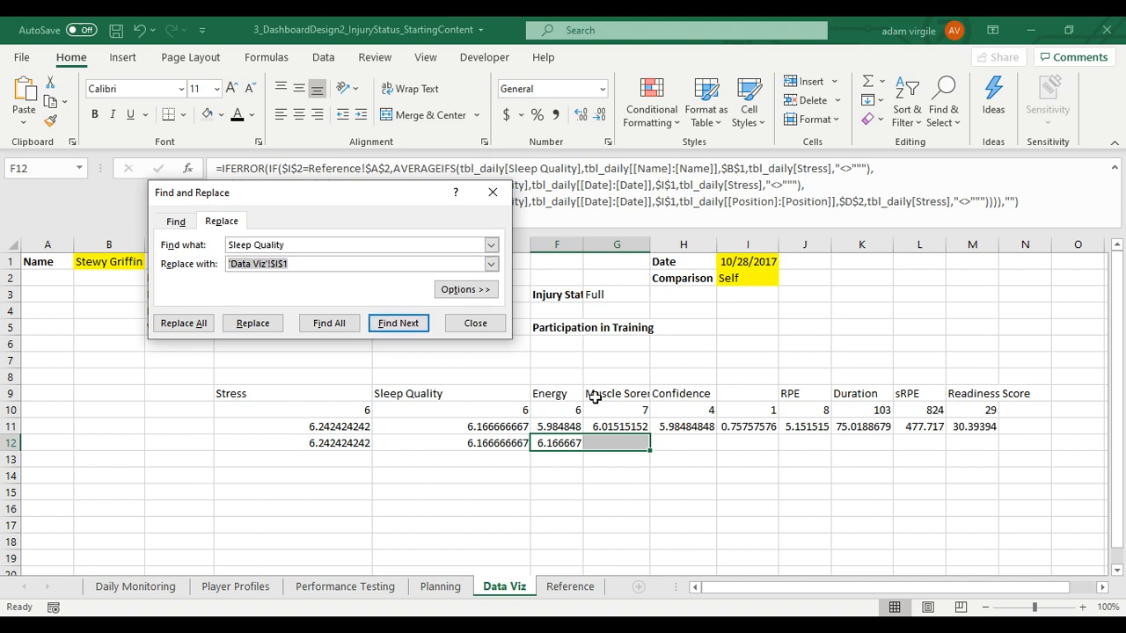
text(Energy)
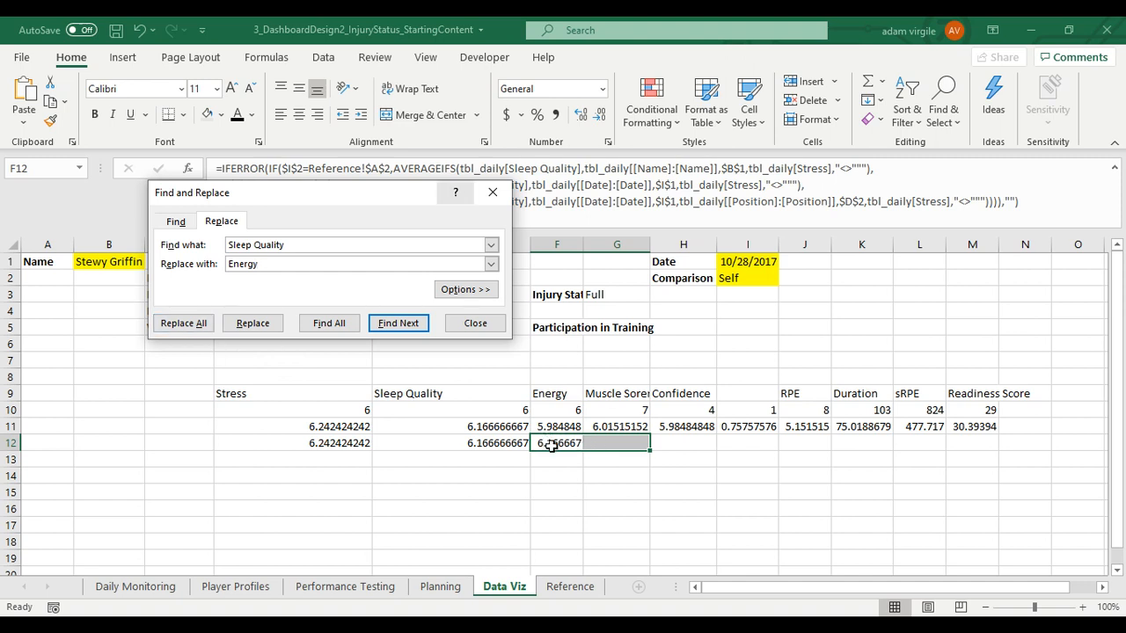
click(183, 324)
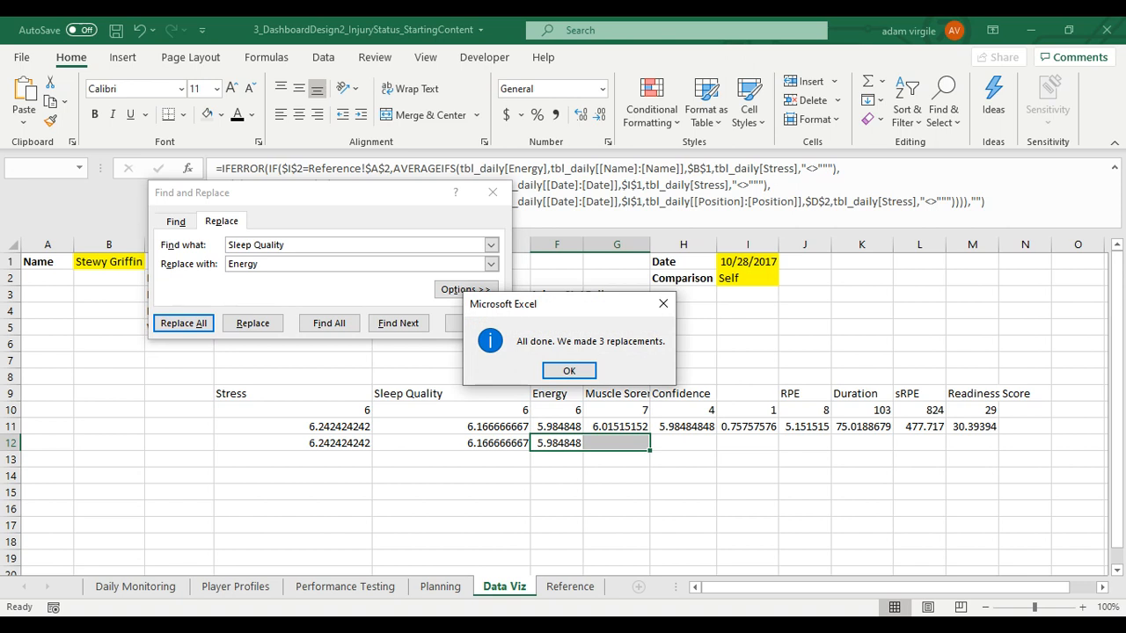
click(569, 369)
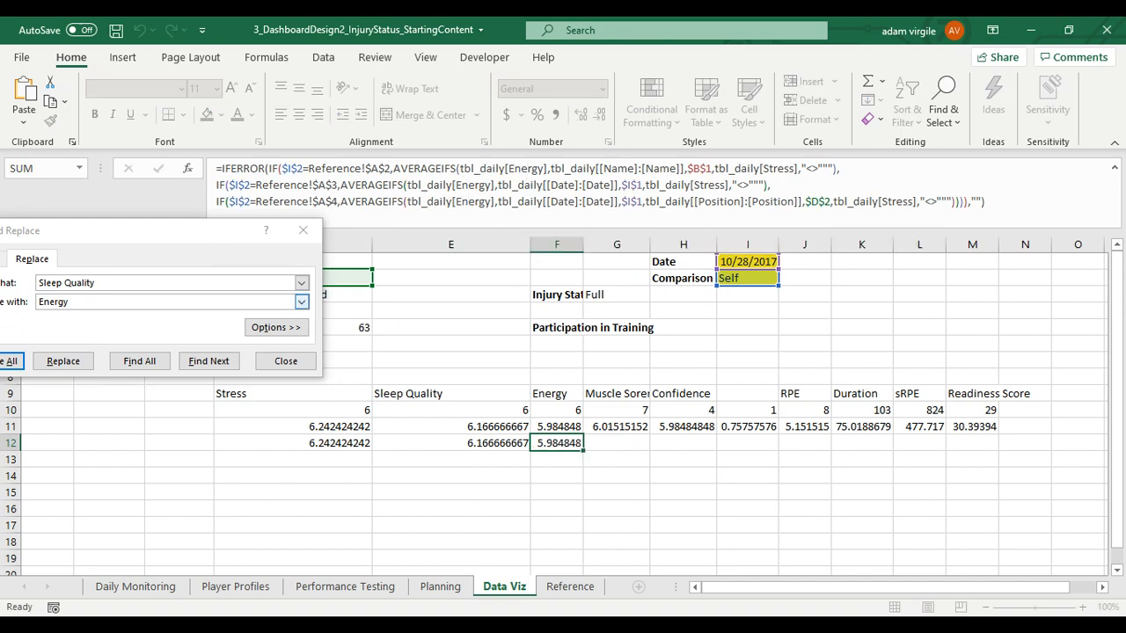
- Close Find and Replace and clear the D12:F12 test formulas, keeping row 11's averages
click(285, 361)
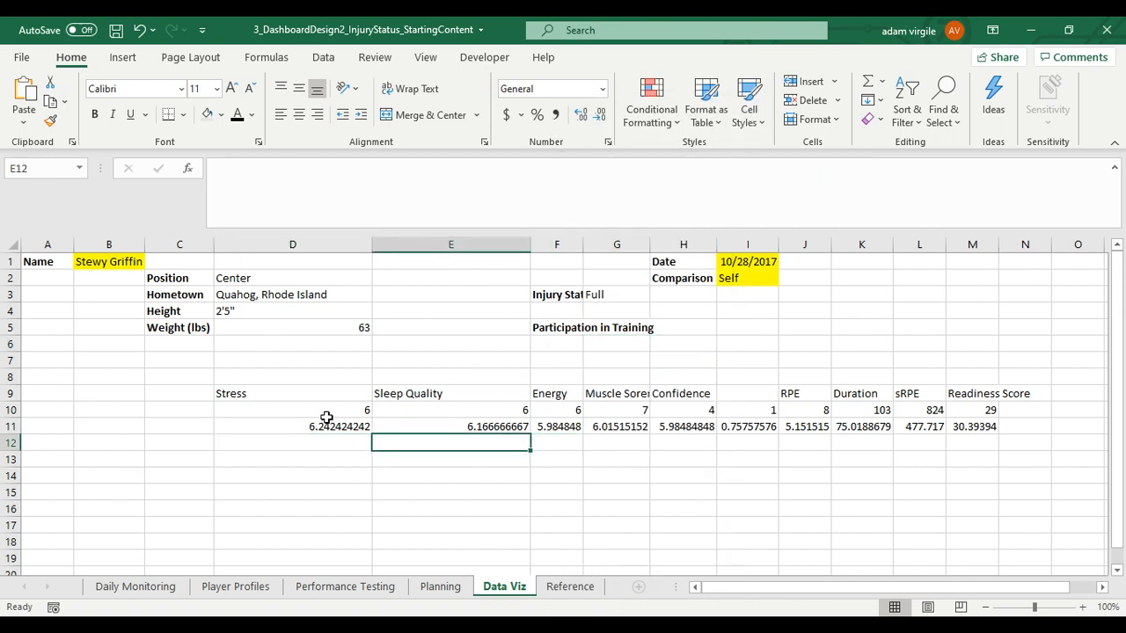
click(748, 278)
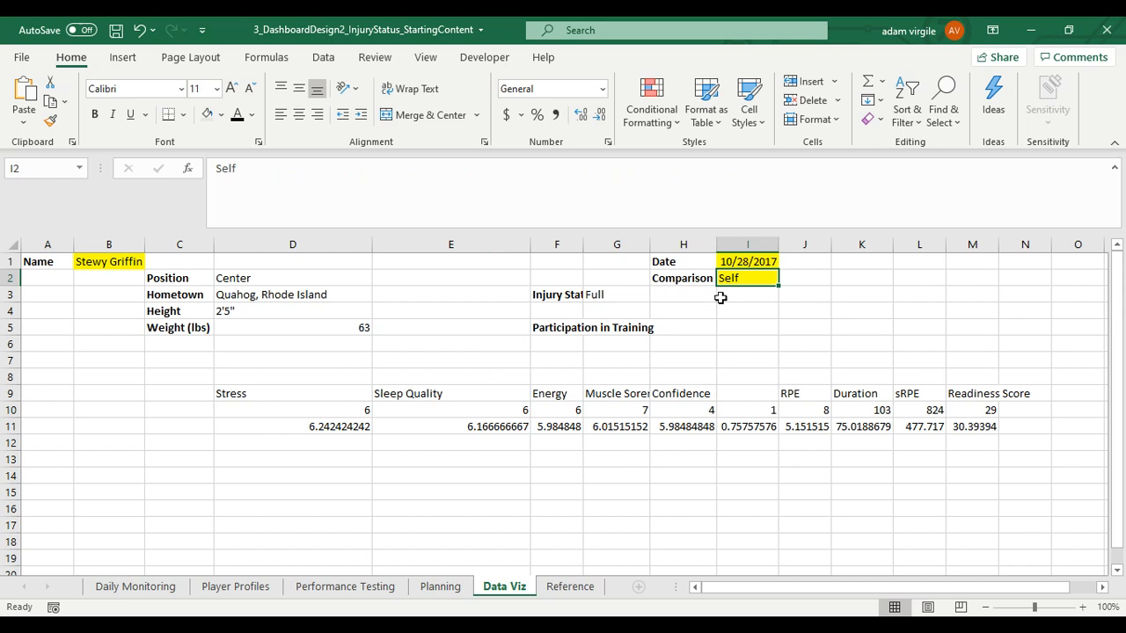
mouse_move(524, 430)
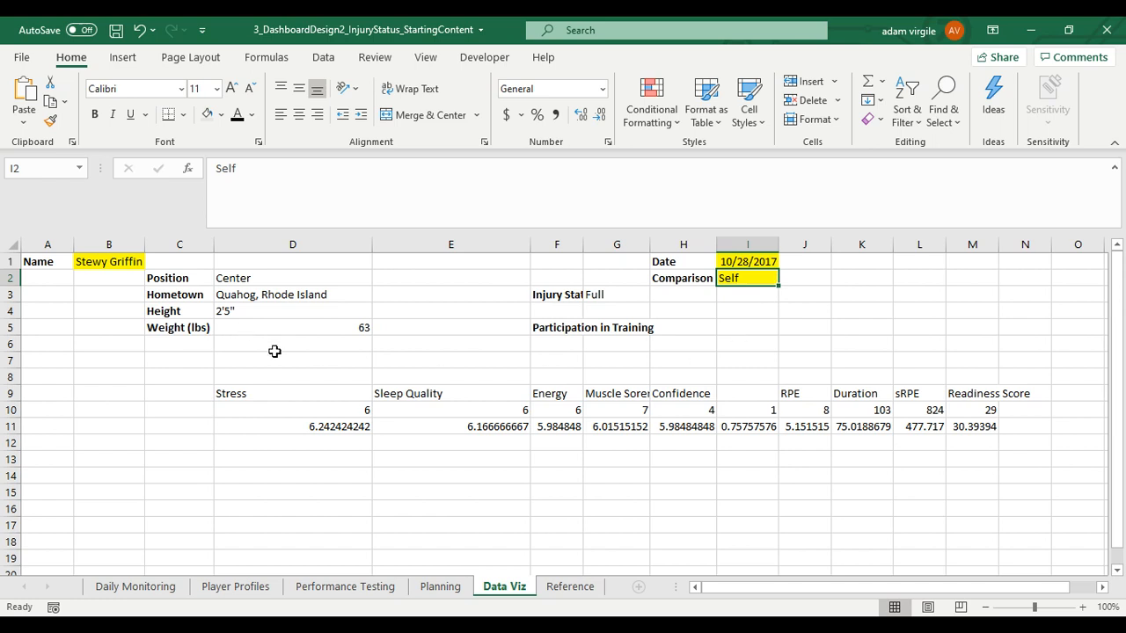
mouse_move(626, 380)
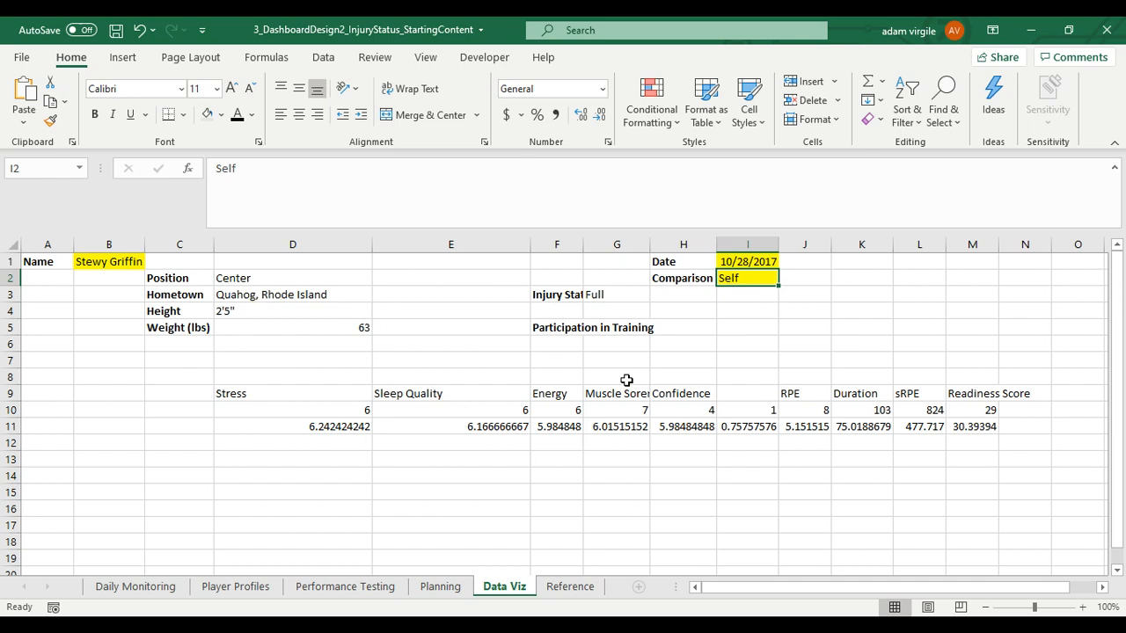
mouse_move(727, 403)
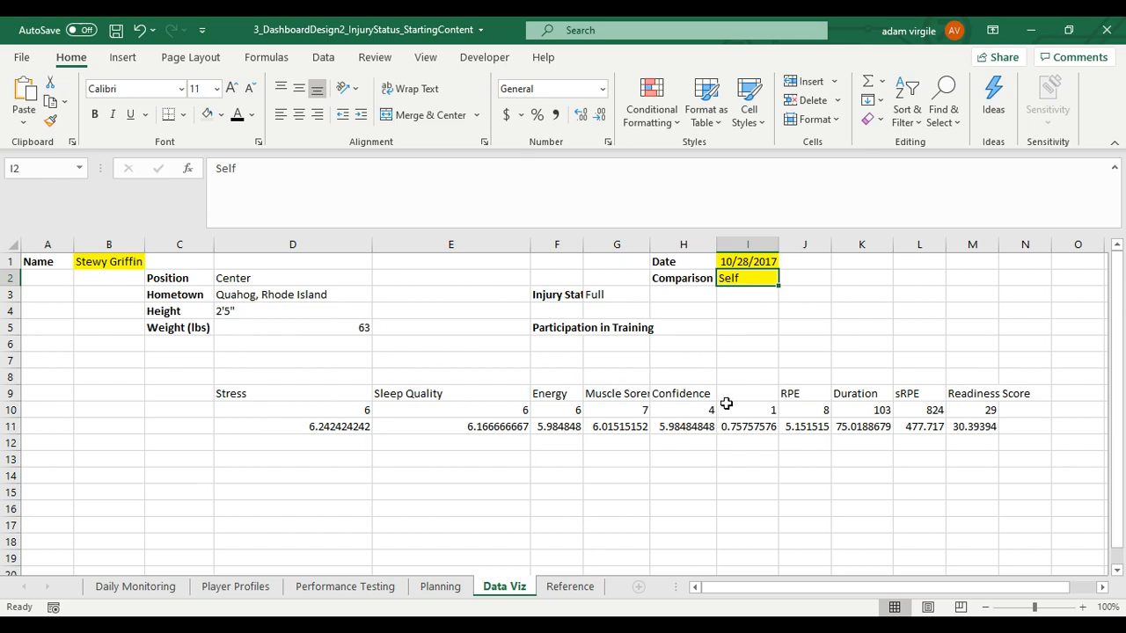